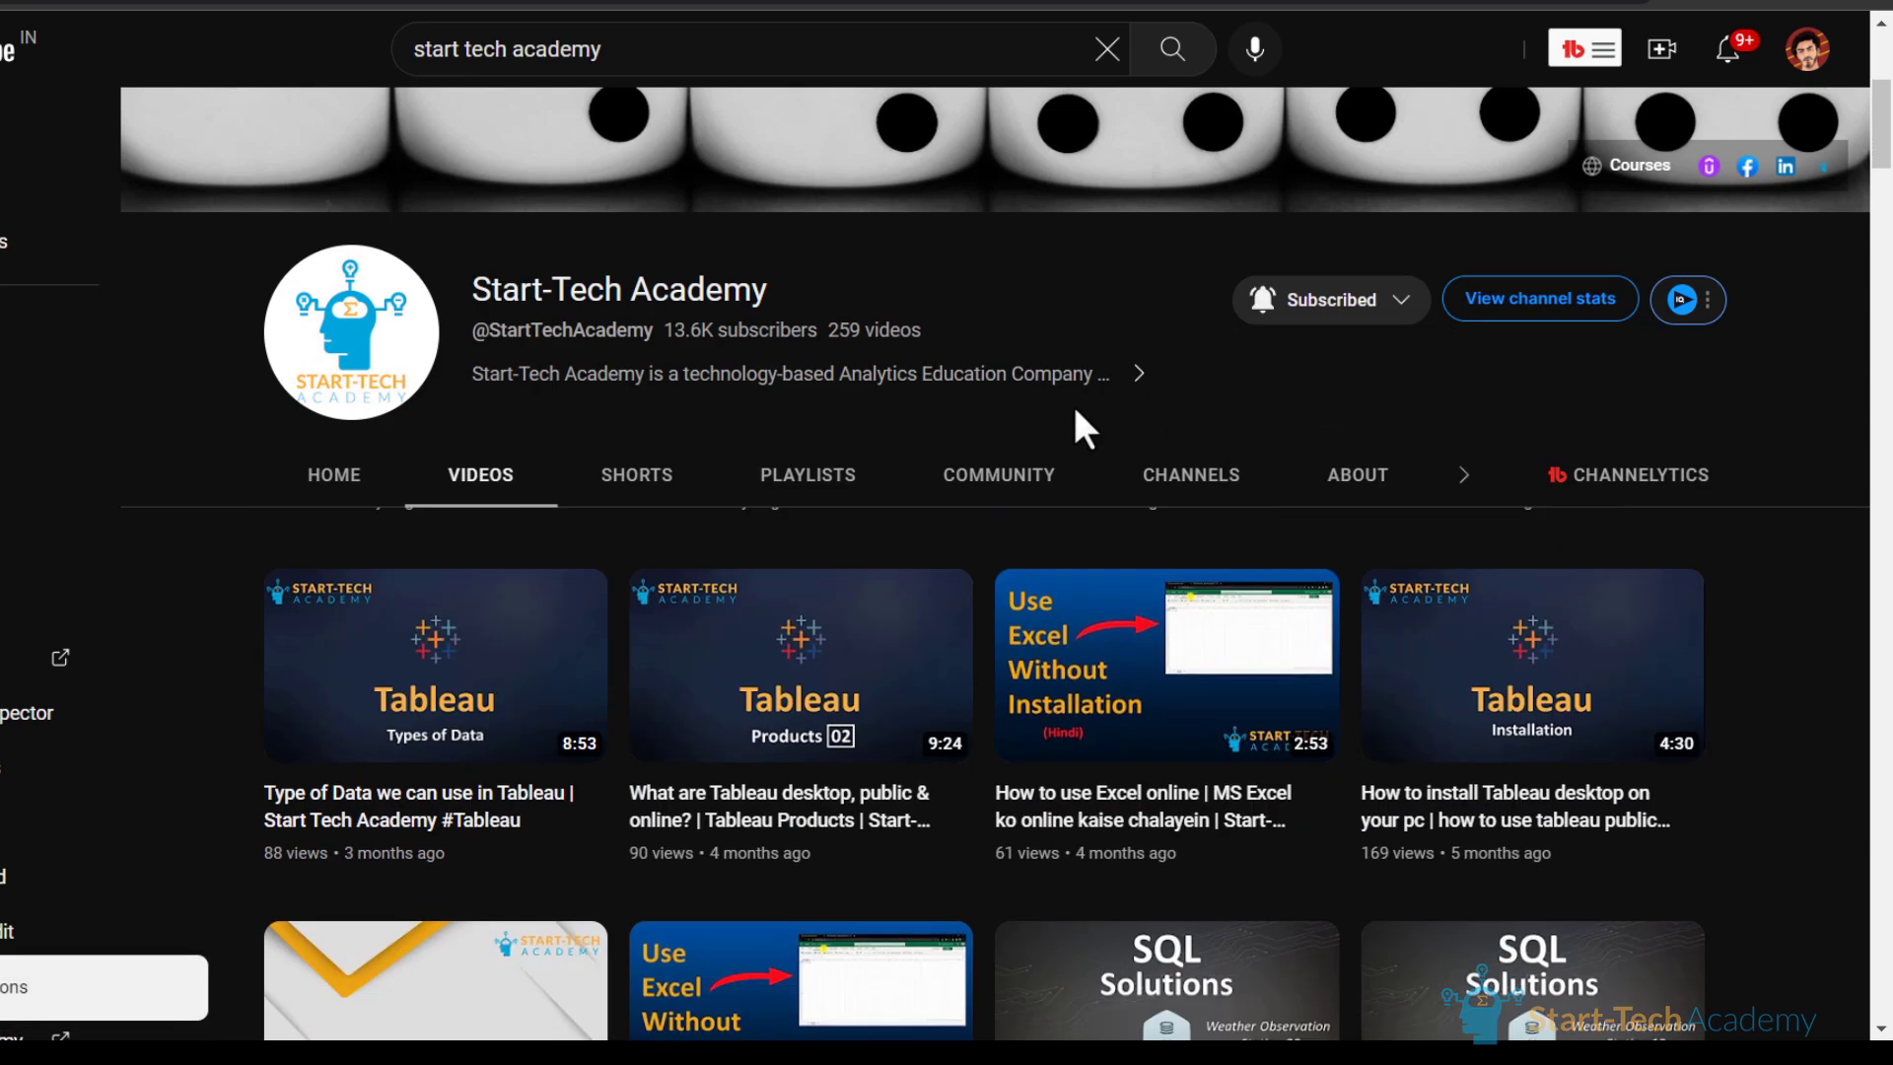
Step: Ask 'Which formula is used to' calculate a sum, generate the response and dismiss the completion message
scroll(down, 3)
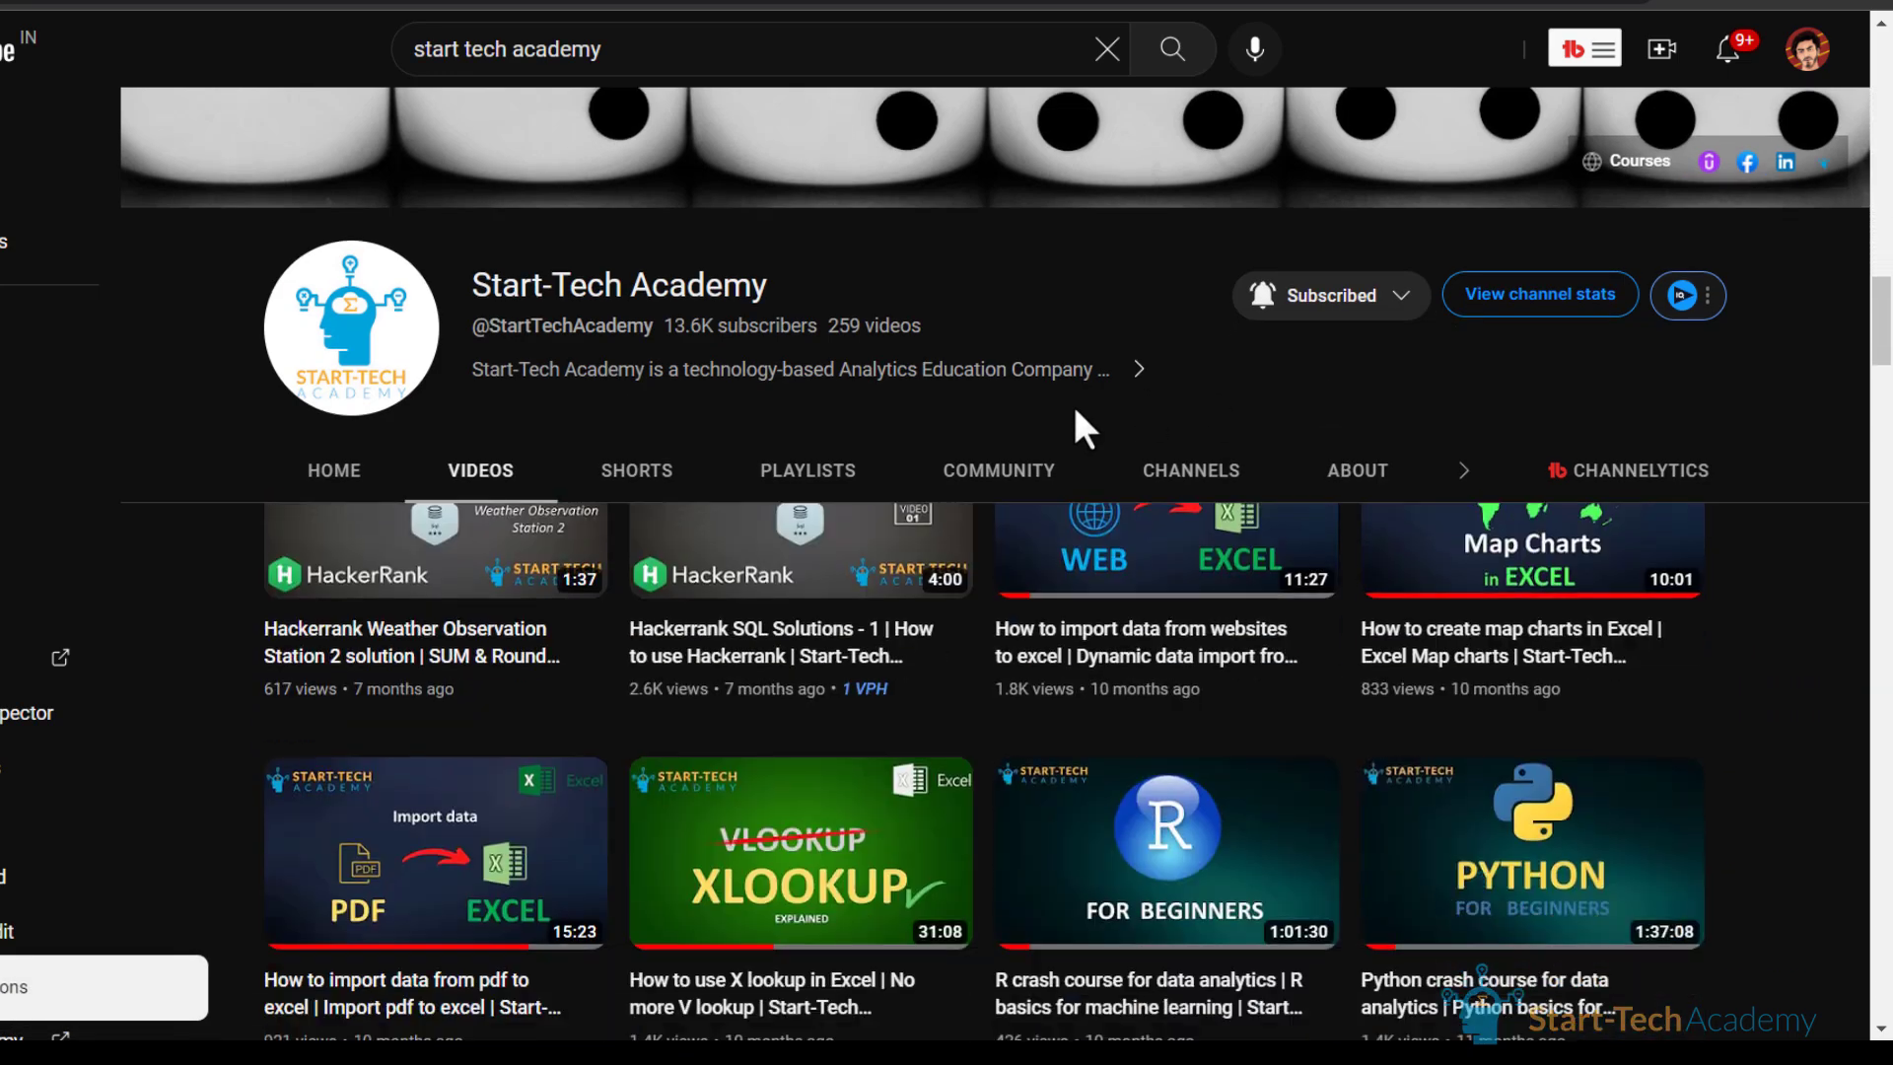
scroll(down, 3)
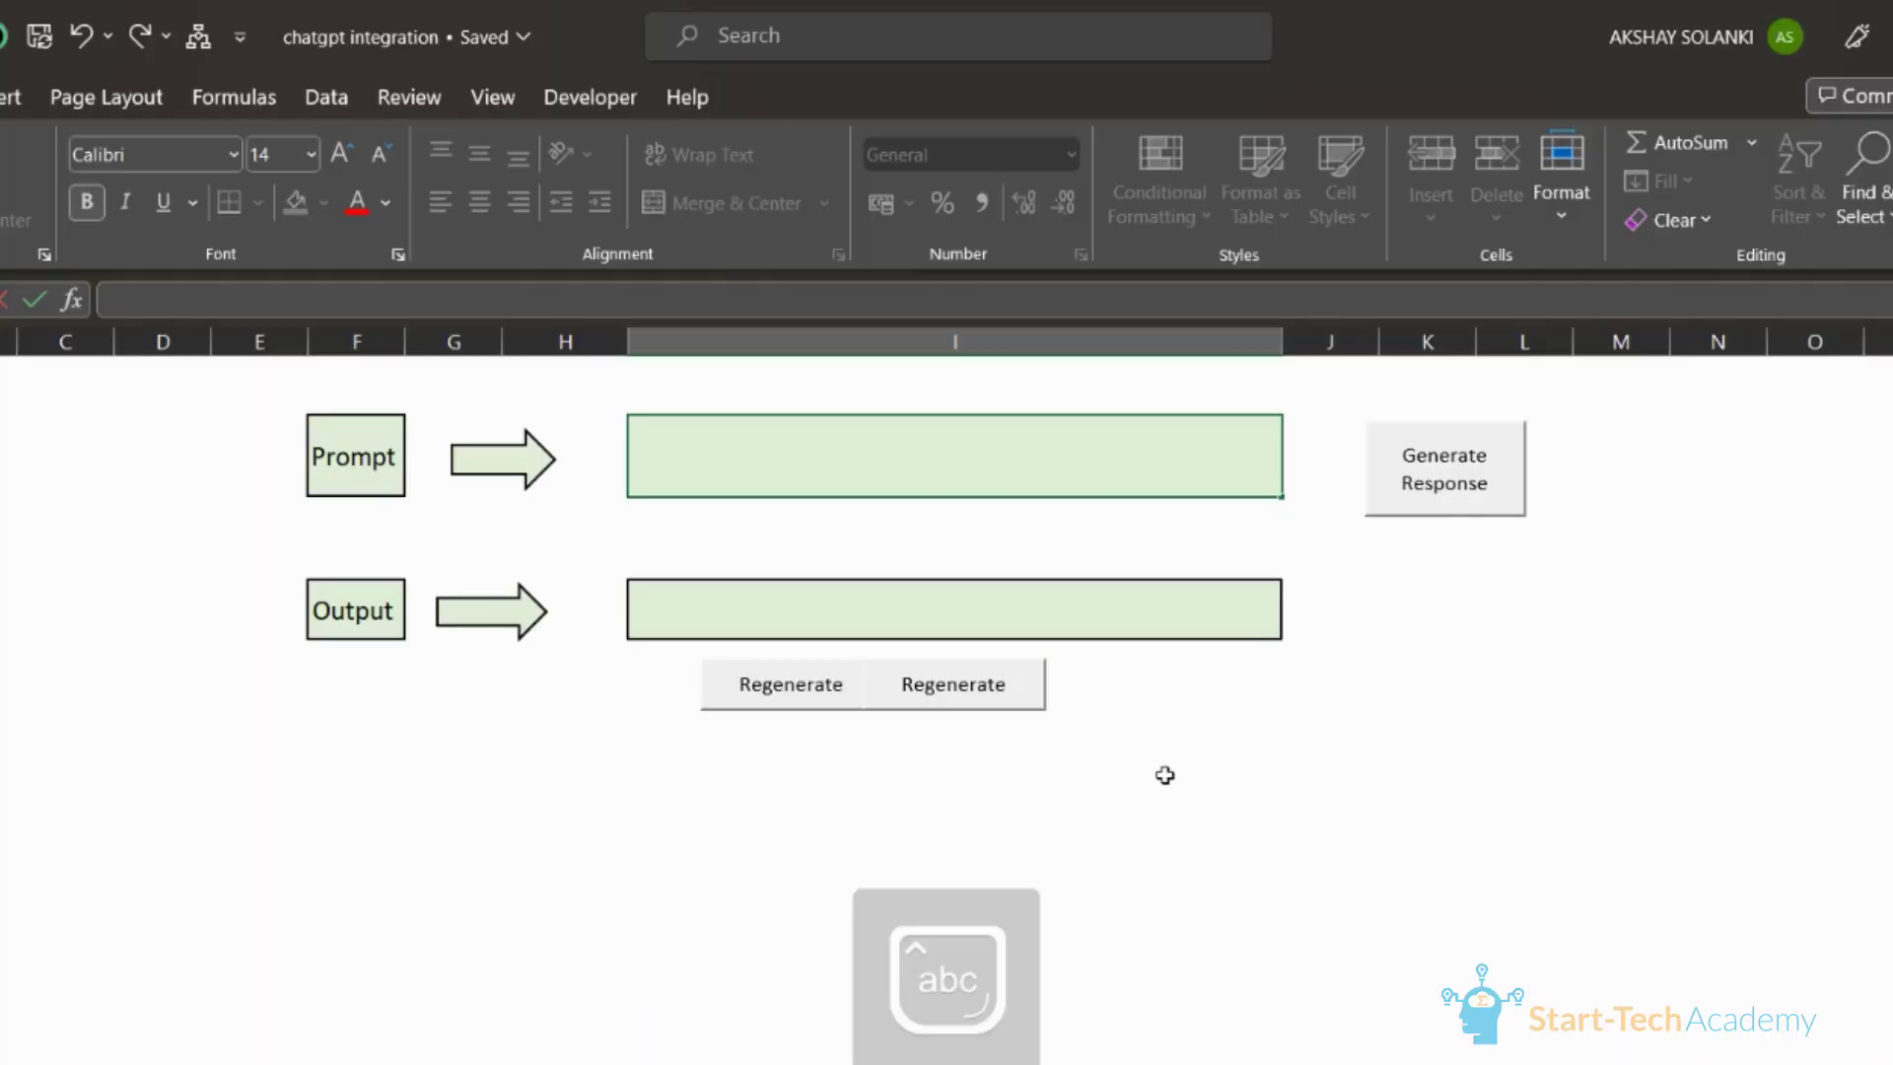
text(Which formula is us)
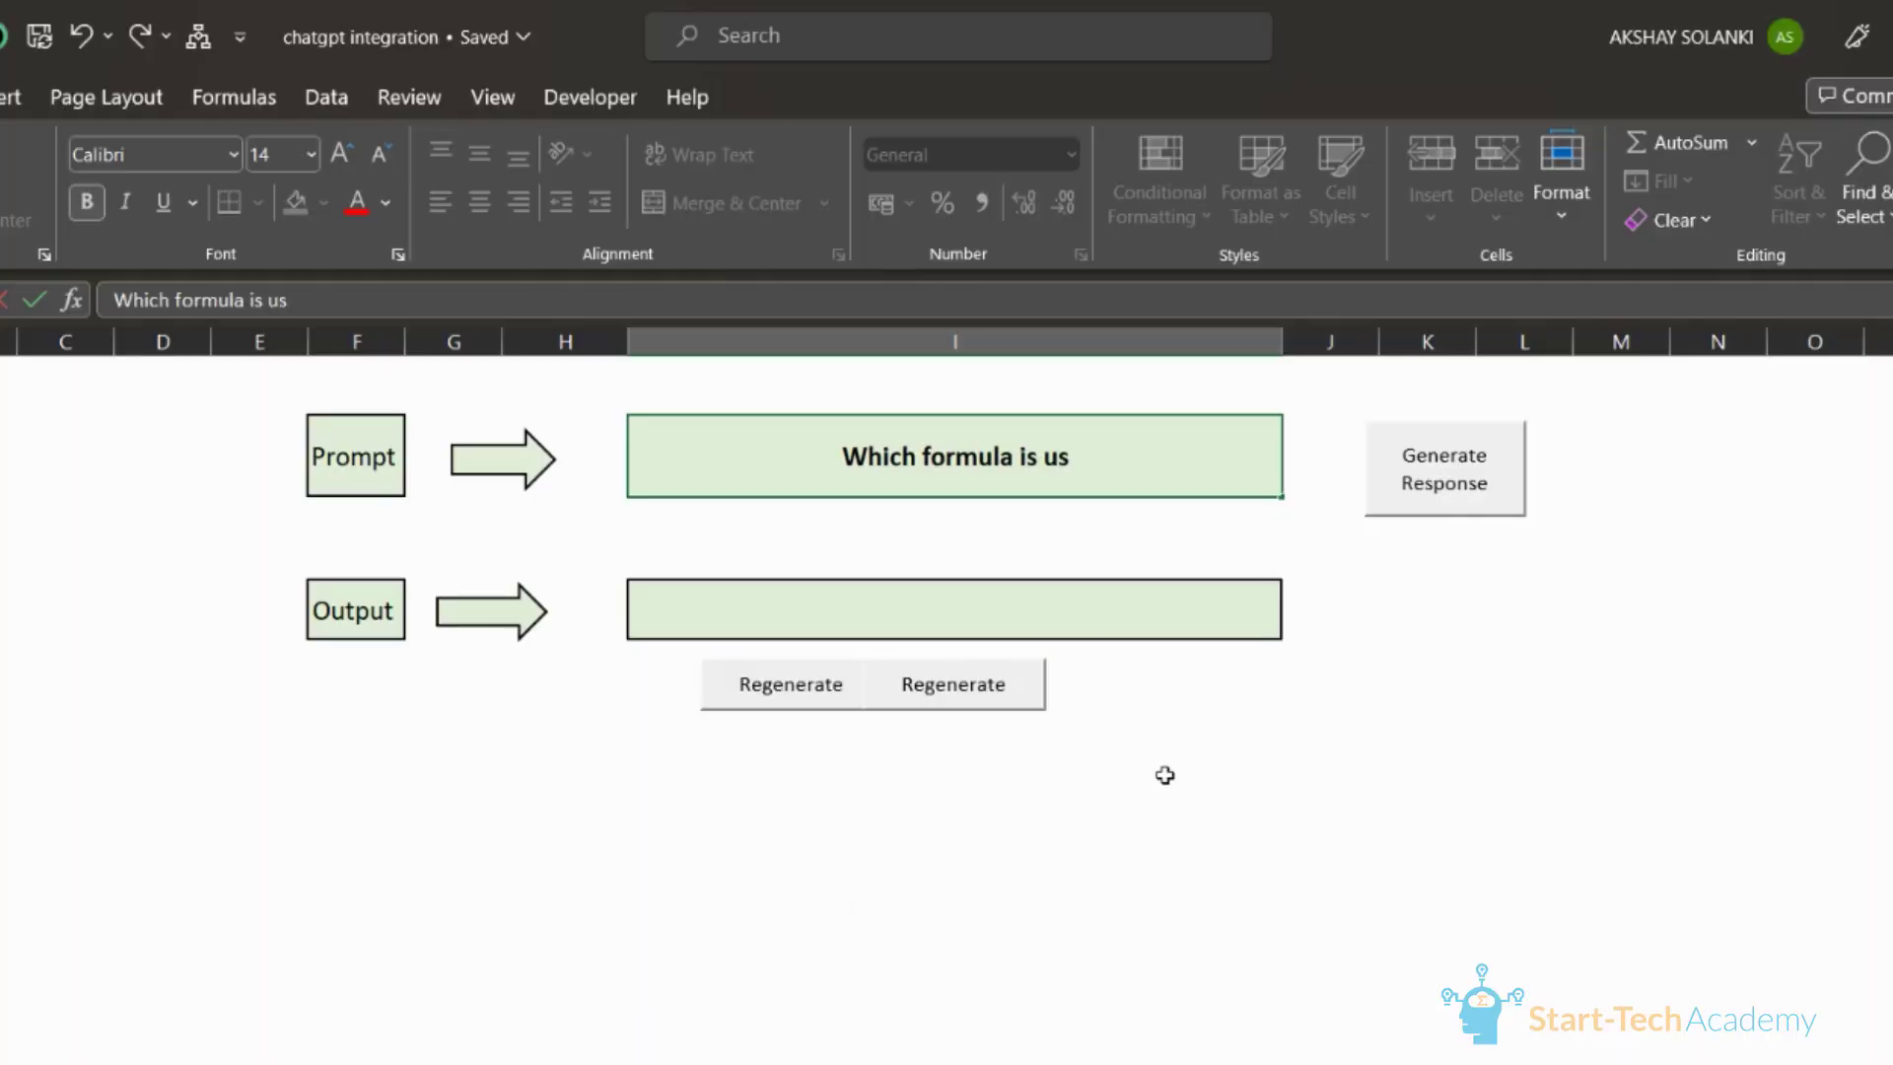
text(ed to calculate sum in excel?)
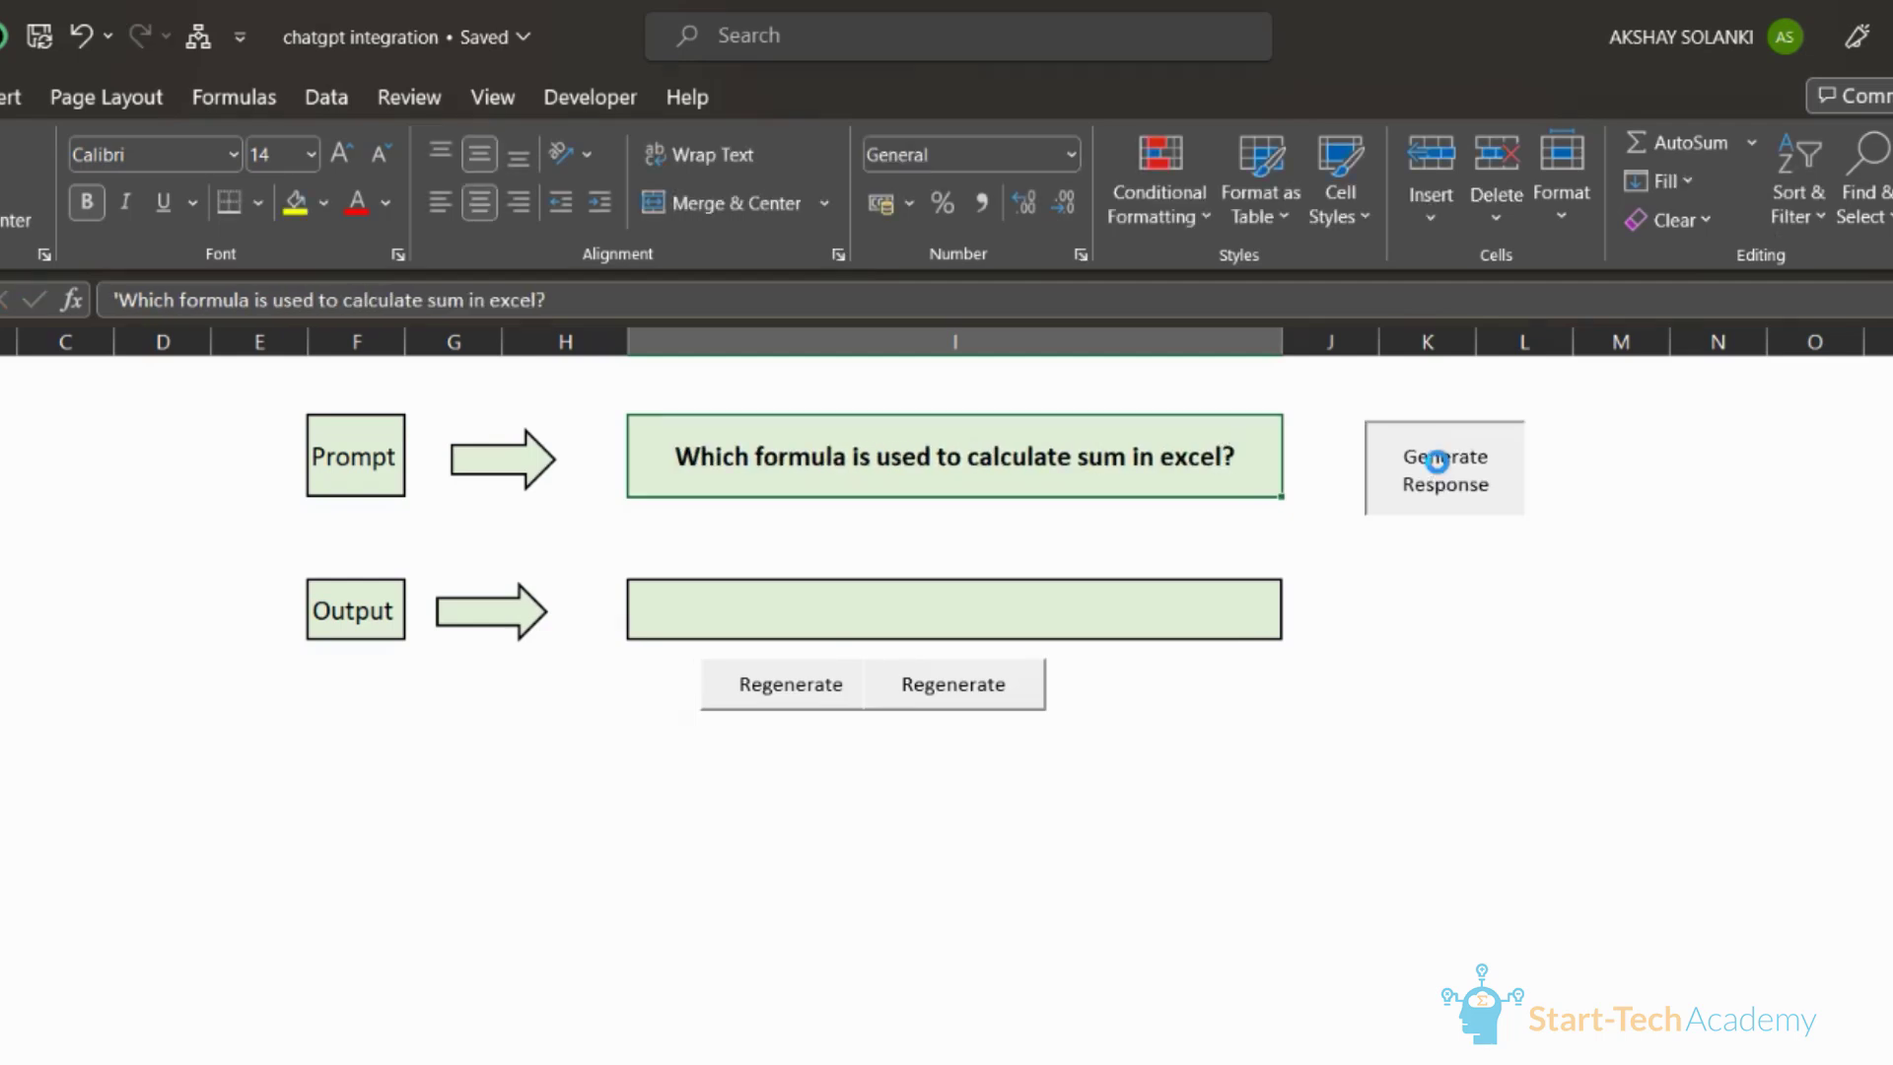
click(1443, 469)
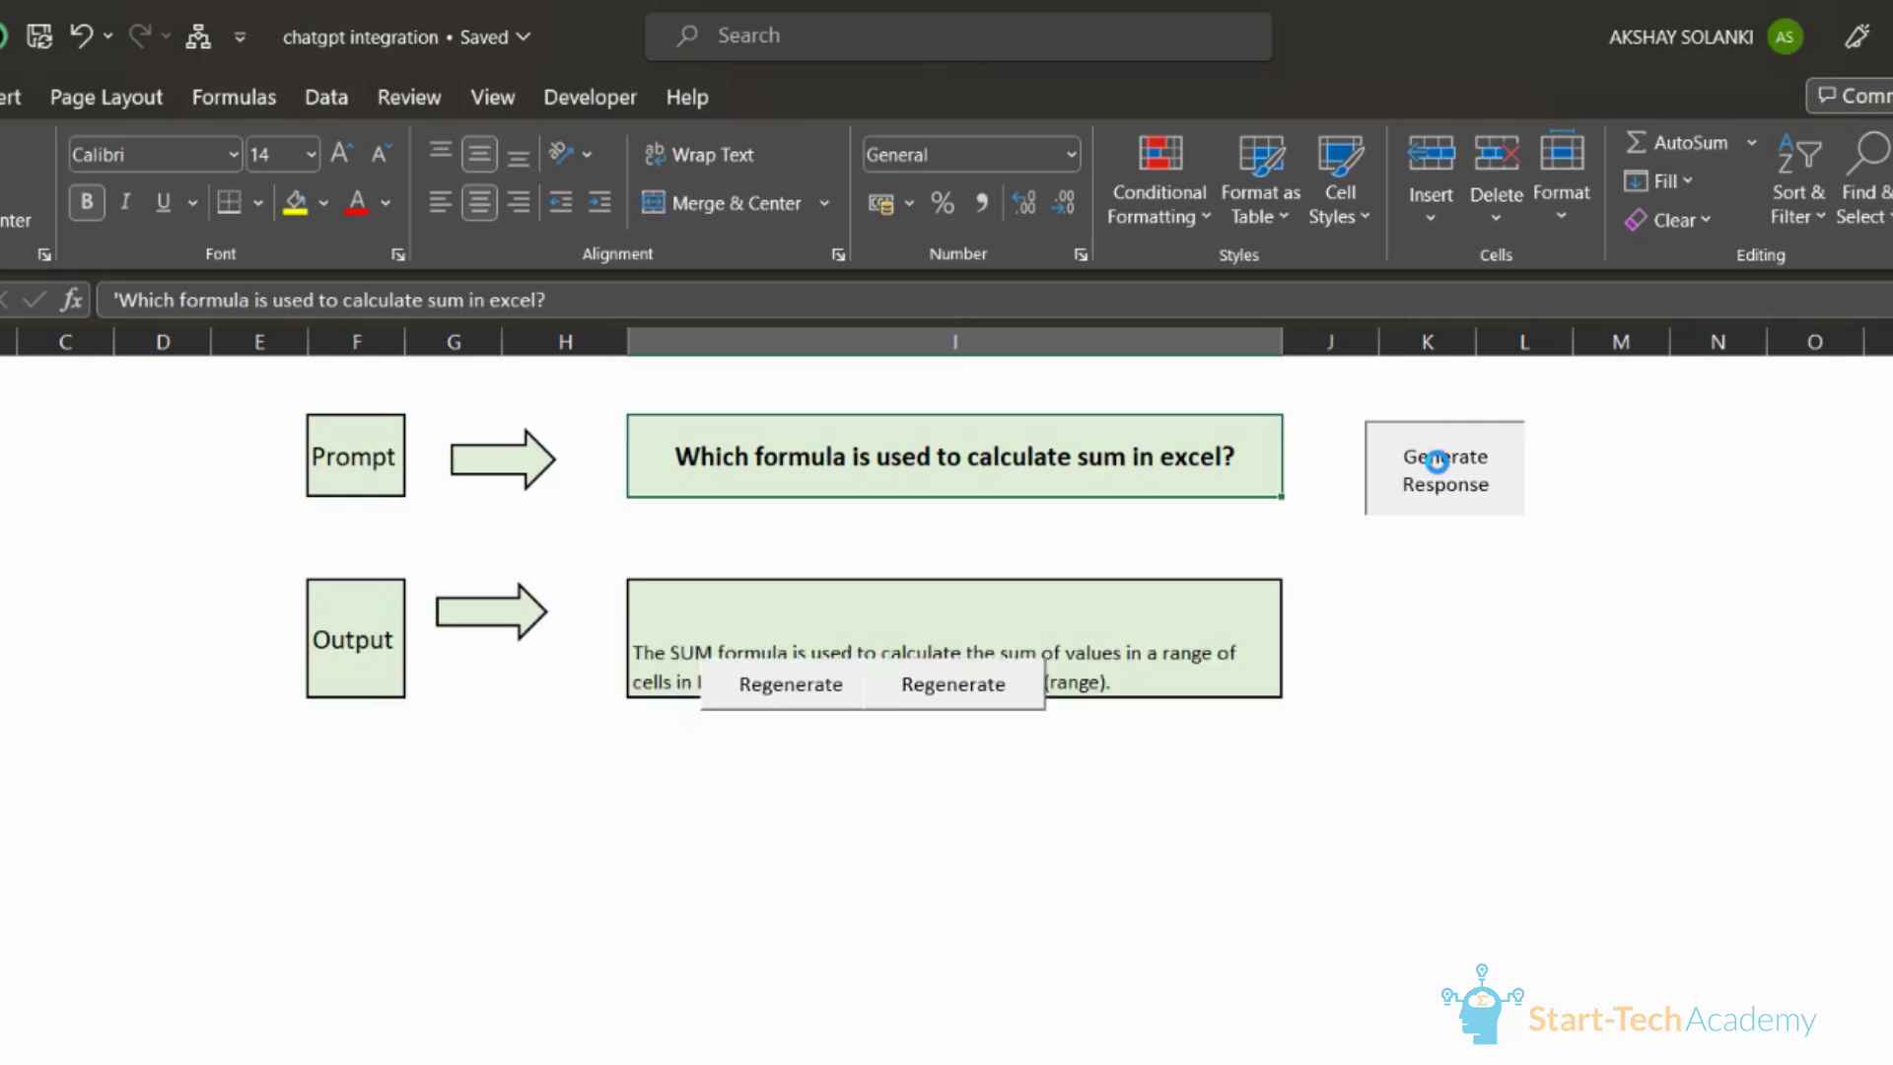
click(1444, 470)
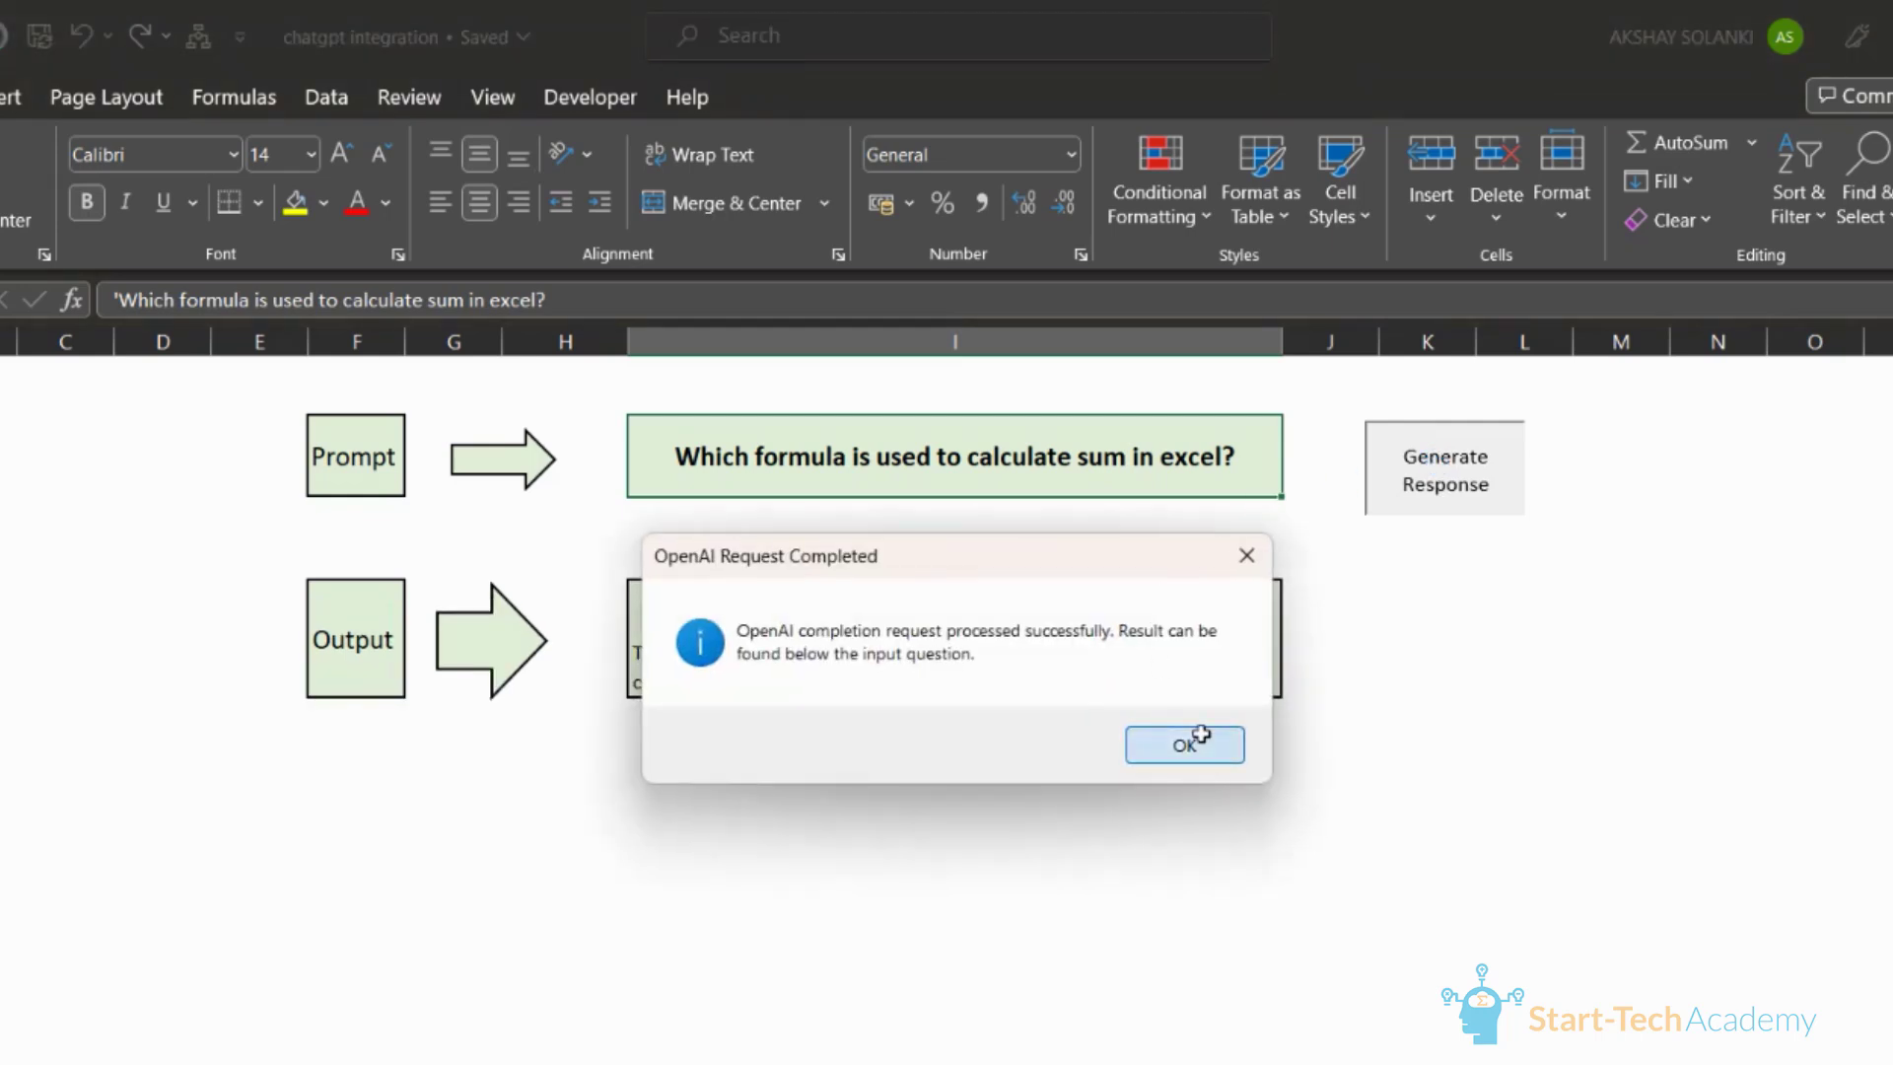
click(1185, 743)
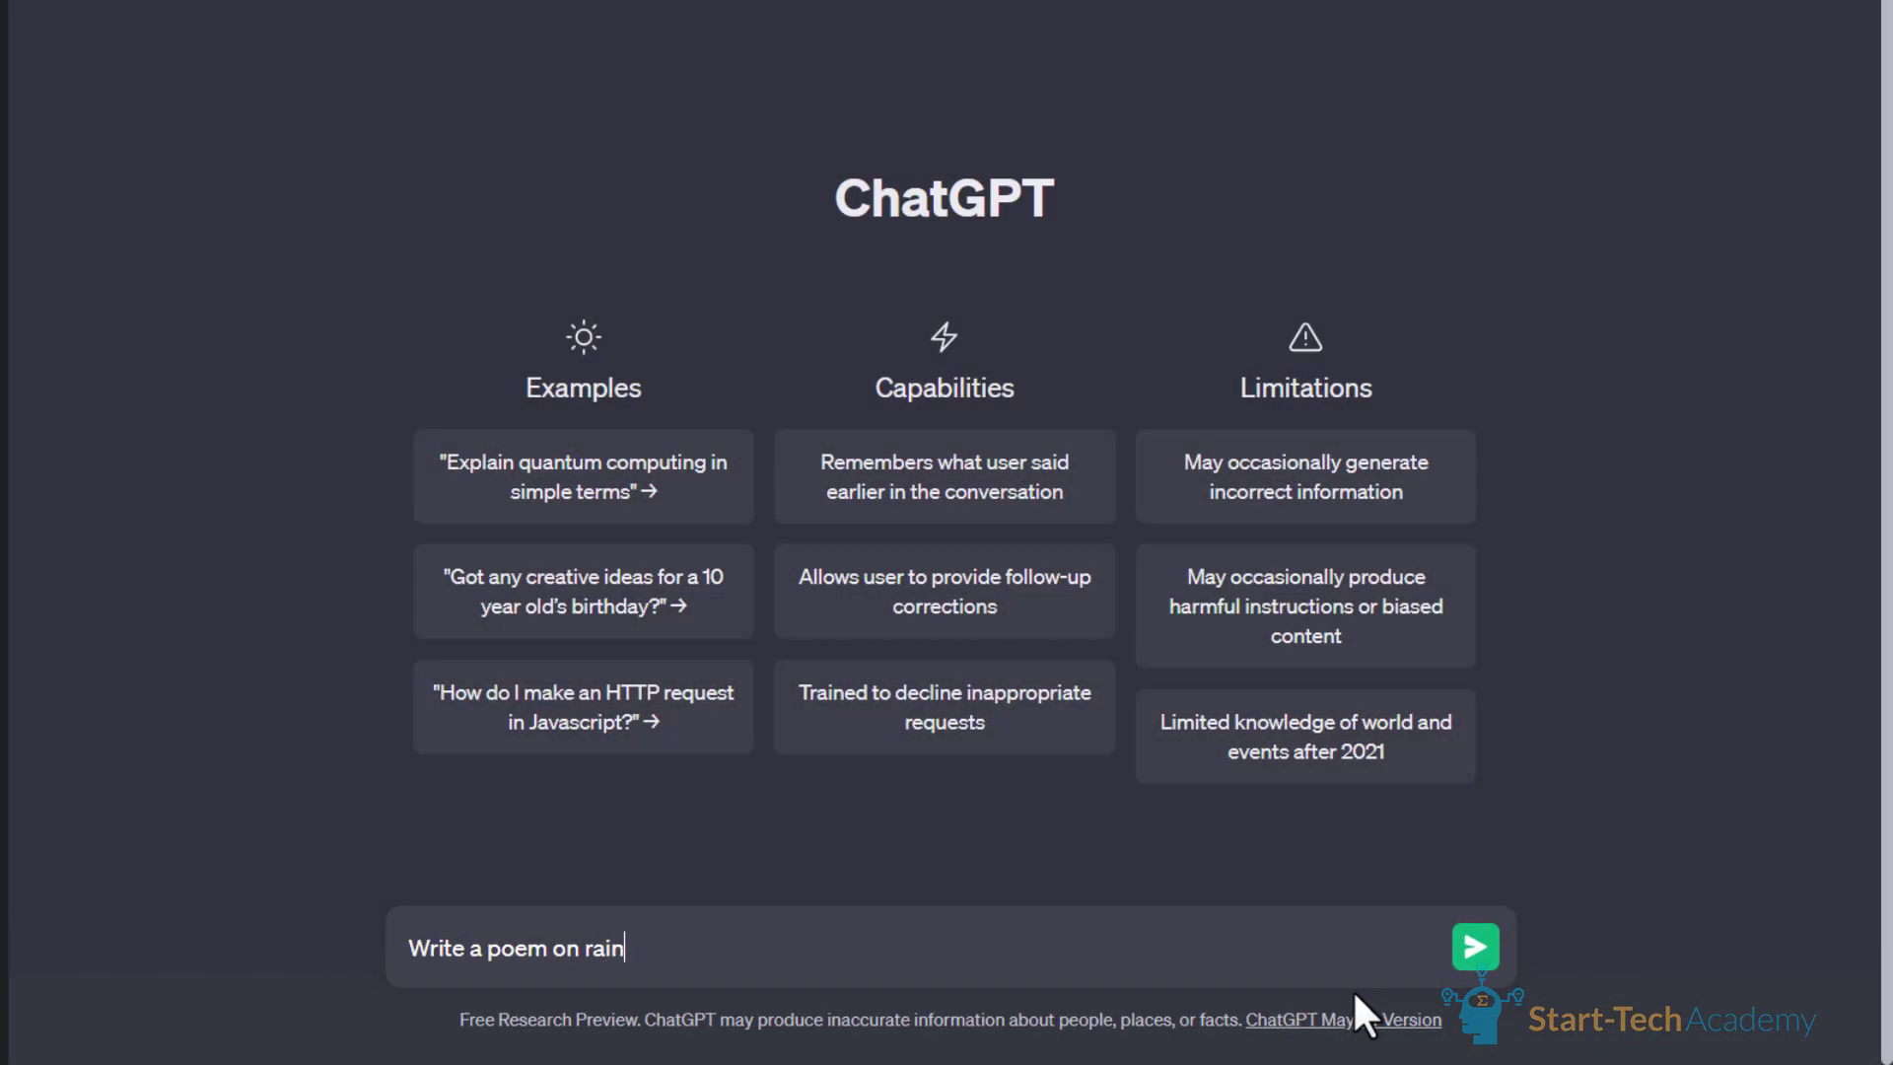
Step: Send the 'Write a poem on rain' request in ChatGPT
click(1473, 947)
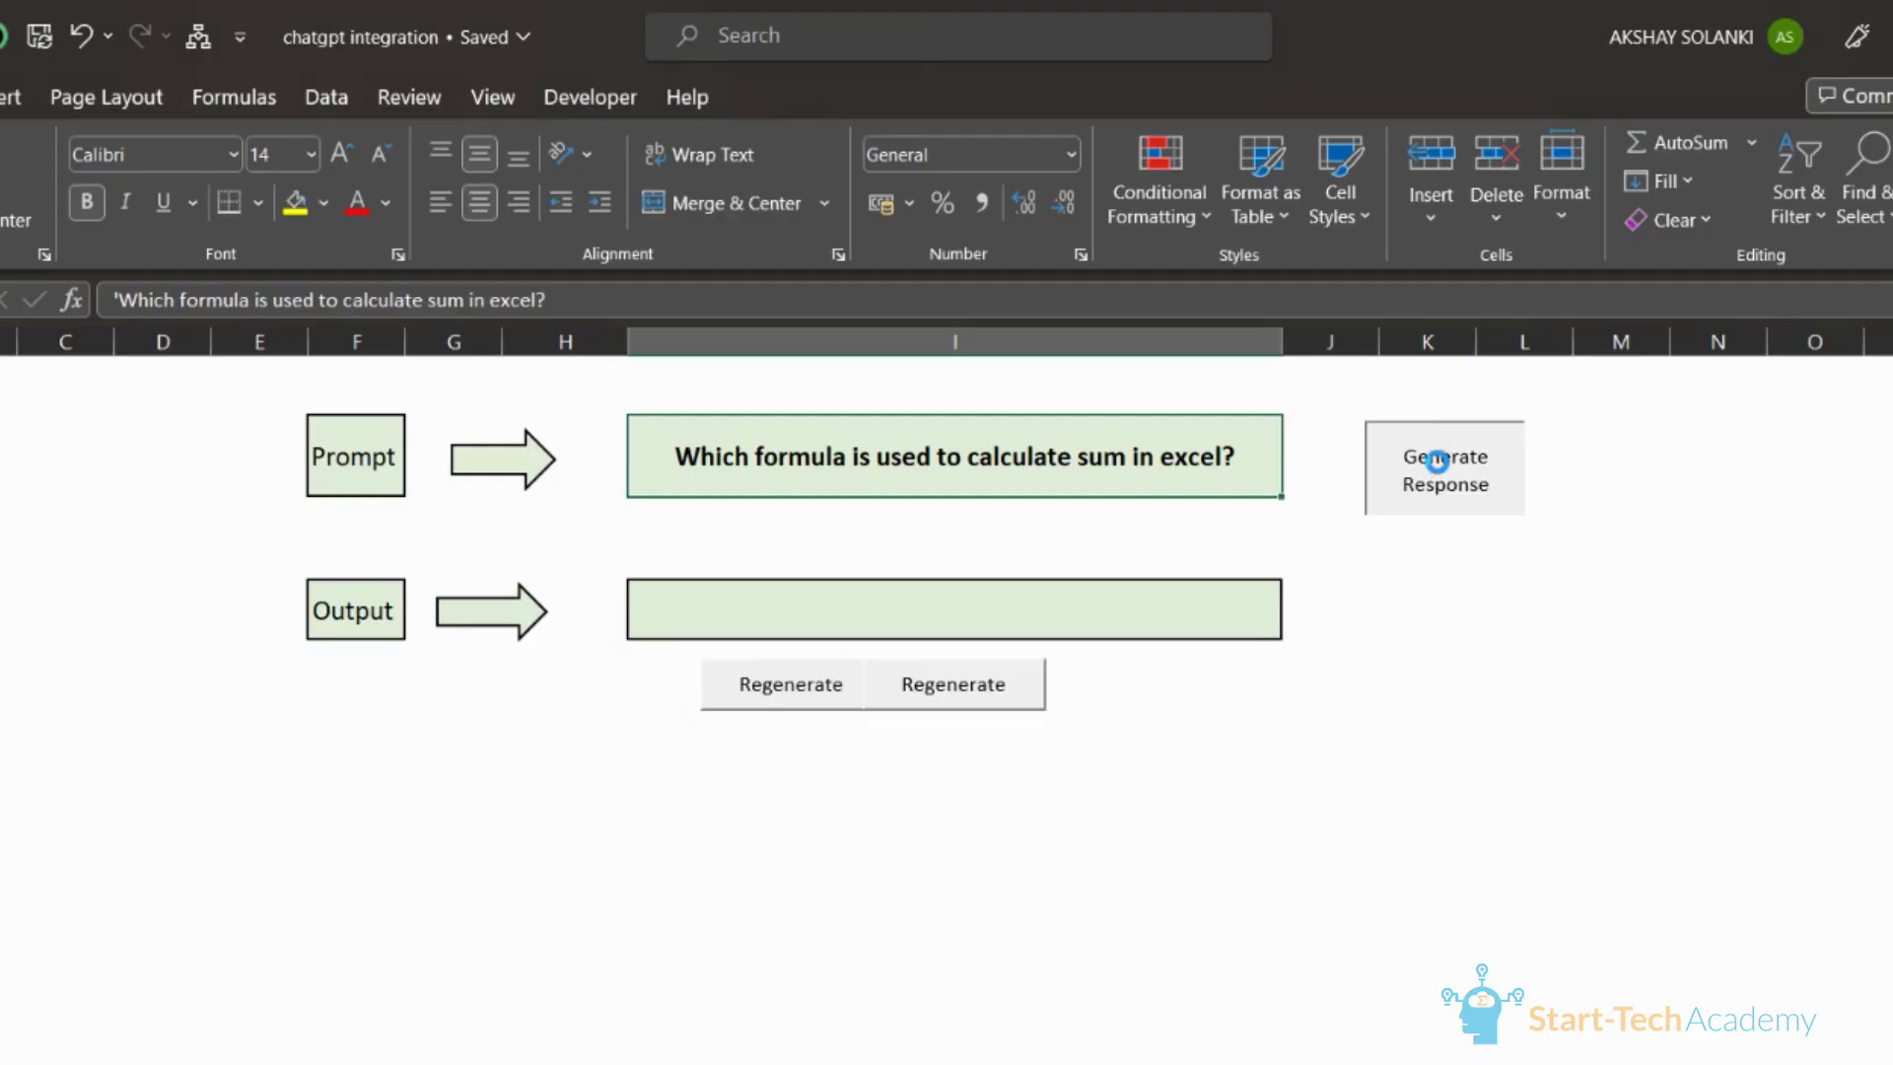
Step: Regenerate the SUM-formula answer and dismiss the OpenAI Request Completed message
click(1444, 469)
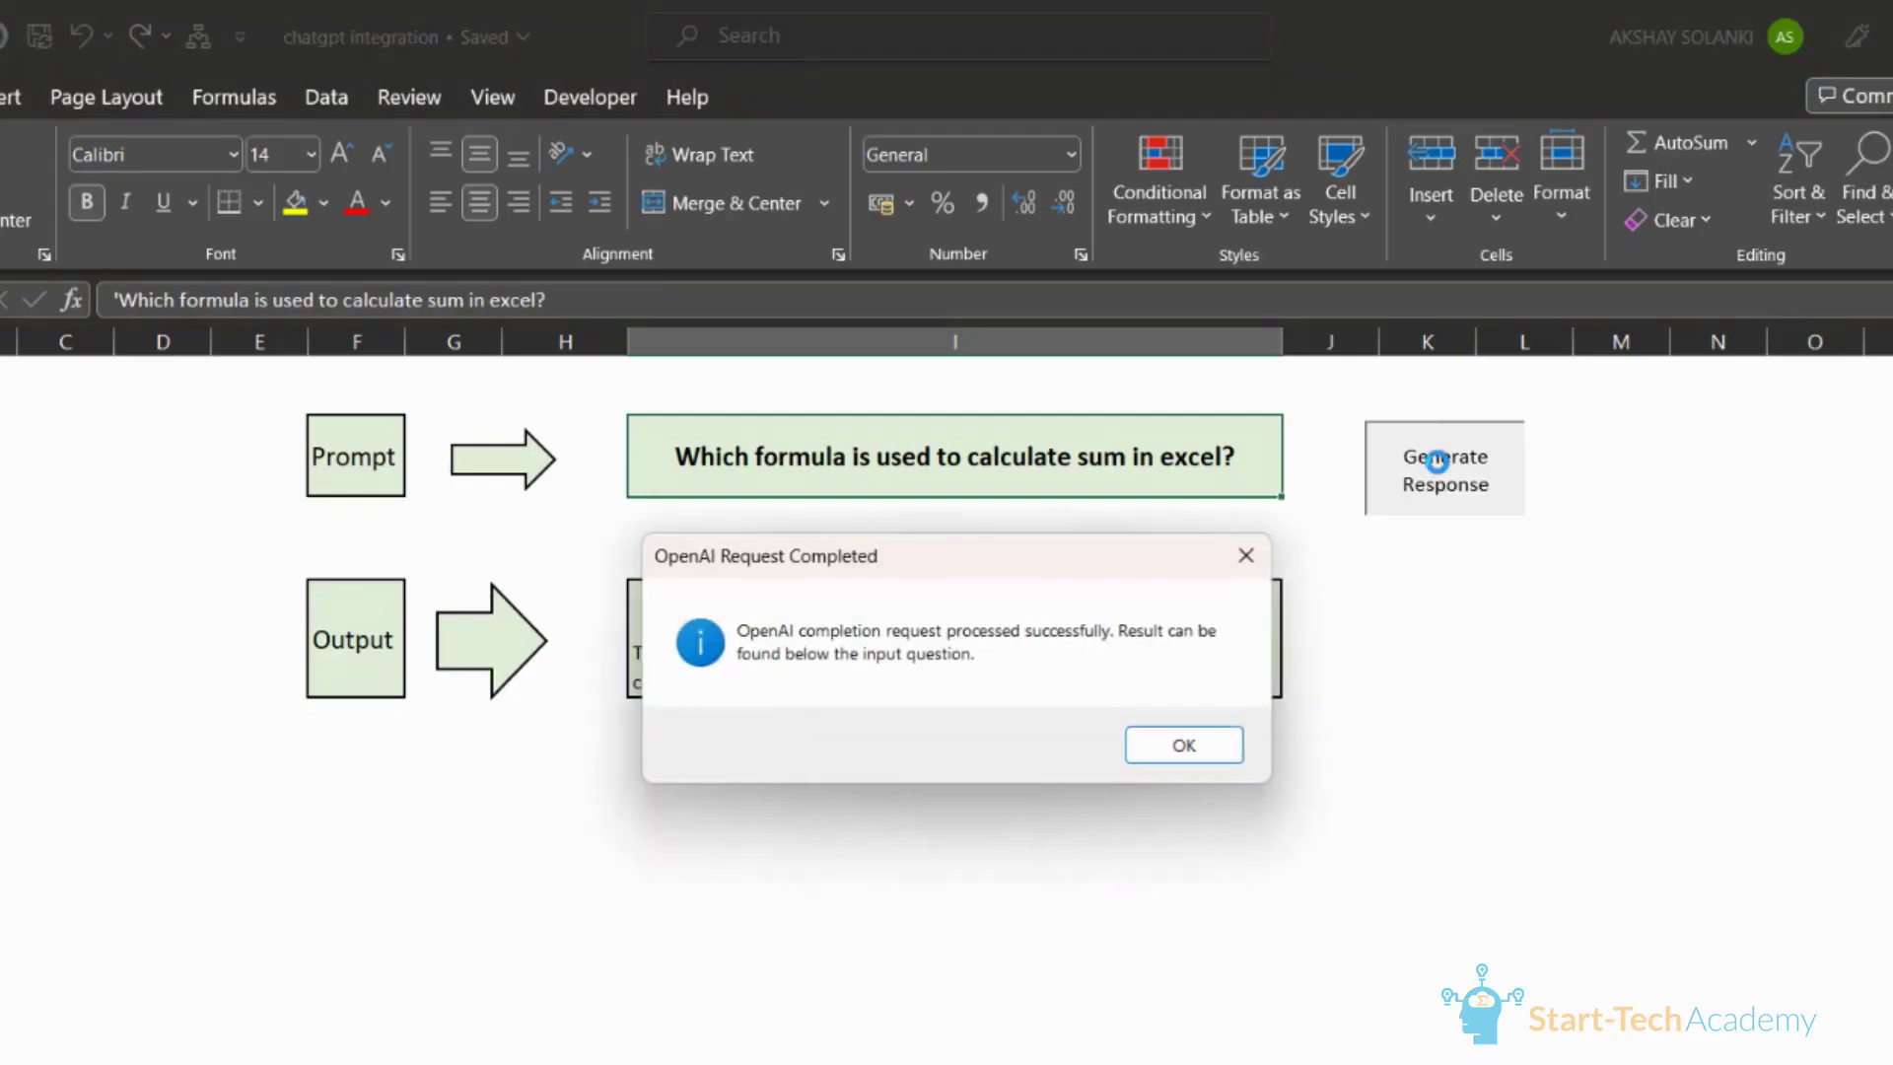
click(1182, 744)
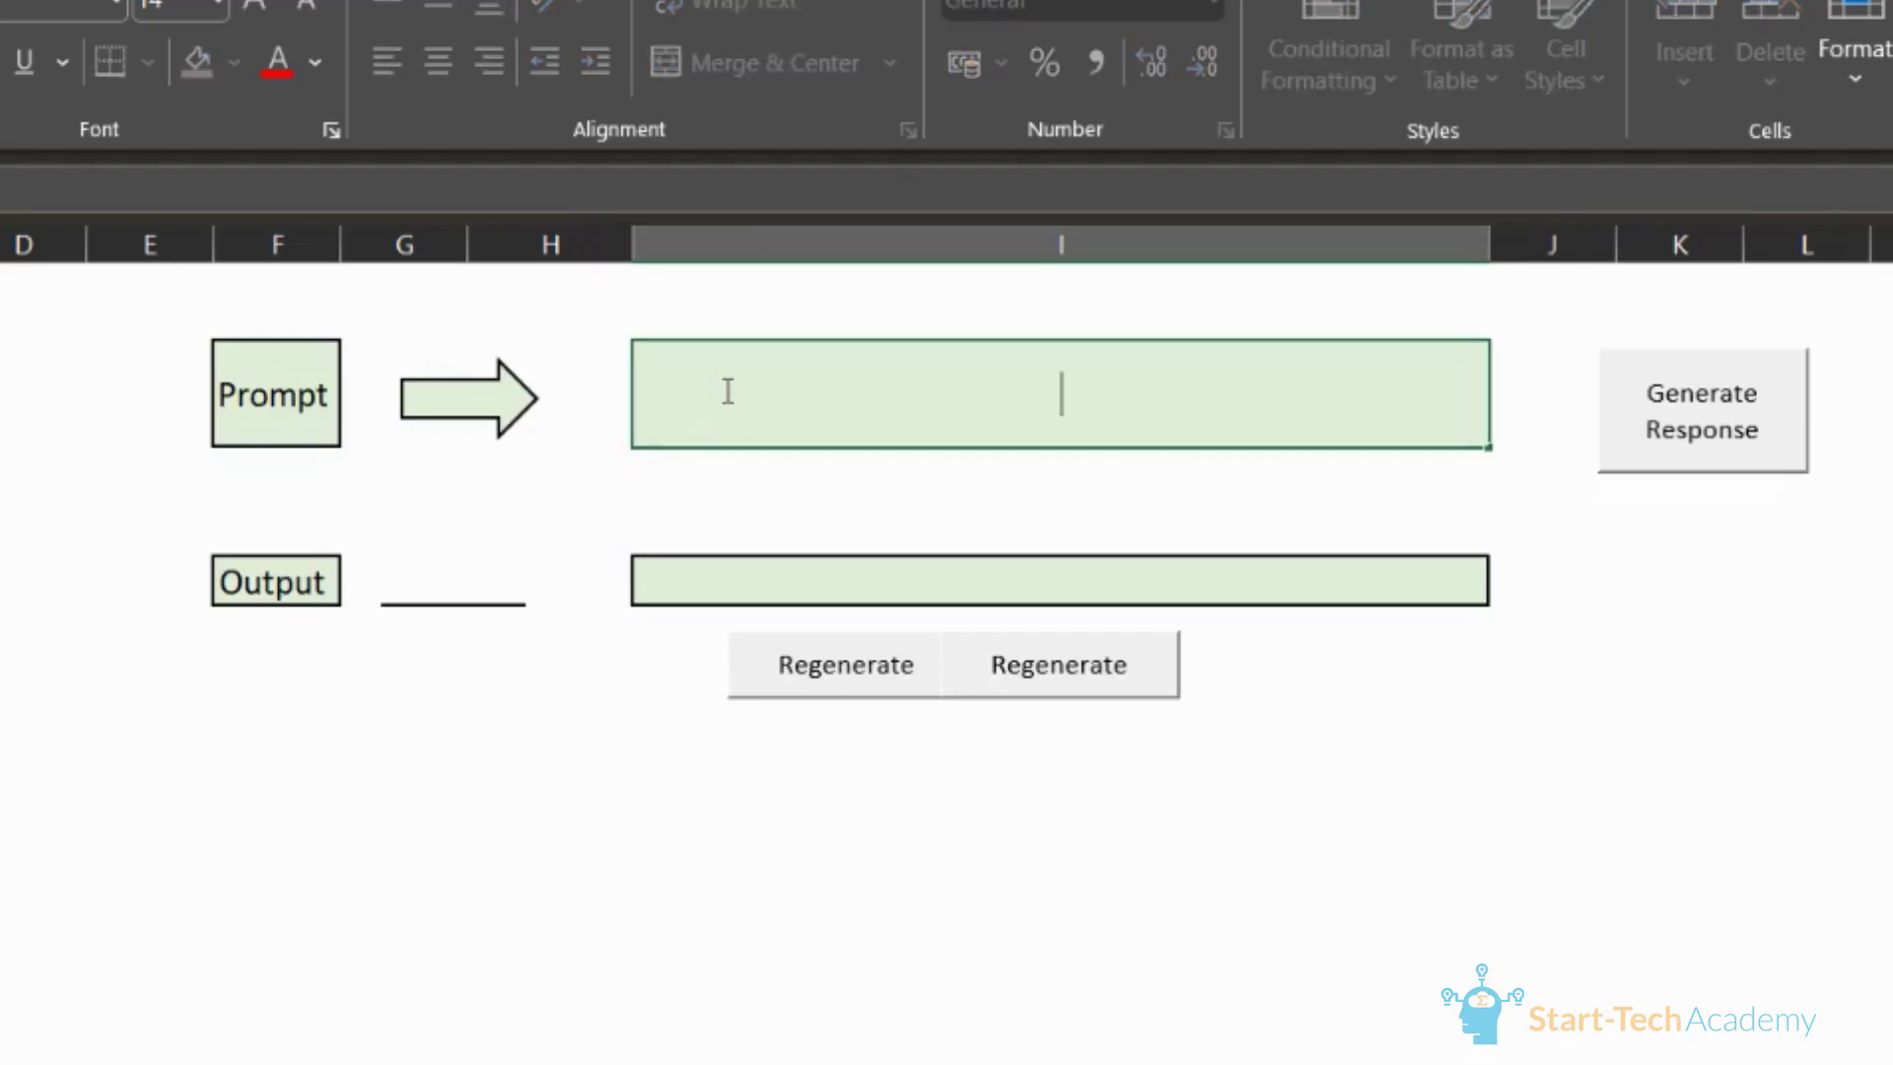
Step: Ask 'Can you provide an example of the SUMIF formula?' and generate the response
text(Can you provide an example of the SUMIF formula?)
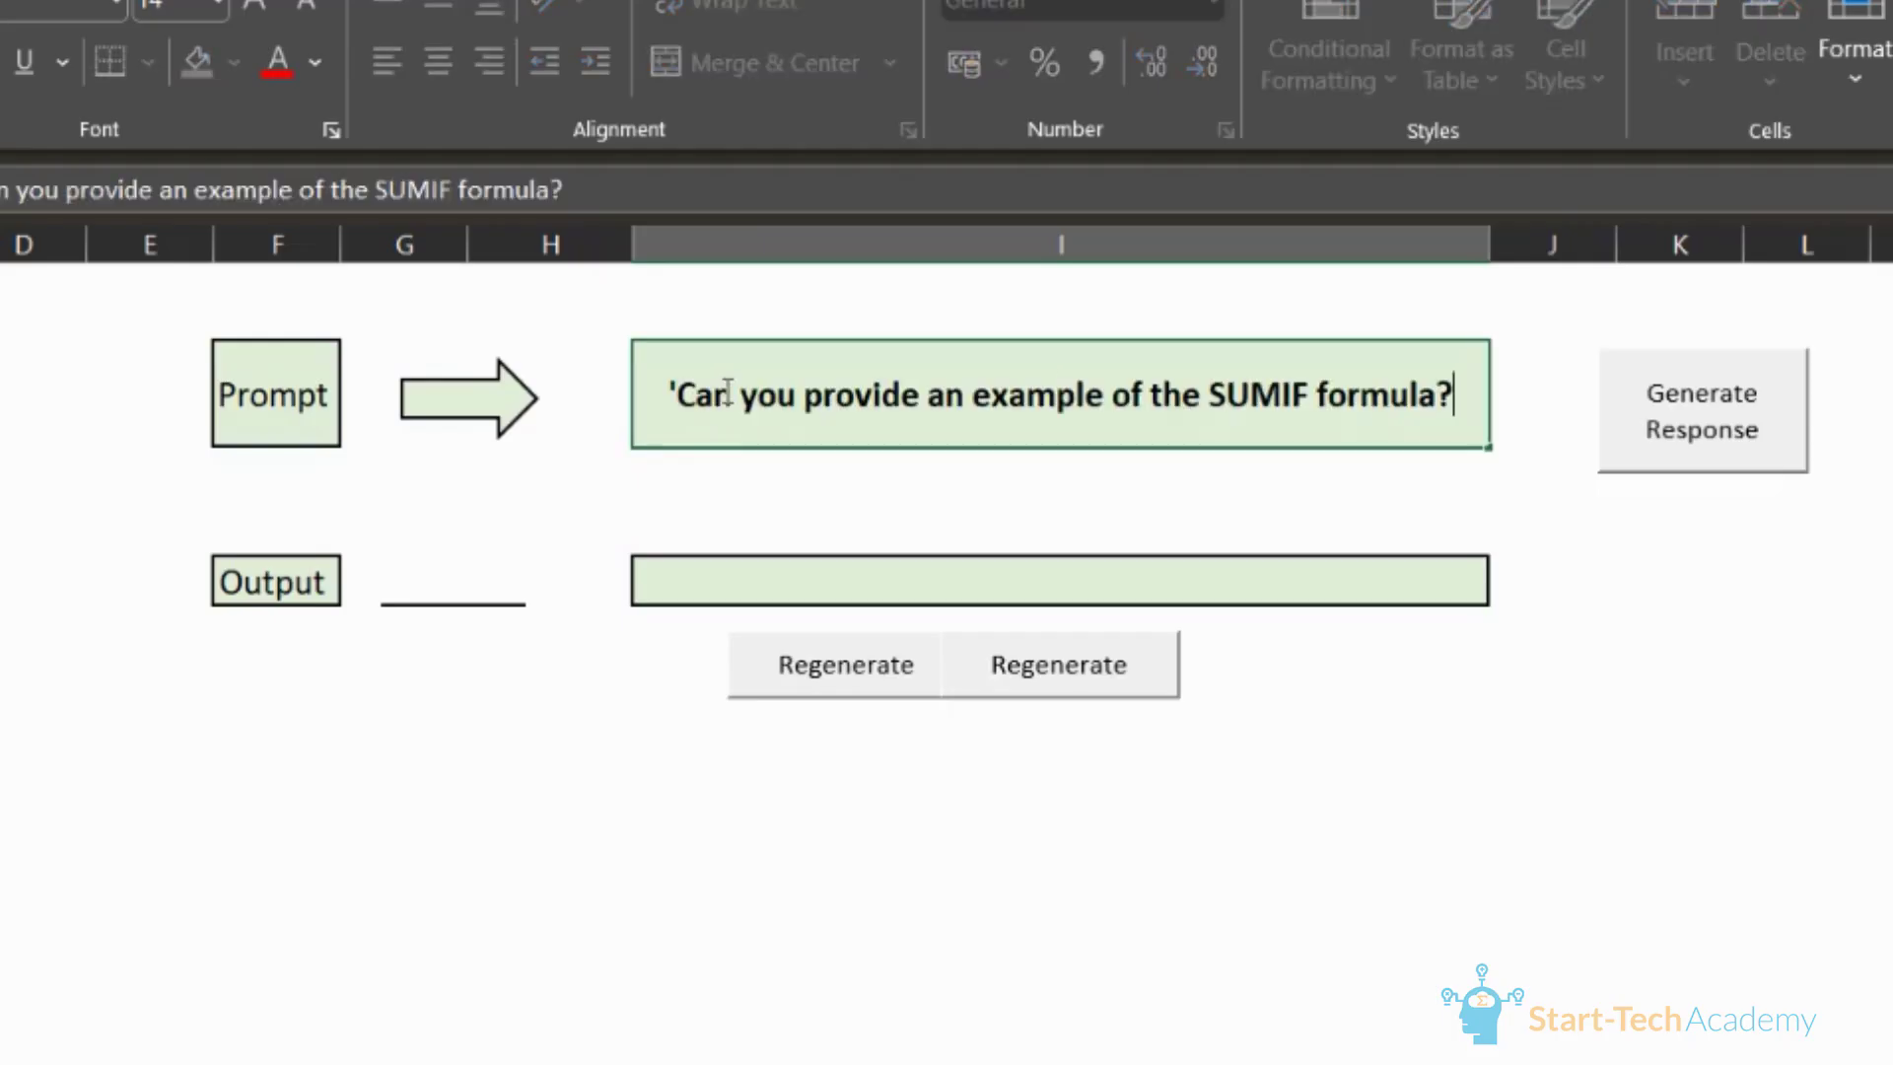
mouse_move(1629, 443)
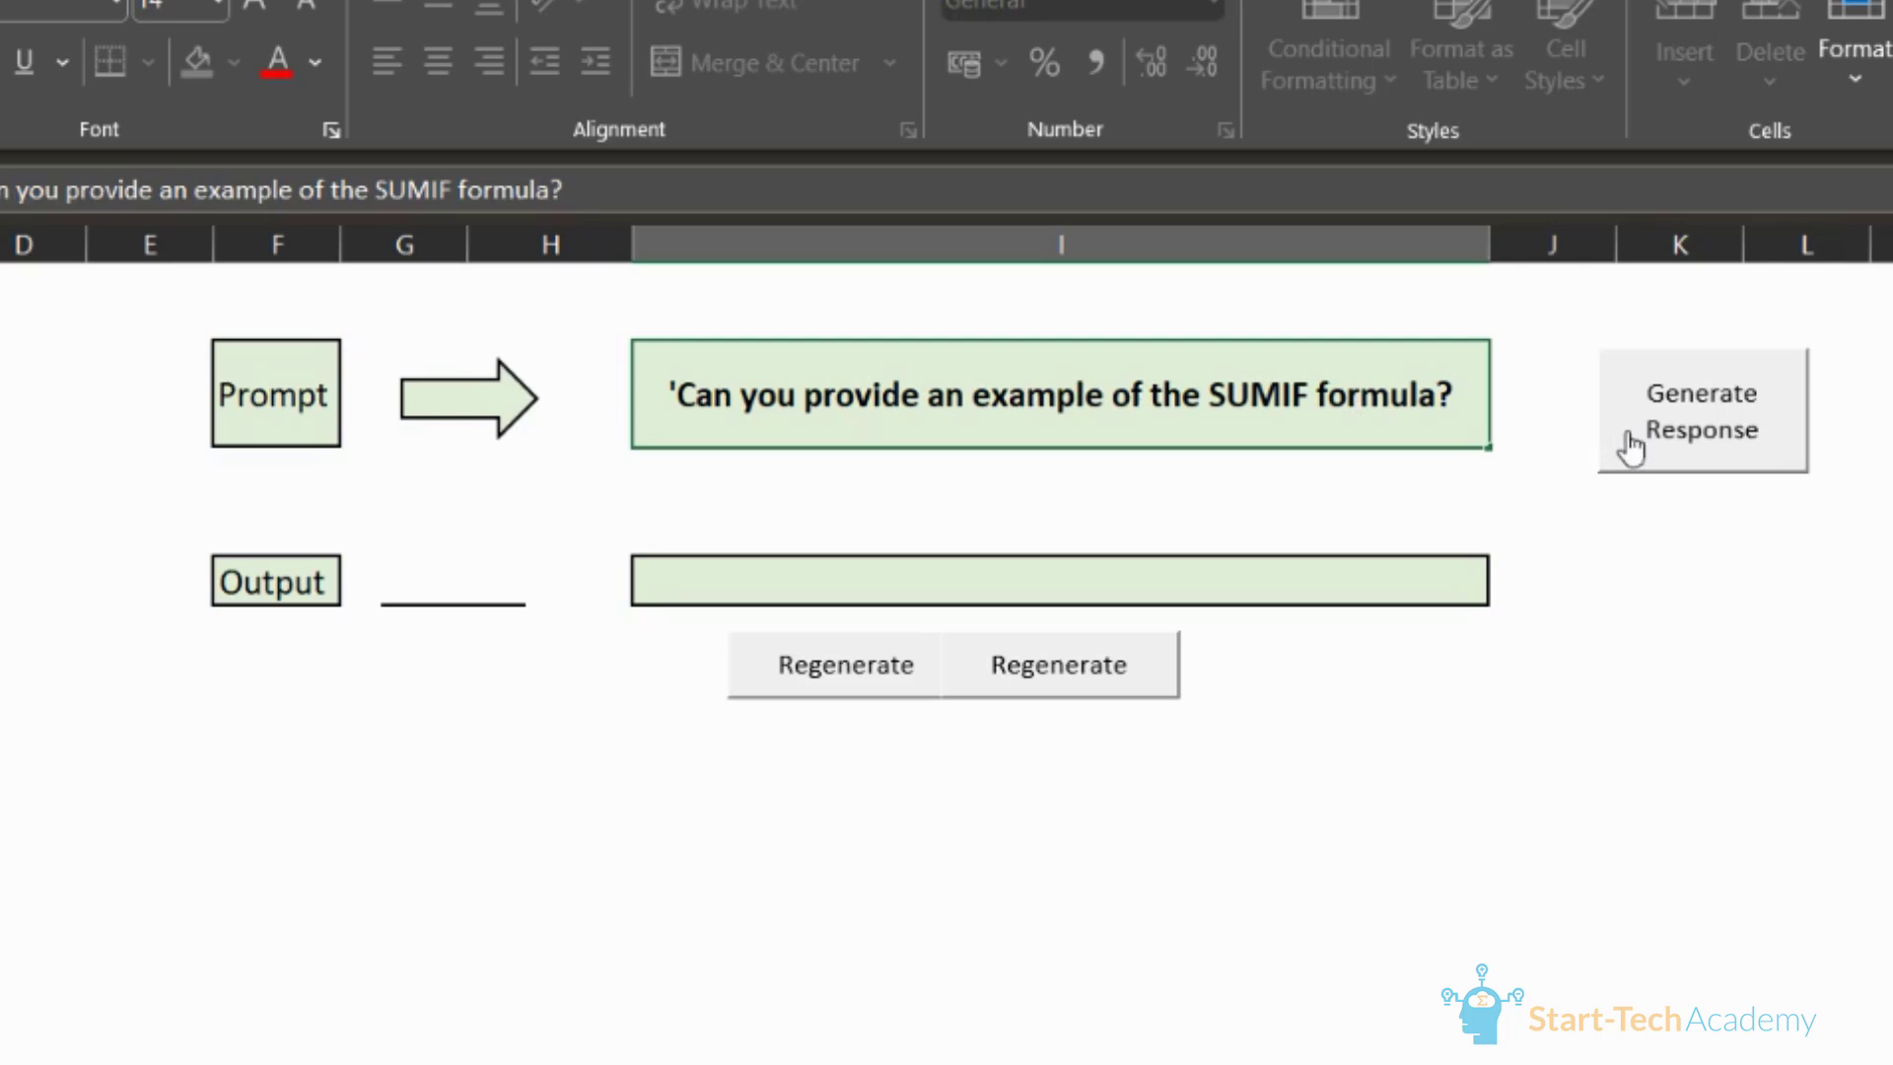
click(1700, 410)
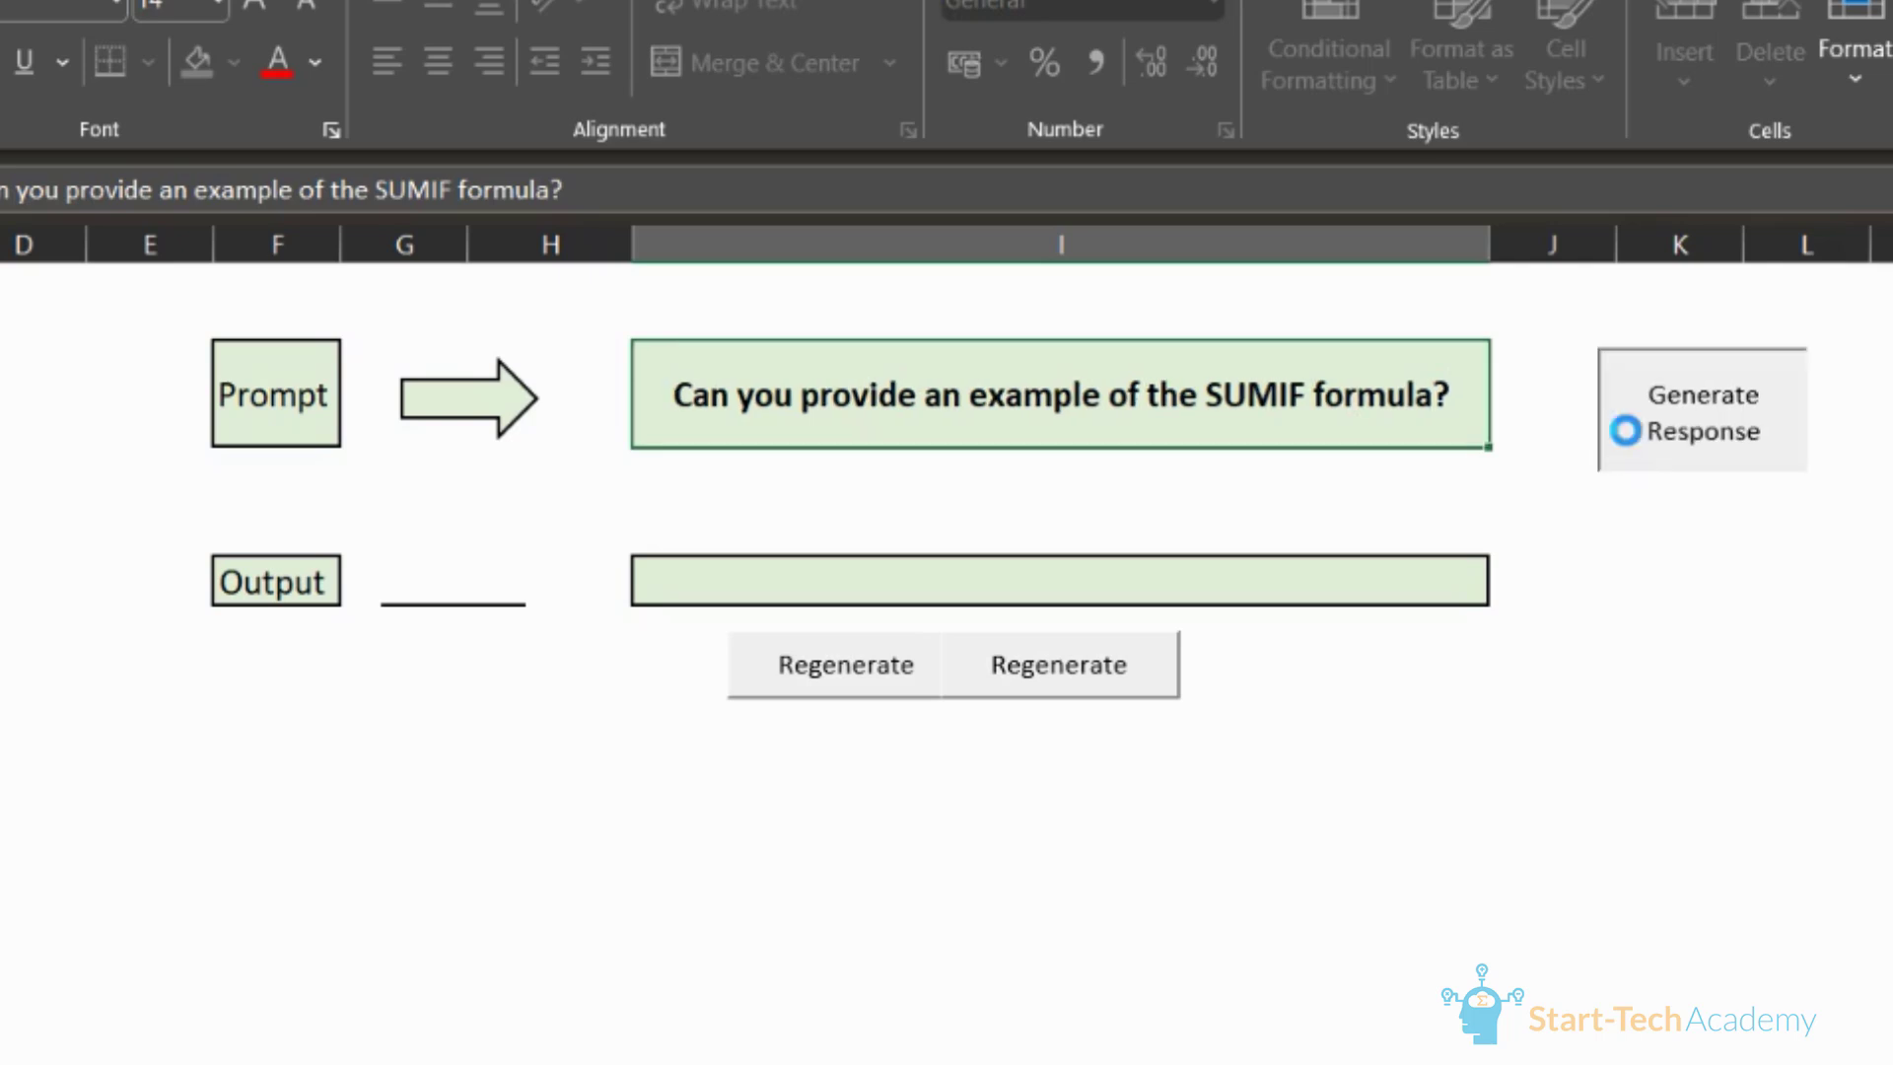
click(1700, 432)
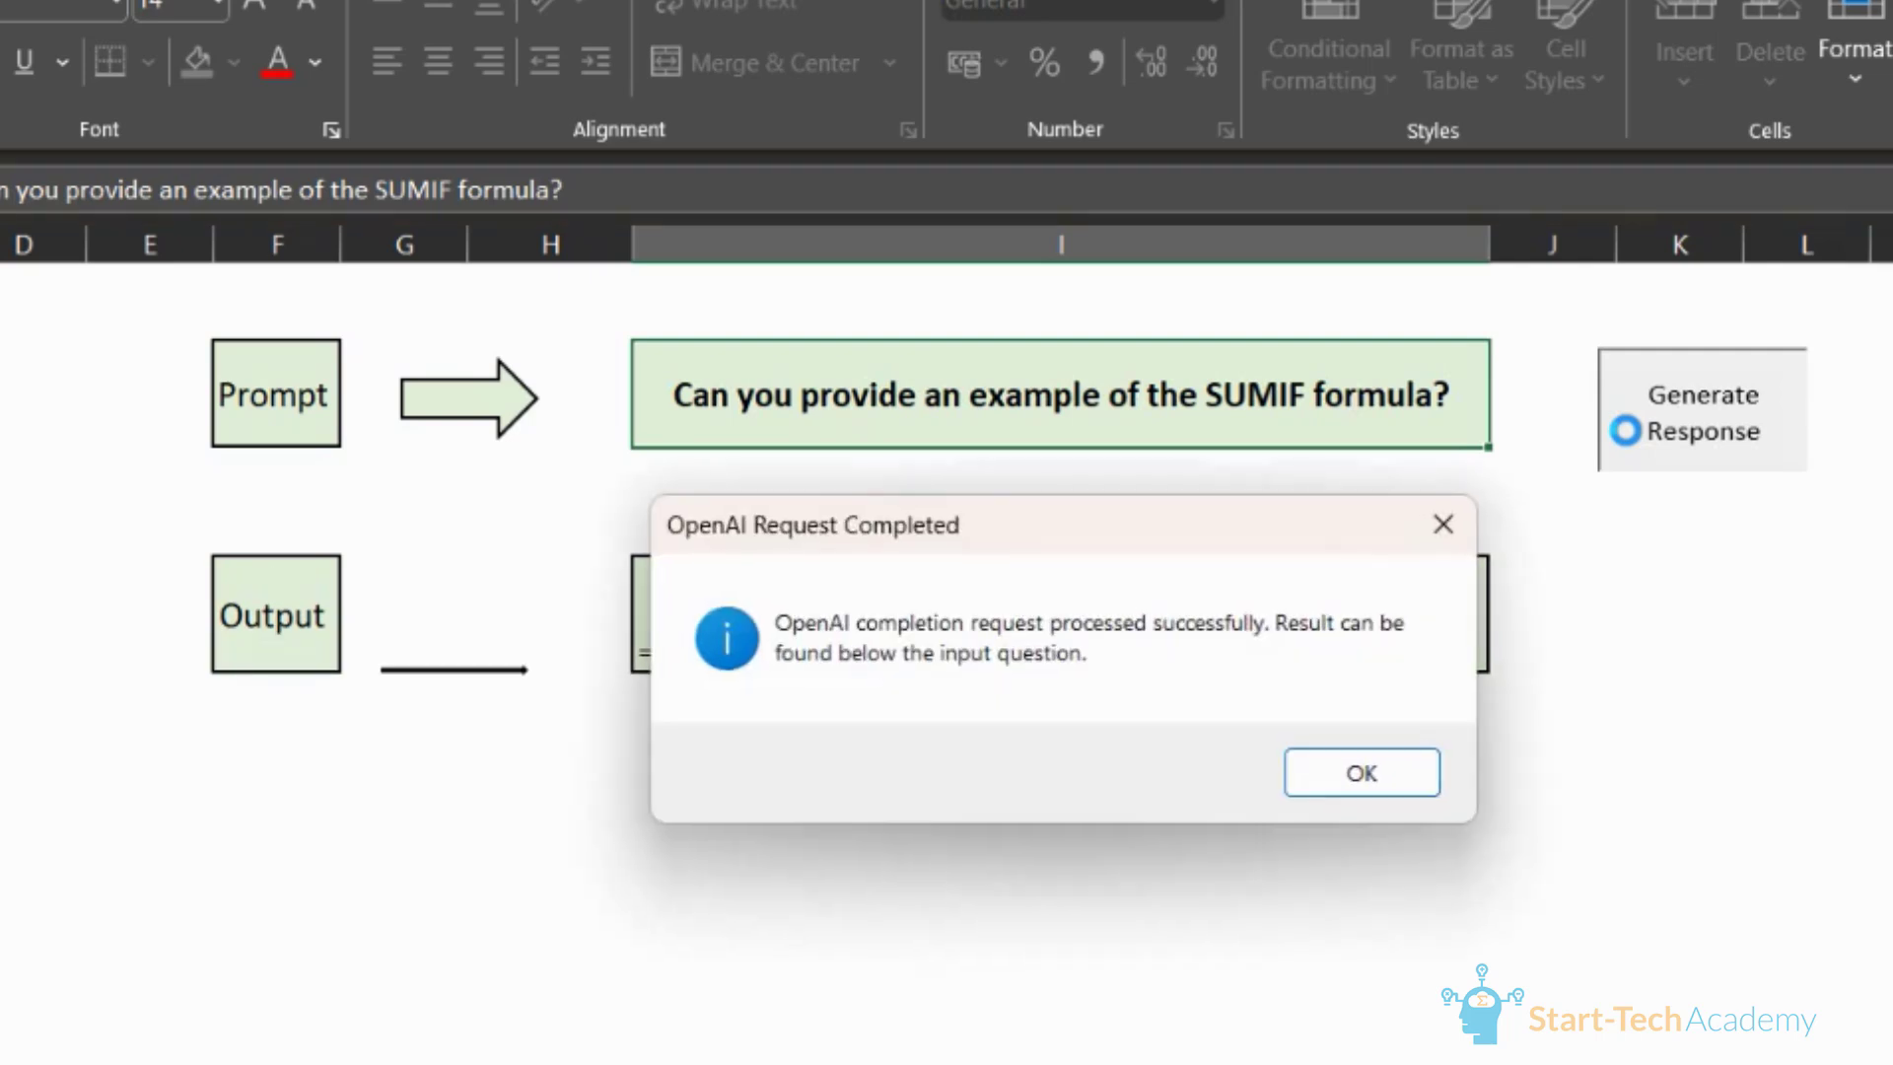
click(1361, 773)
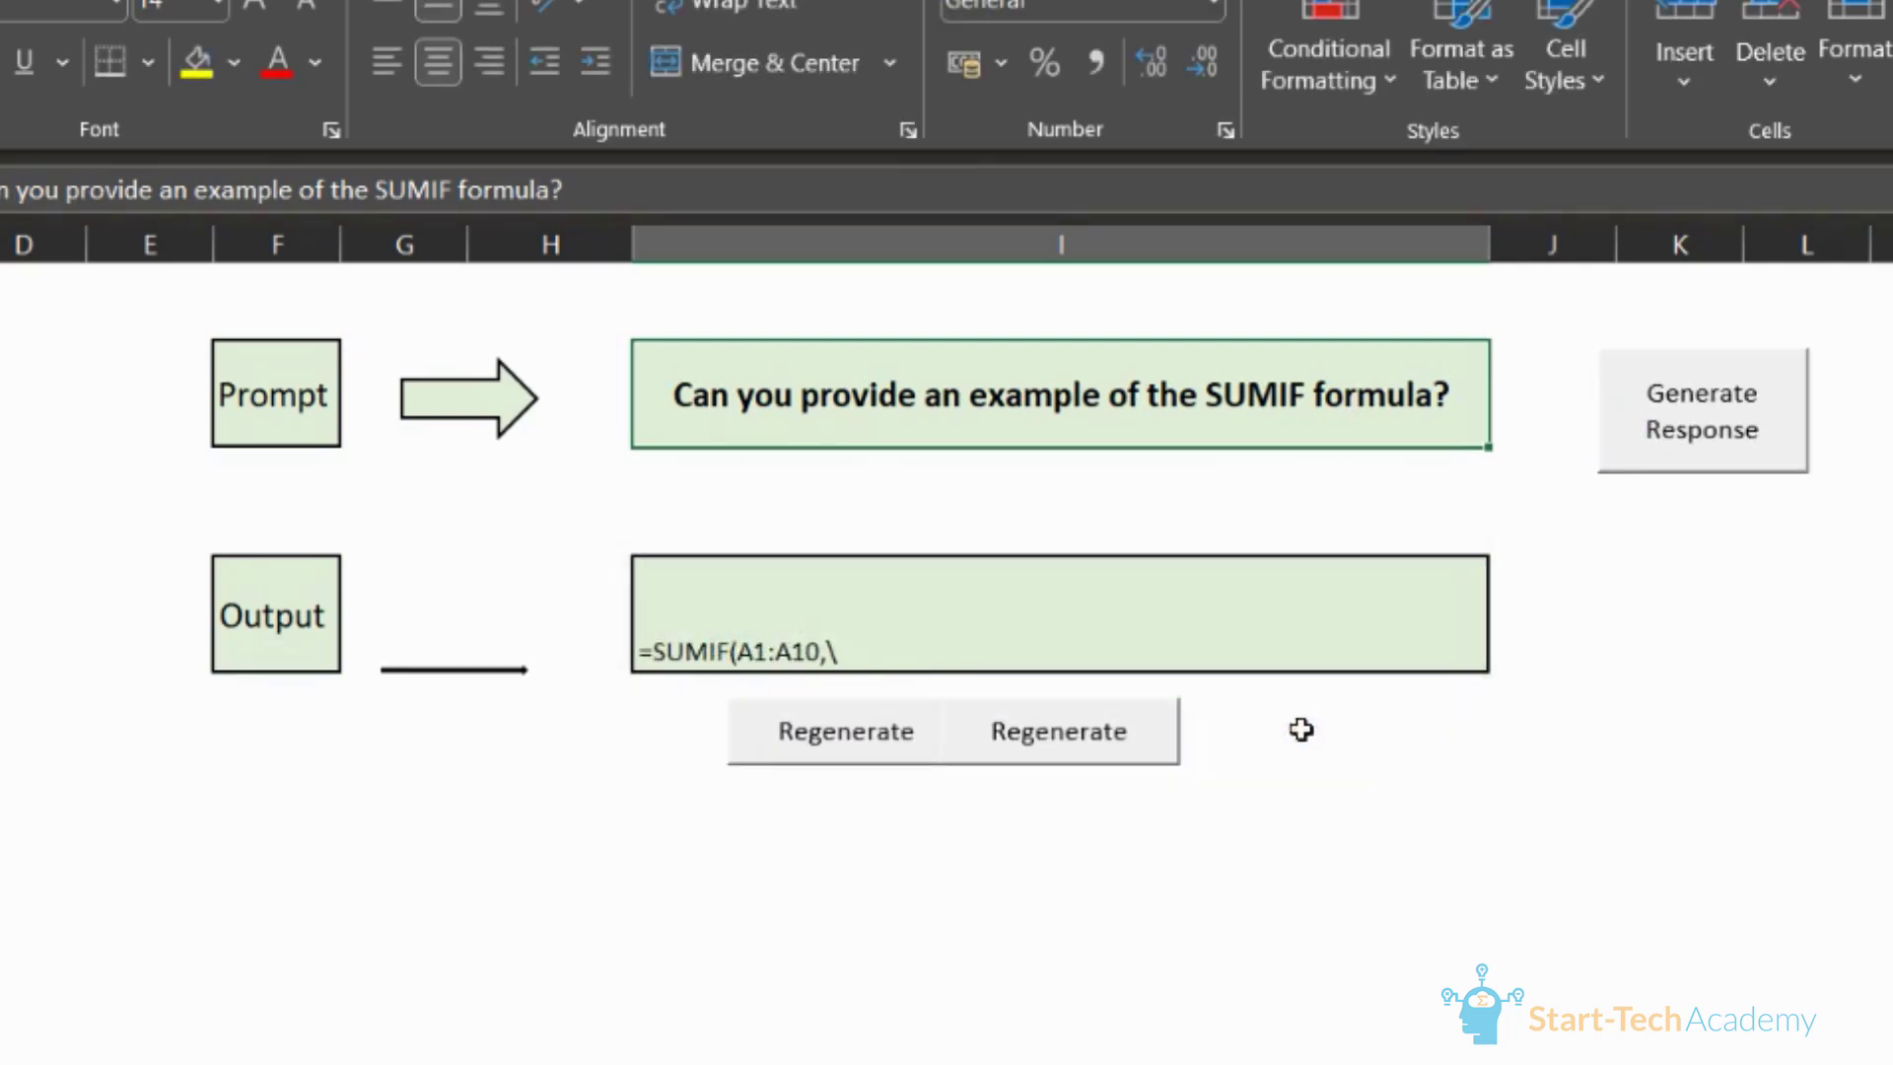
mouse_move(894, 684)
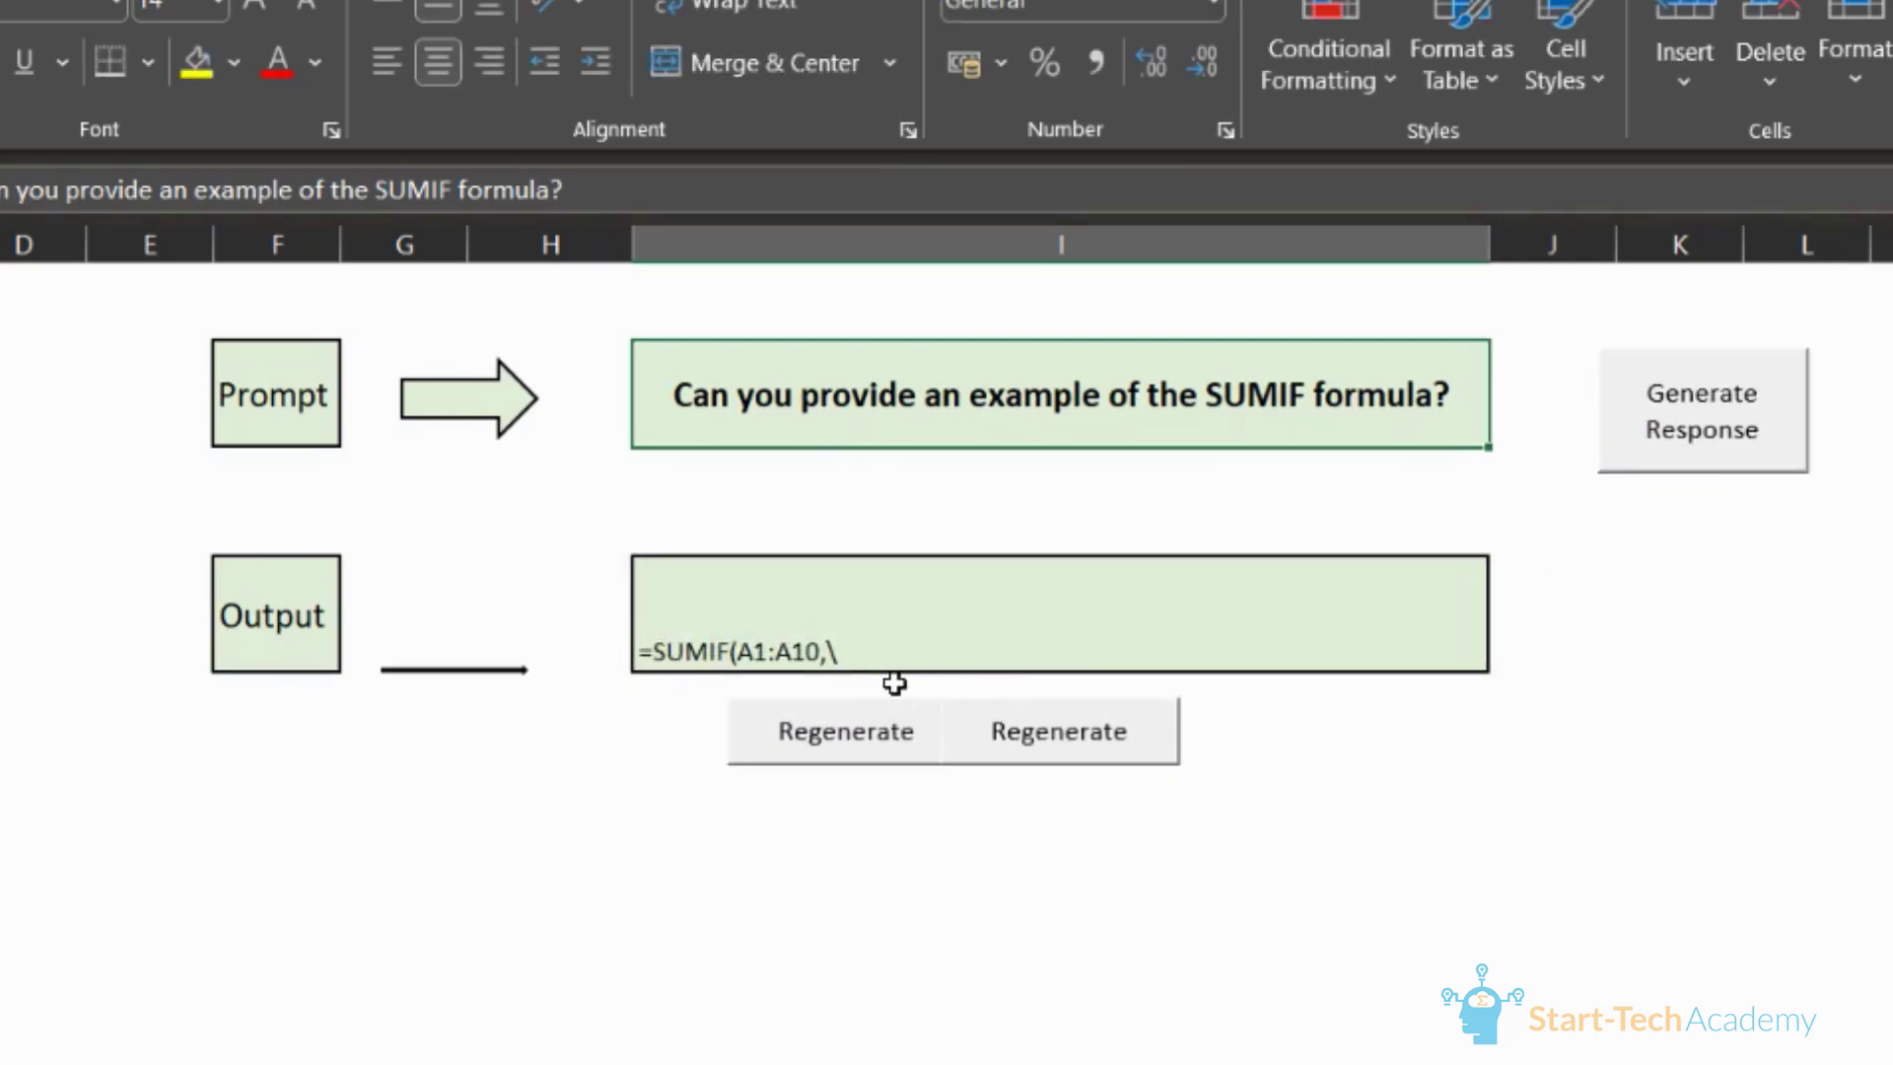
mouse_move(960, 680)
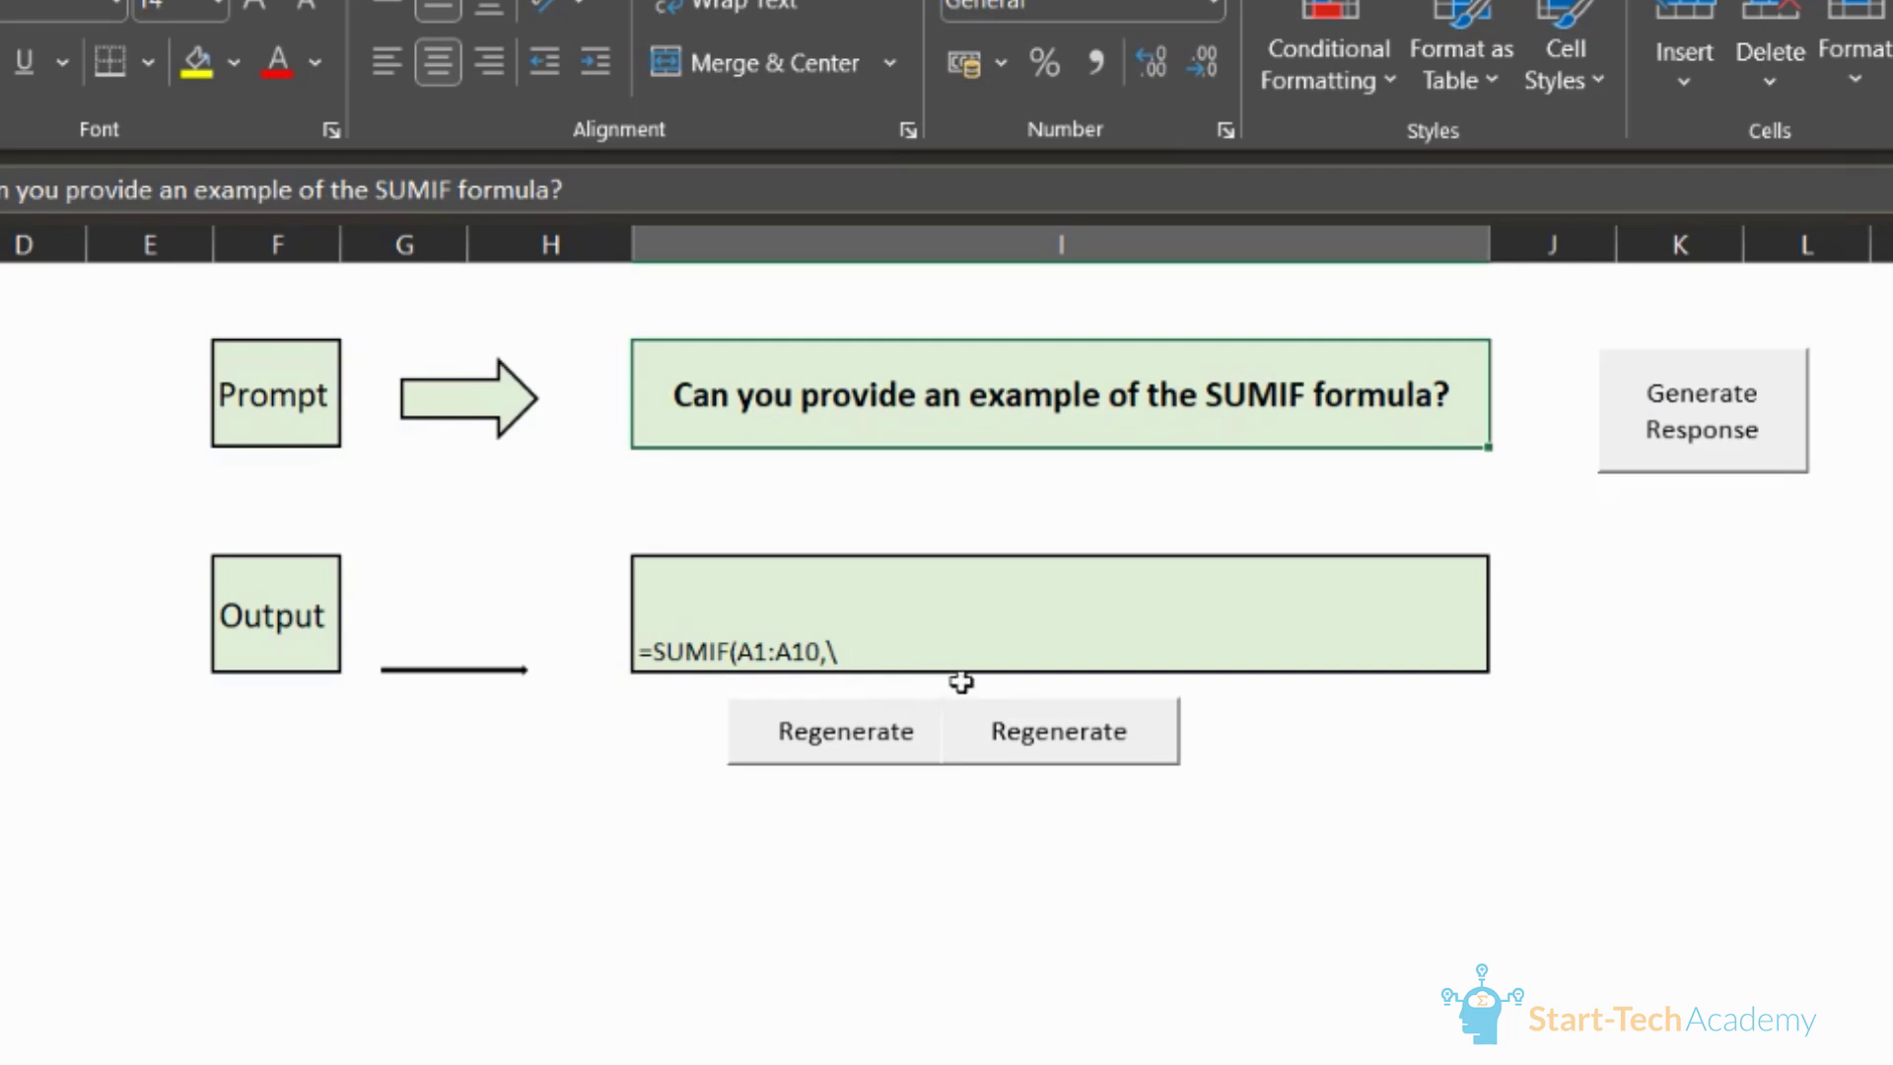
mouse_move(1051, 752)
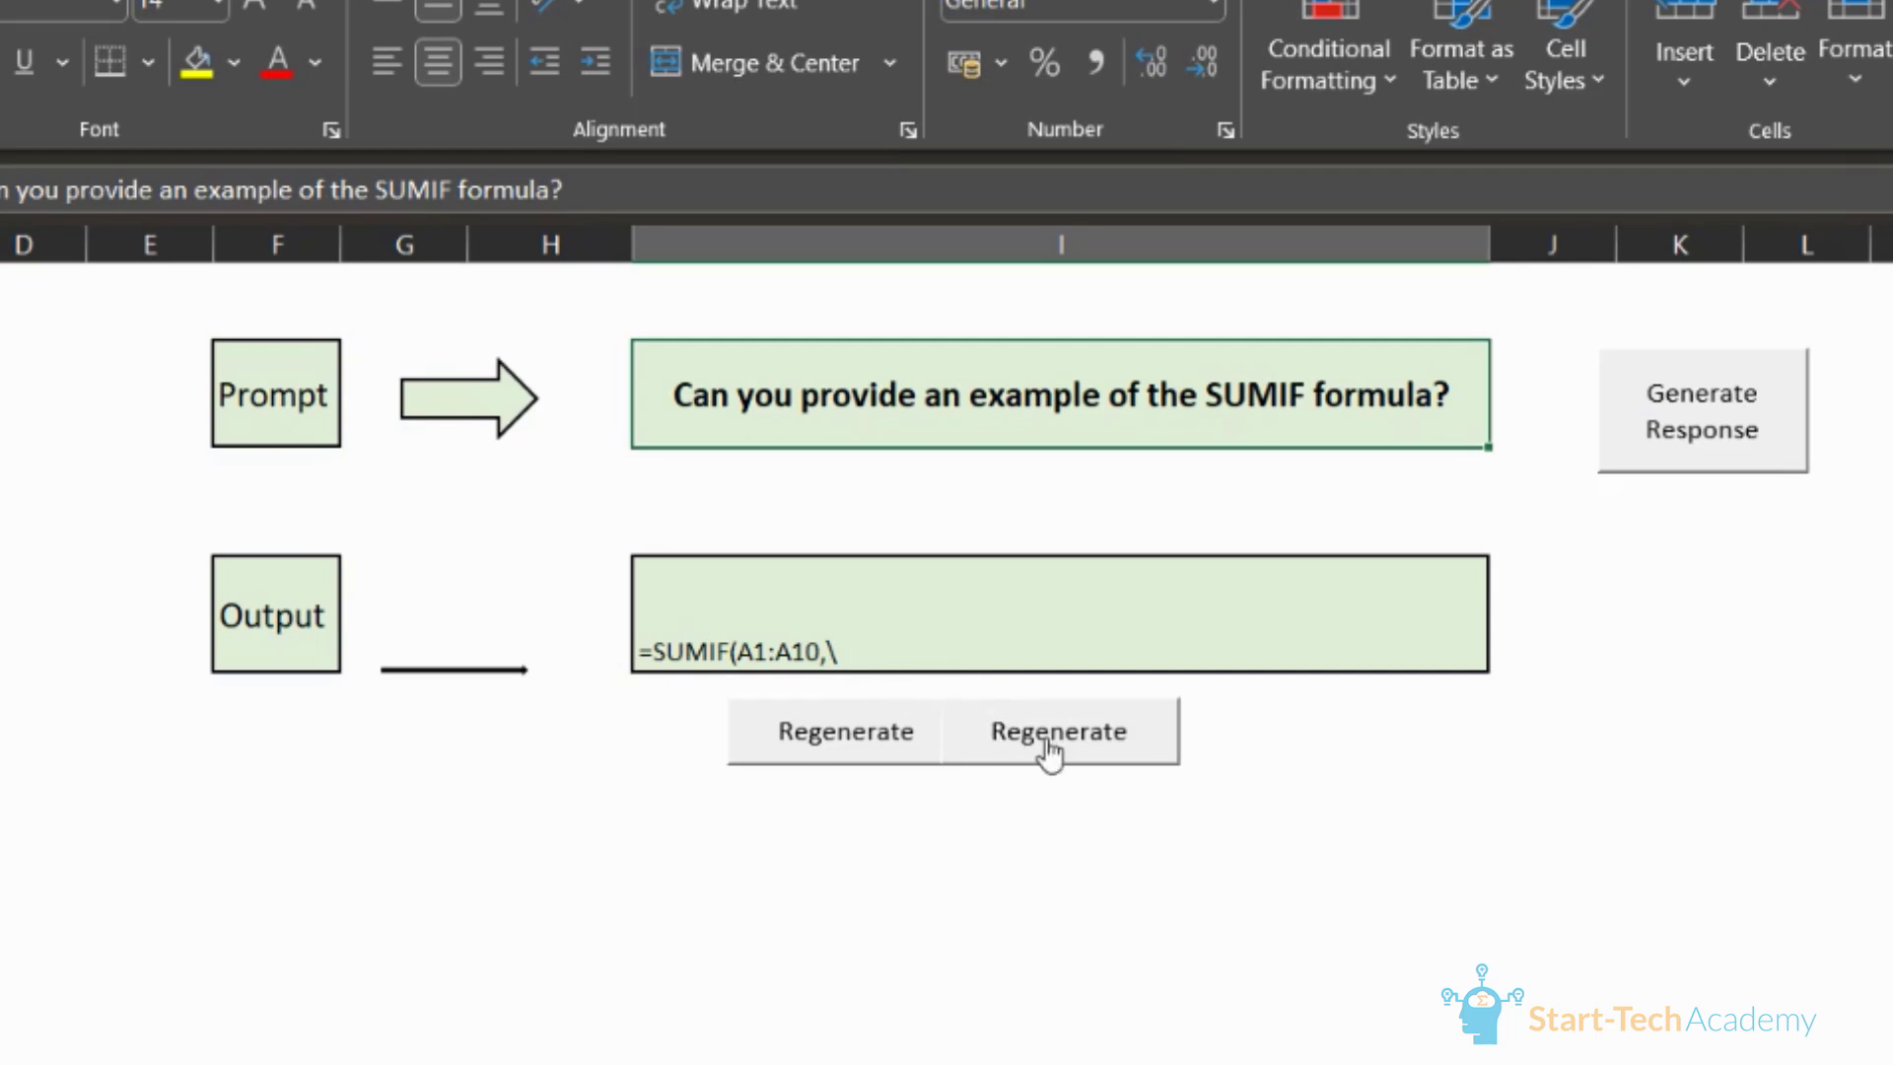
mouse_move(1122, 757)
text(Benefits of integrating)
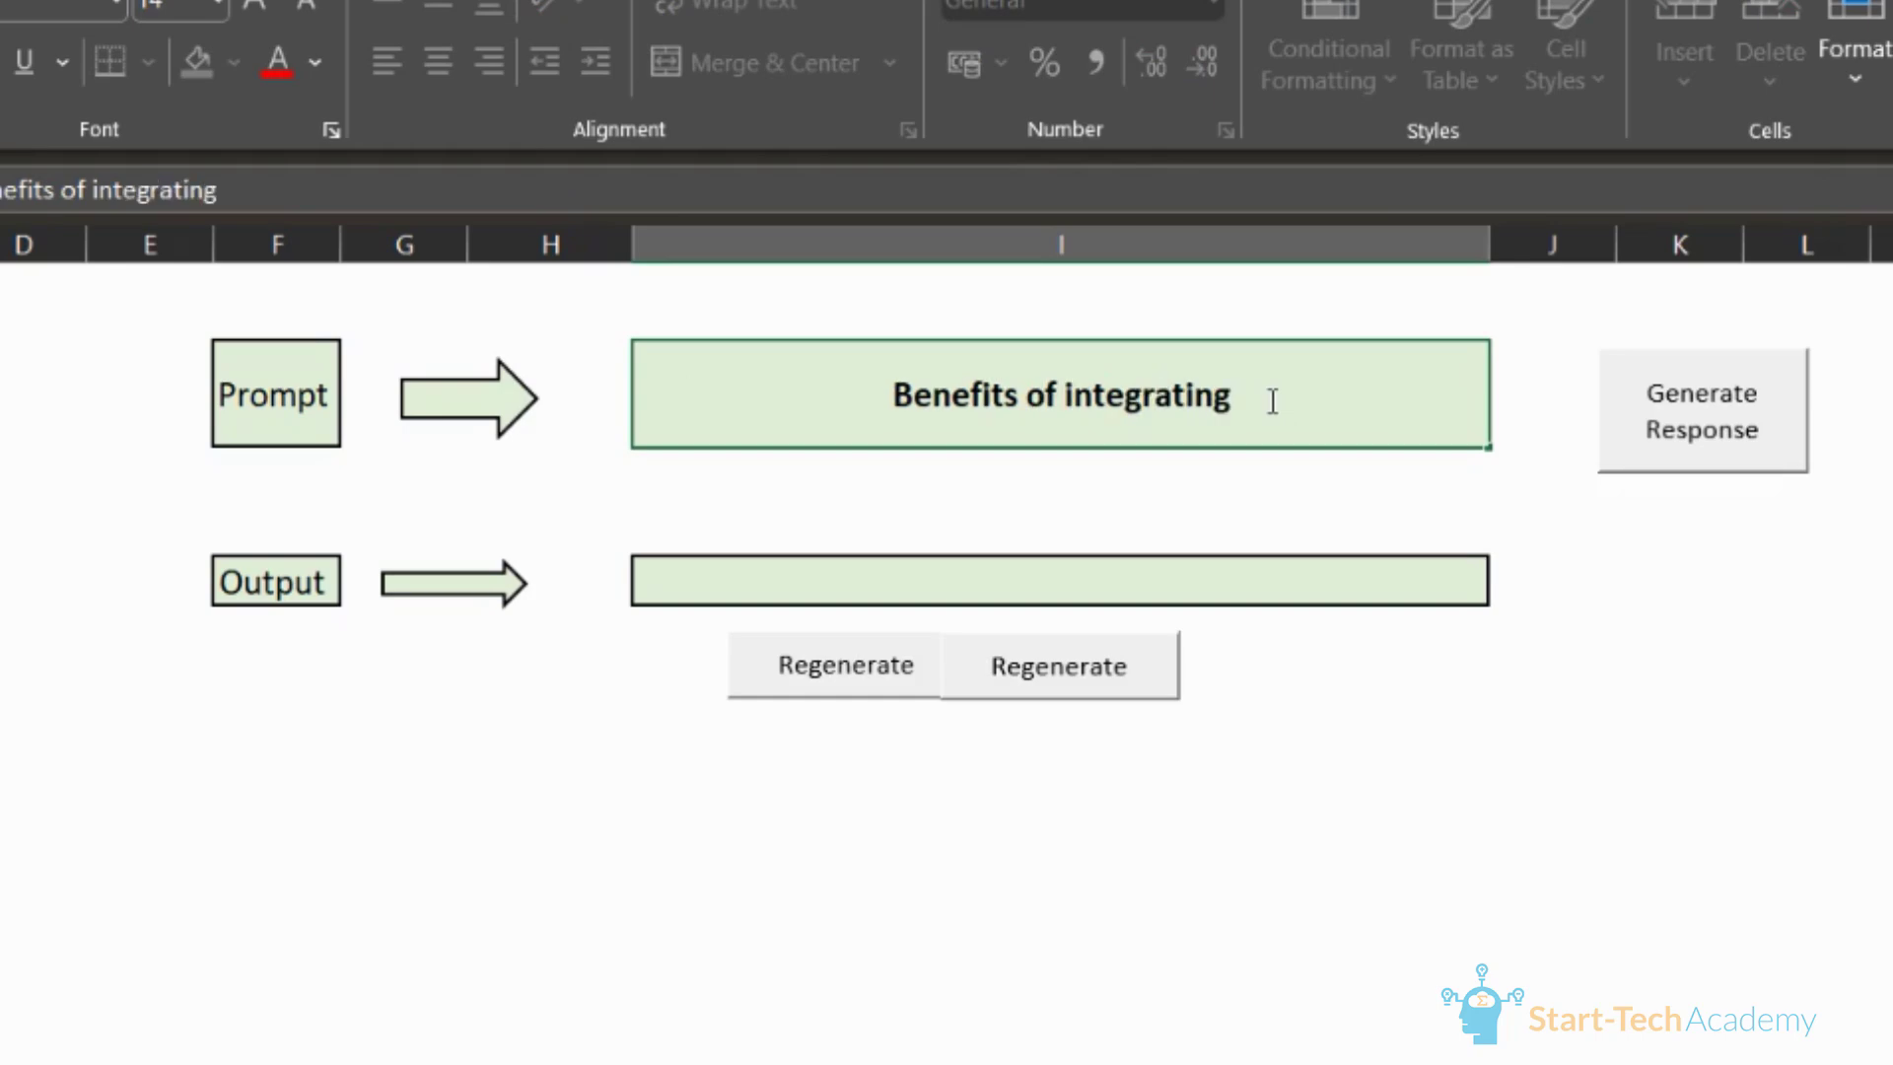
Step: Complete the prompt with 'chatgpt with Excel', generate the benefits list and scroll to read it
text(chatgpt with Excel)
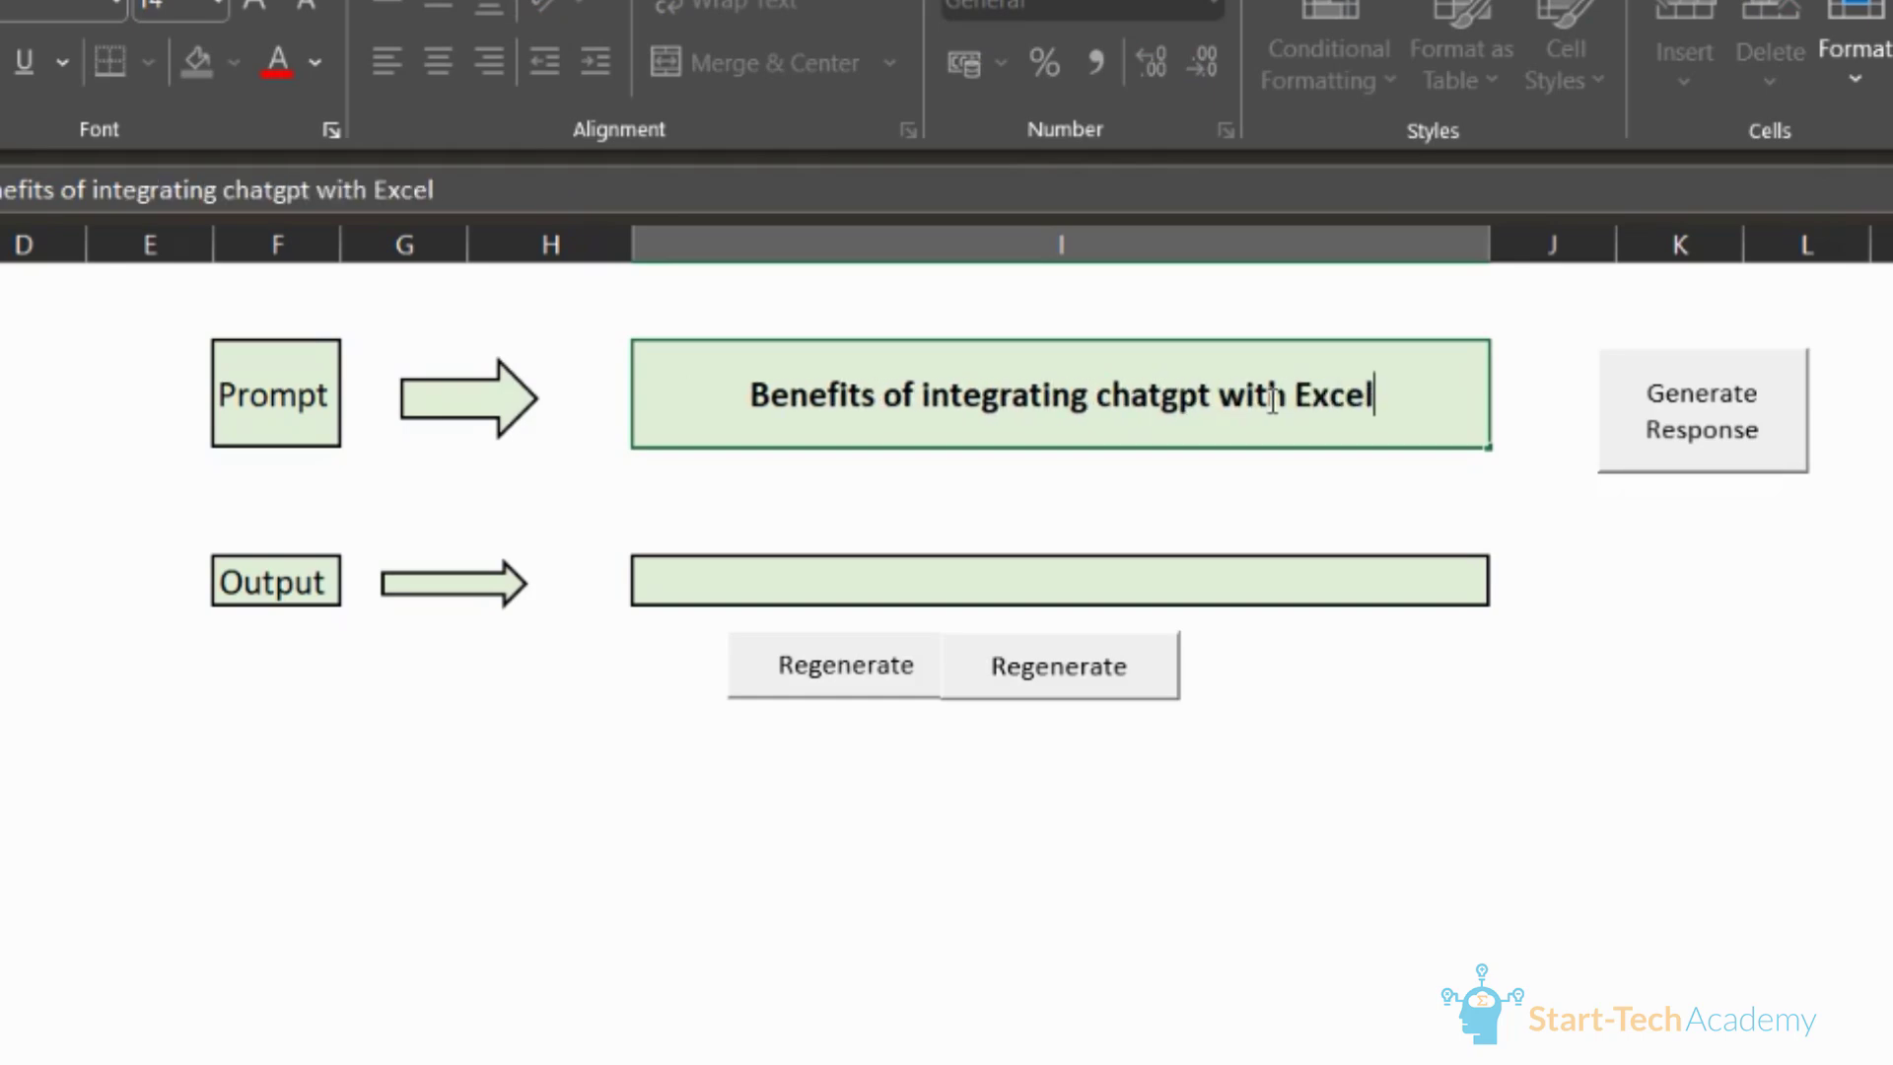
click(1700, 410)
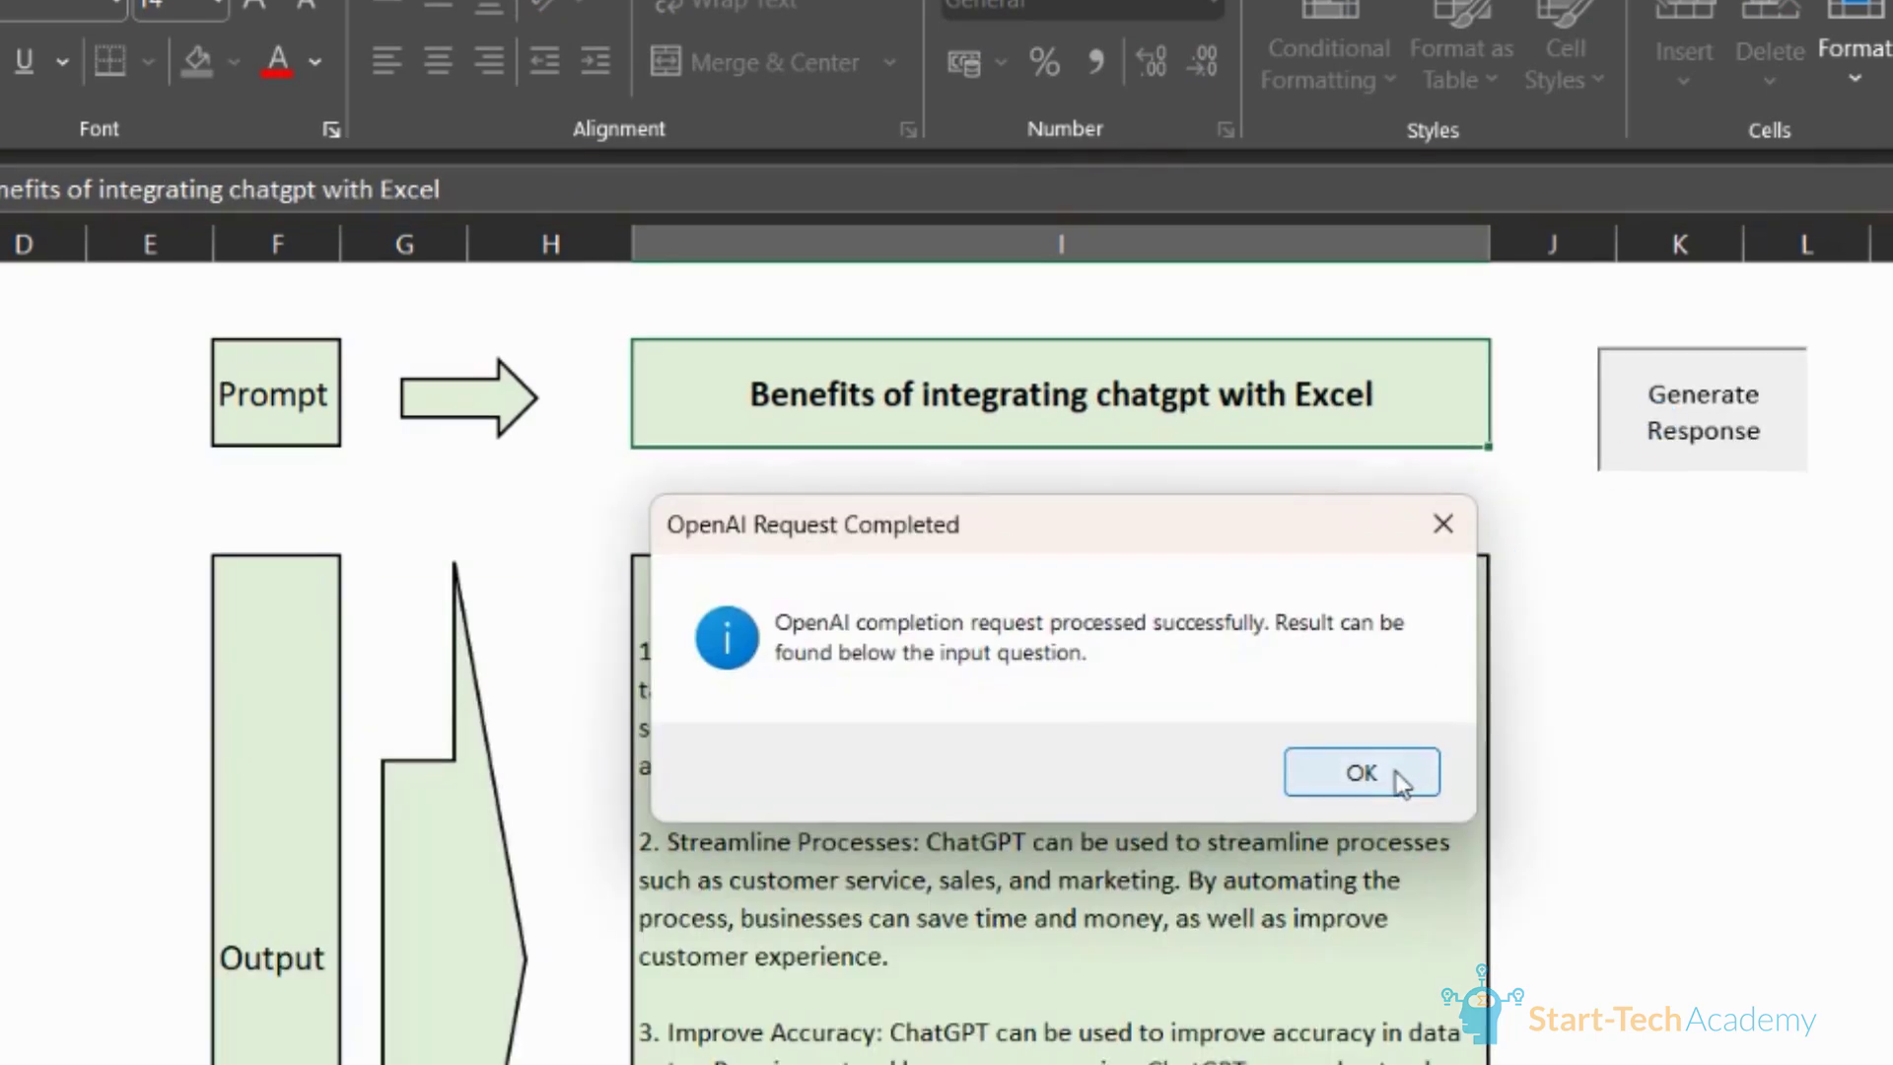
click(1361, 771)
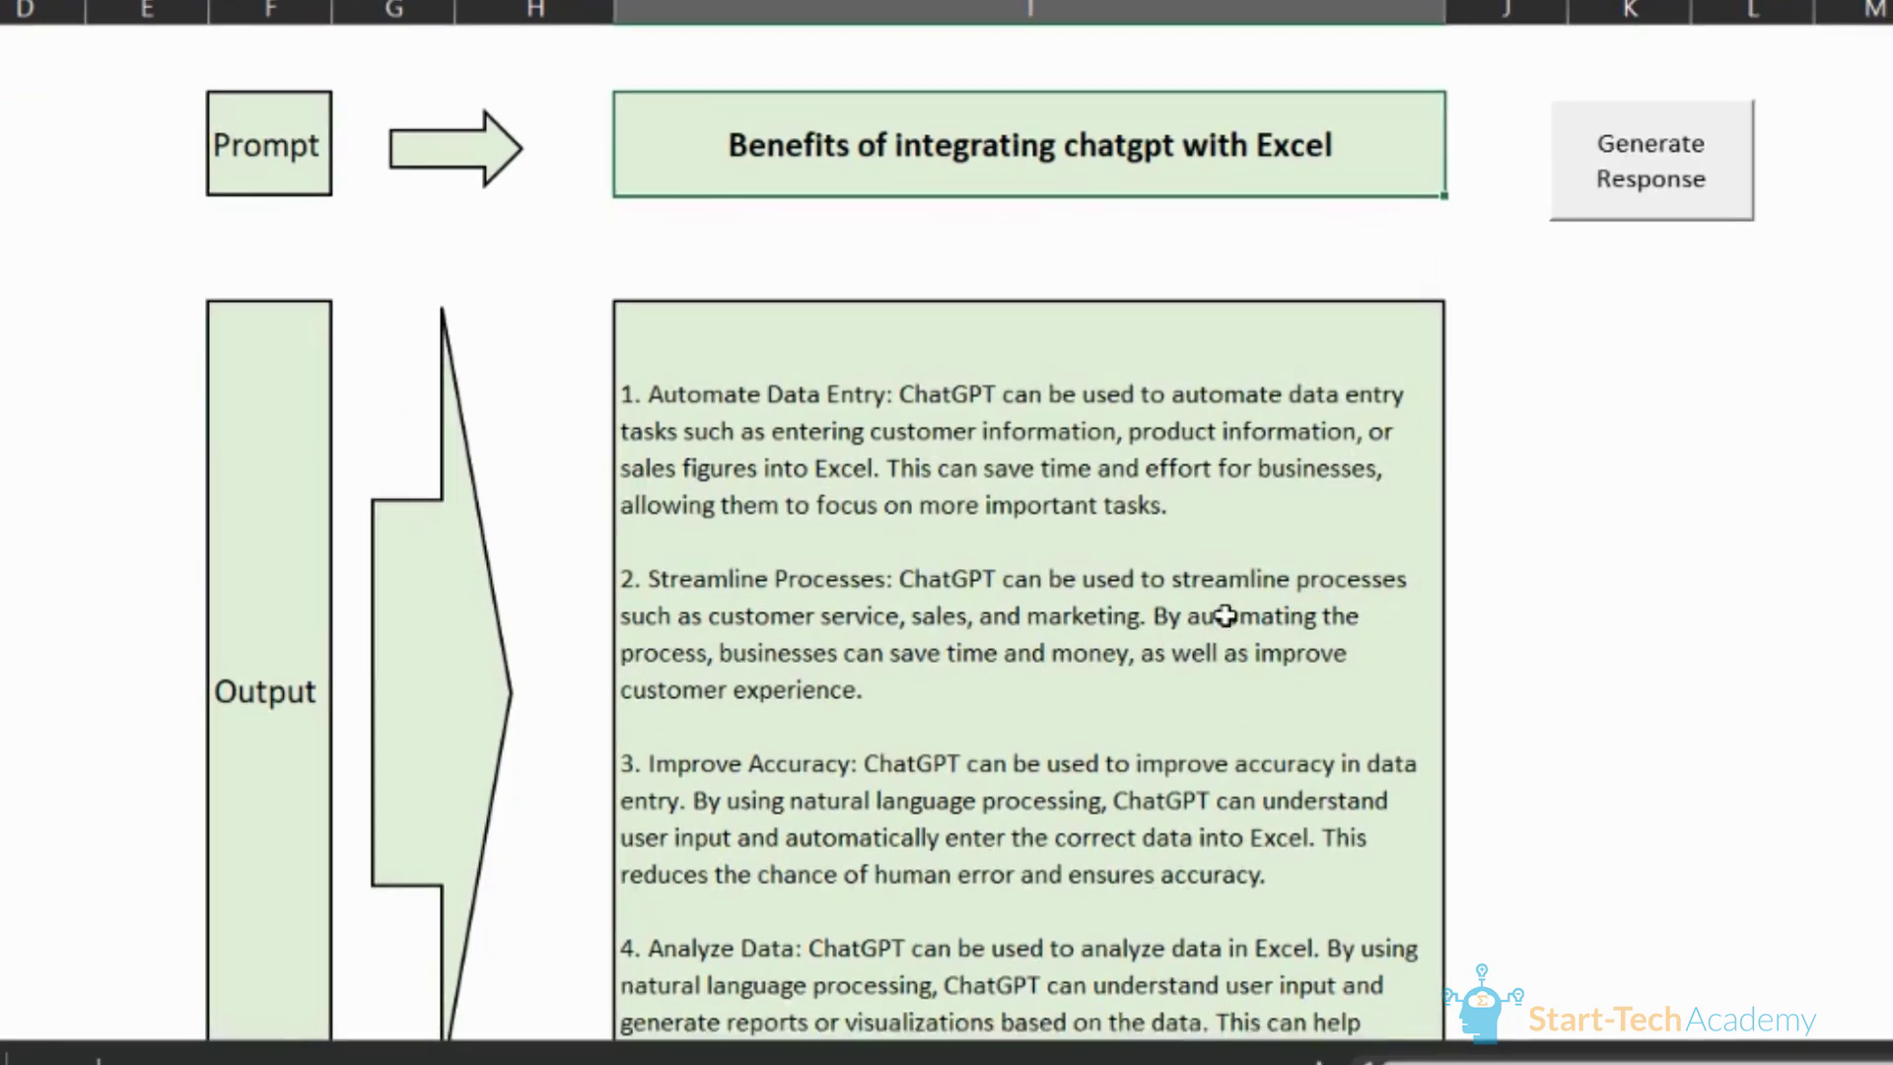
scroll(up, 3)
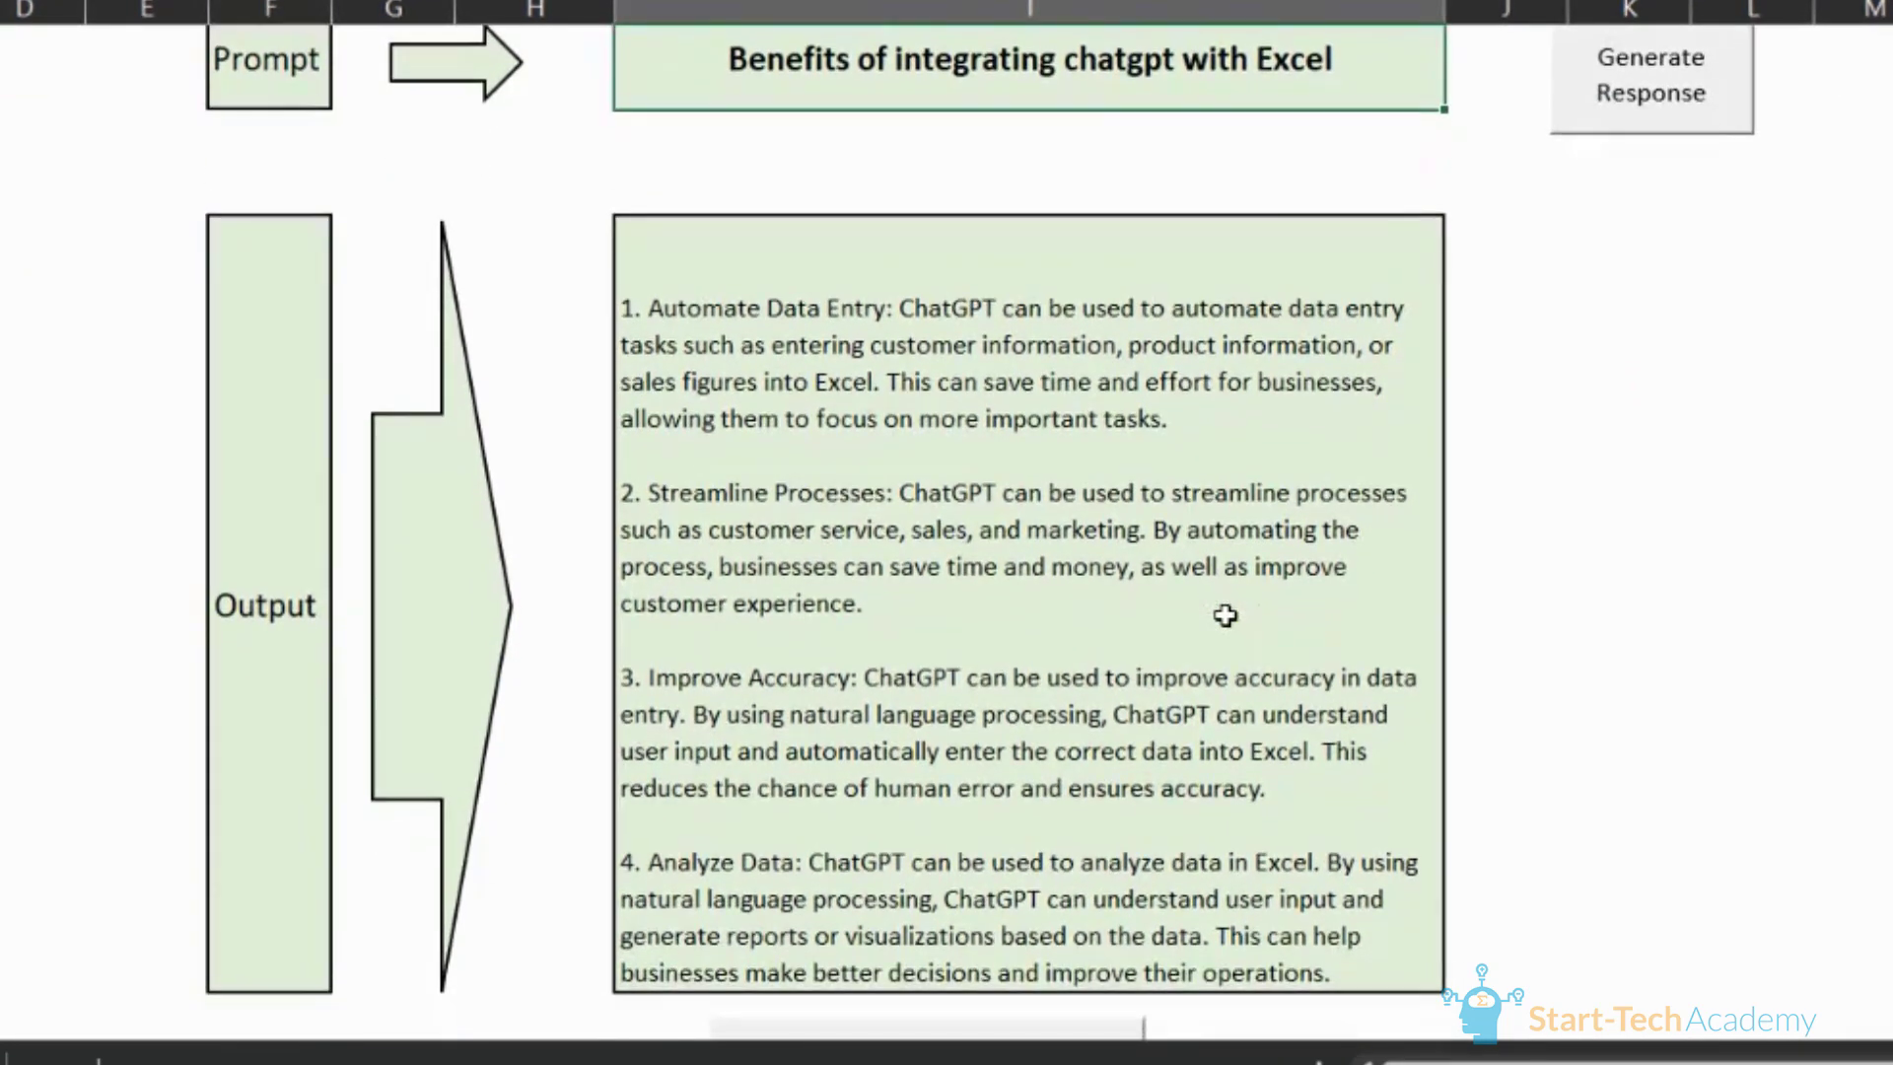
scroll(up, 3)
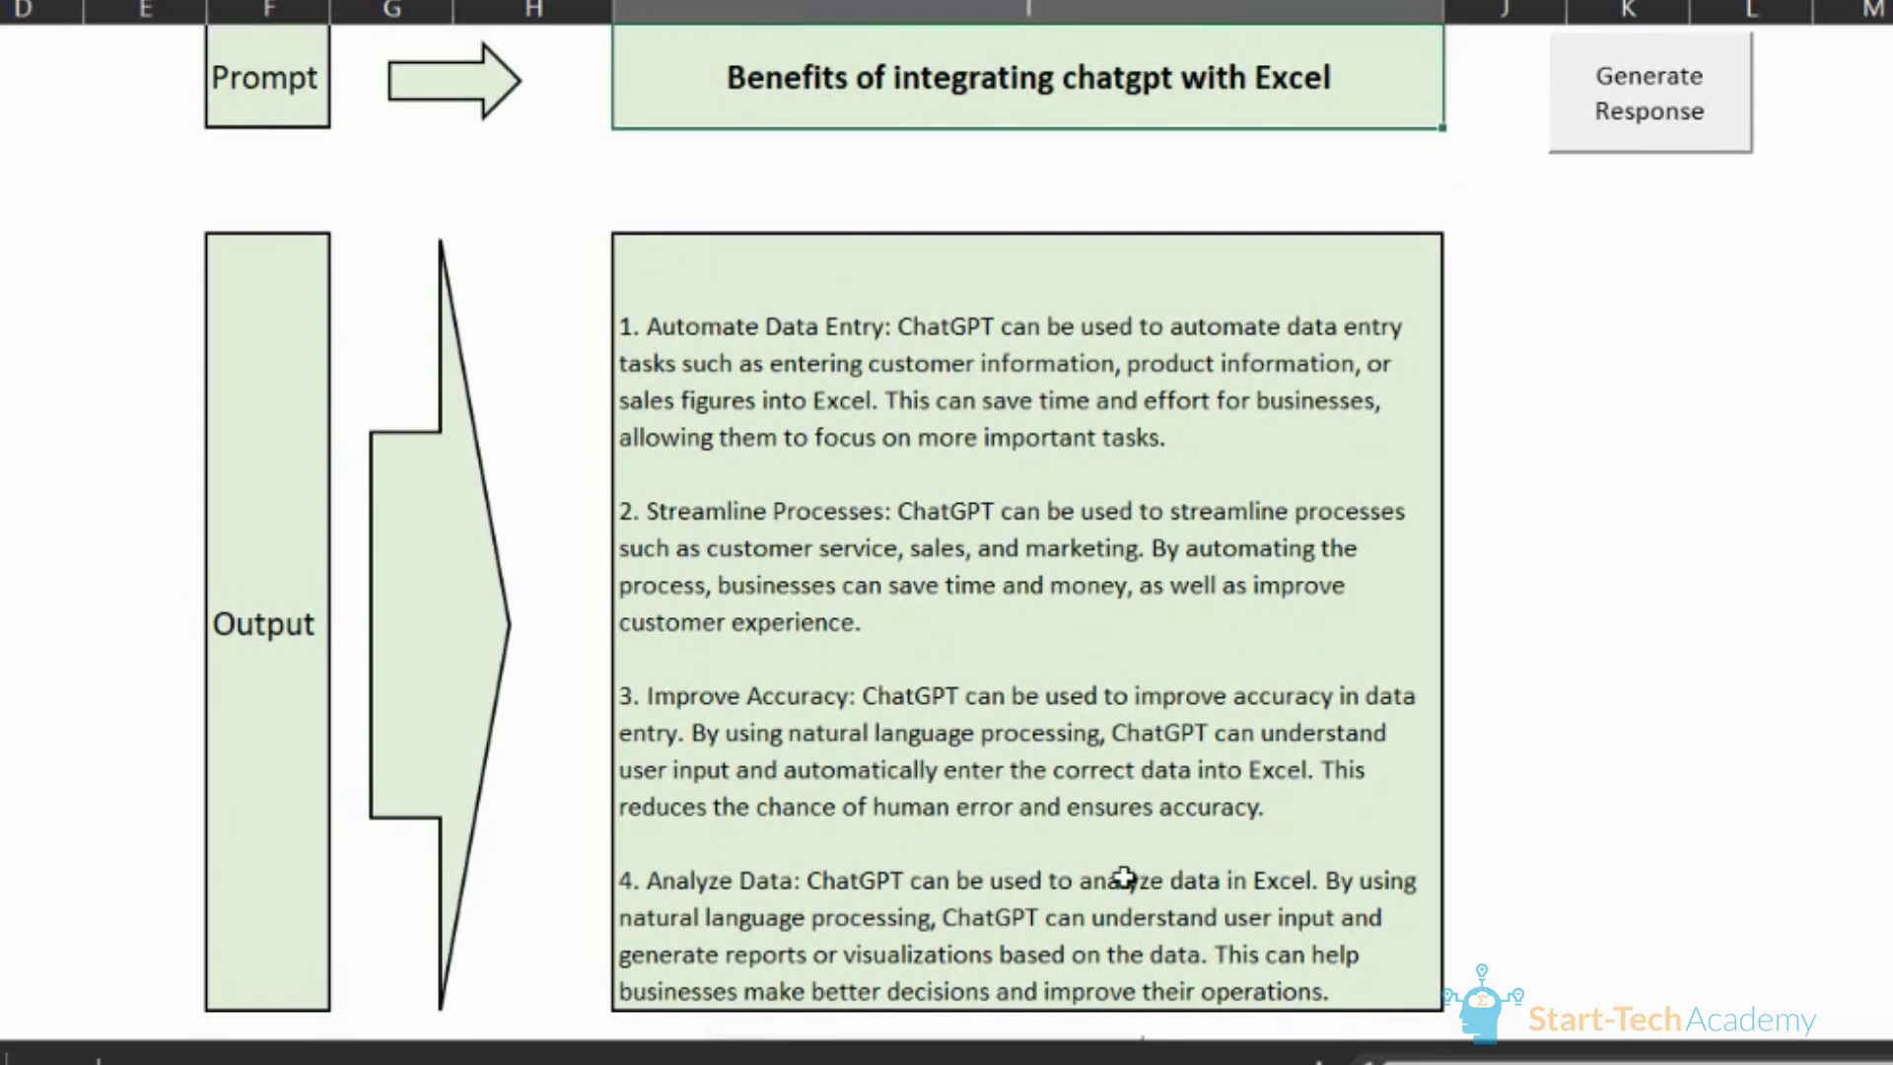
mouse_move(1249, 840)
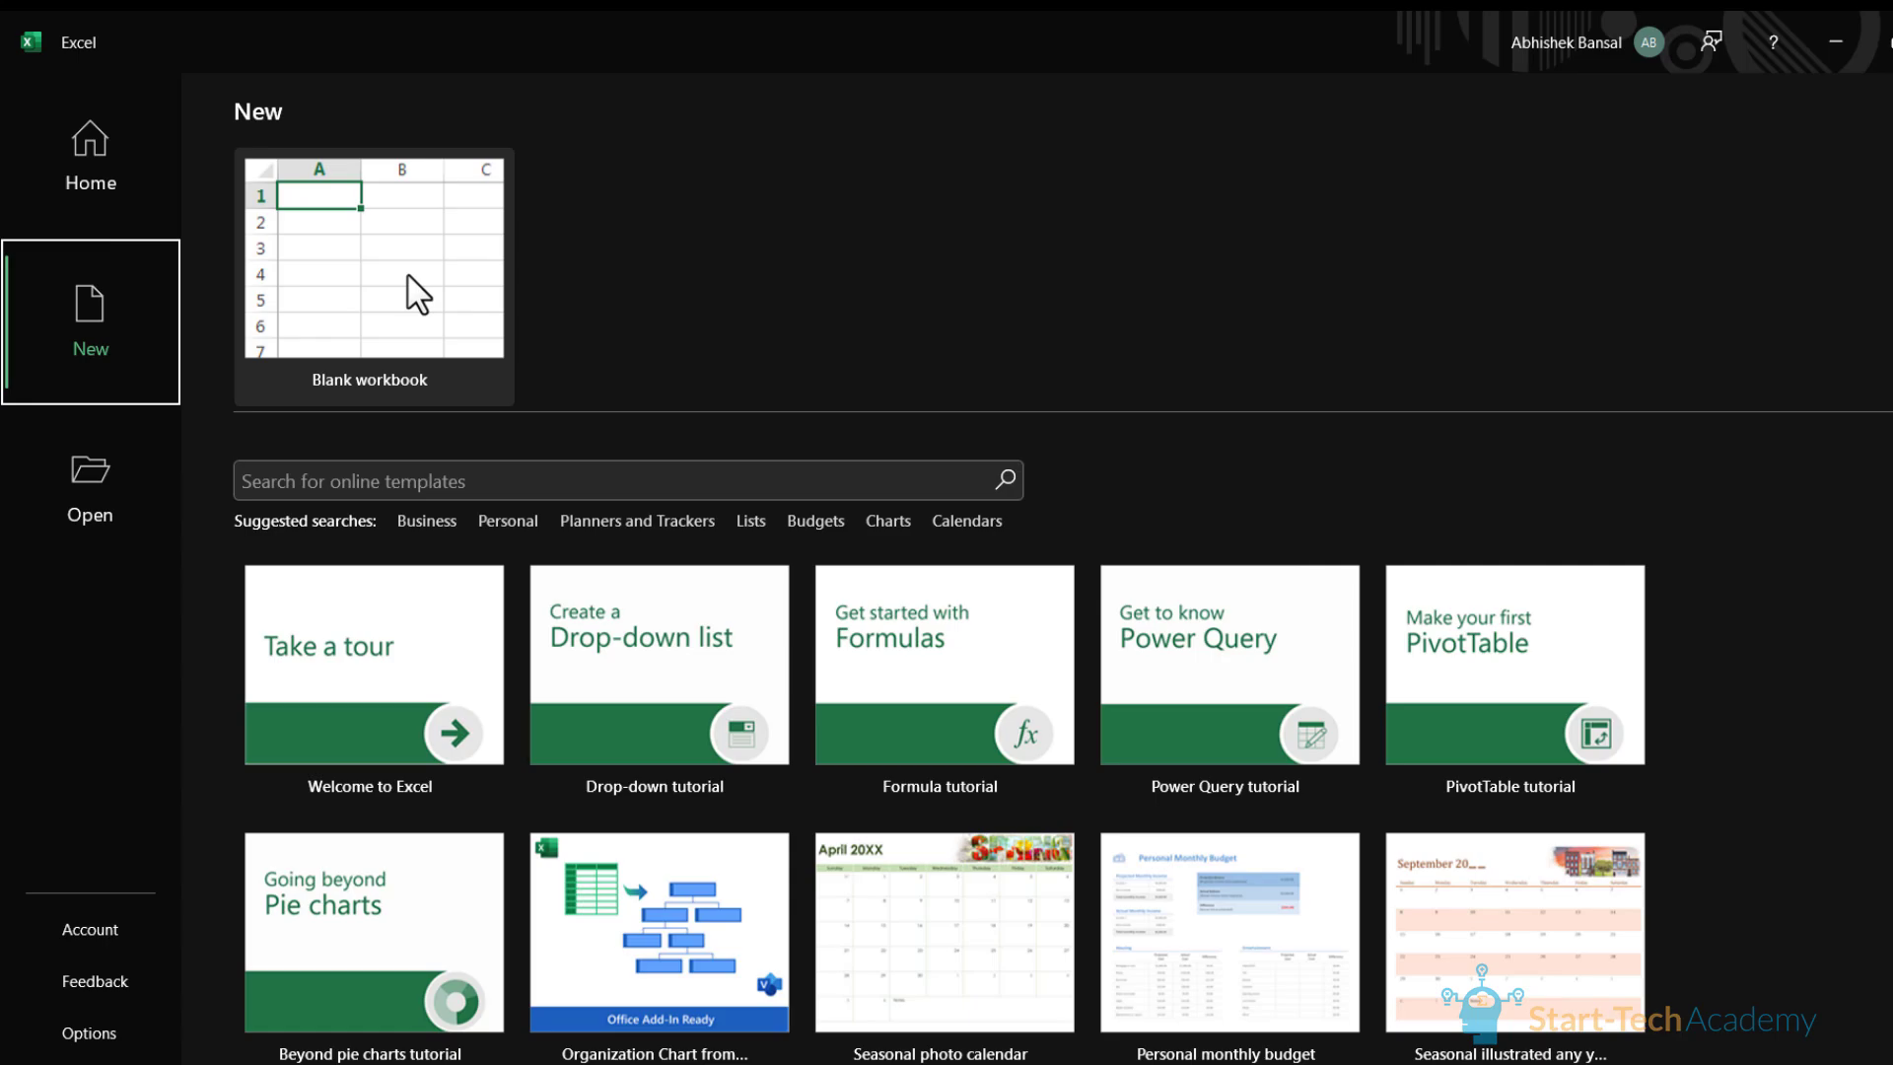
Step: Start a blank workbook and enable the Developer tab via Options > Customize Ribbon
click(373, 276)
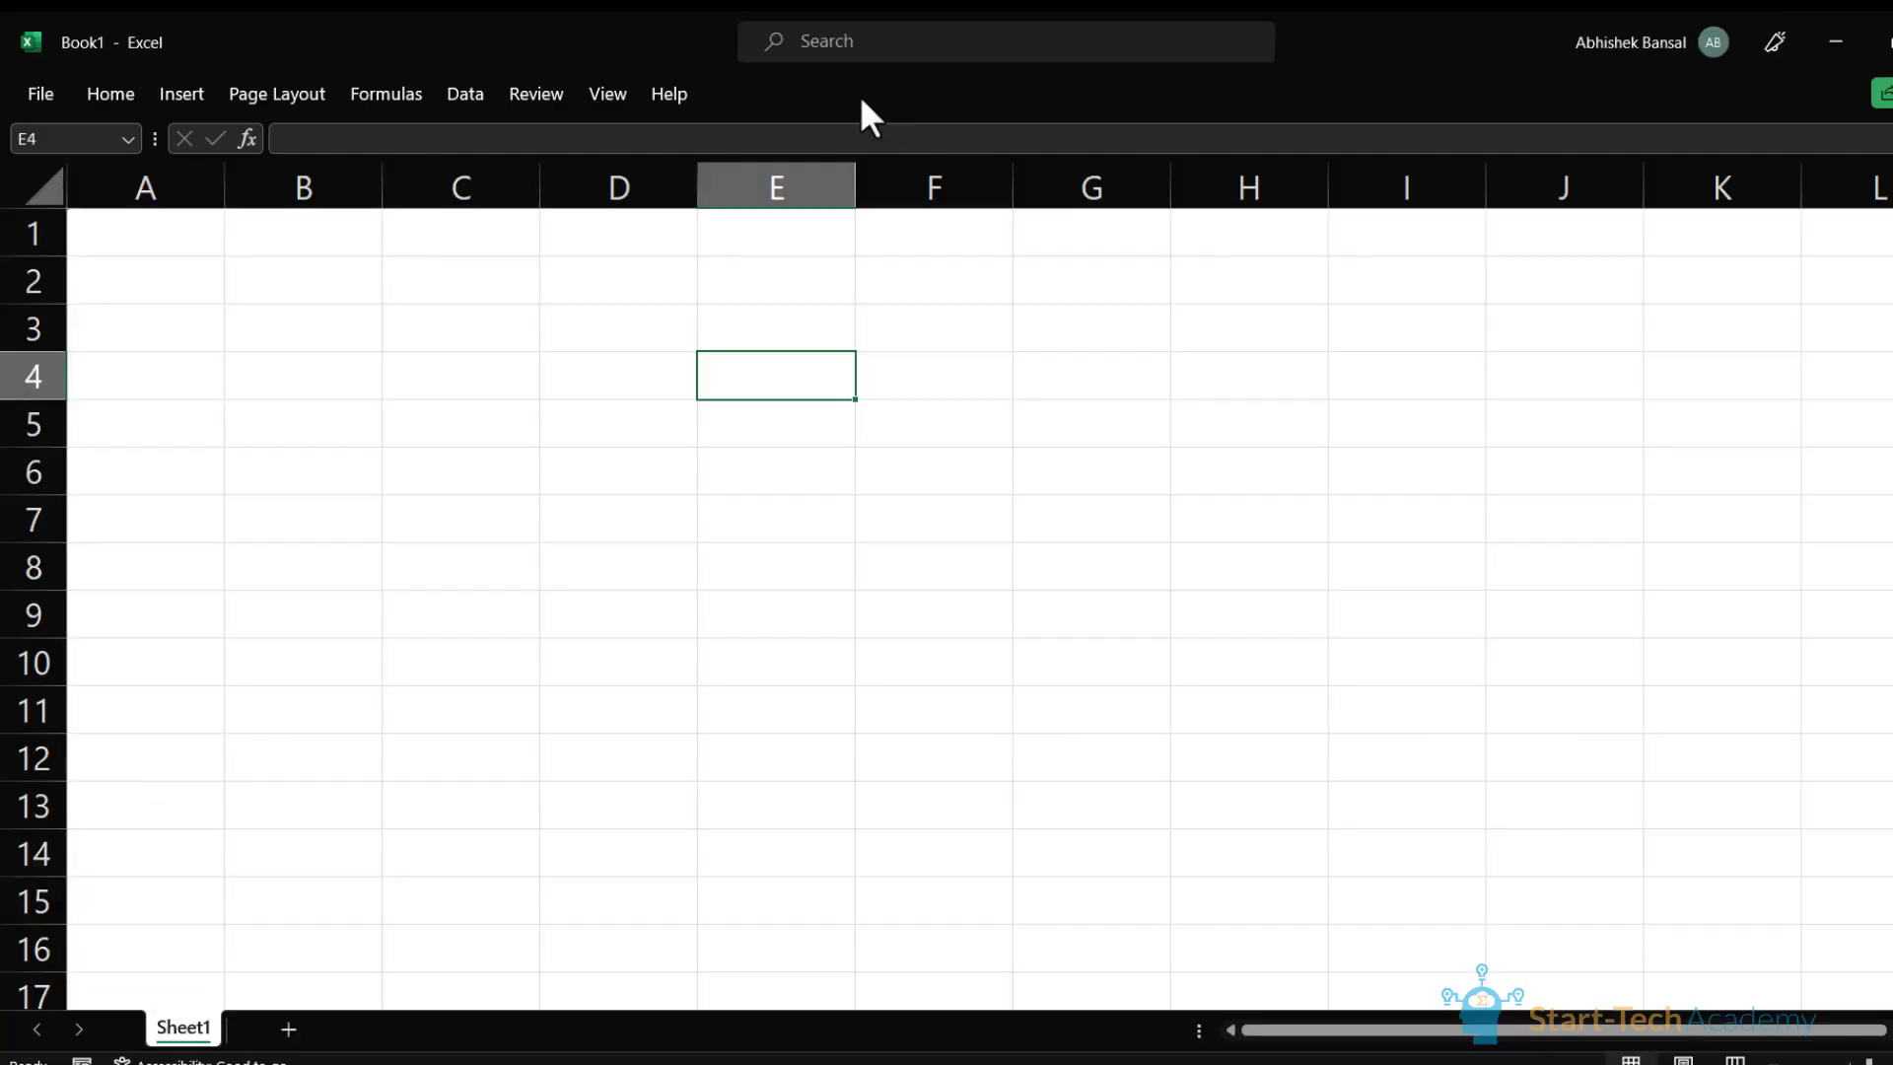
mouse_move(41, 95)
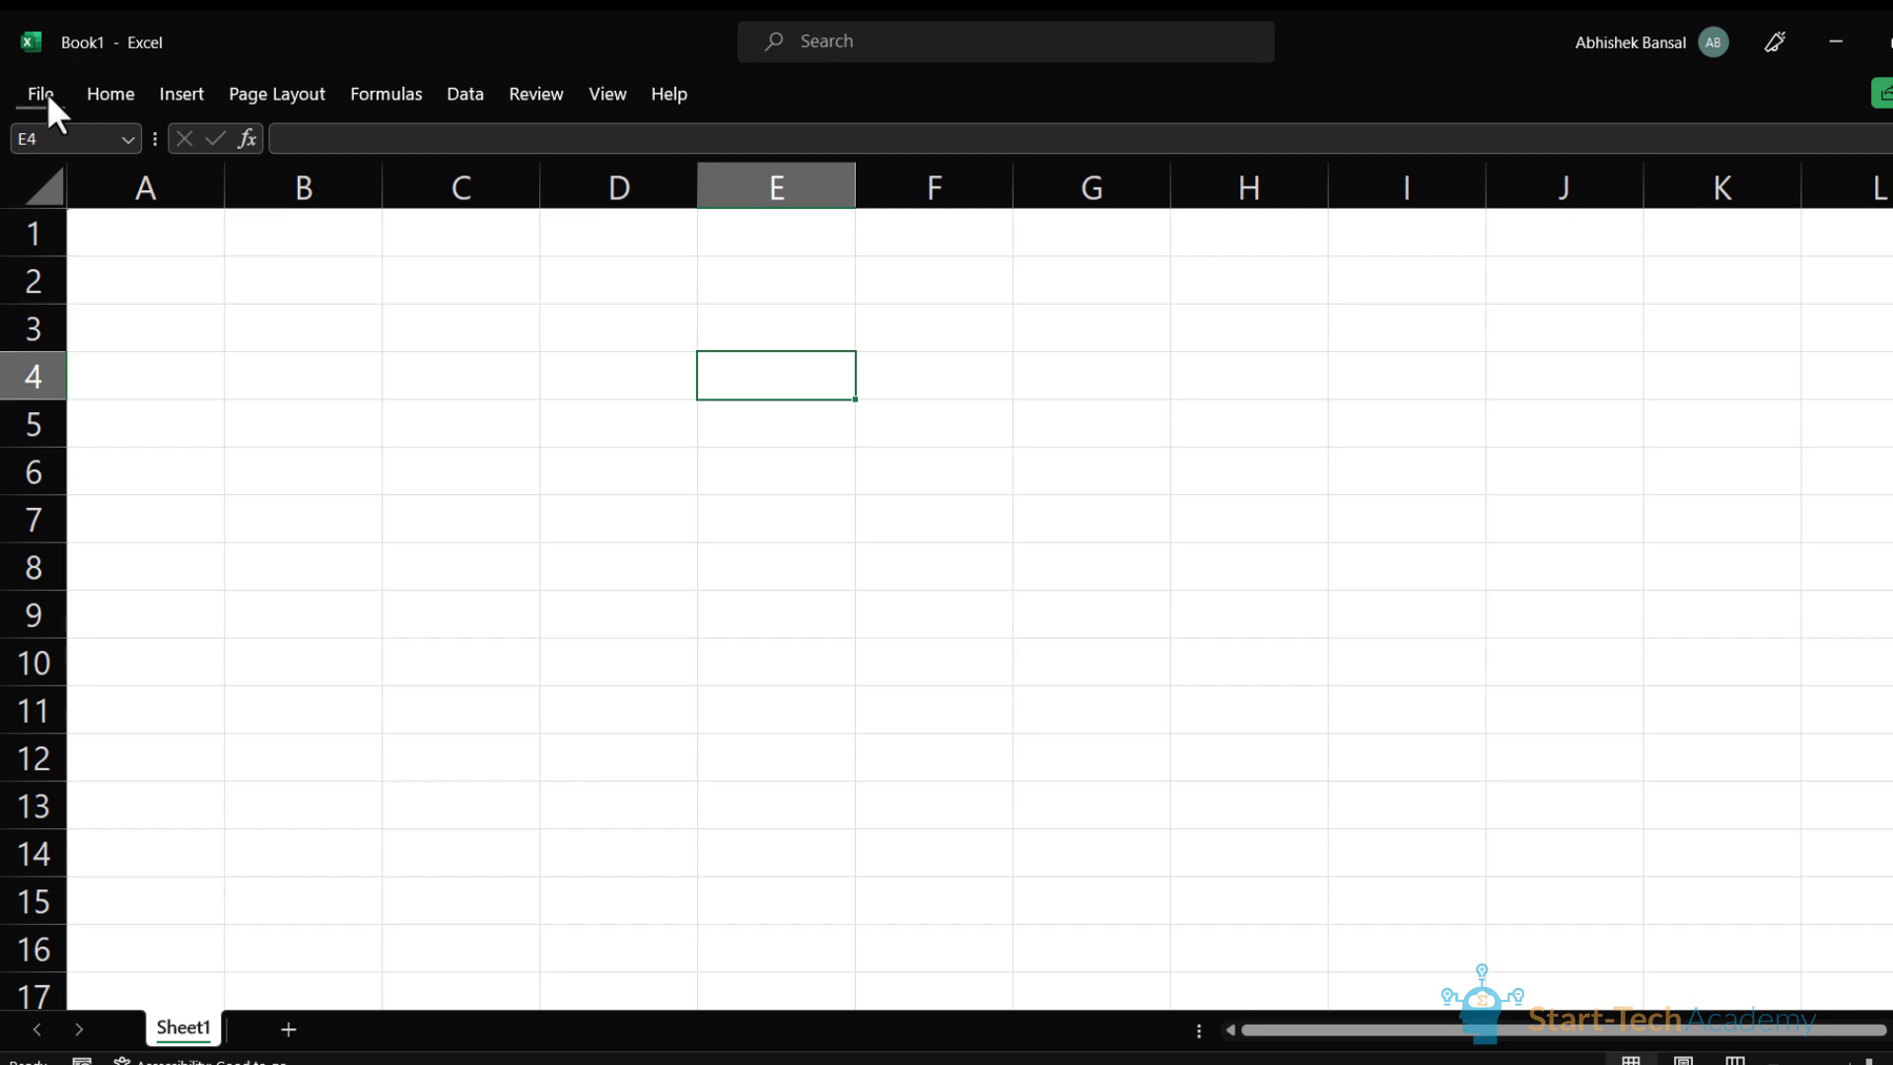
click(111, 92)
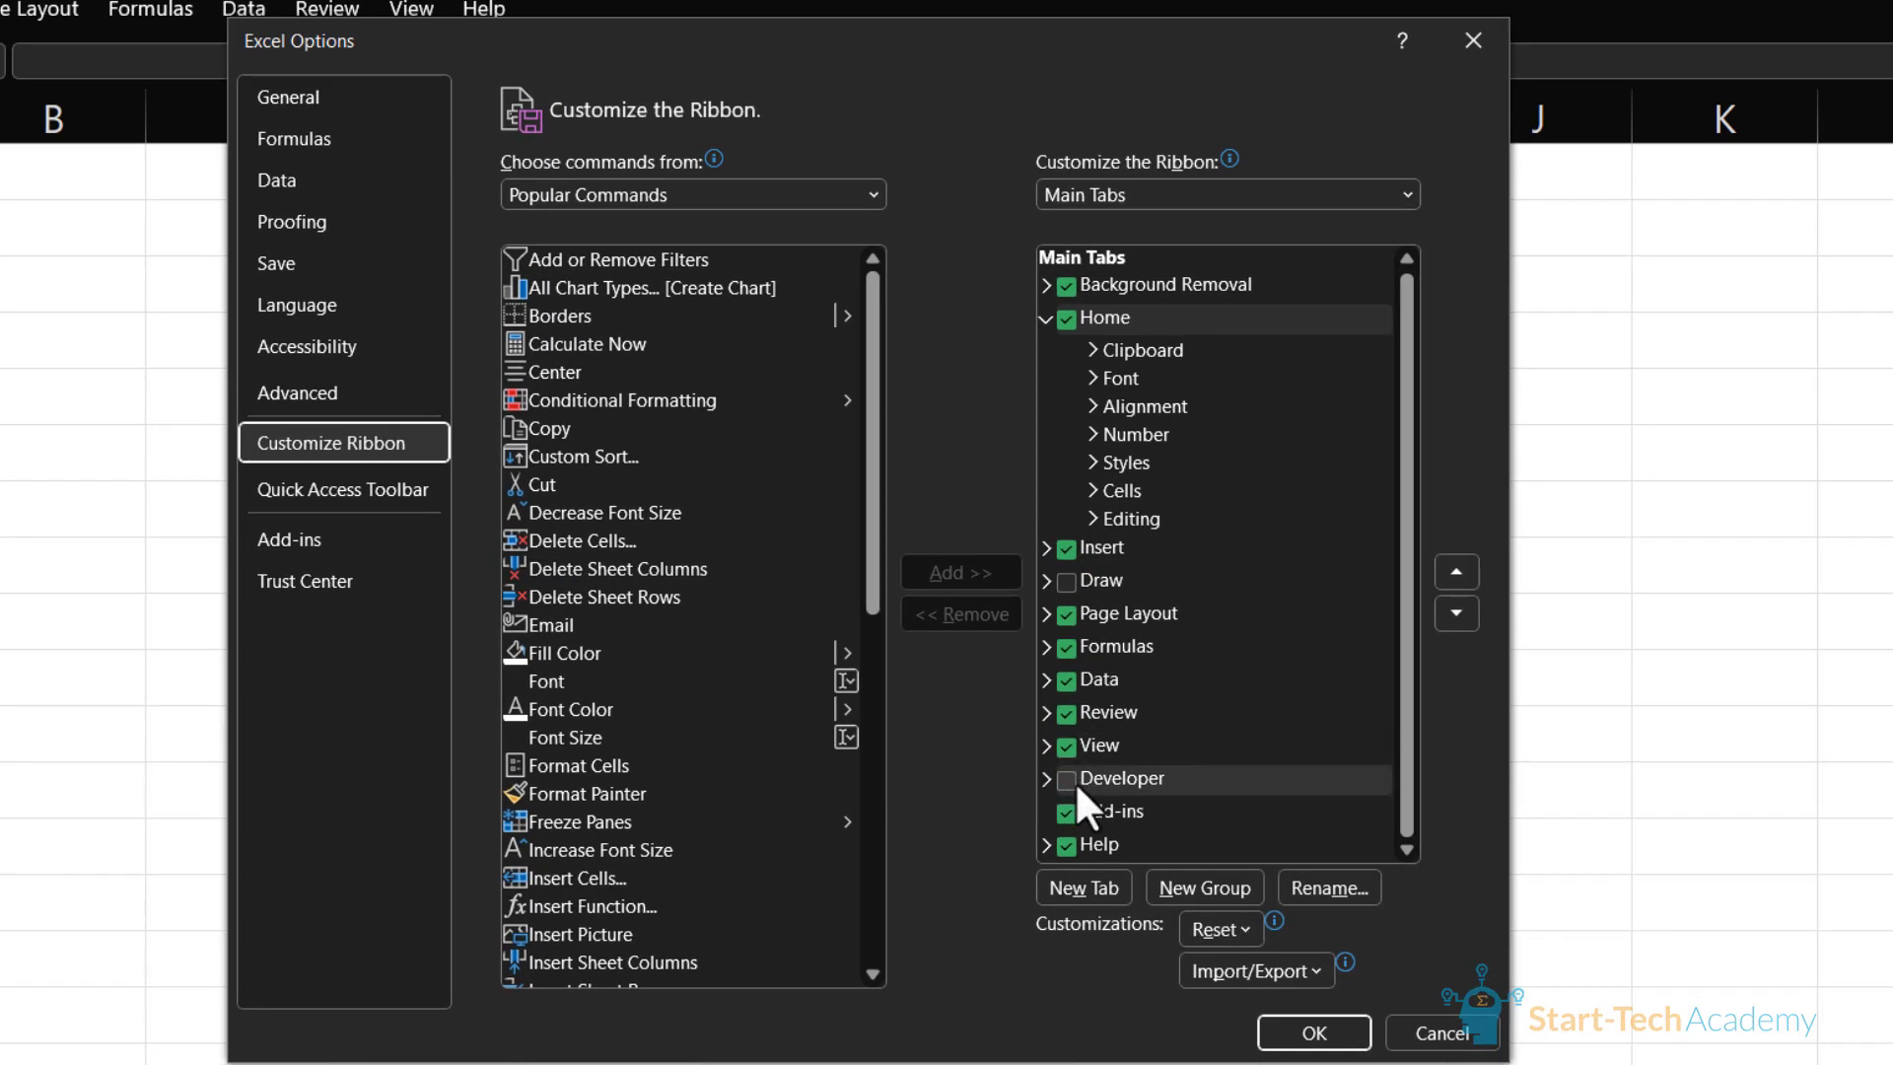
click(1067, 777)
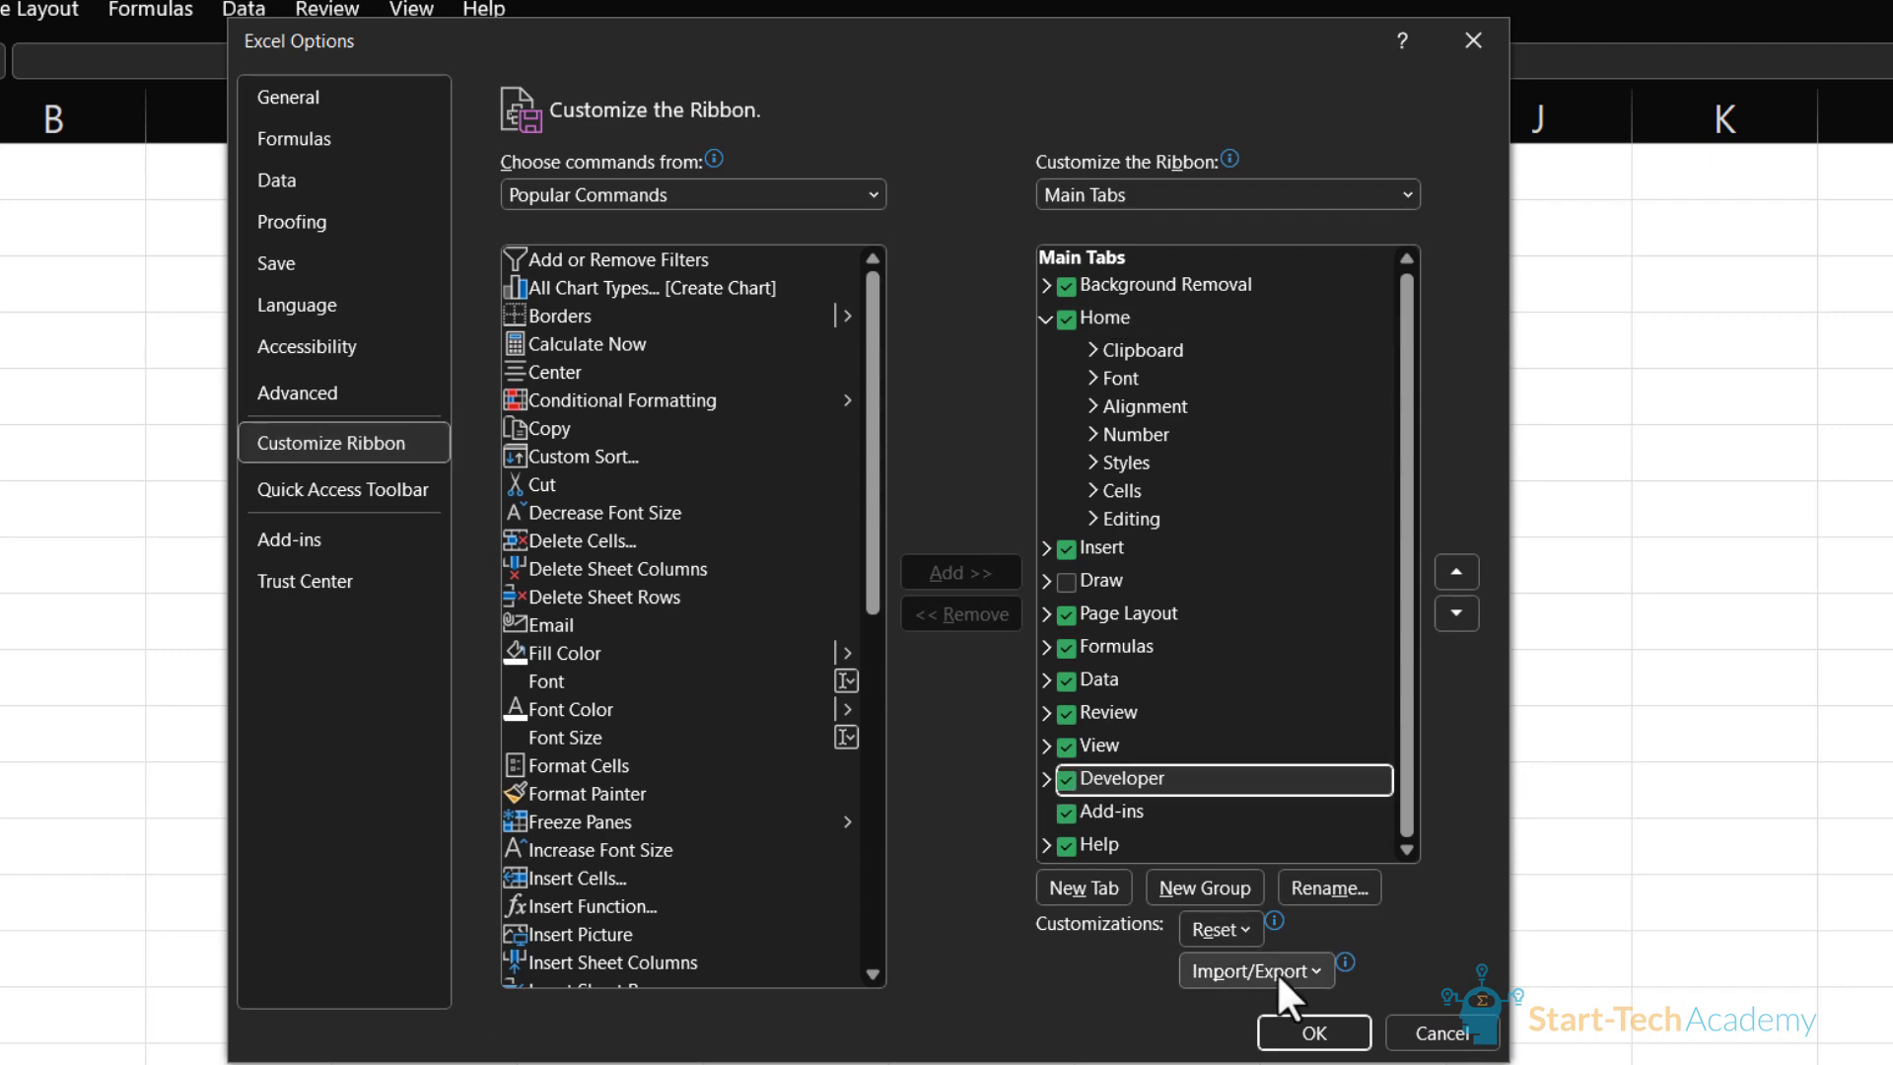
click(1311, 1031)
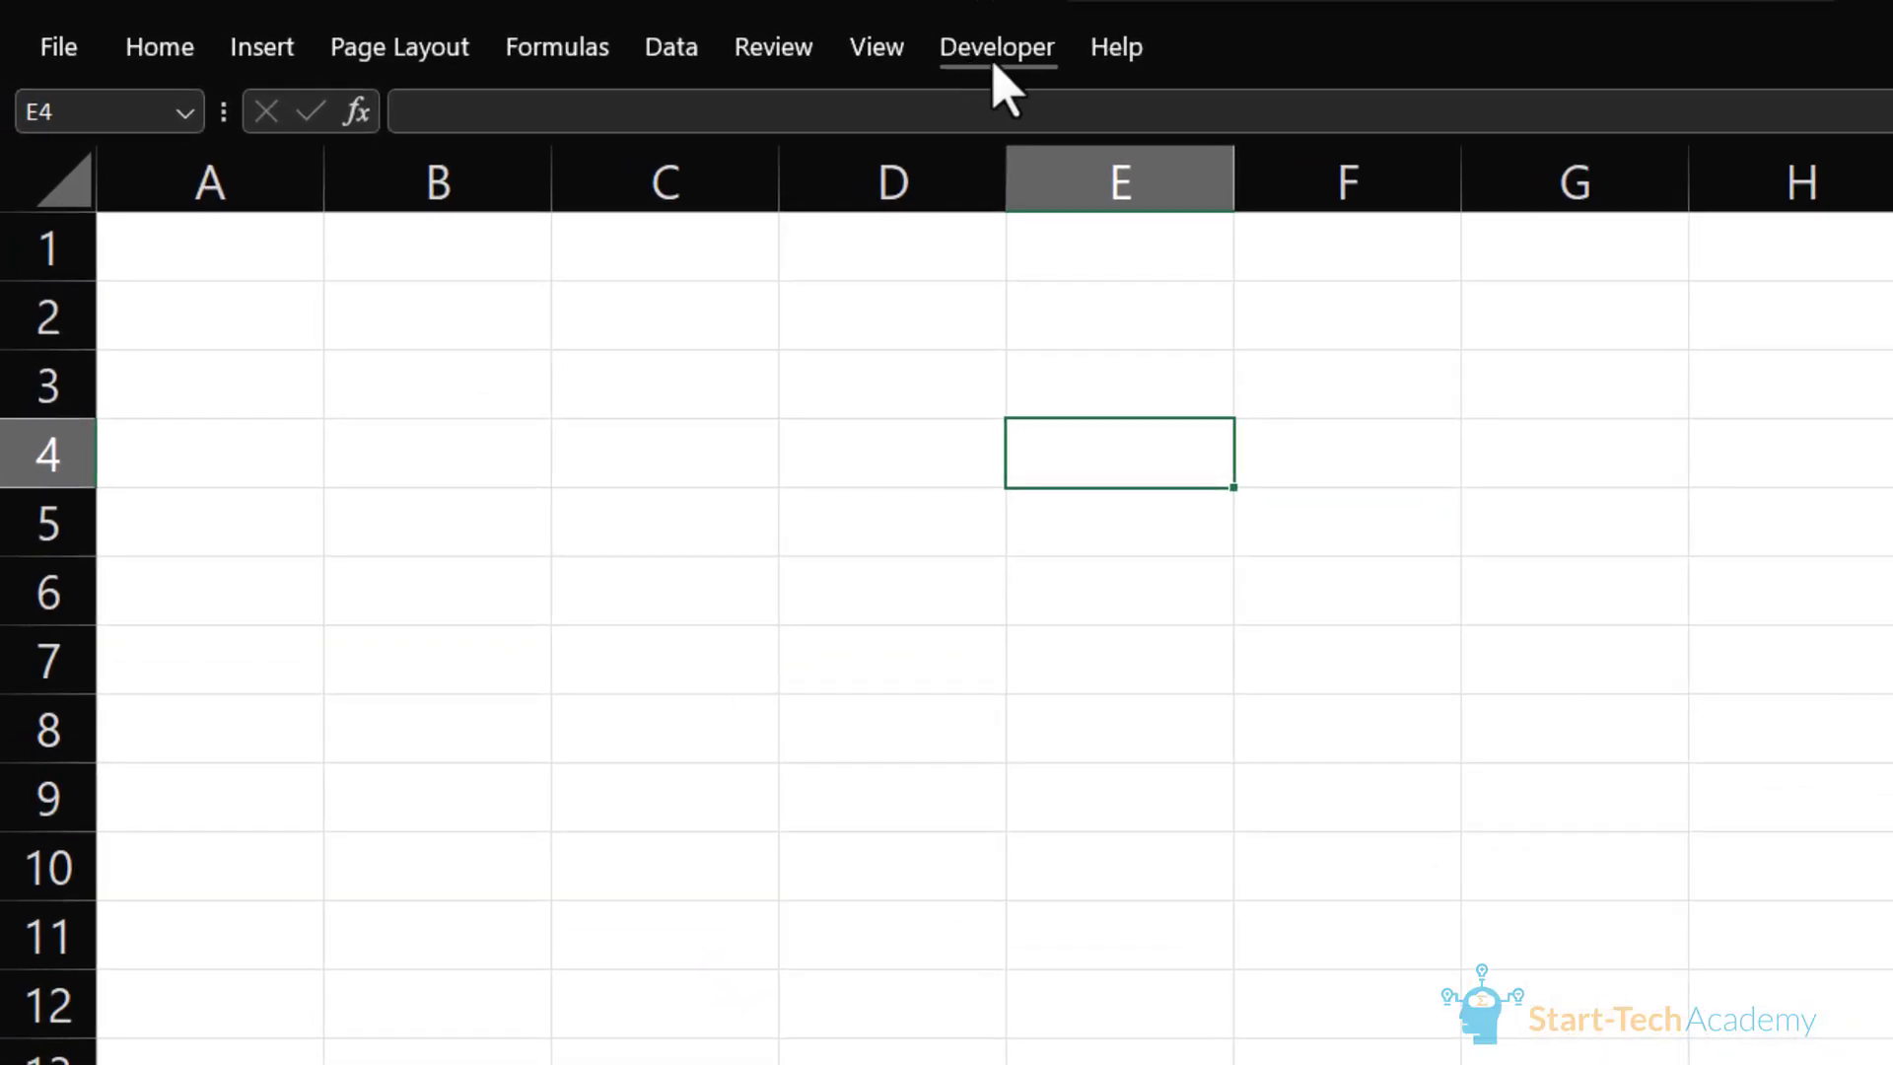
click(996, 48)
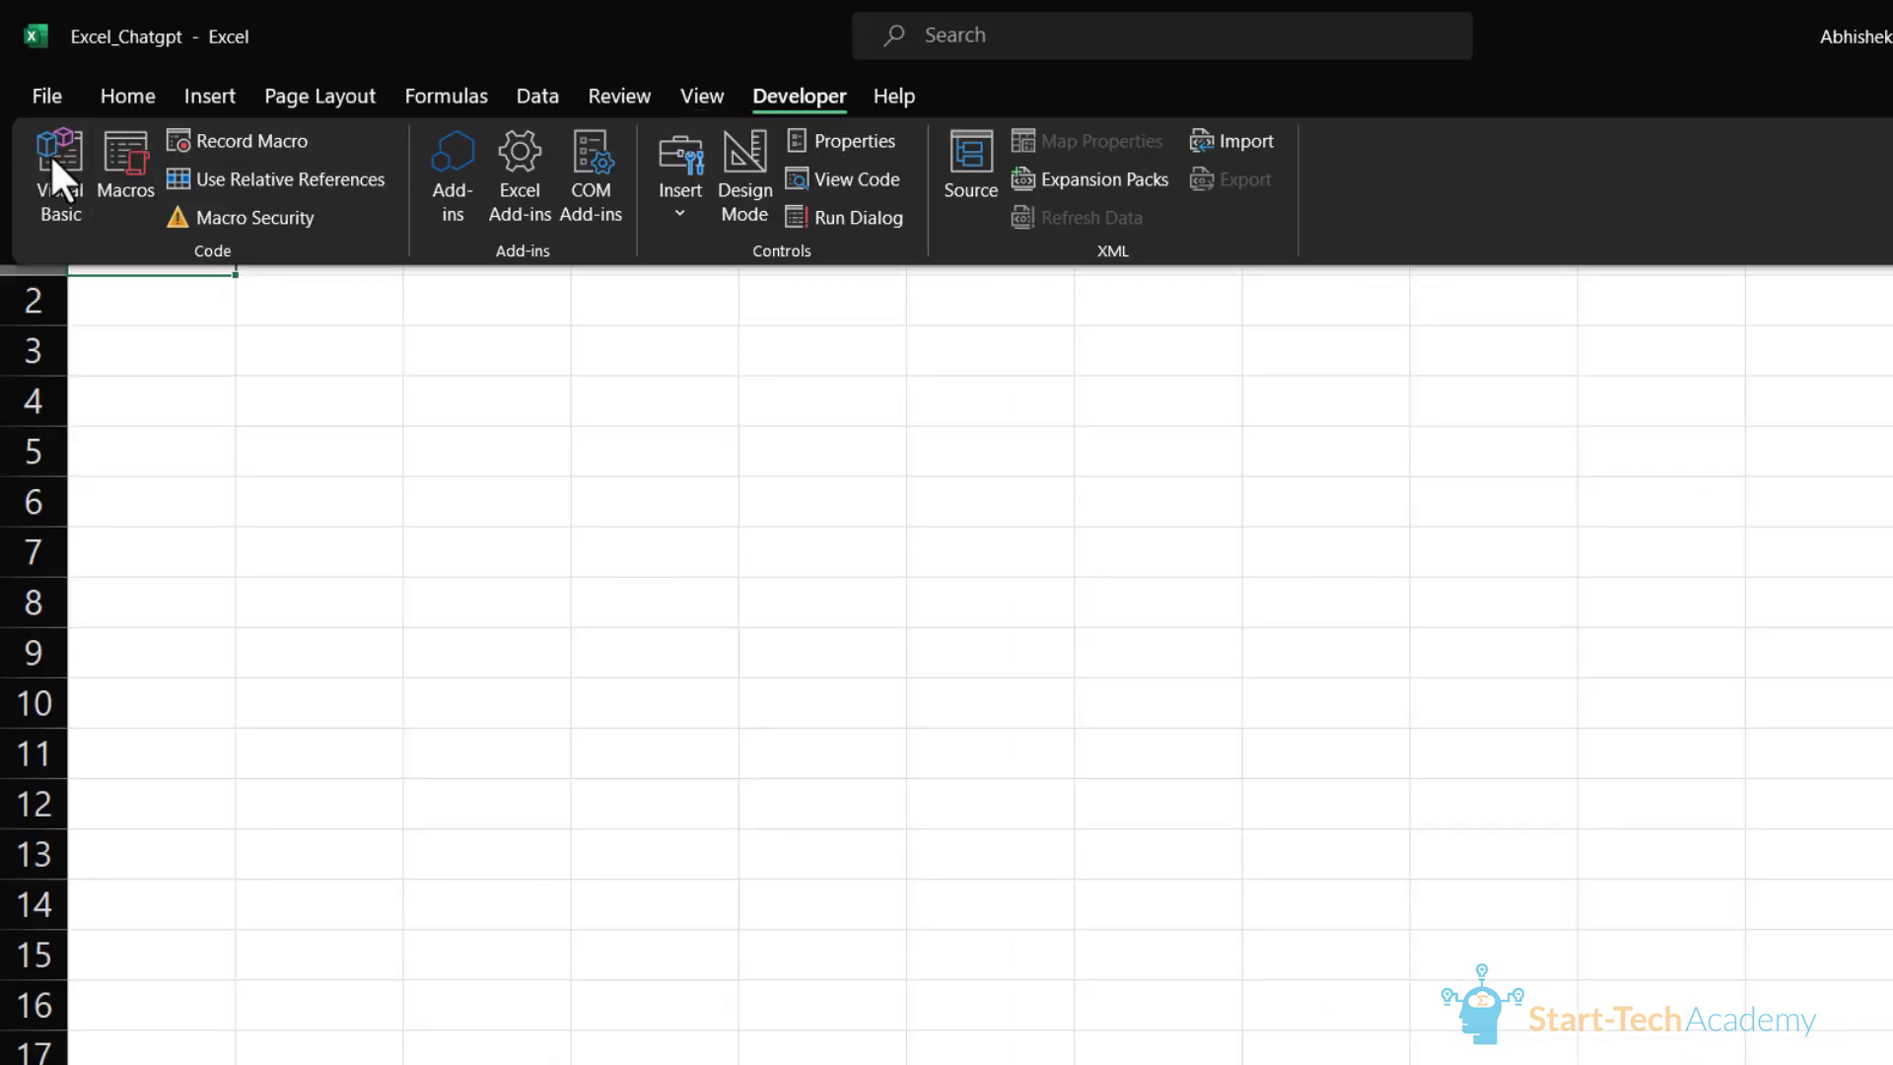
Step: In the VBA editor, show Project Explorer and paste the OpenAI completion macro into Sheet5 (Excel_Chatgpt)
click(60, 170)
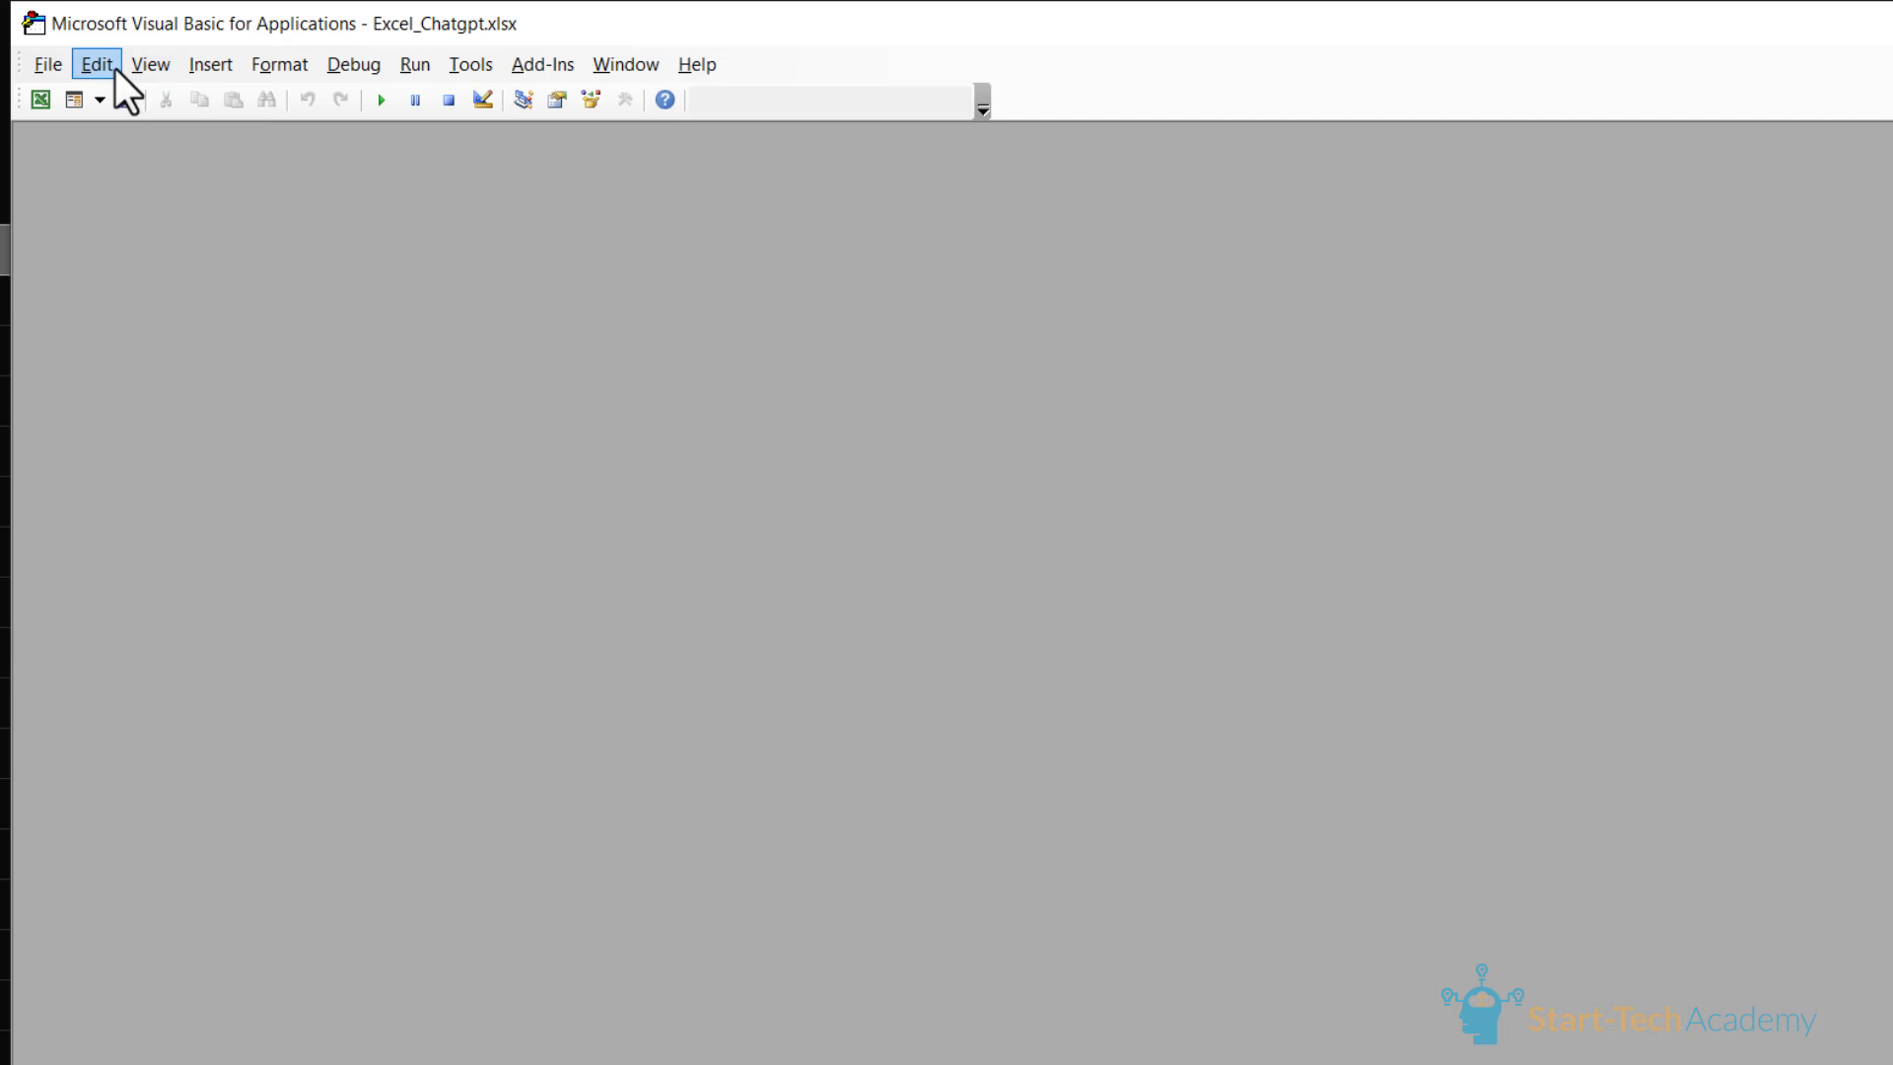
click(148, 63)
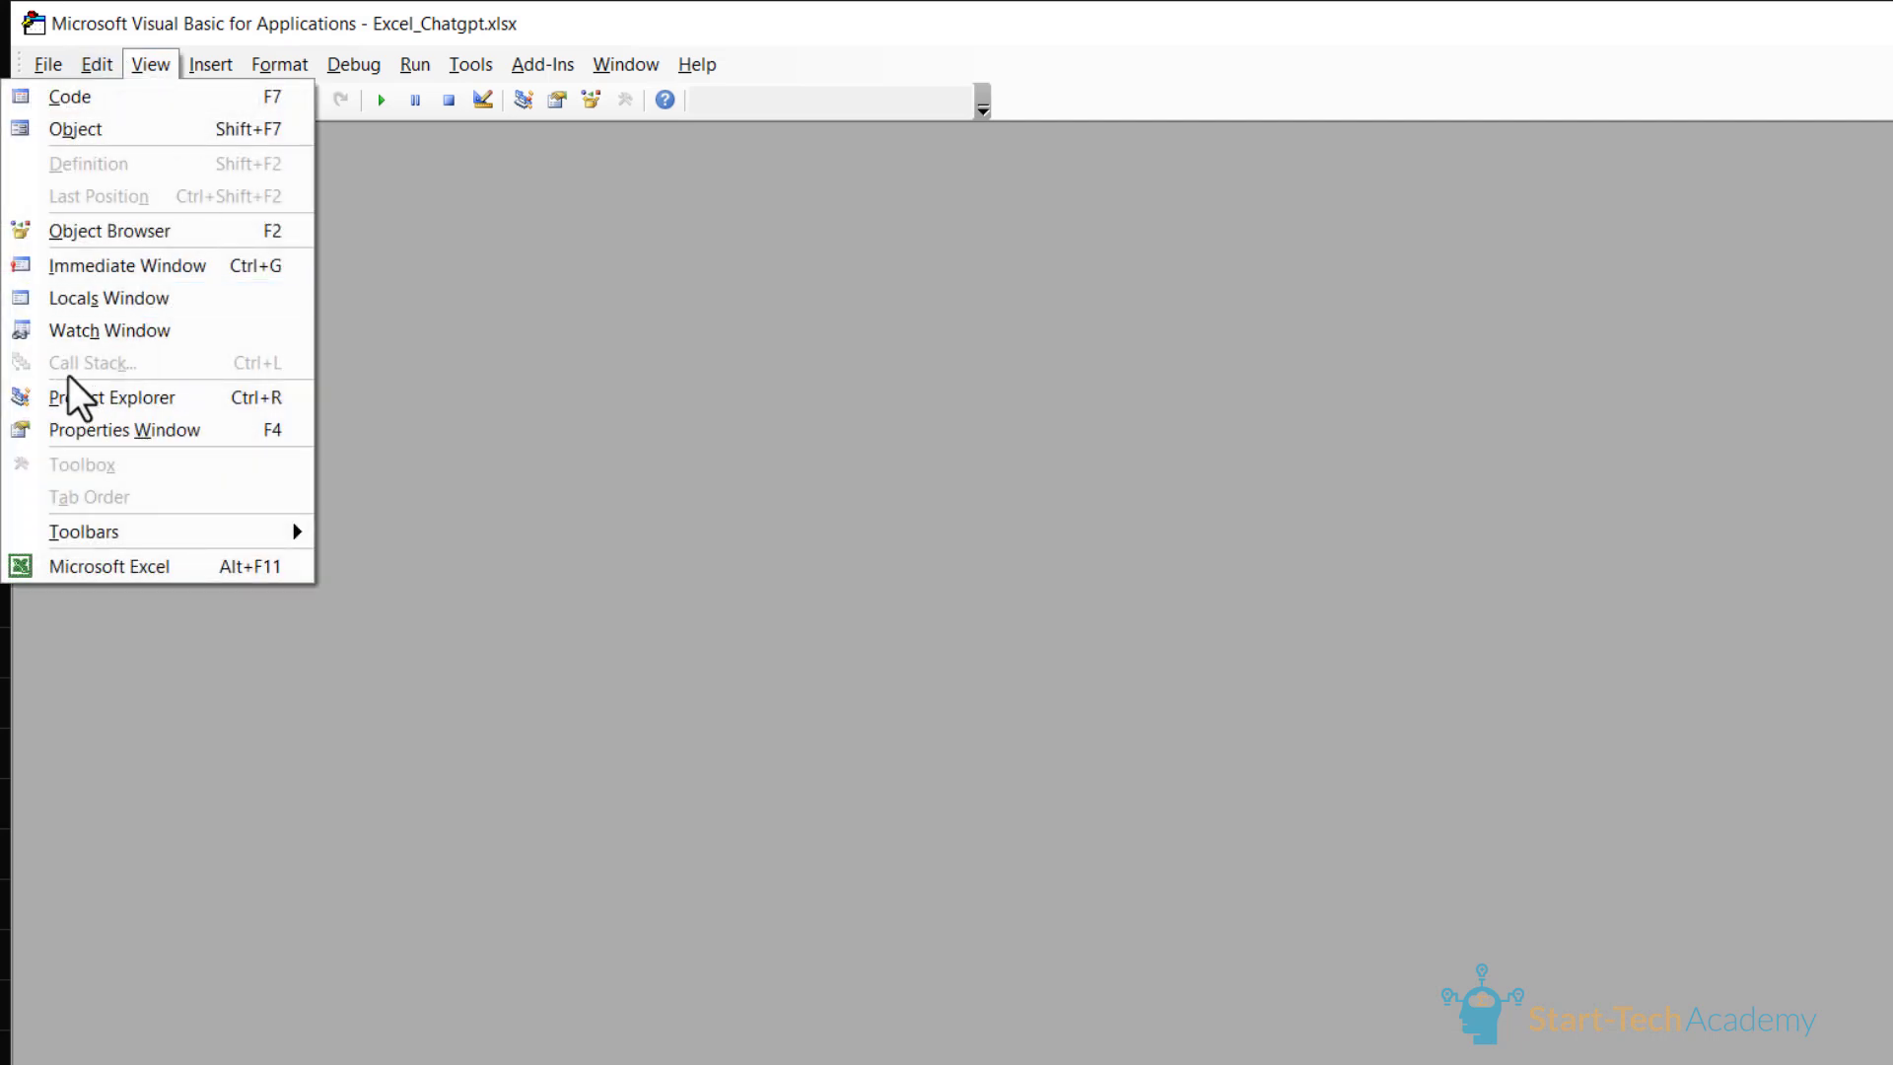
mouse_move(114, 396)
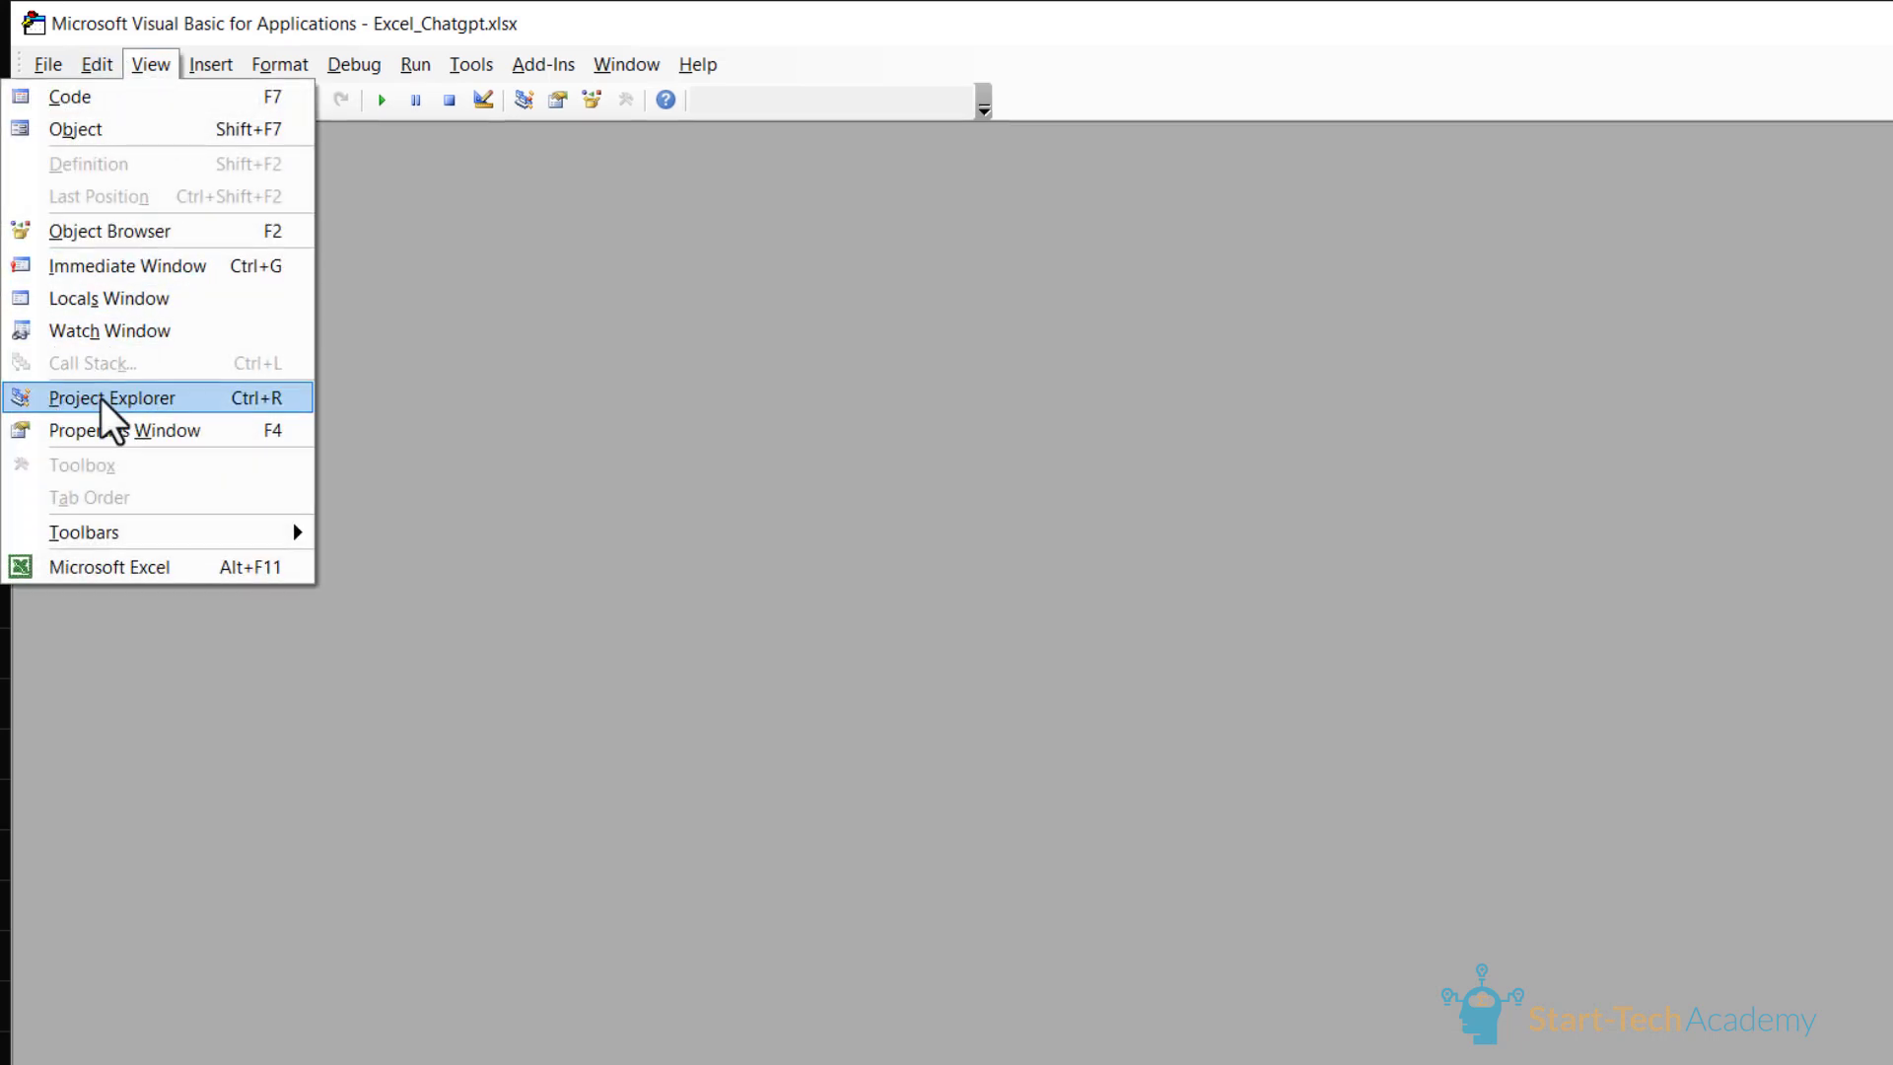
click(110, 396)
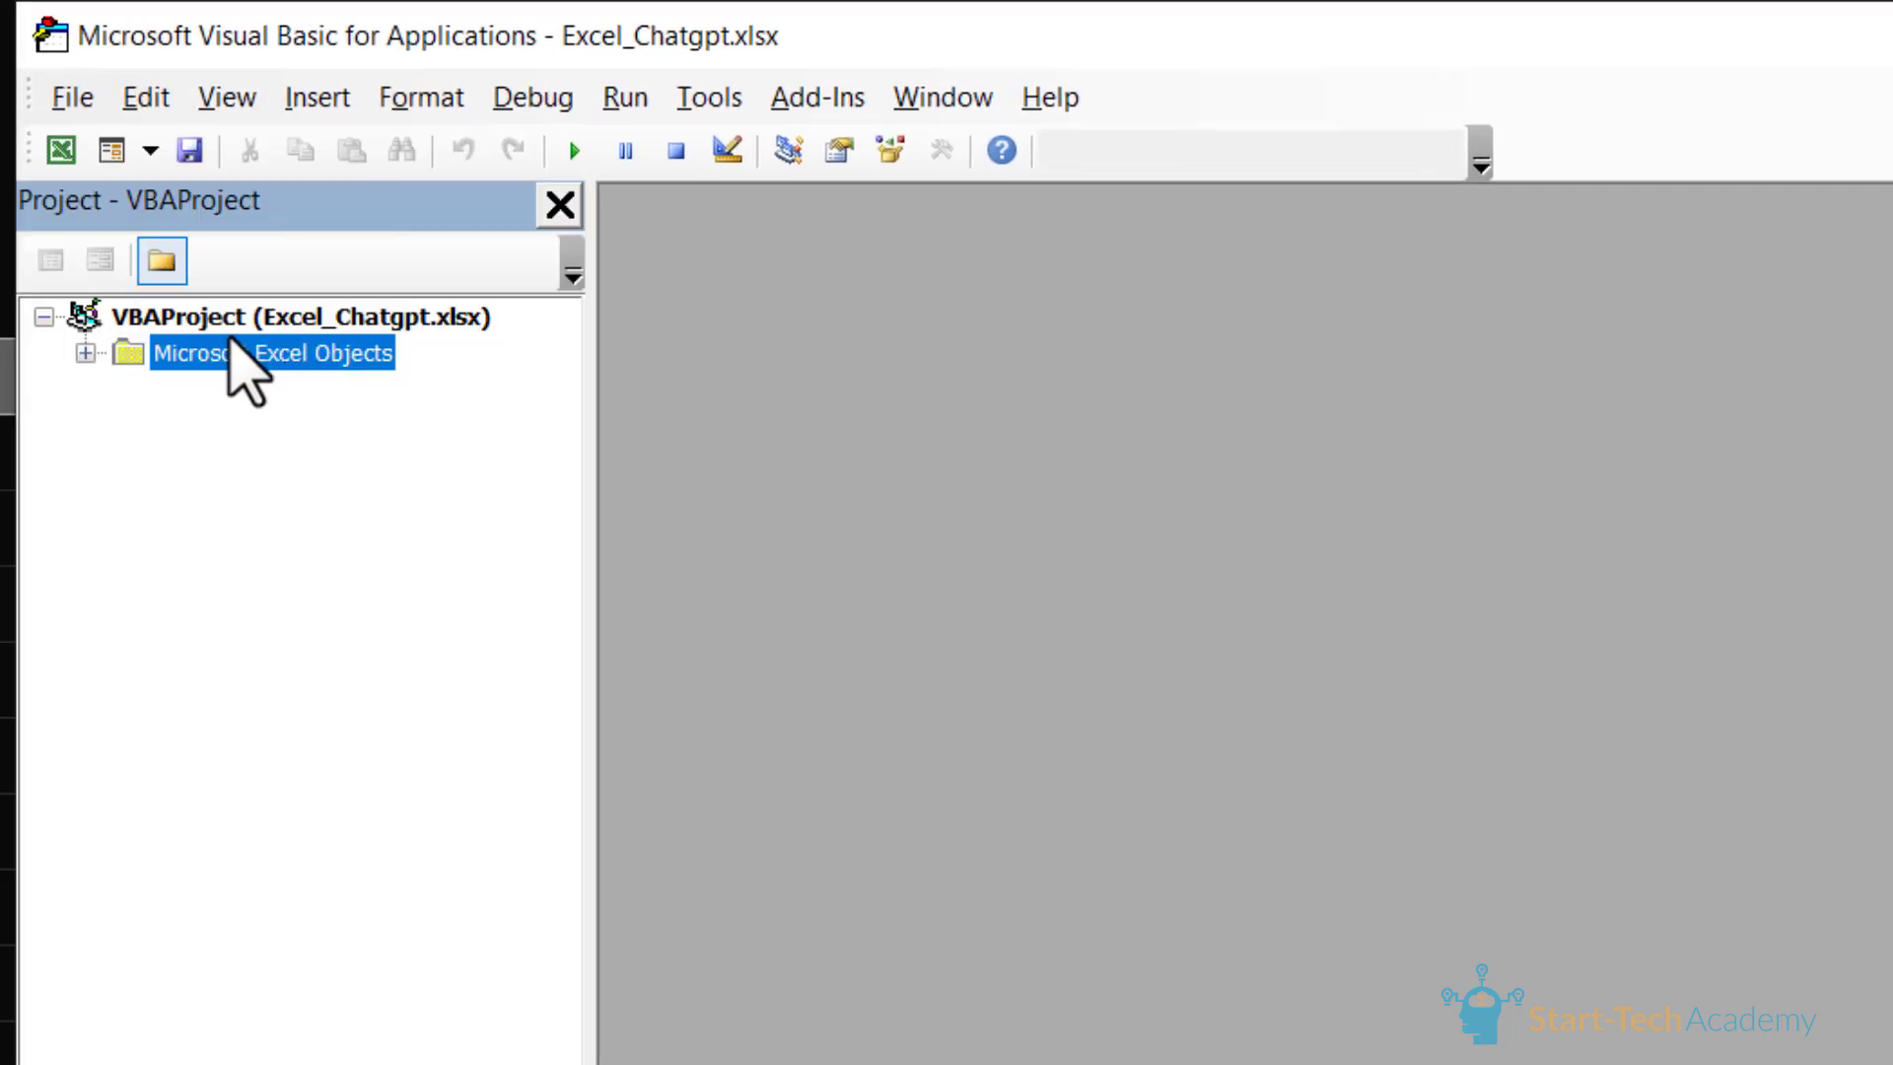
mouse_move(199, 398)
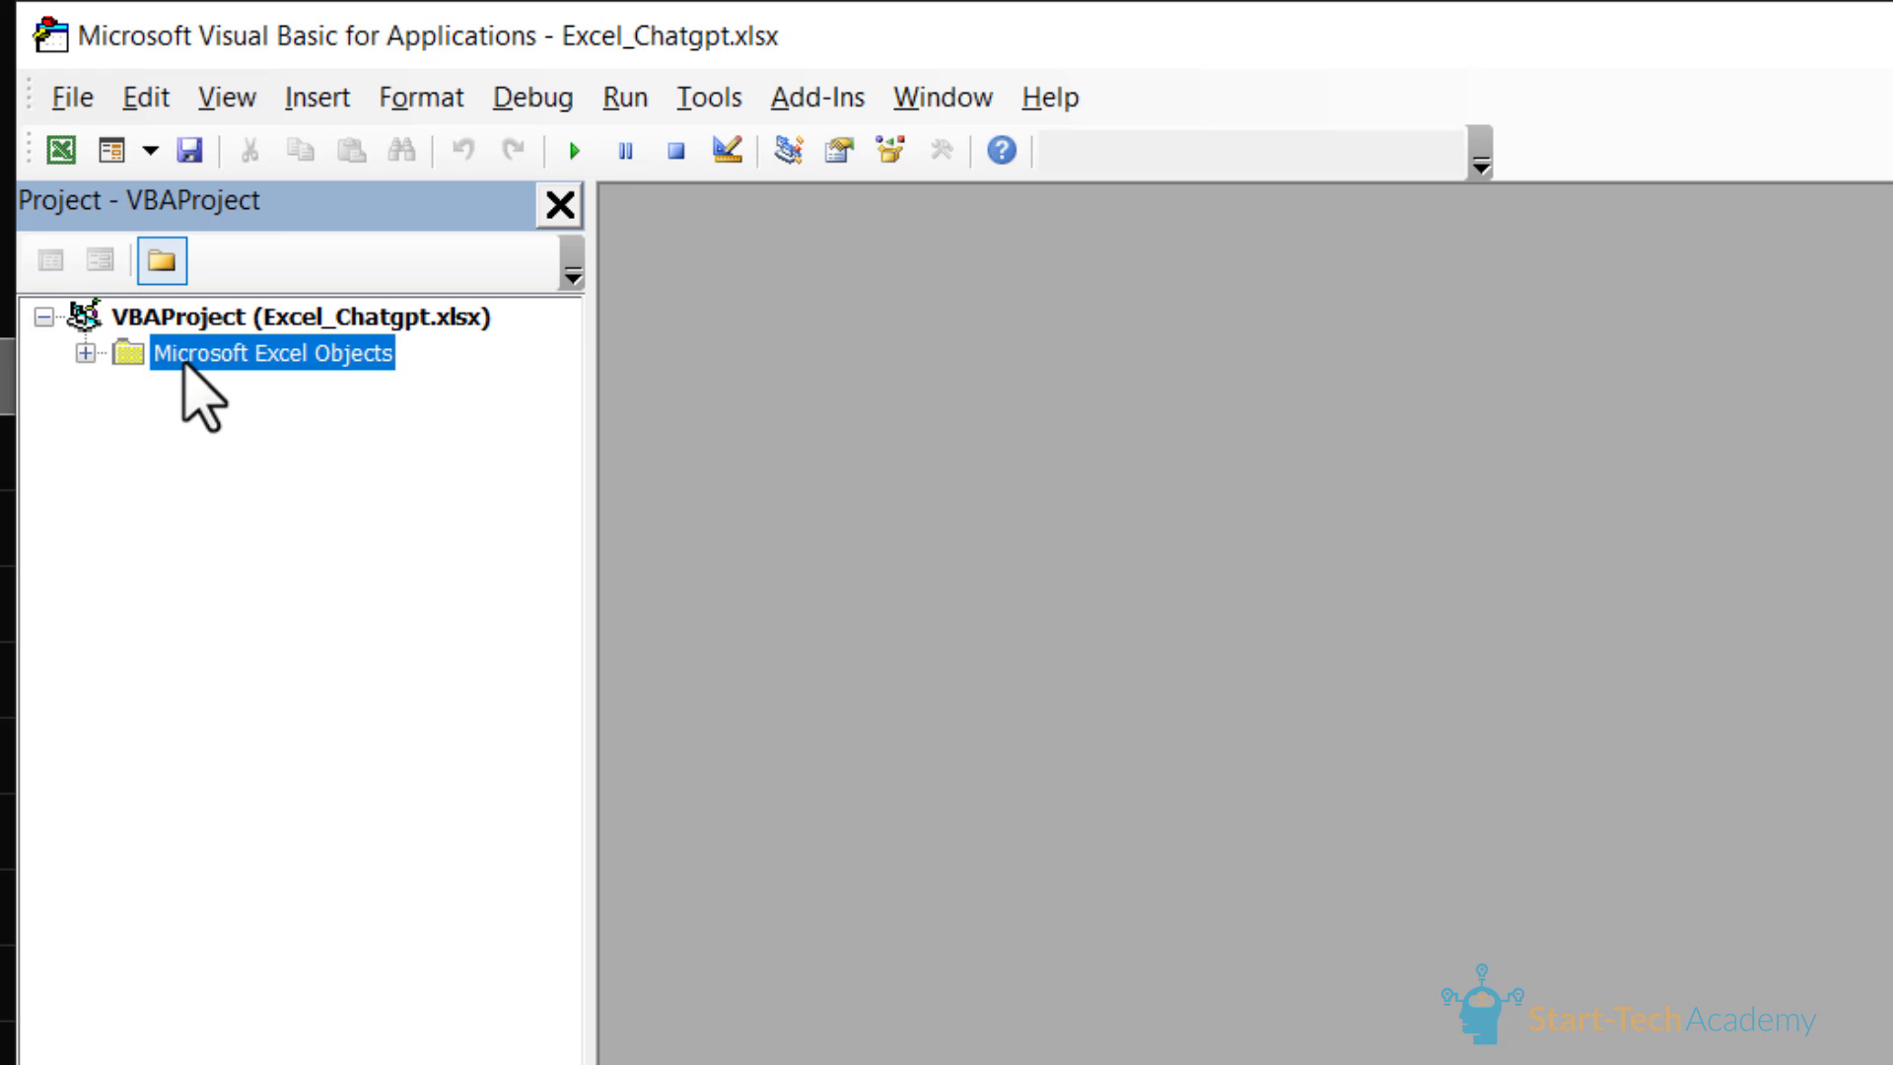
mouse_move(205, 375)
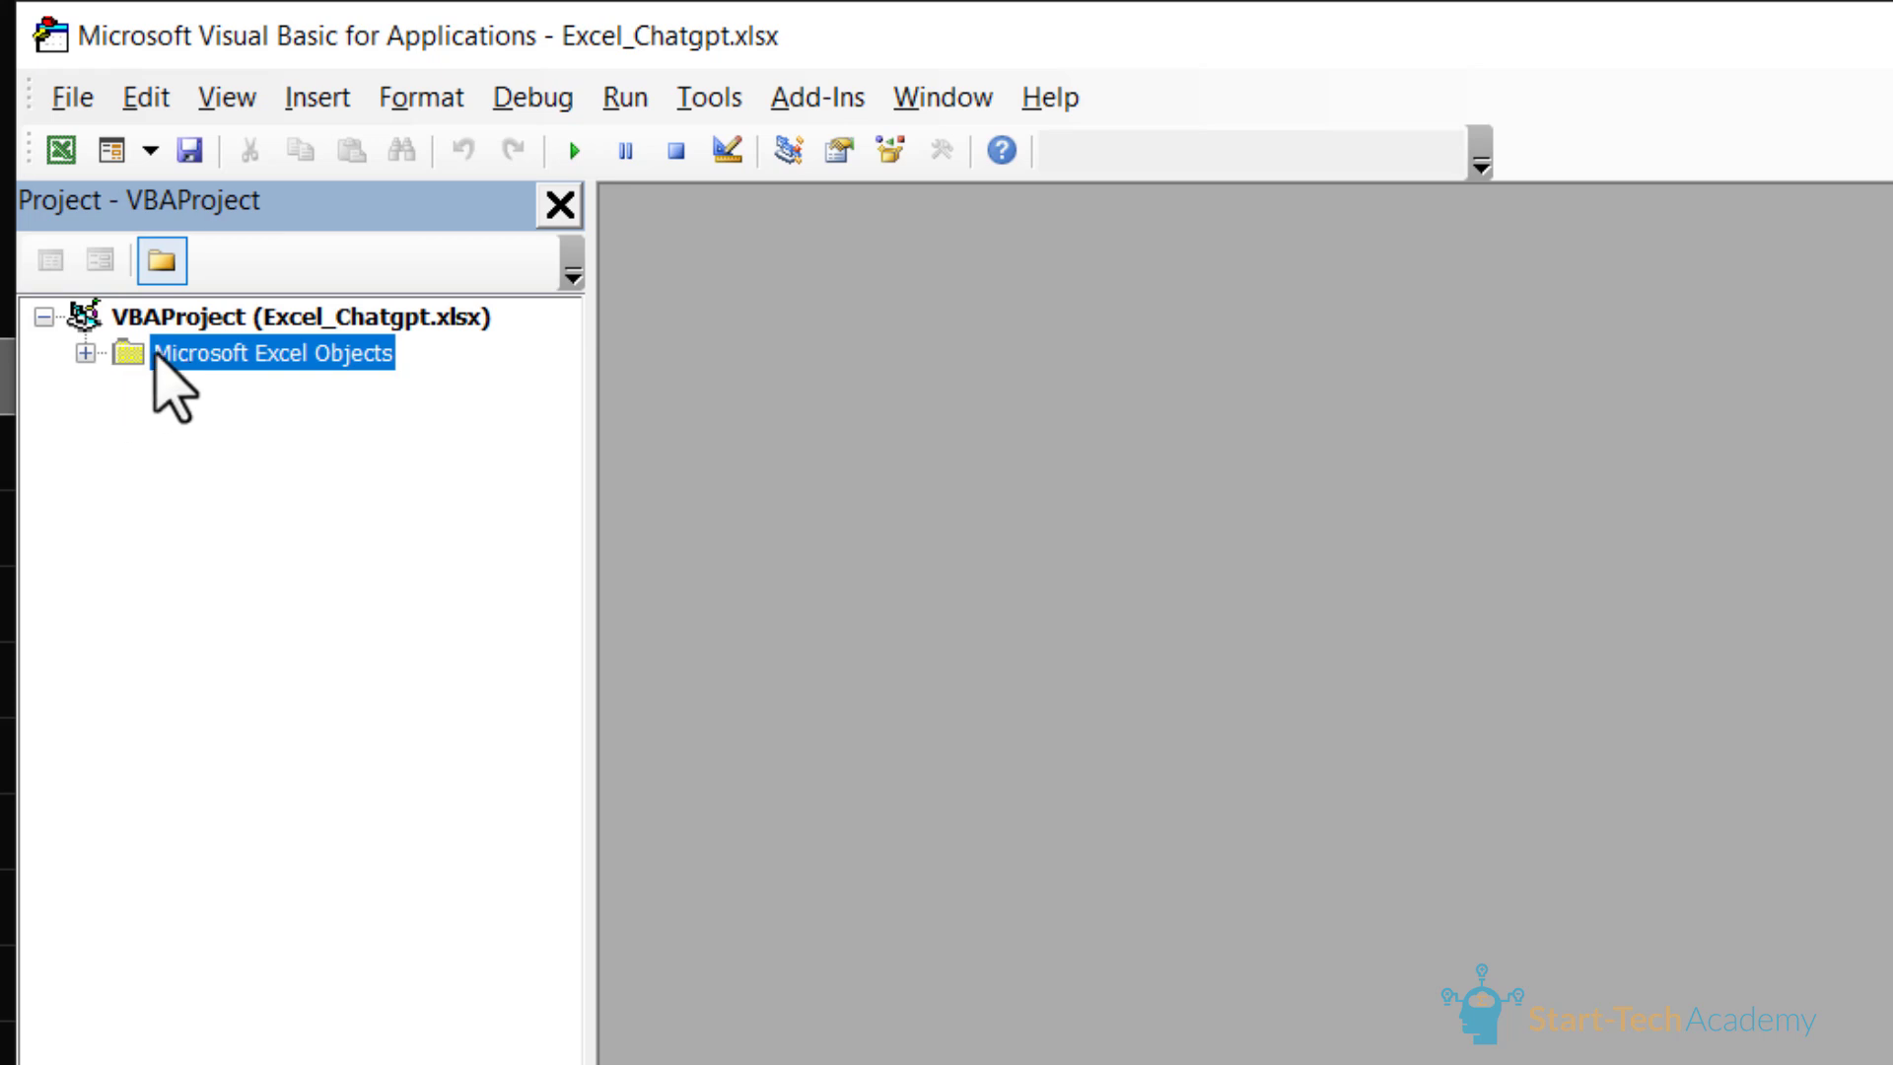
click(83, 354)
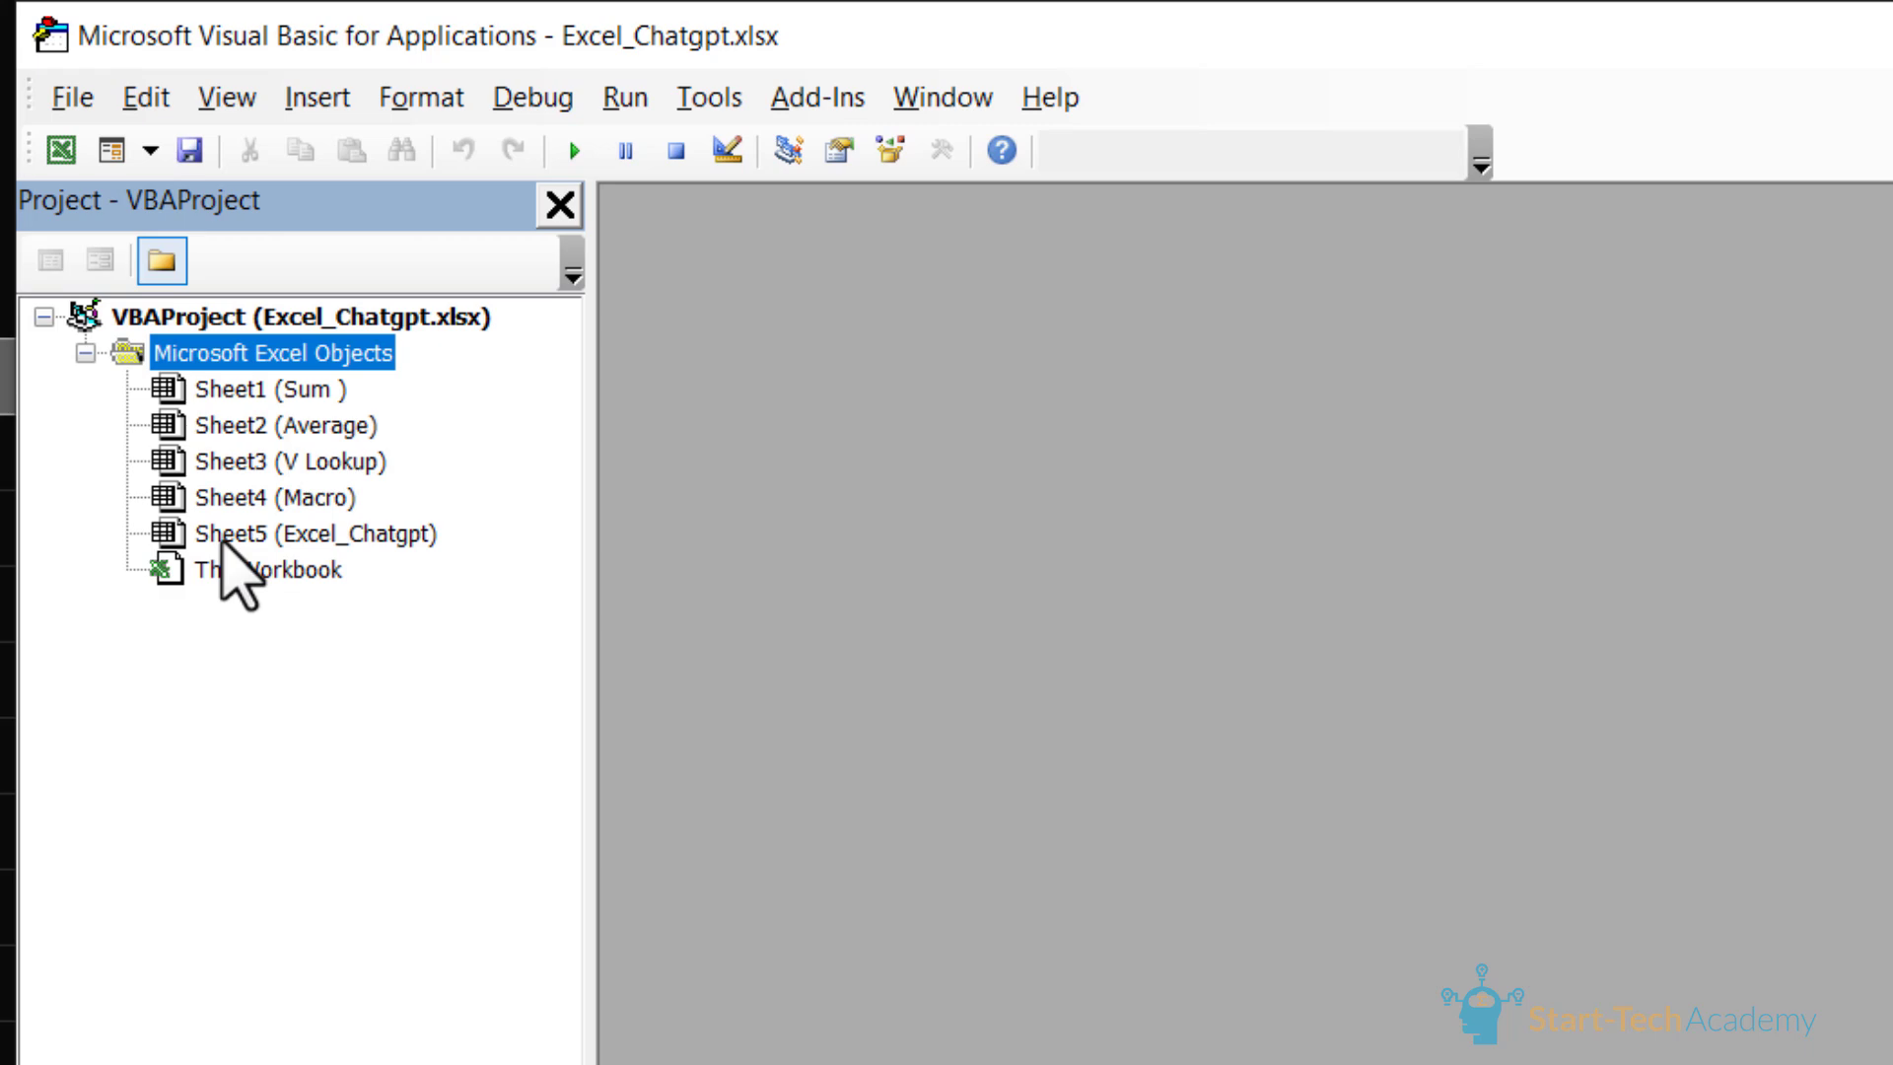
double_click(317, 534)
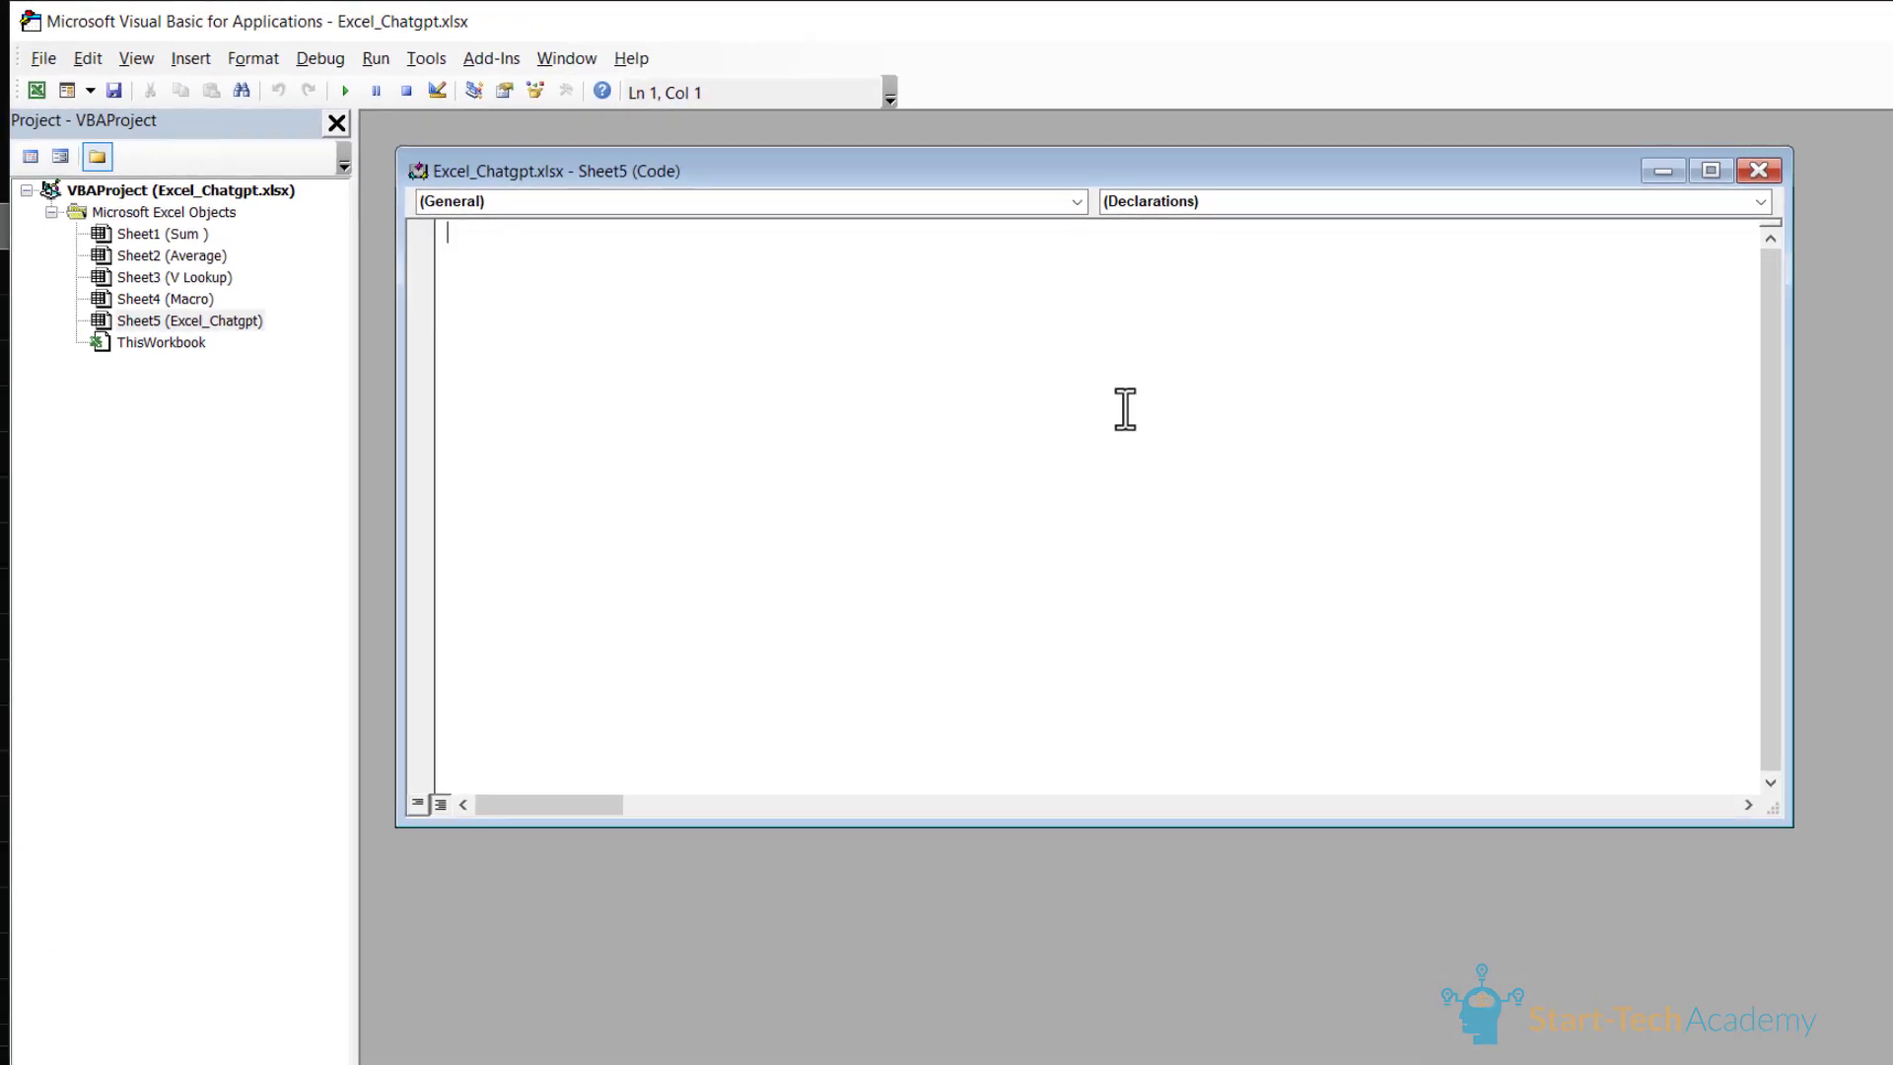
mouse_move(1283, 842)
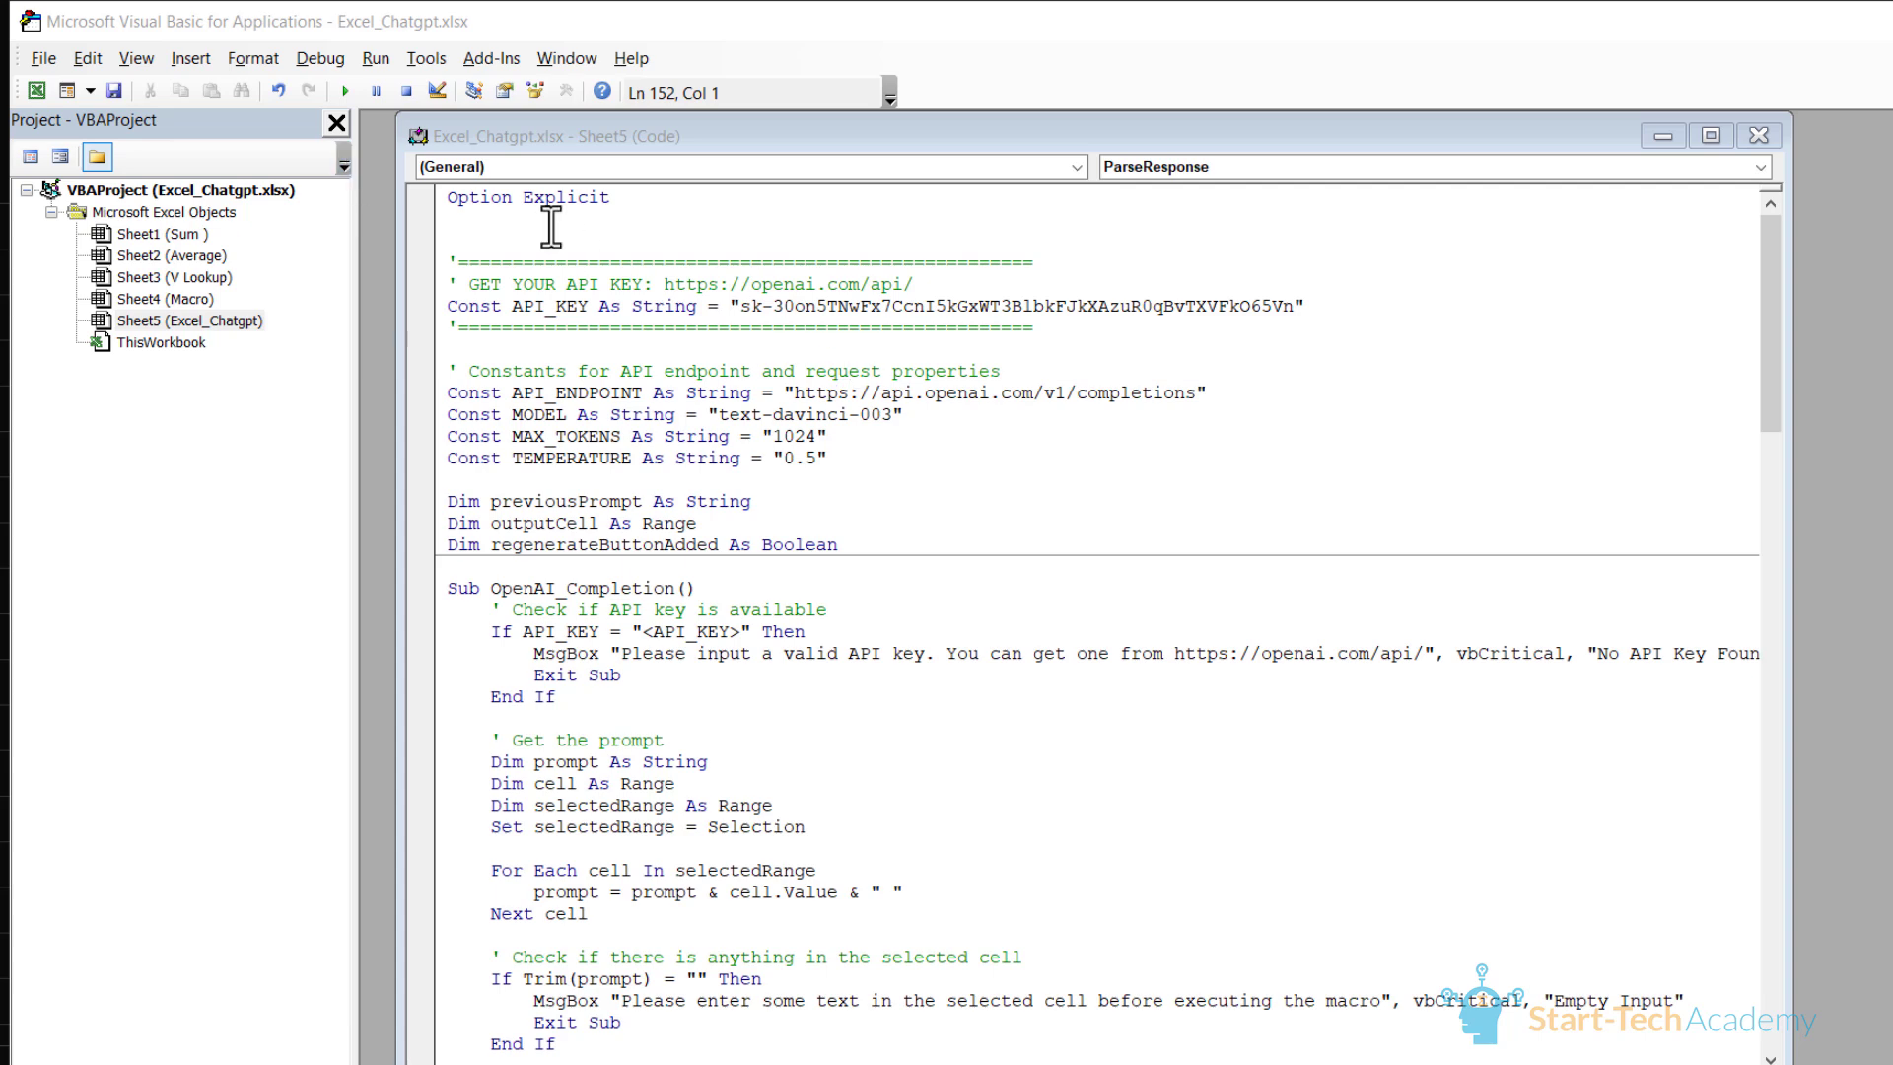
scroll(down, 3)
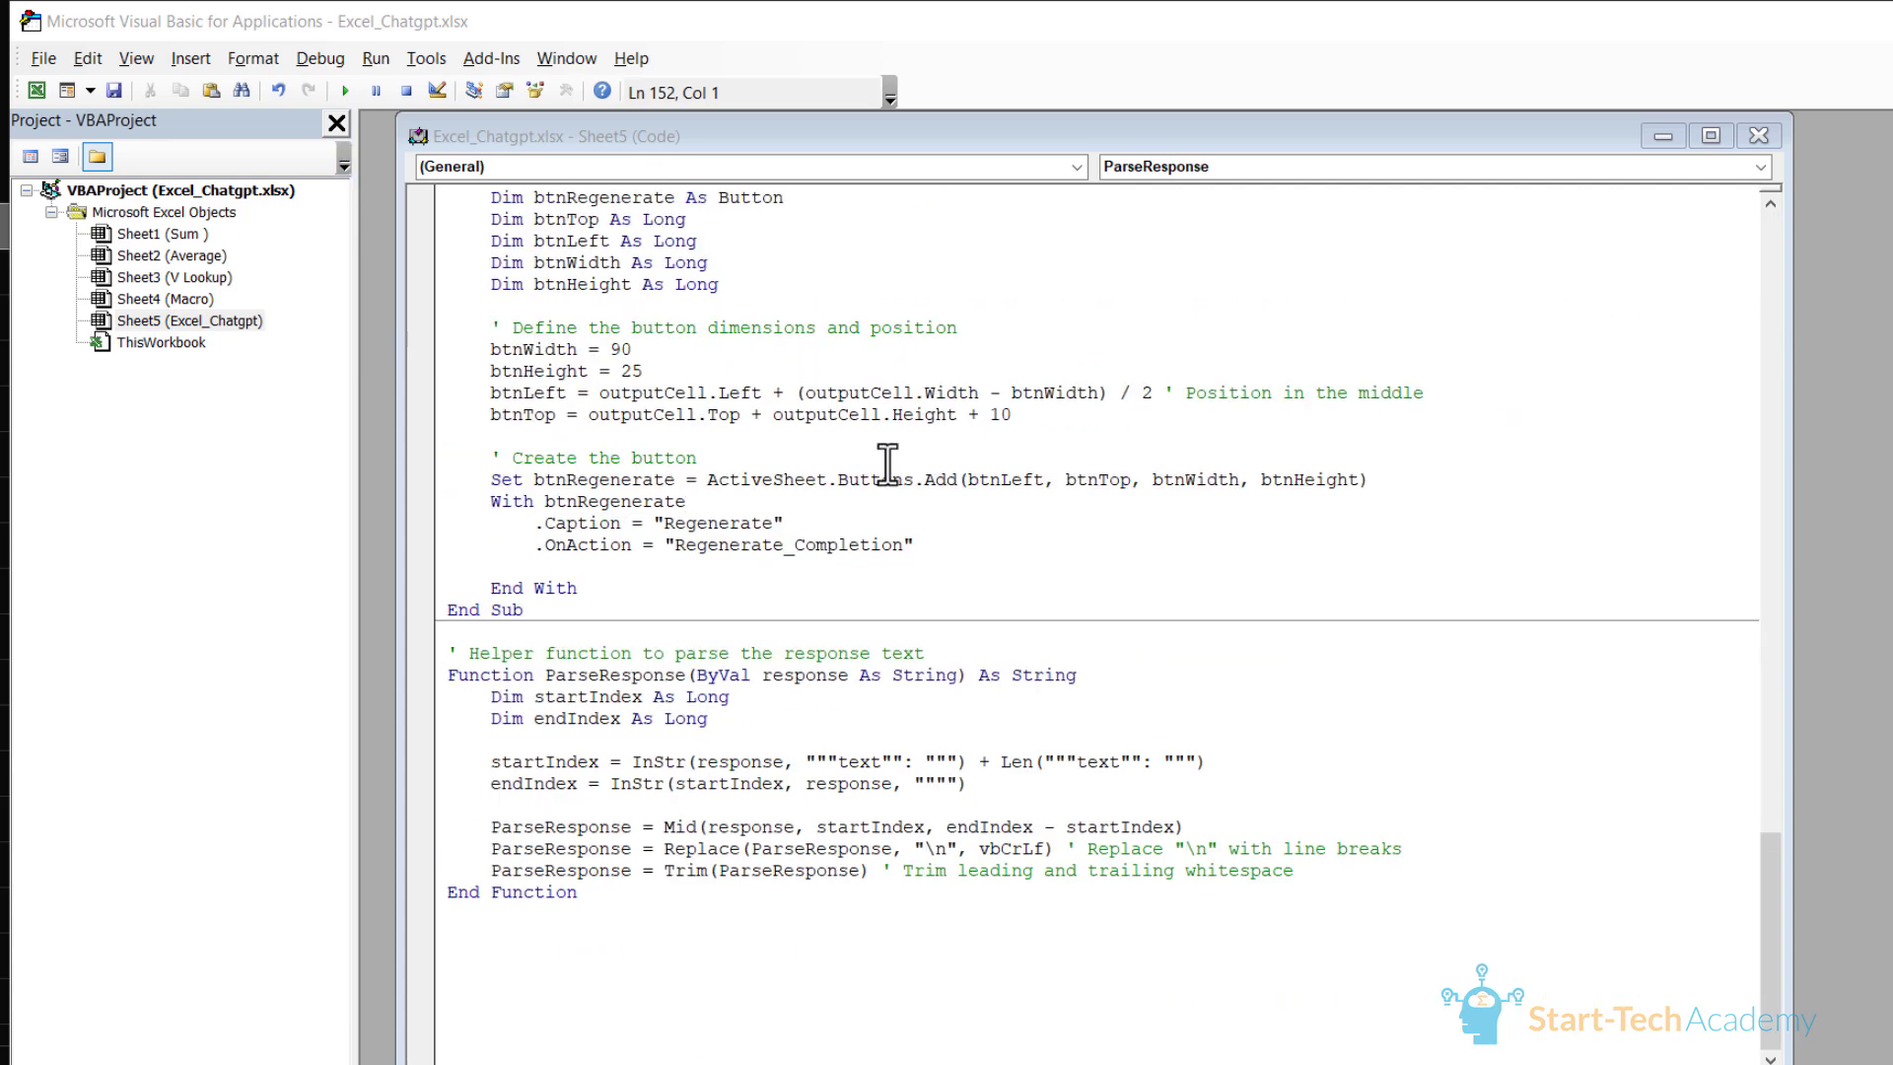
scroll(up, 3)
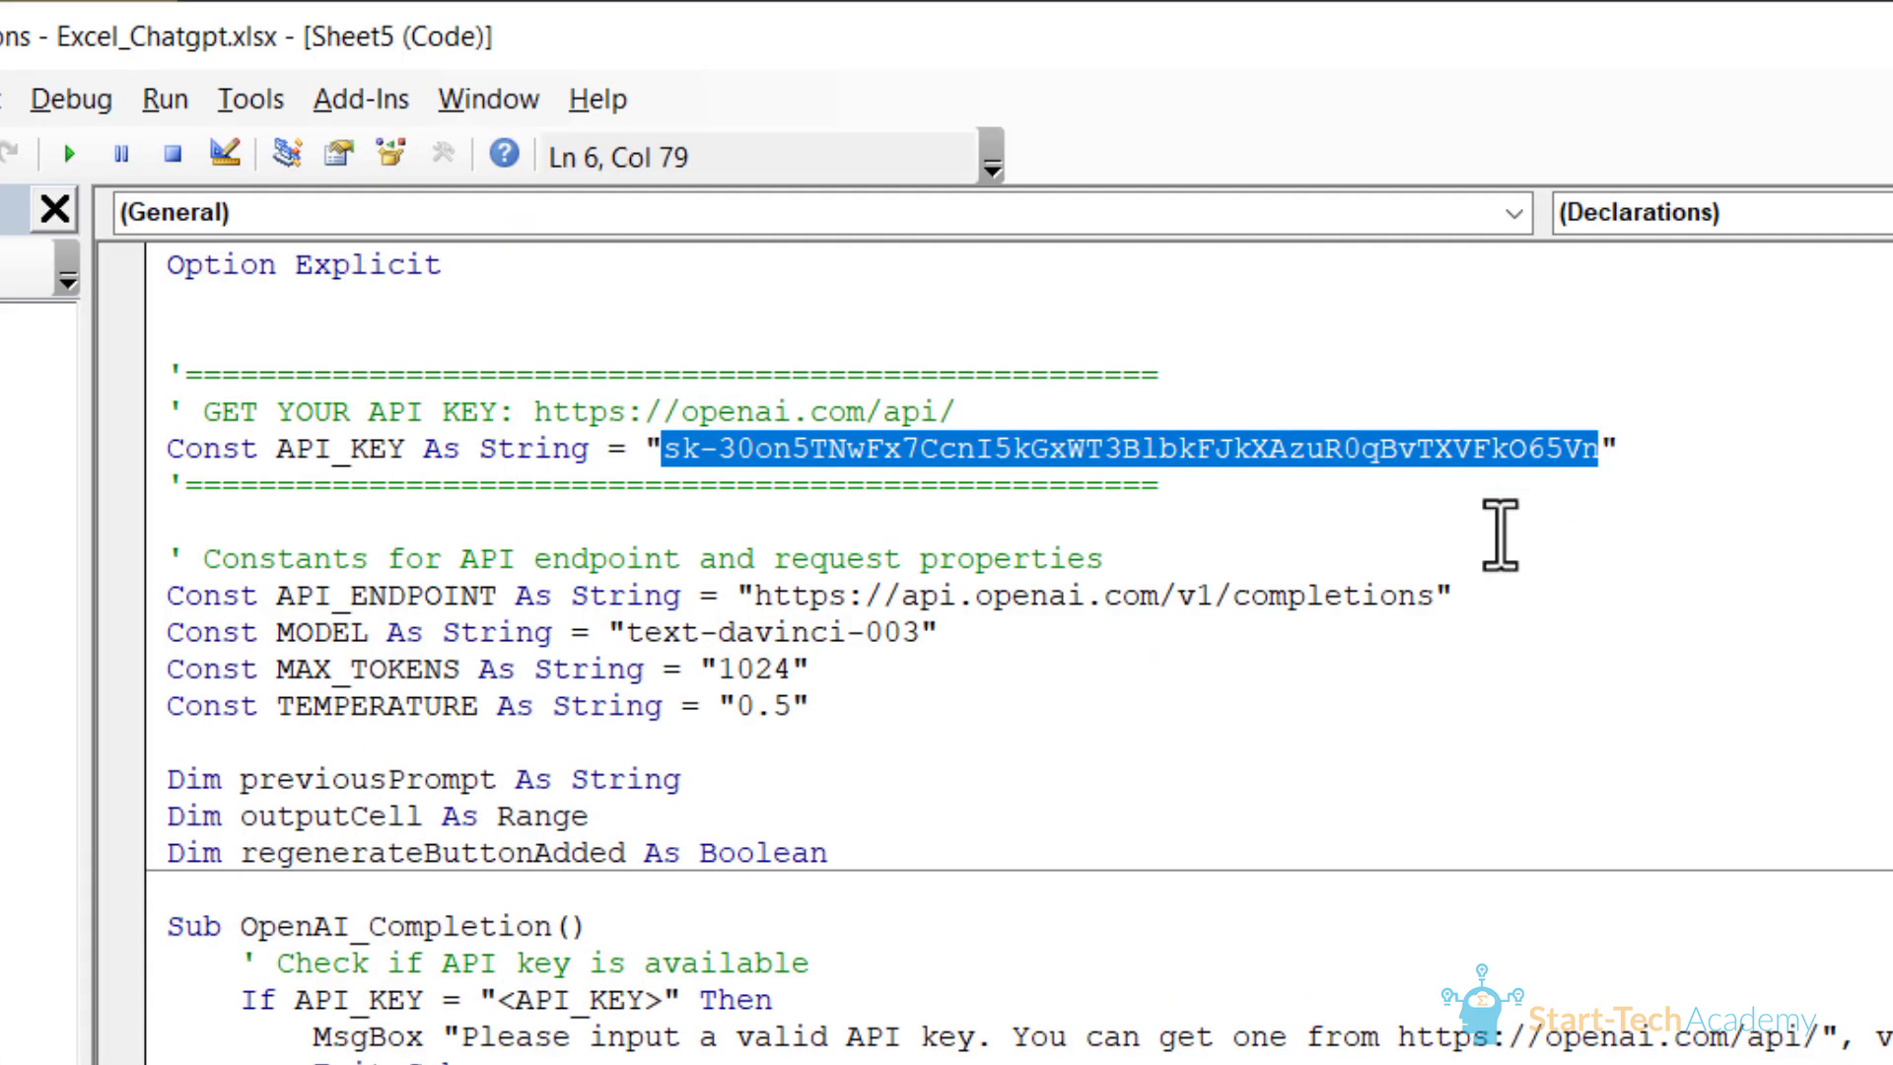
mouse_move(1746, 599)
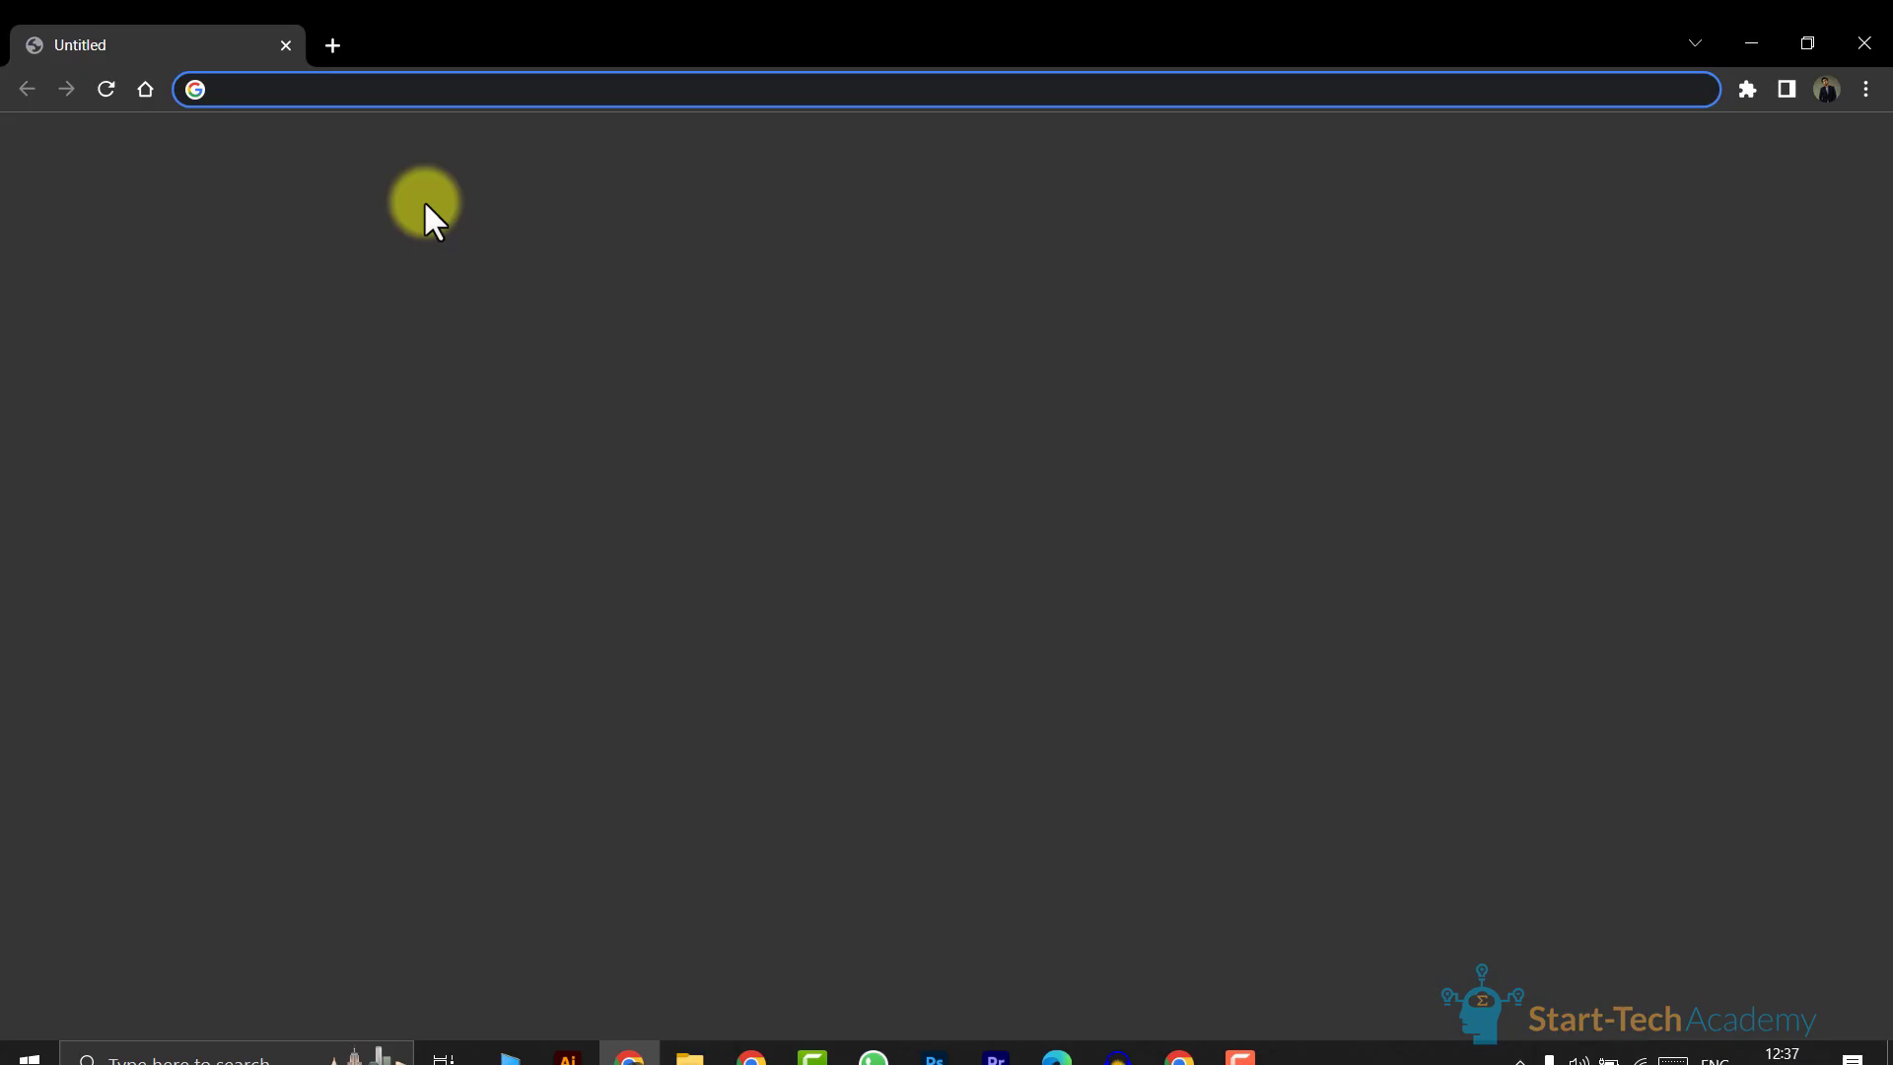
Step: Search Google for openai, open the site, and go to View API keys from the profile menu
key(Return)
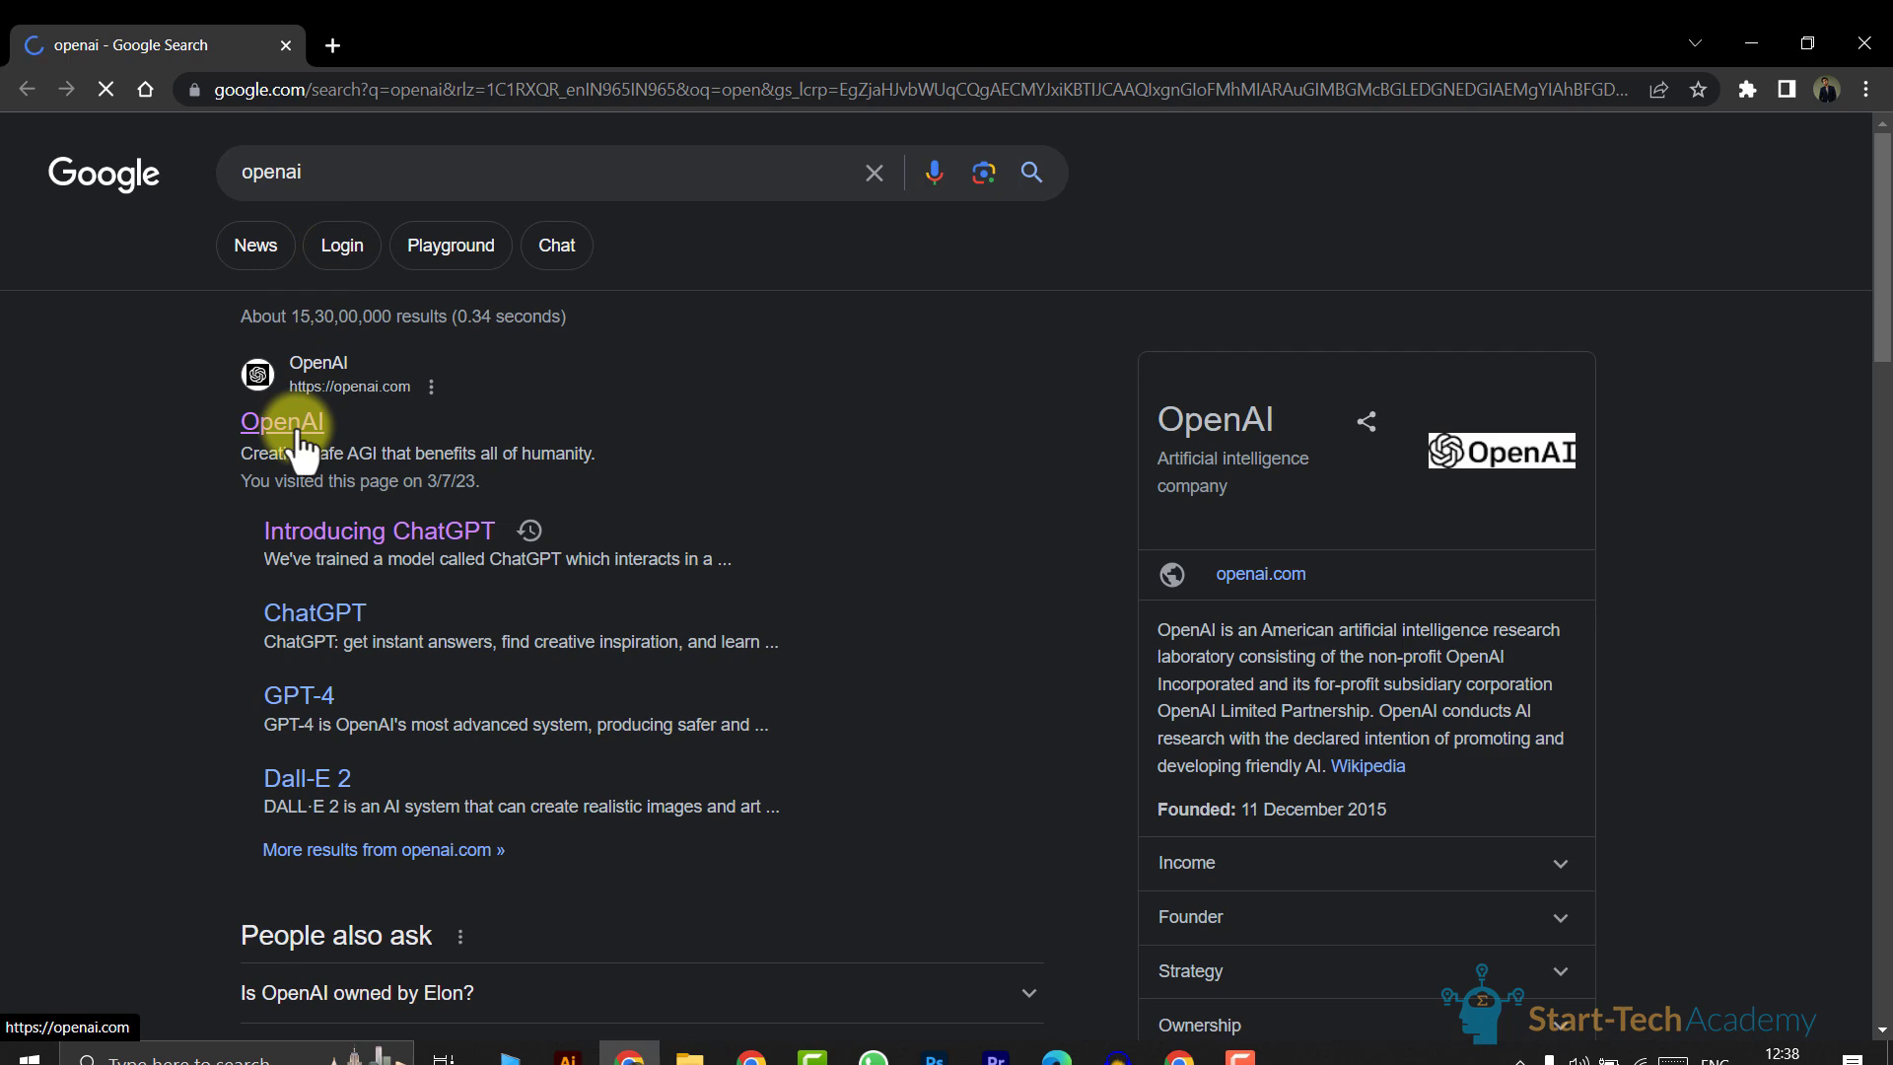
click(282, 422)
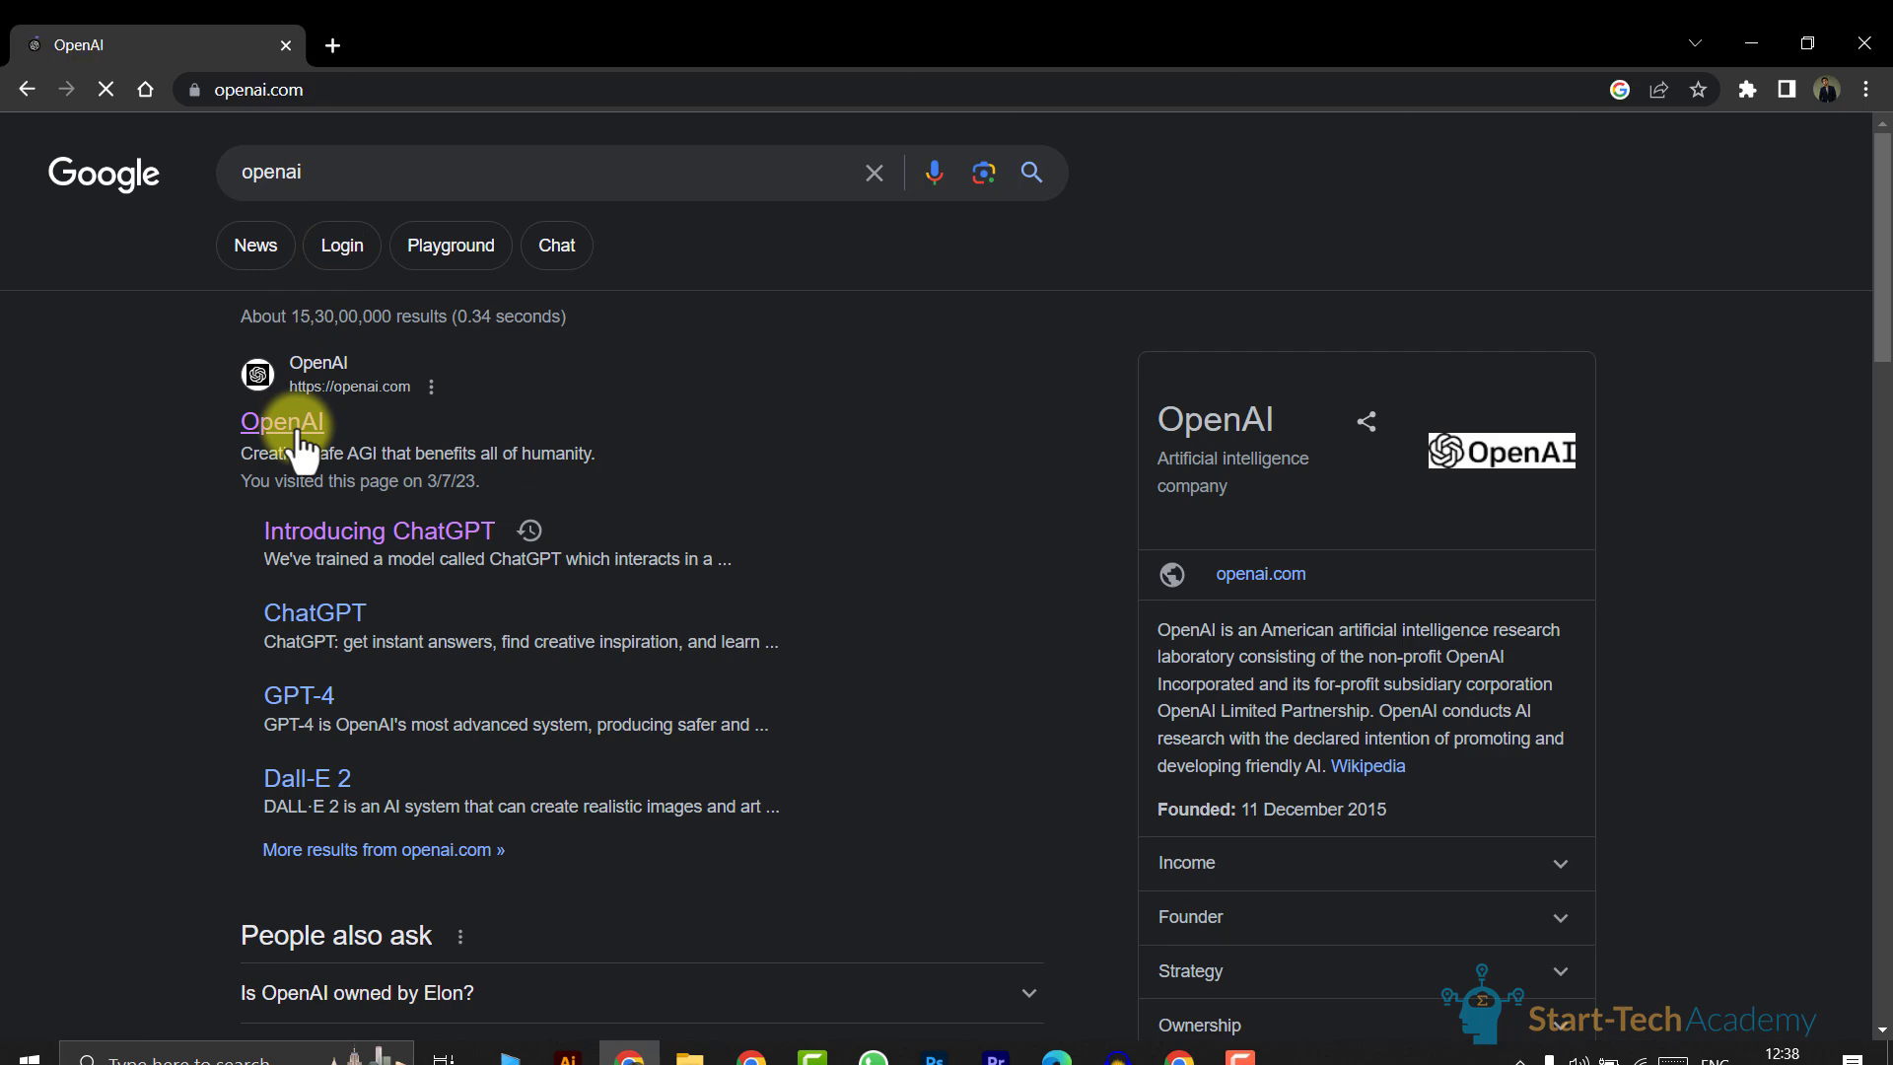
click(282, 422)
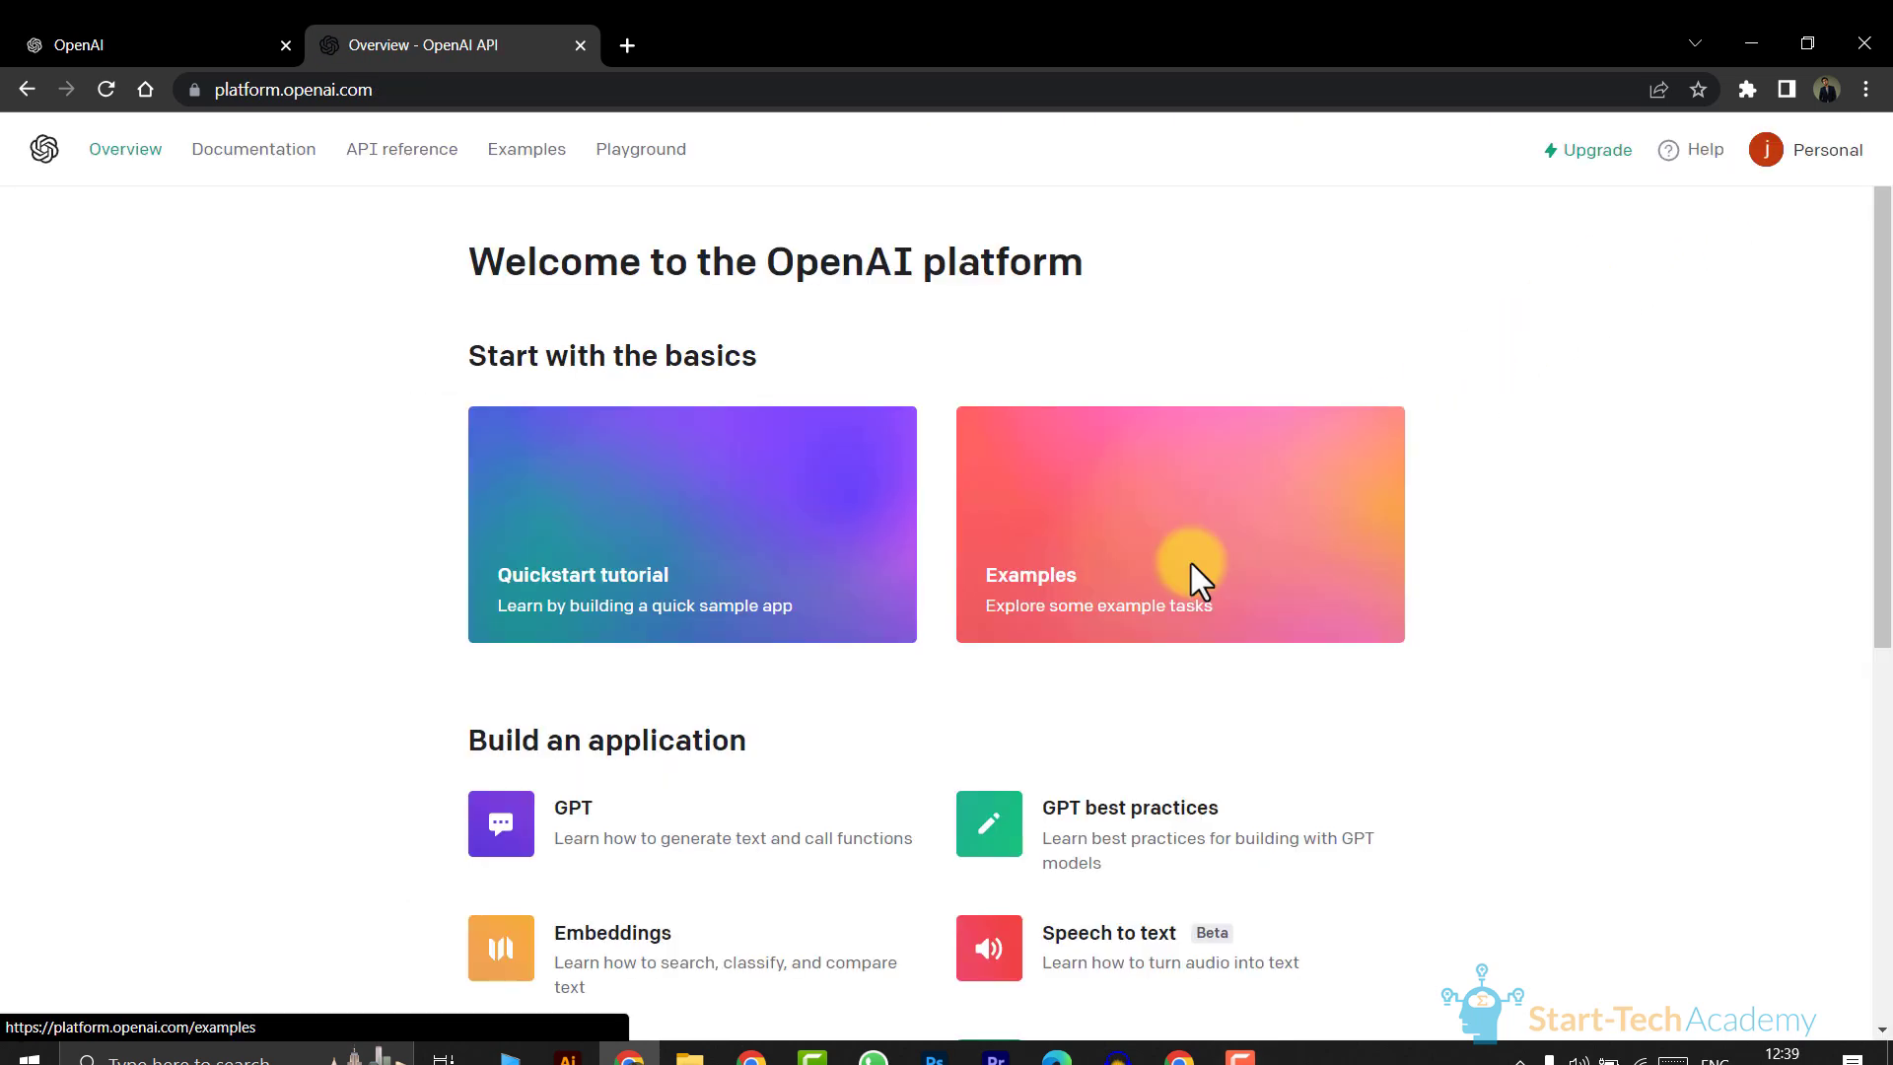
mouse_move(1767, 164)
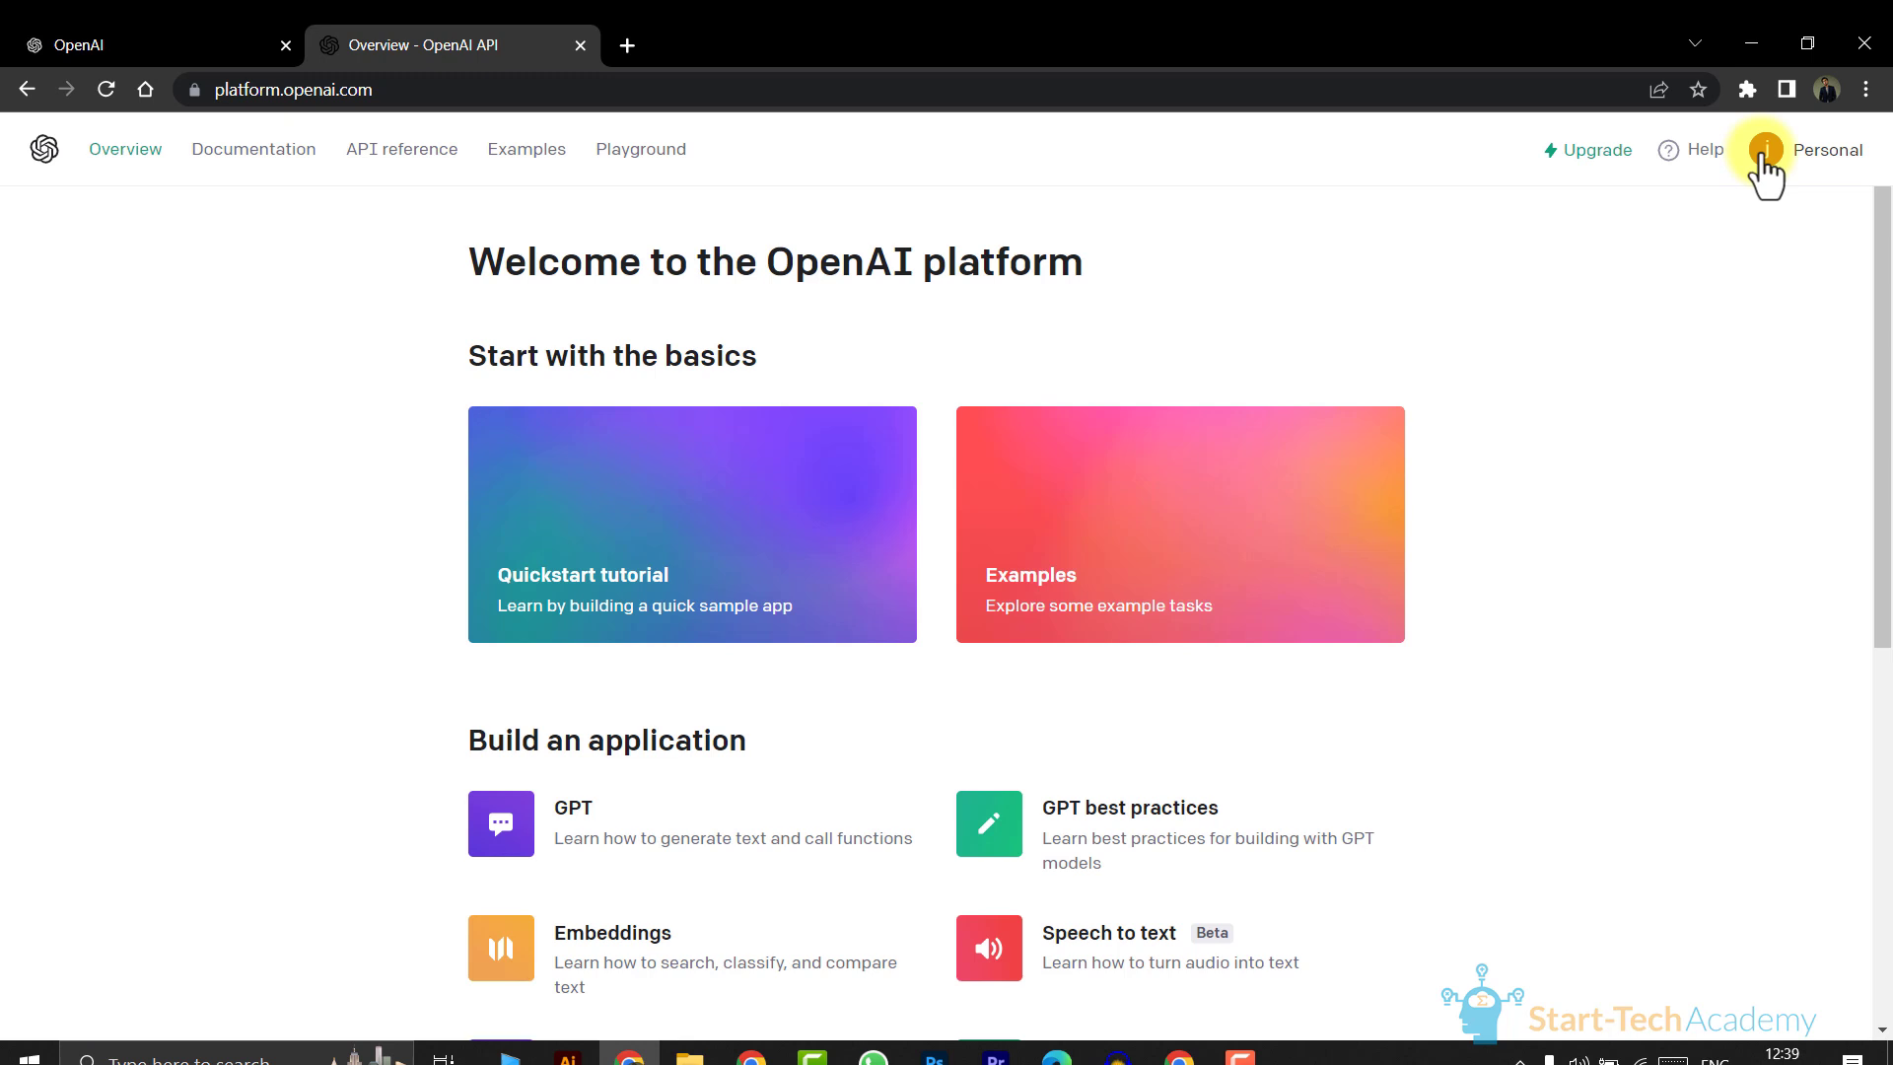
click(1765, 150)
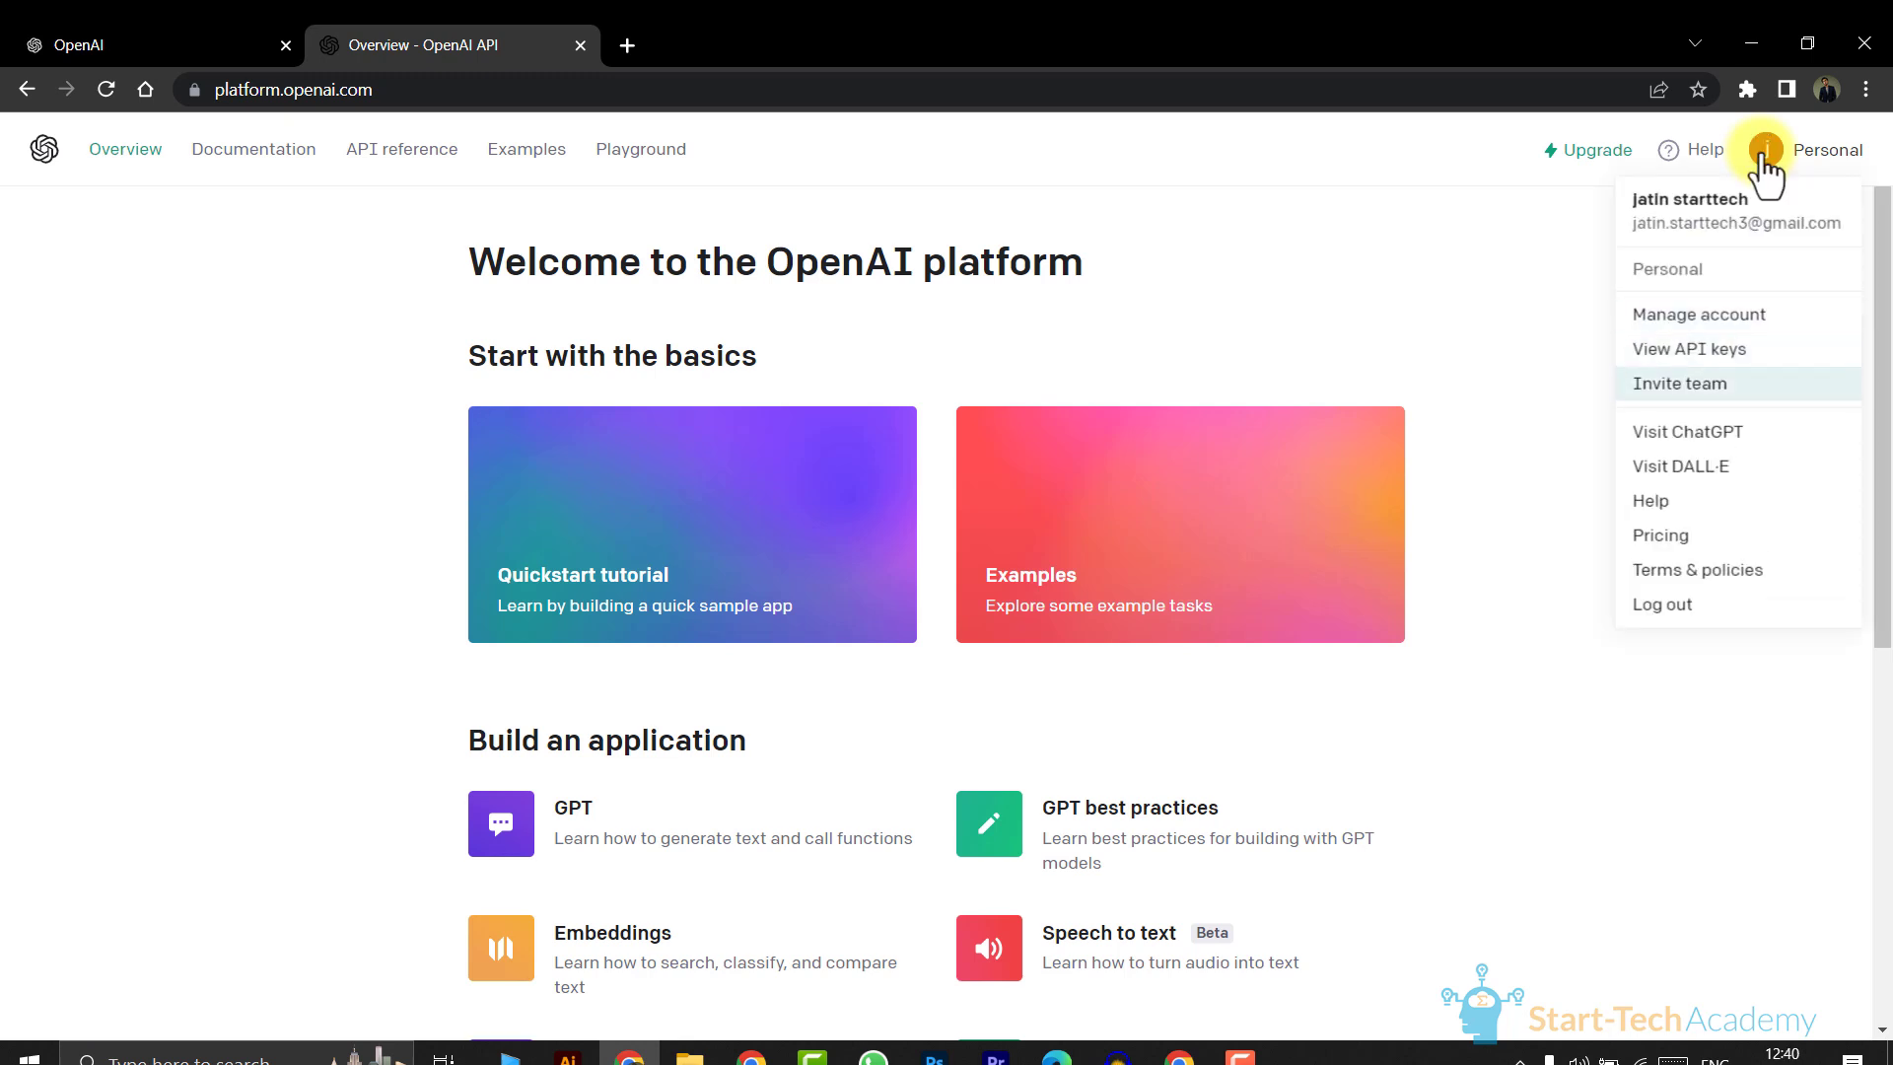
mouse_move(1733, 314)
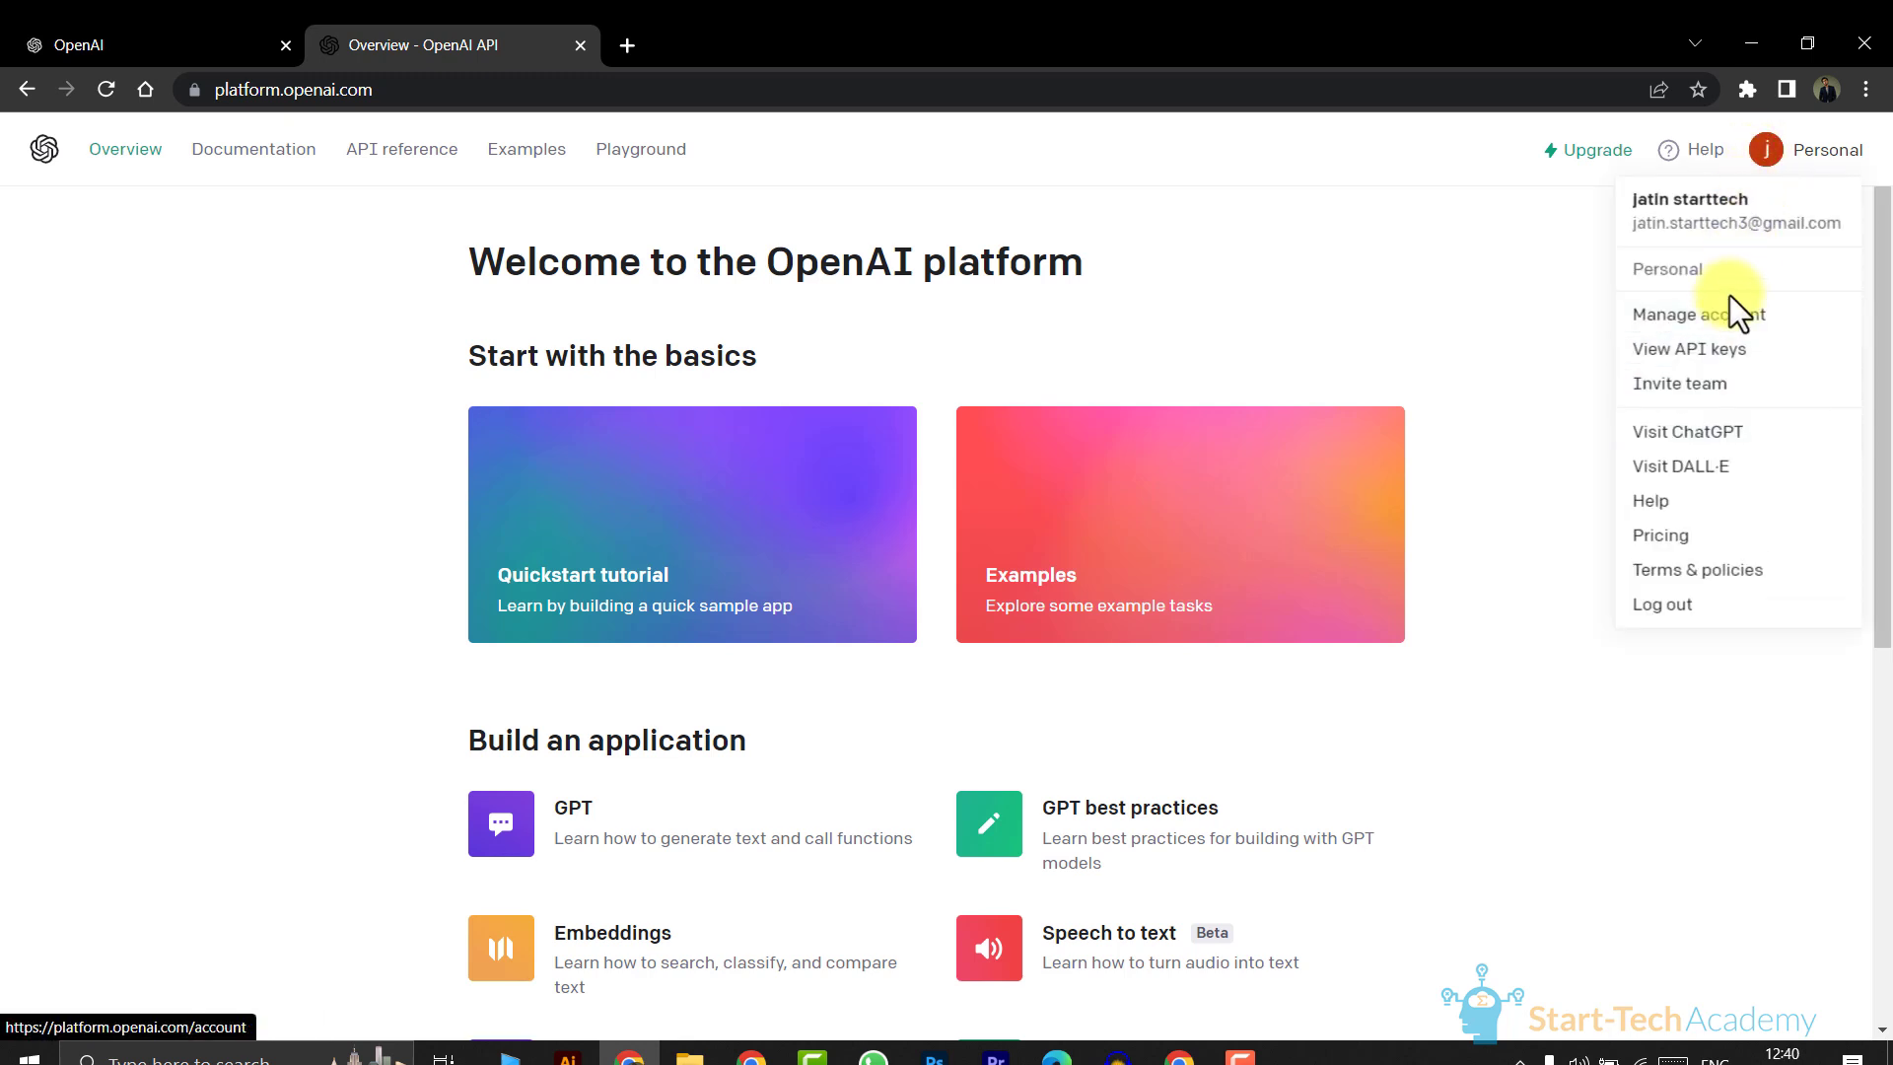
mouse_move(1733, 343)
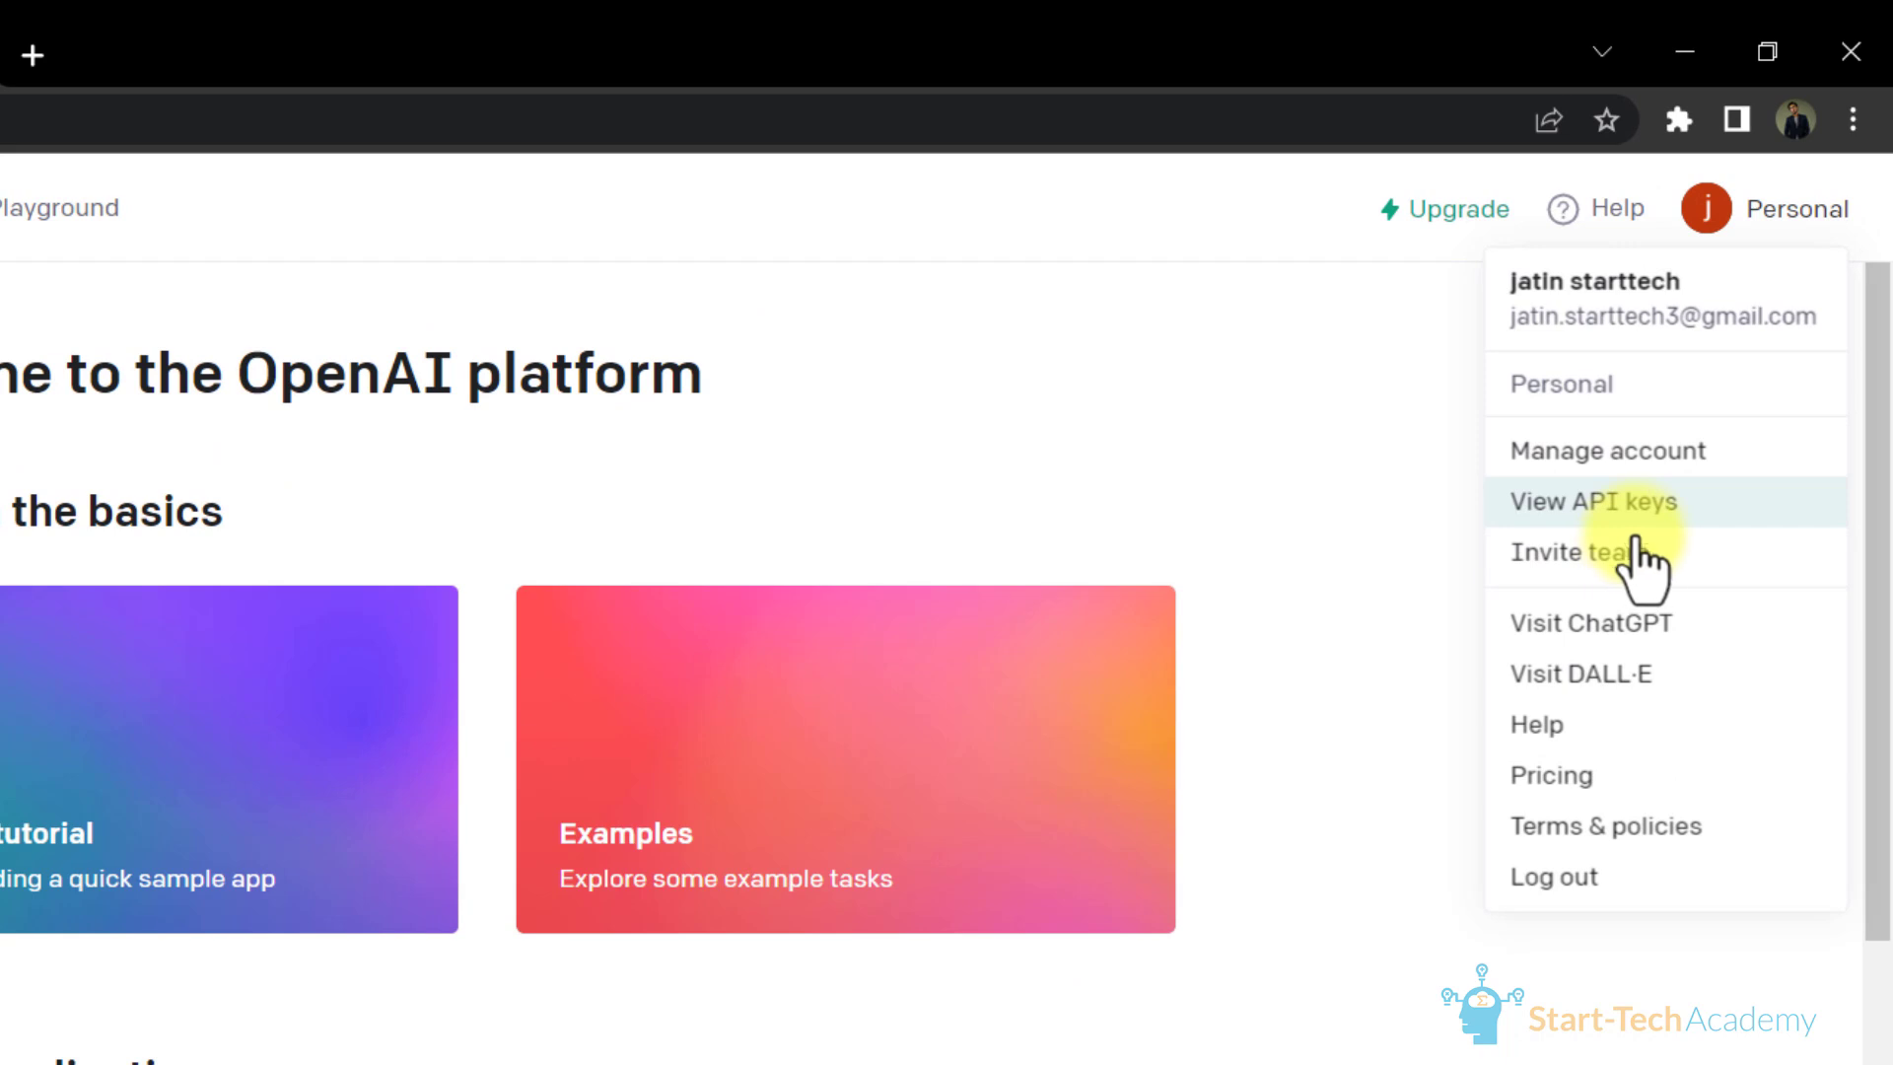
mouse_move(1667, 501)
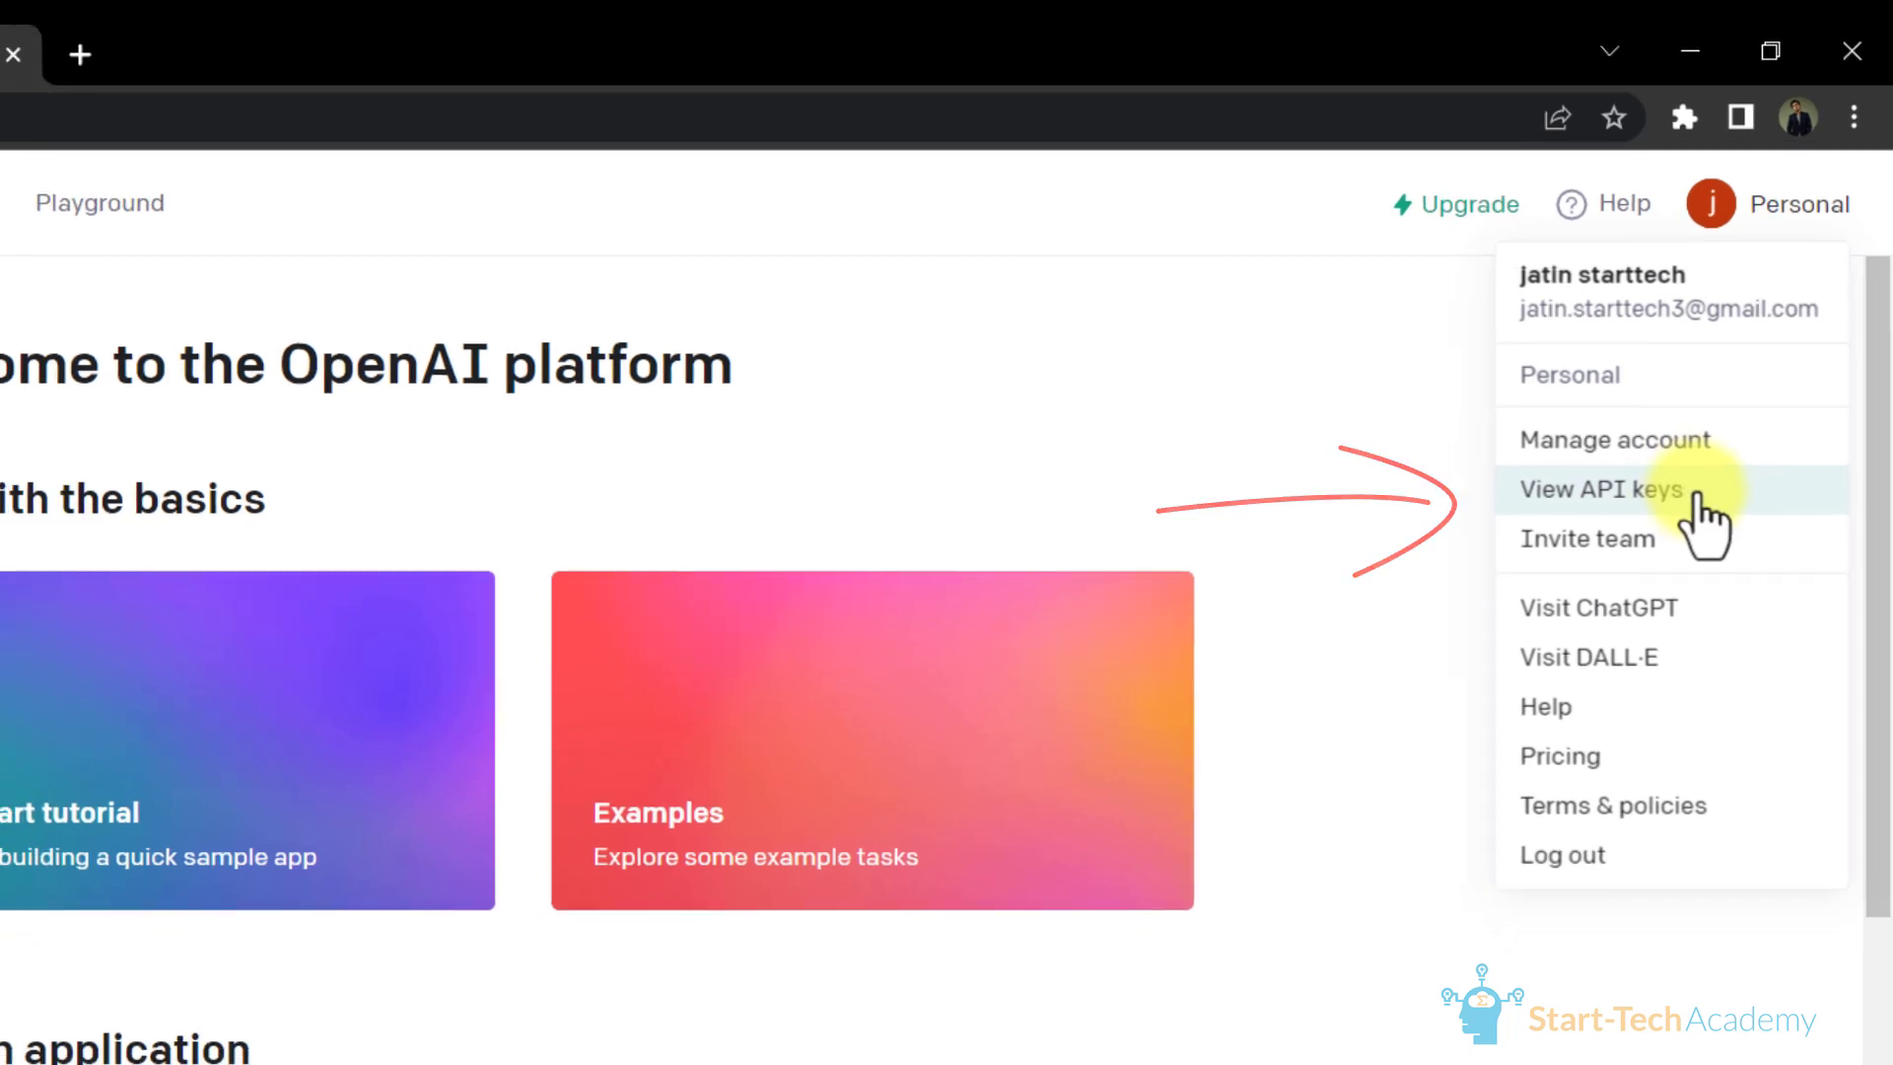
click(1599, 489)
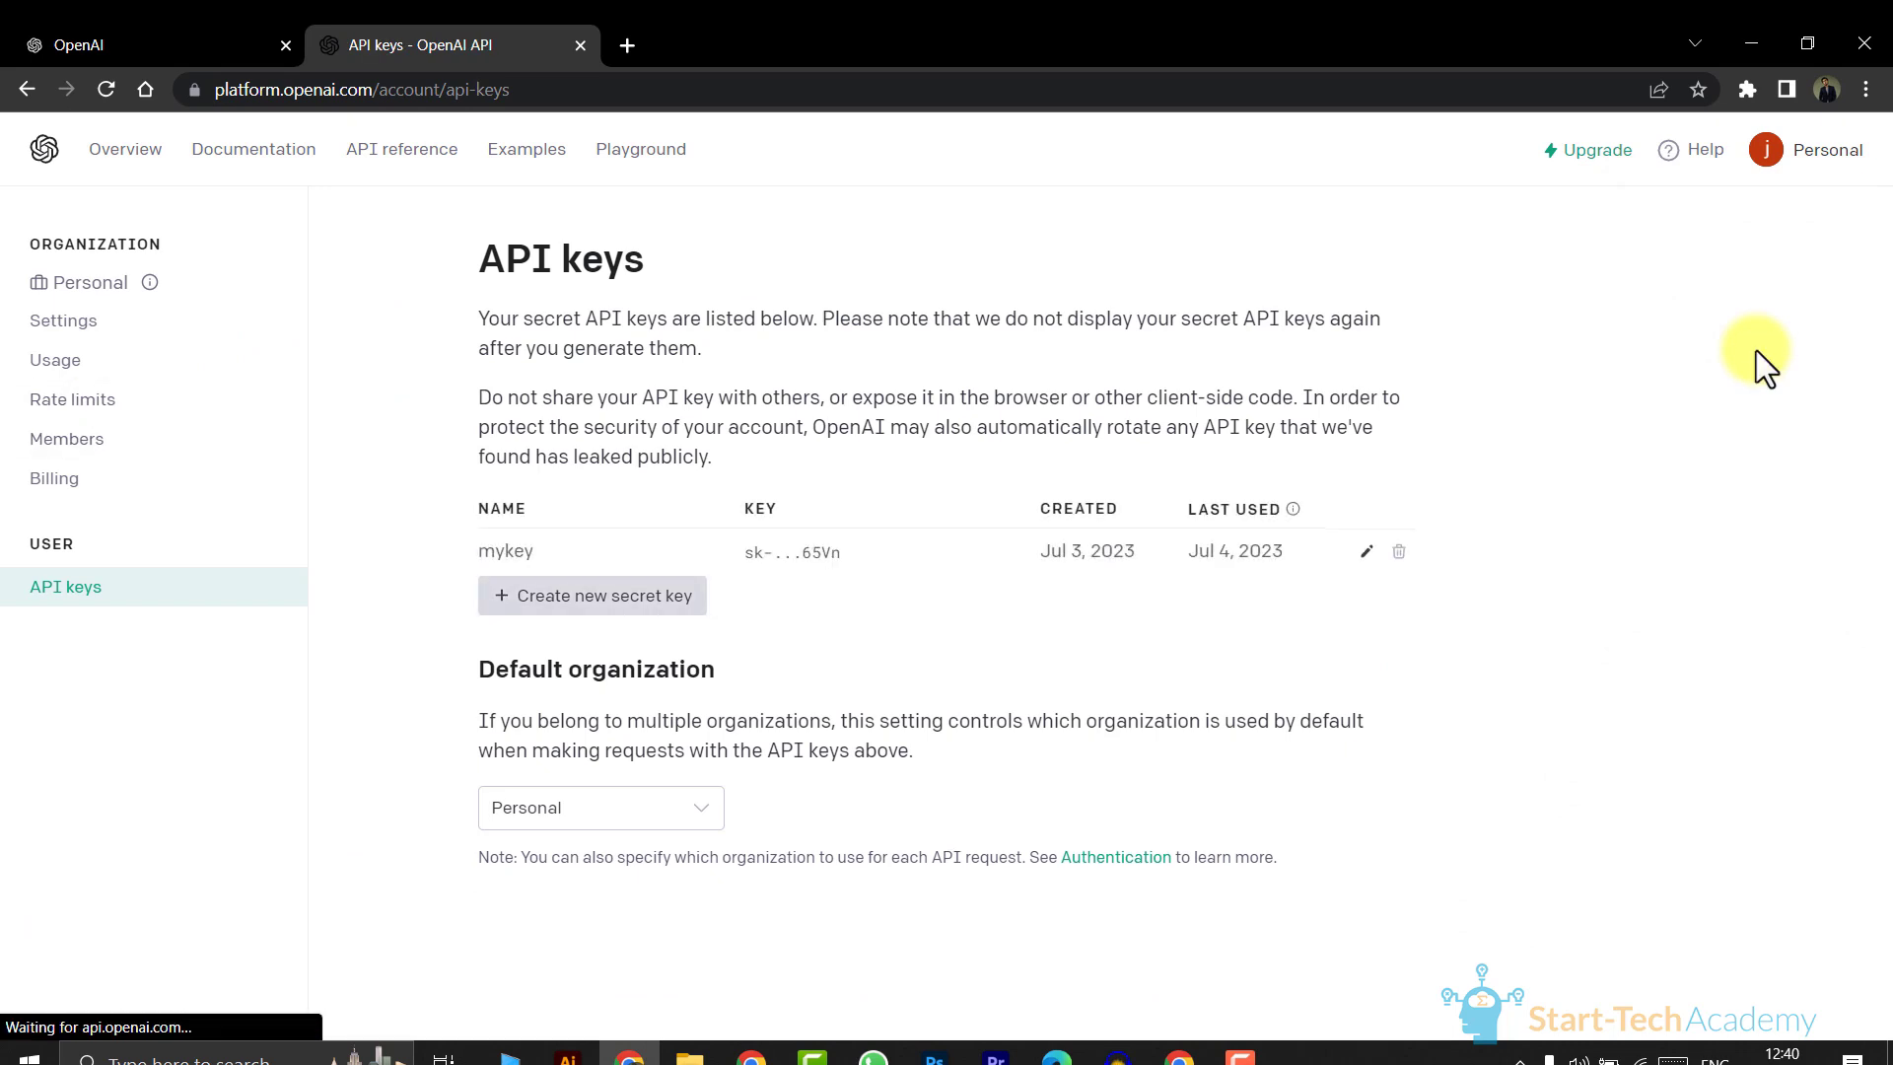
mouse_move(584, 595)
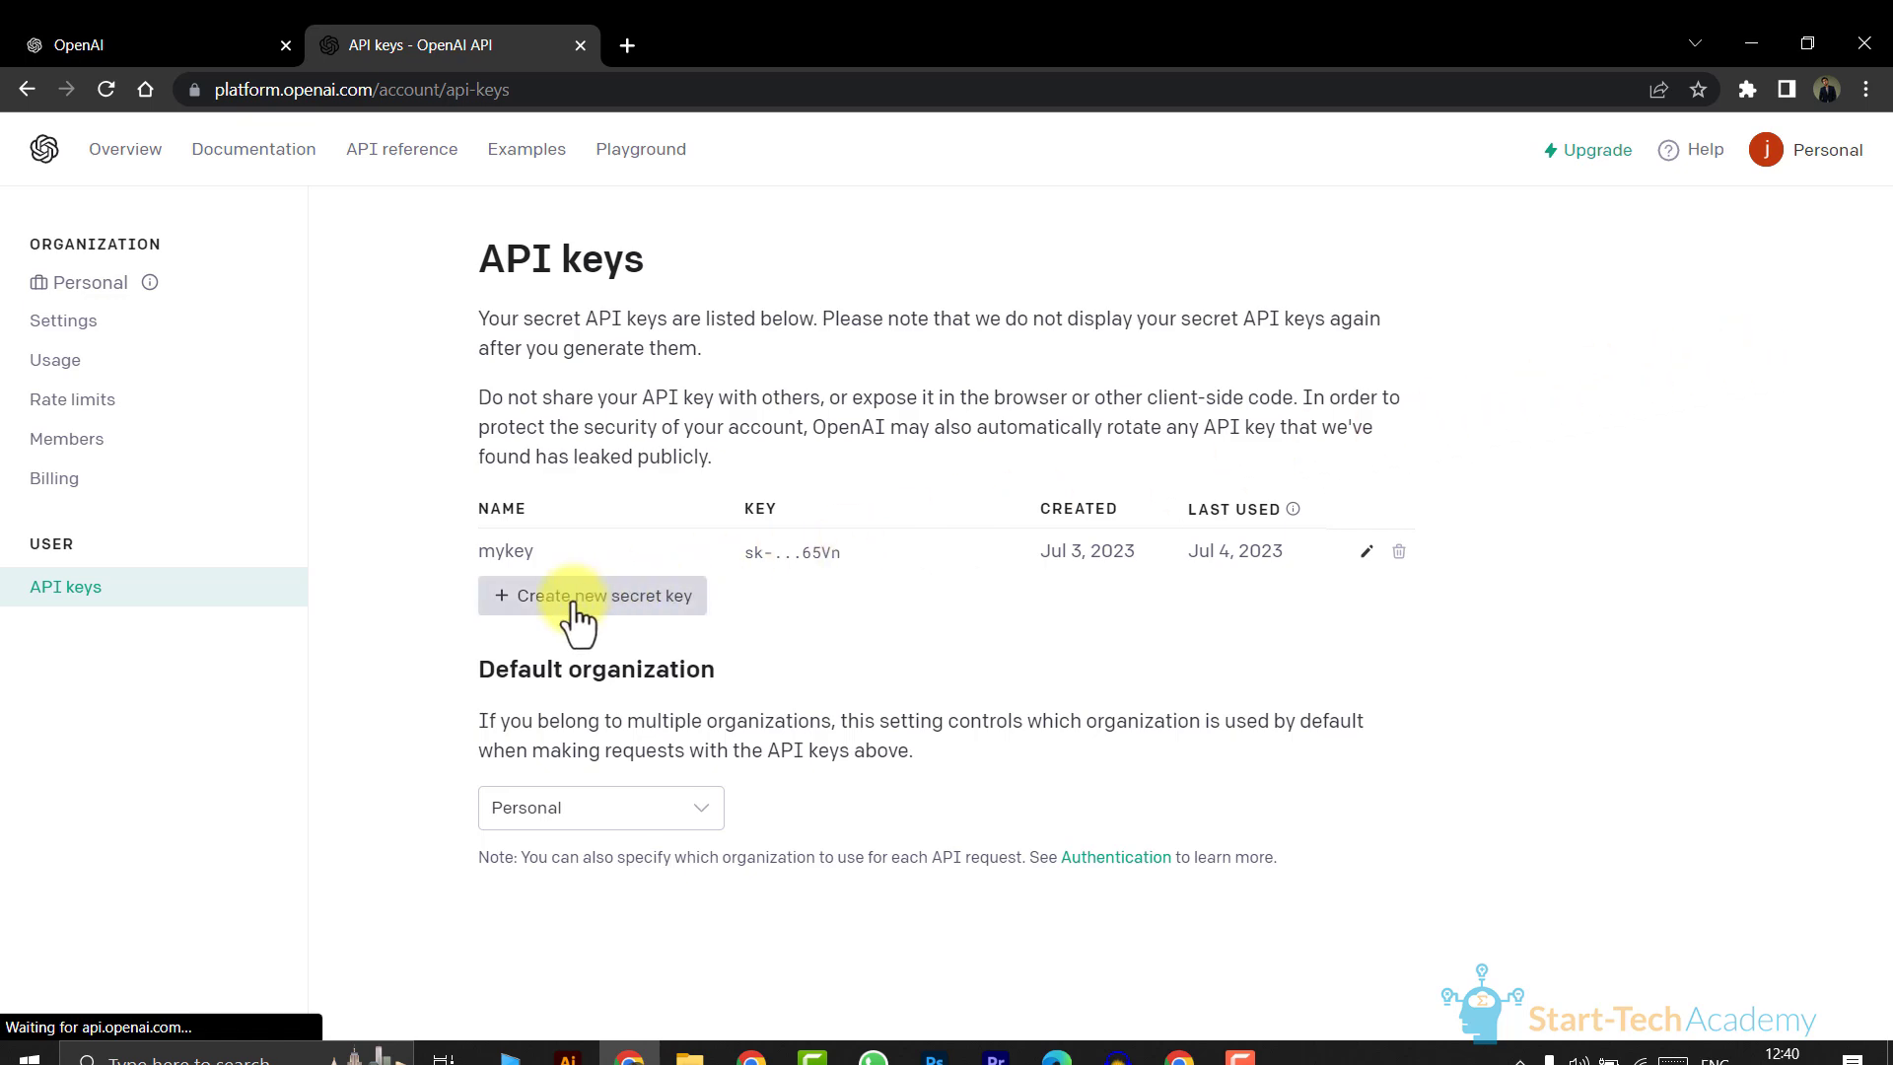
Step: Create a new secret key named 'test key', copy its value and close the dialog
click(592, 595)
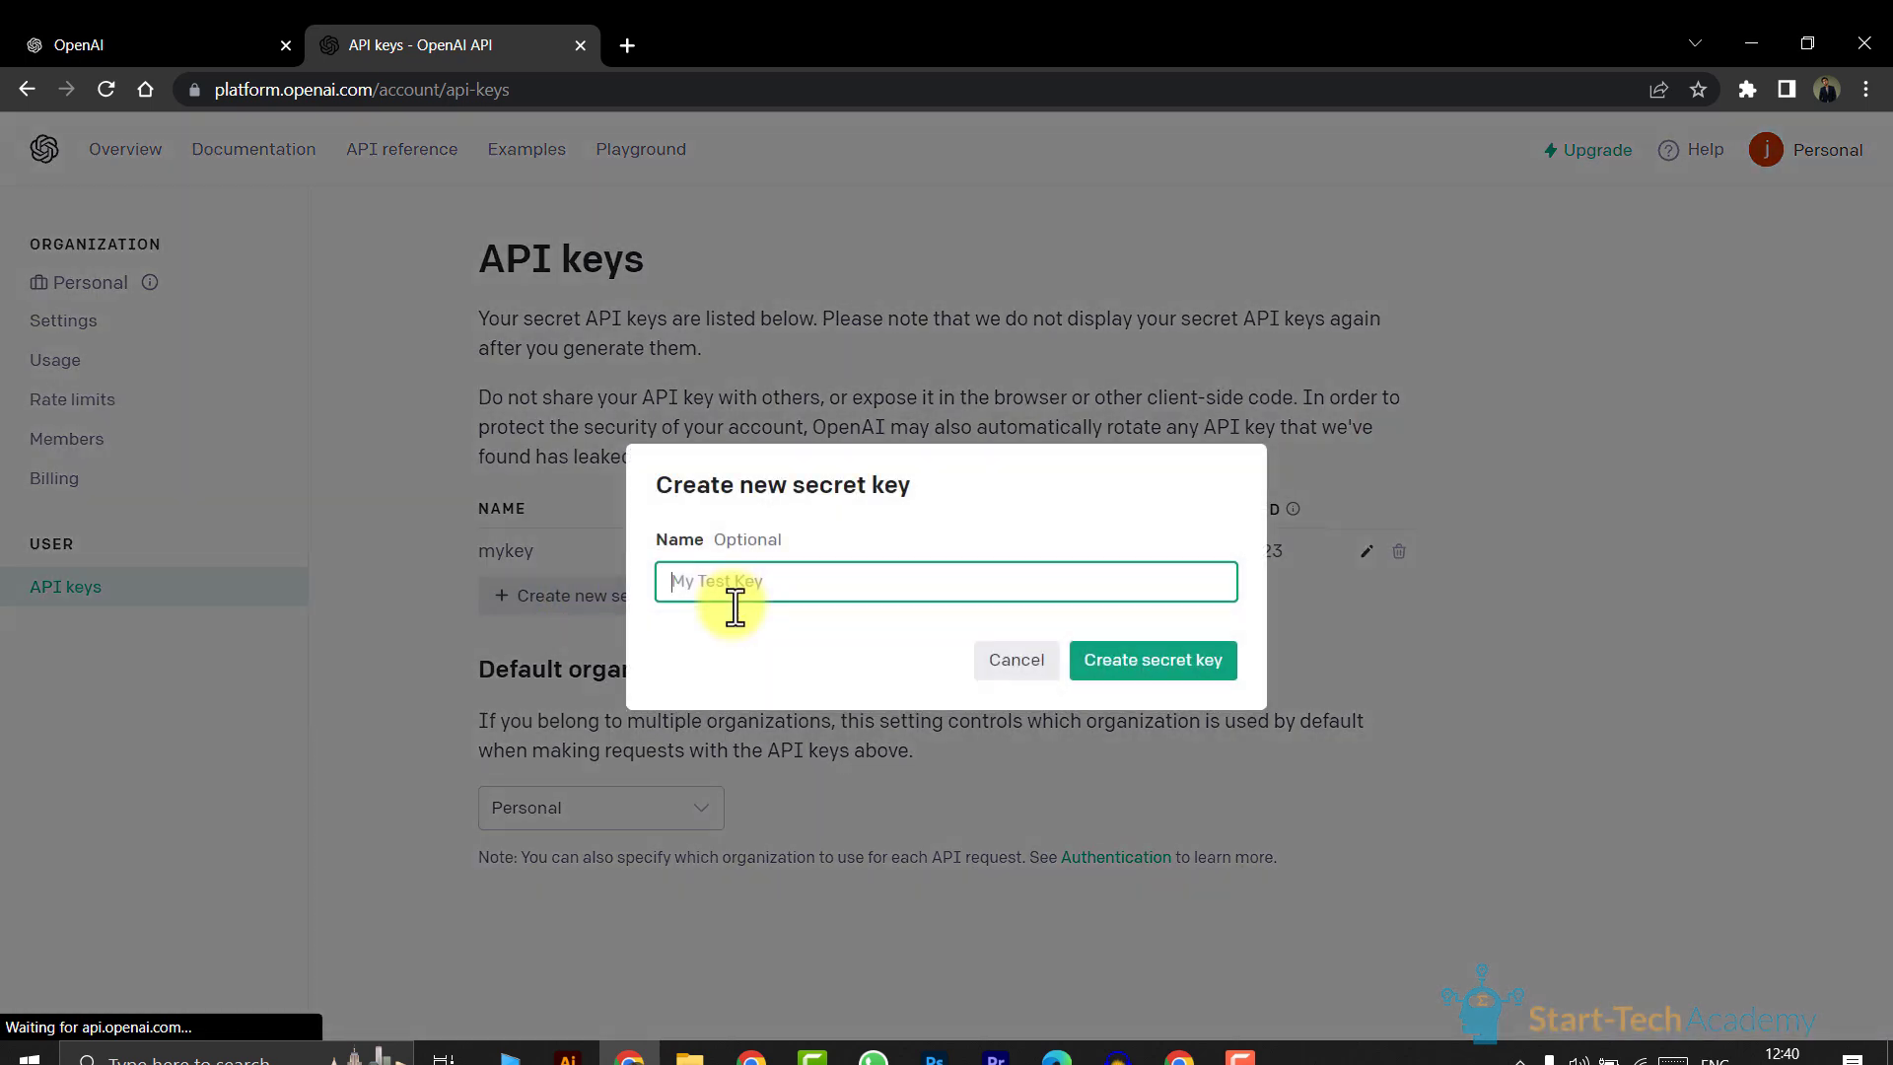
text(test key)
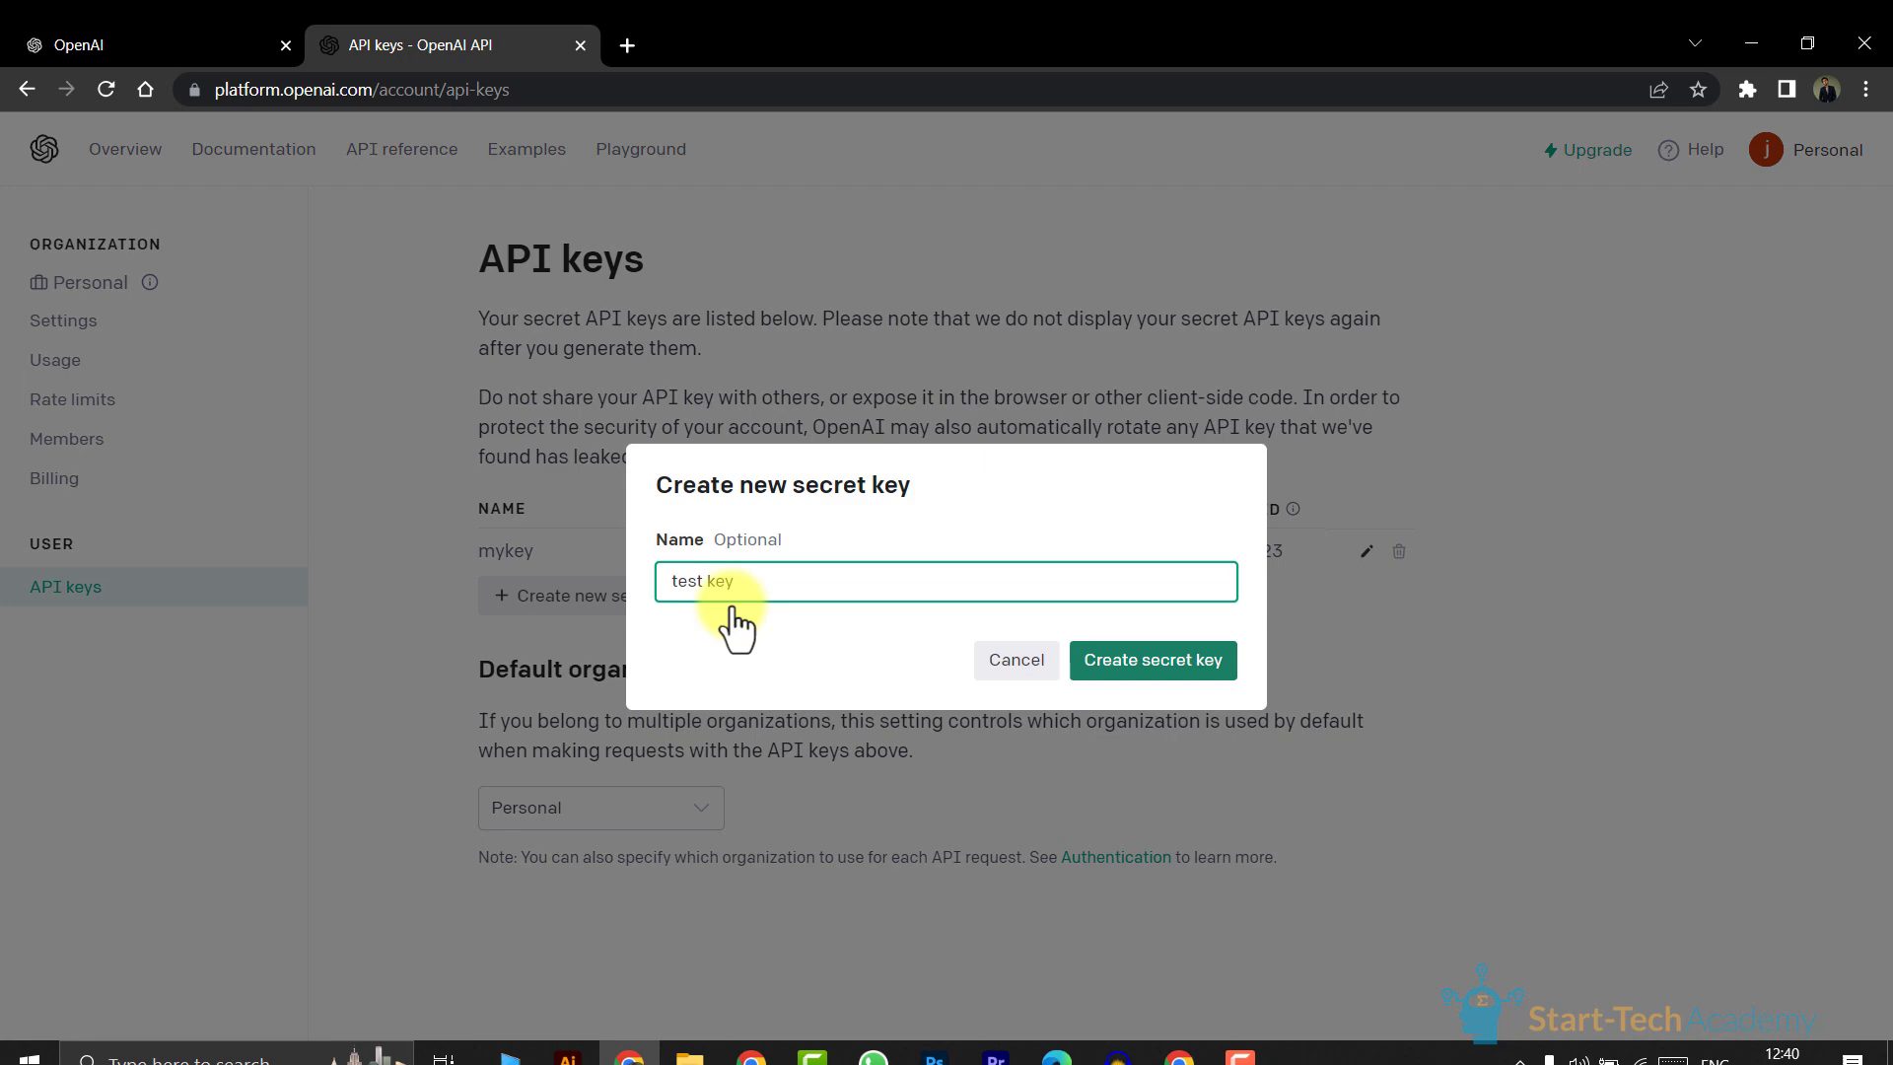
click(1149, 658)
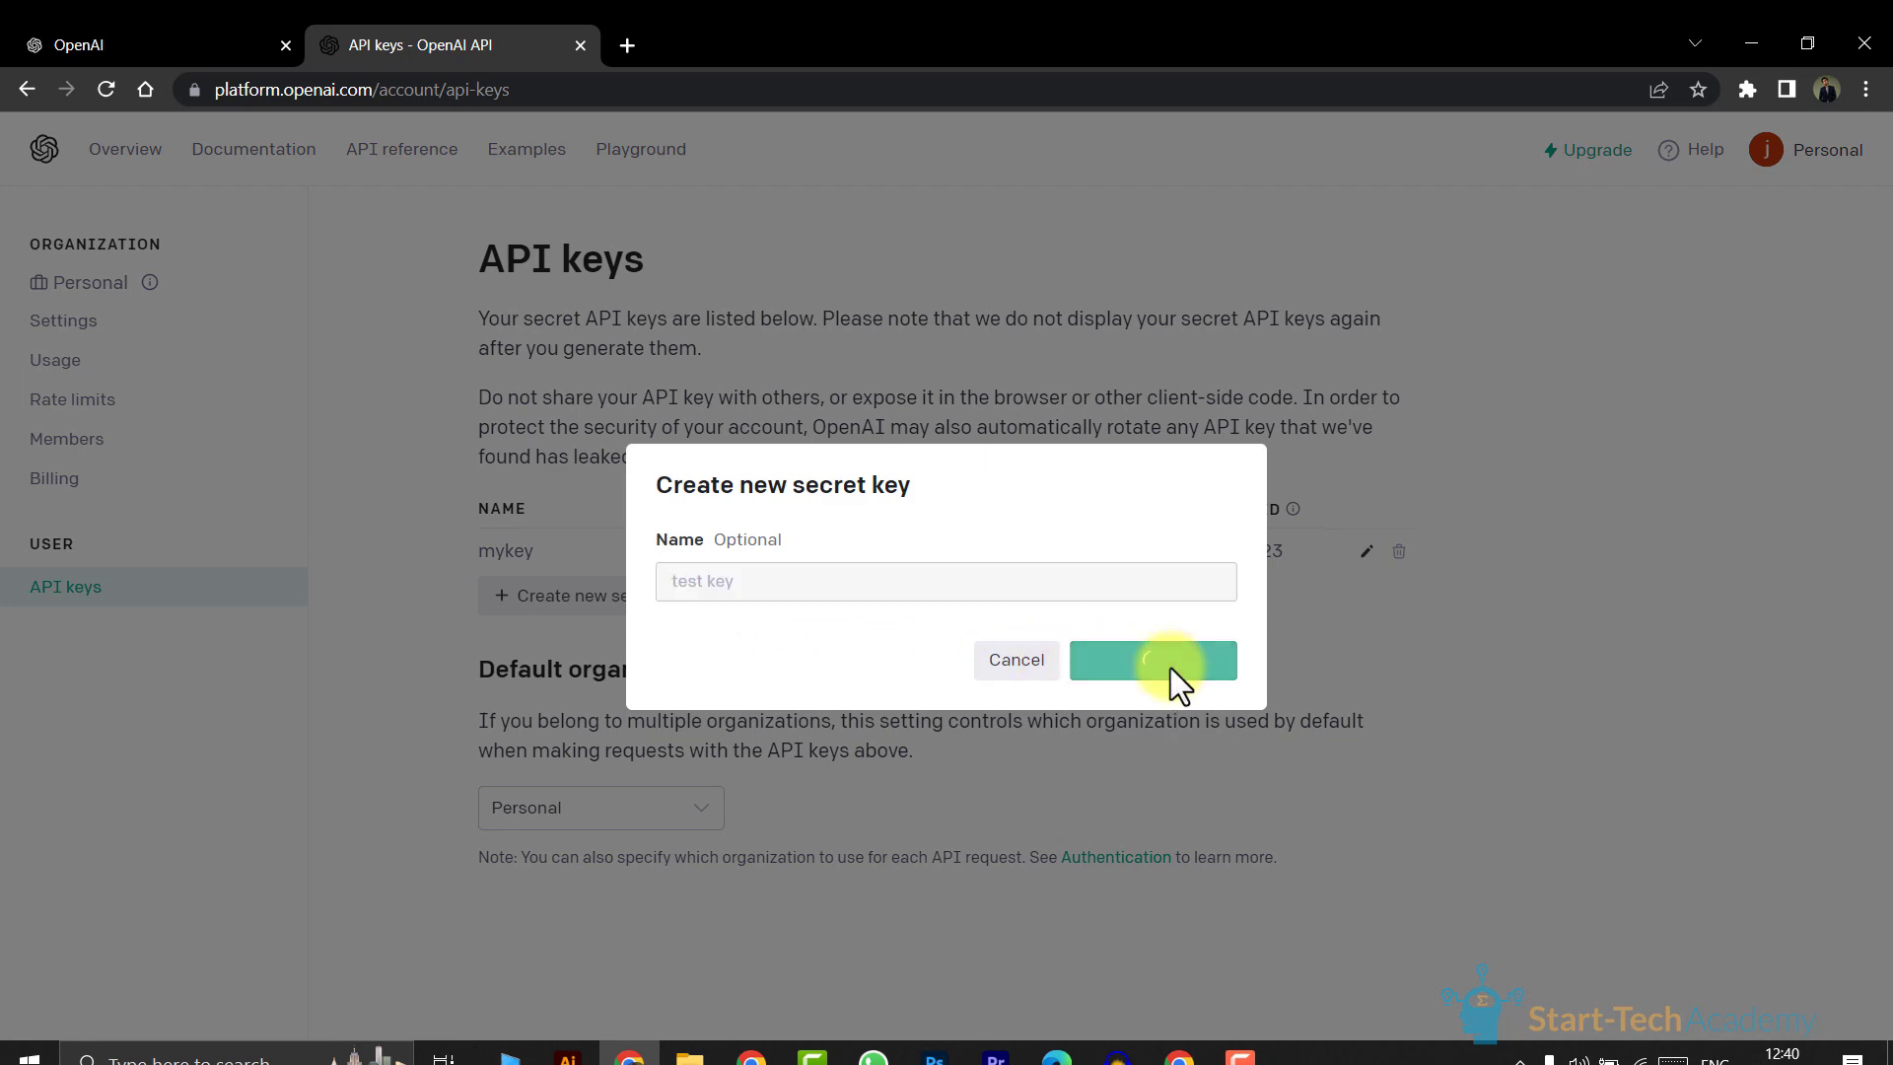
click(1151, 659)
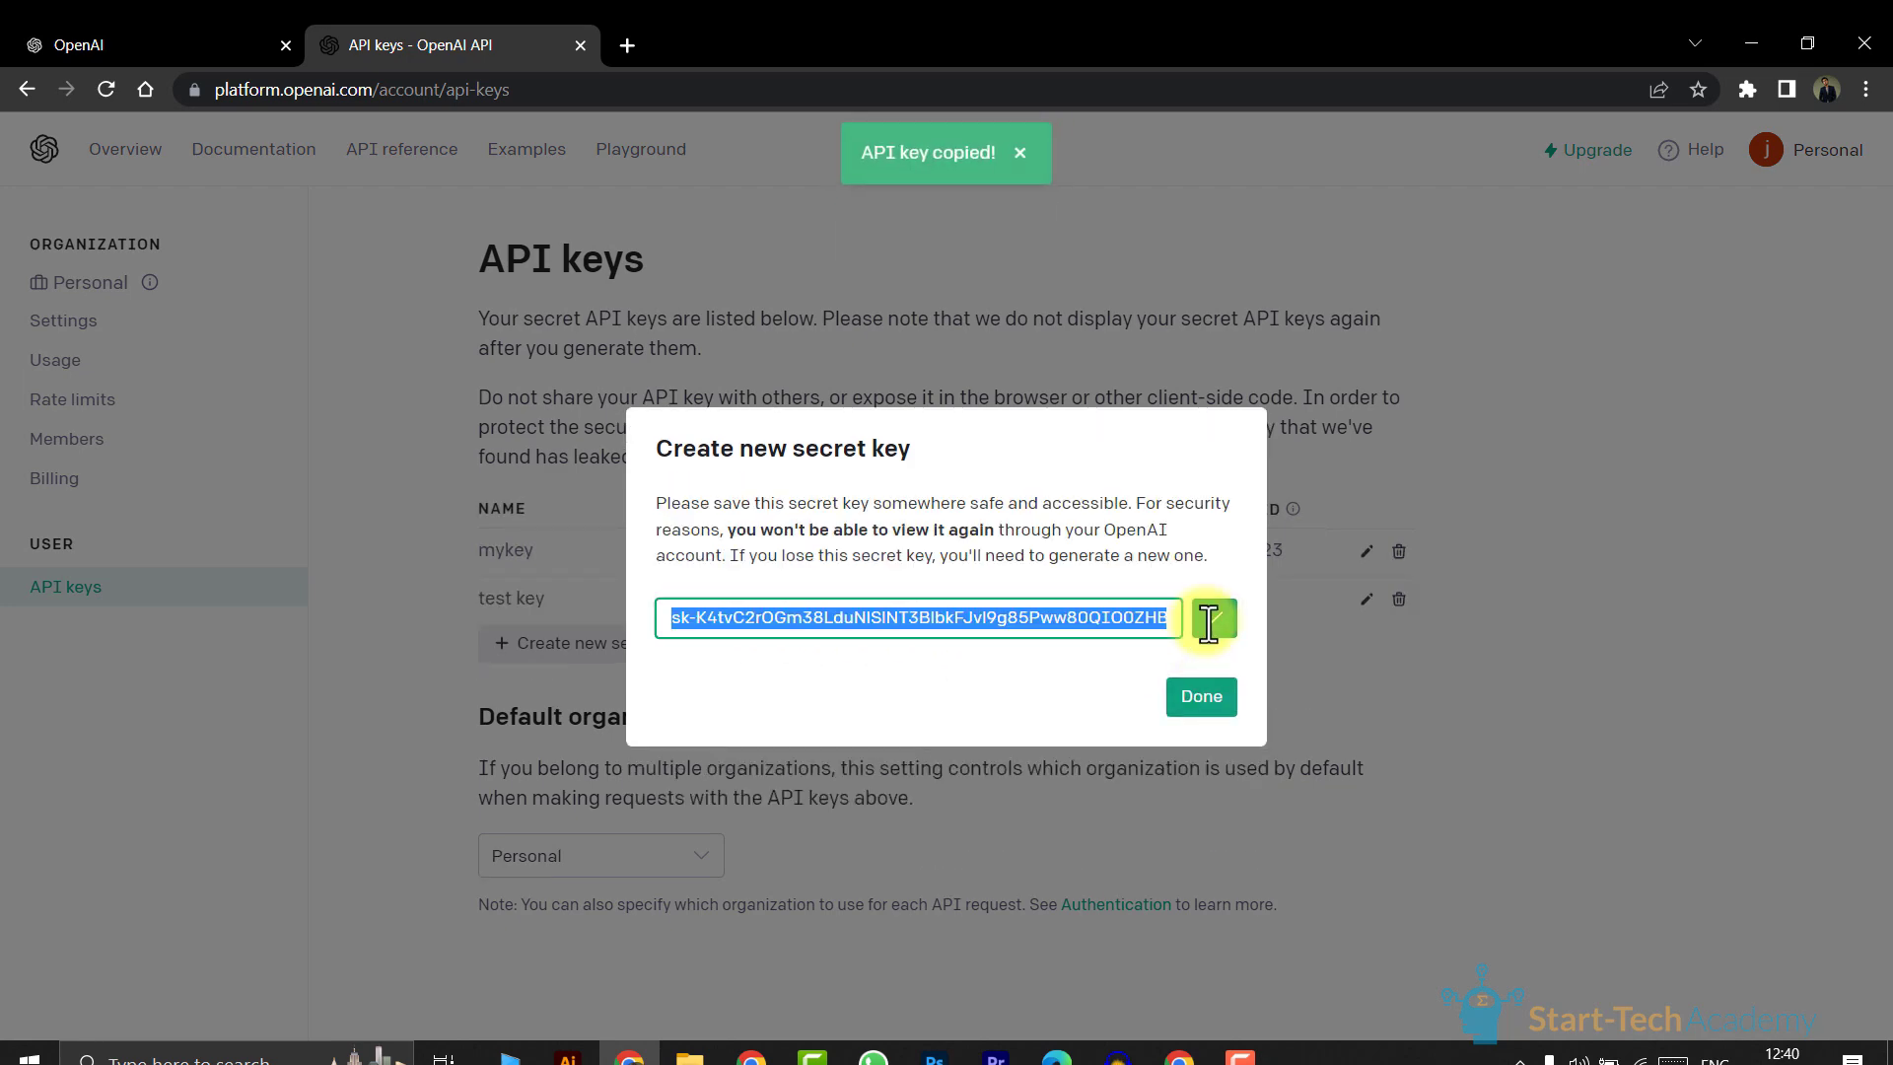
click(1199, 696)
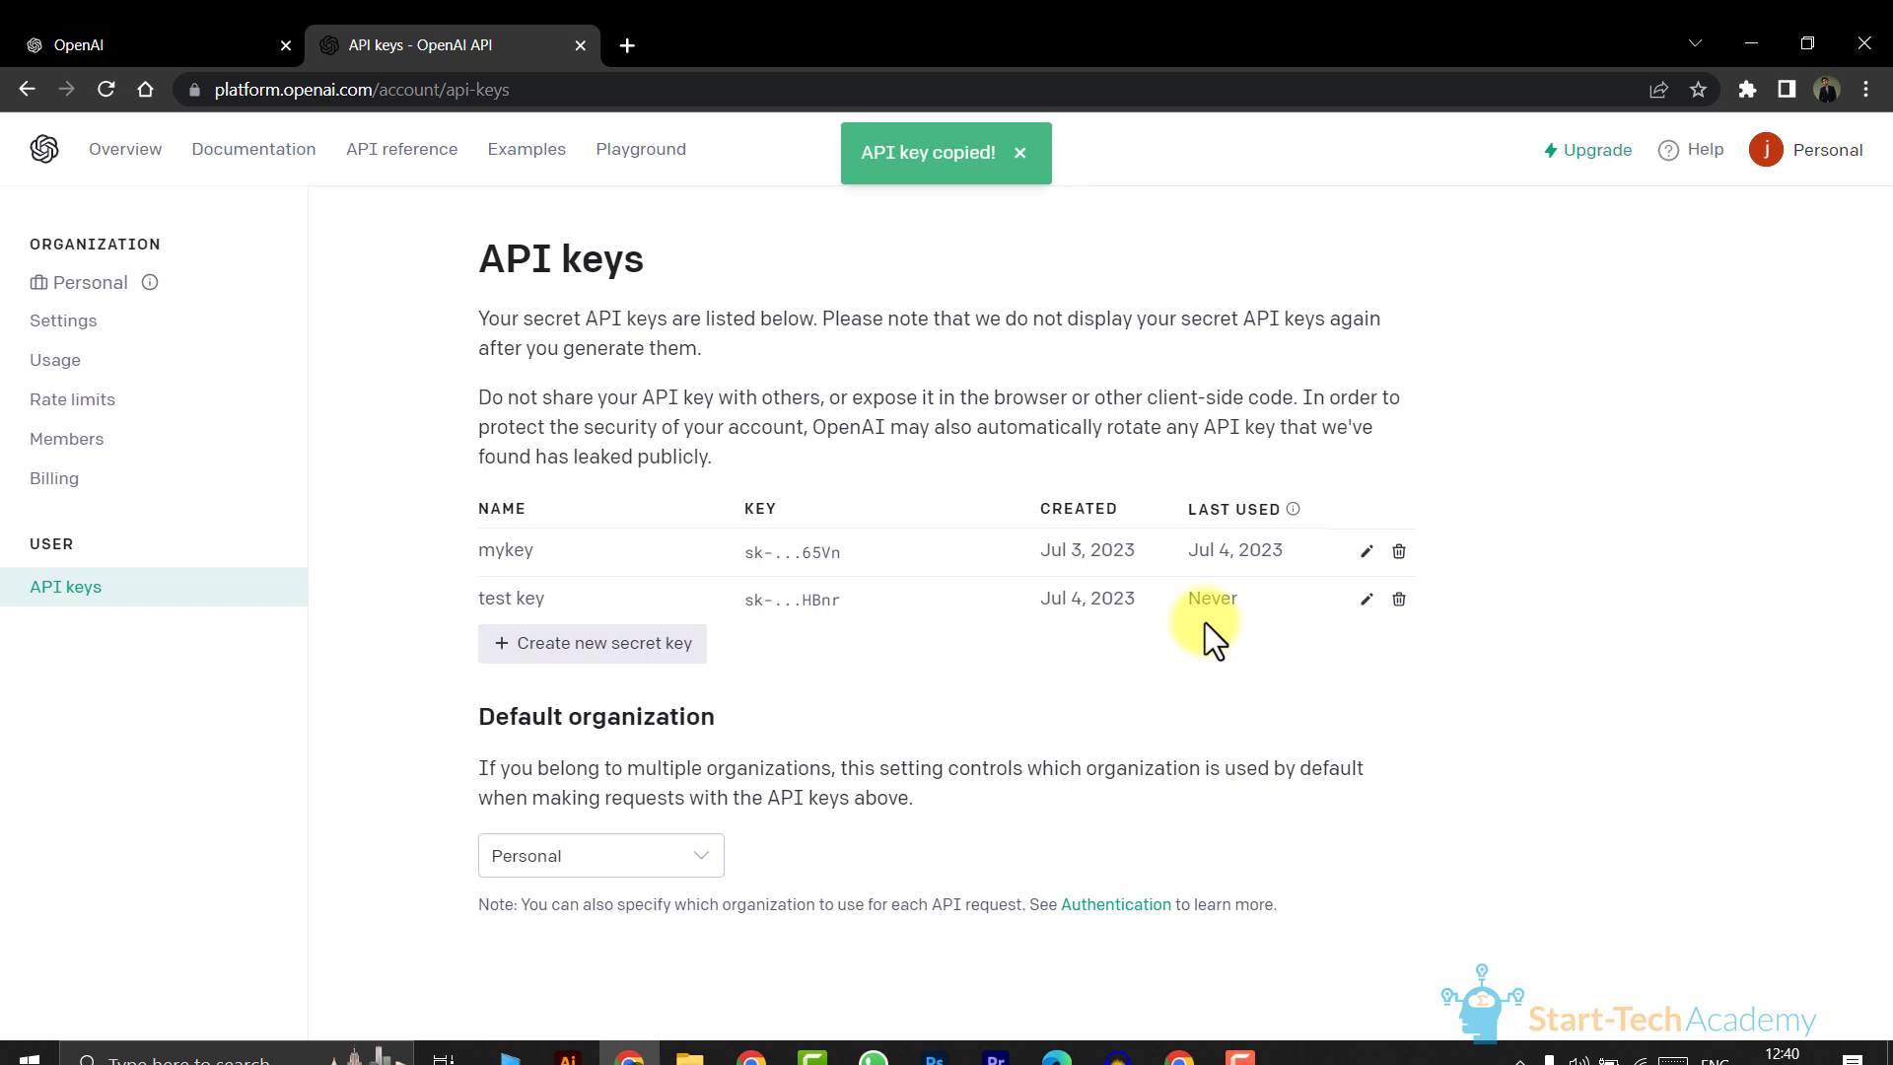
click(1019, 152)
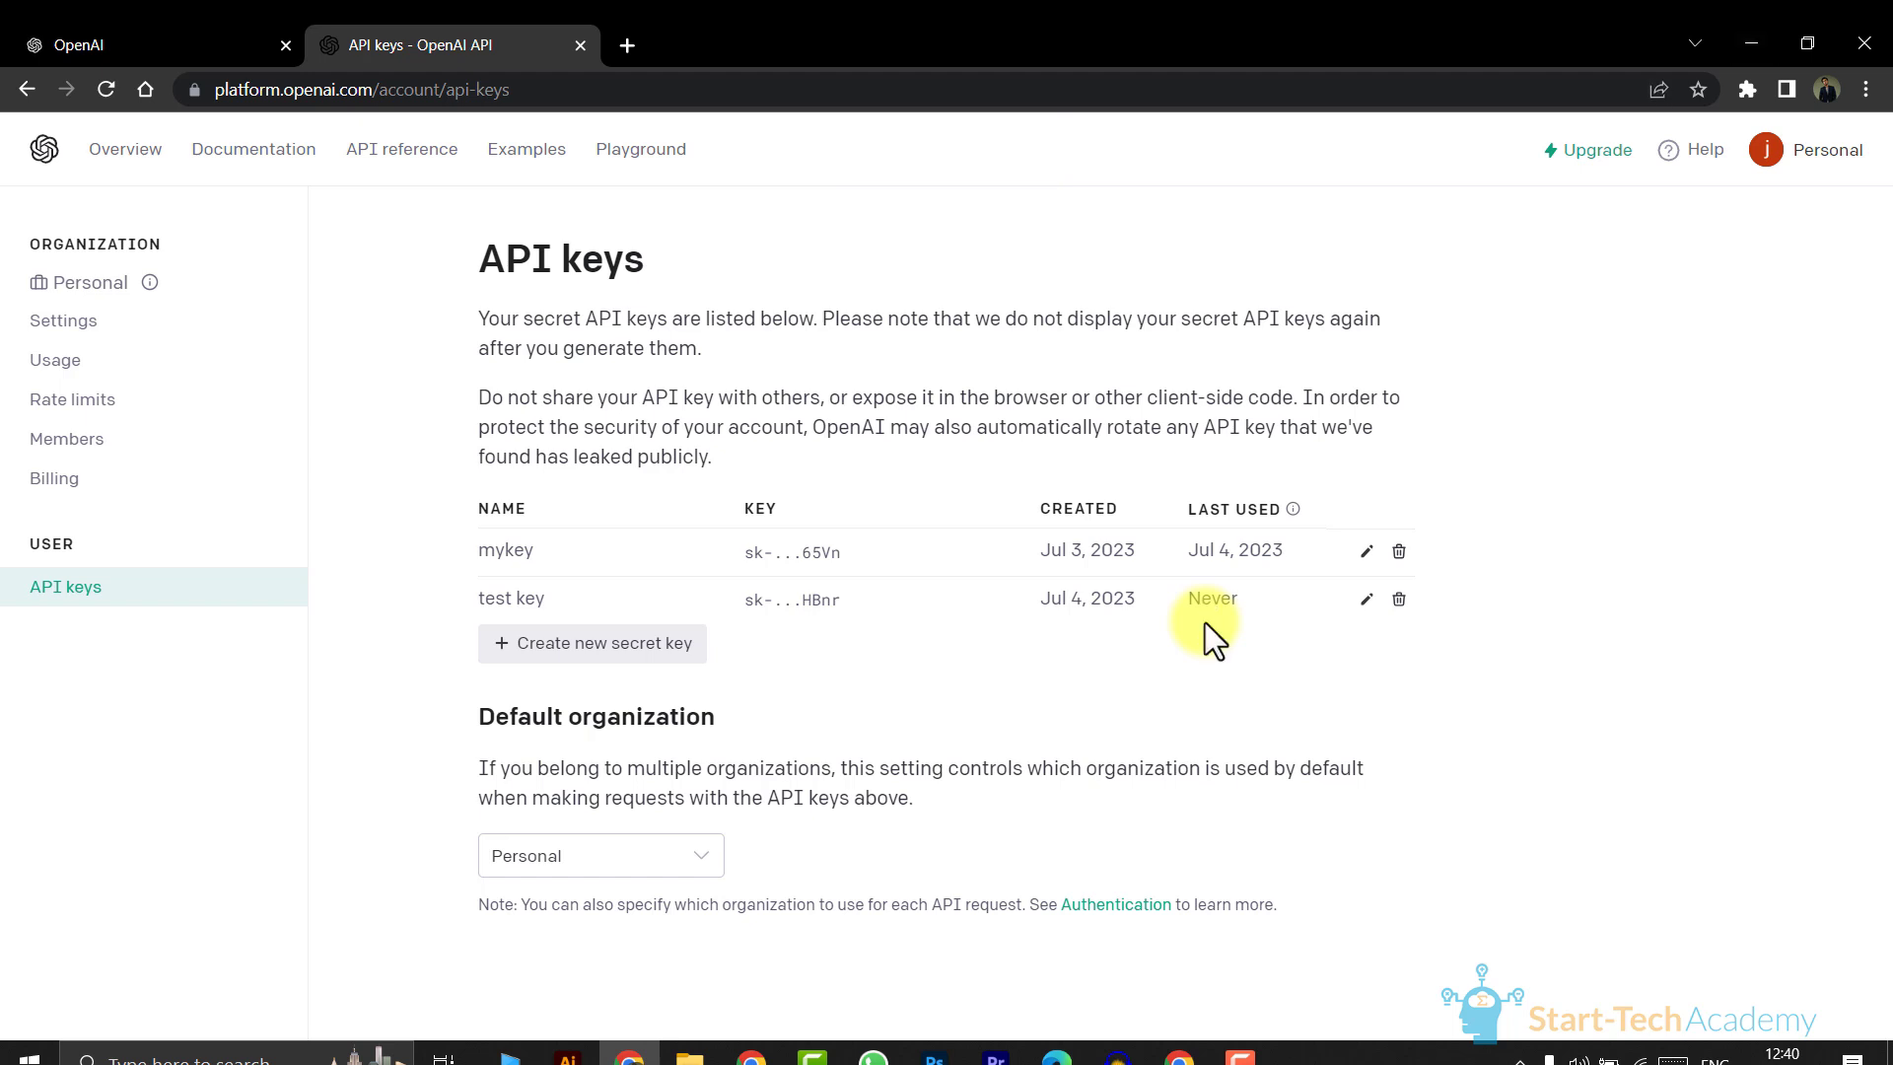
click(1806, 148)
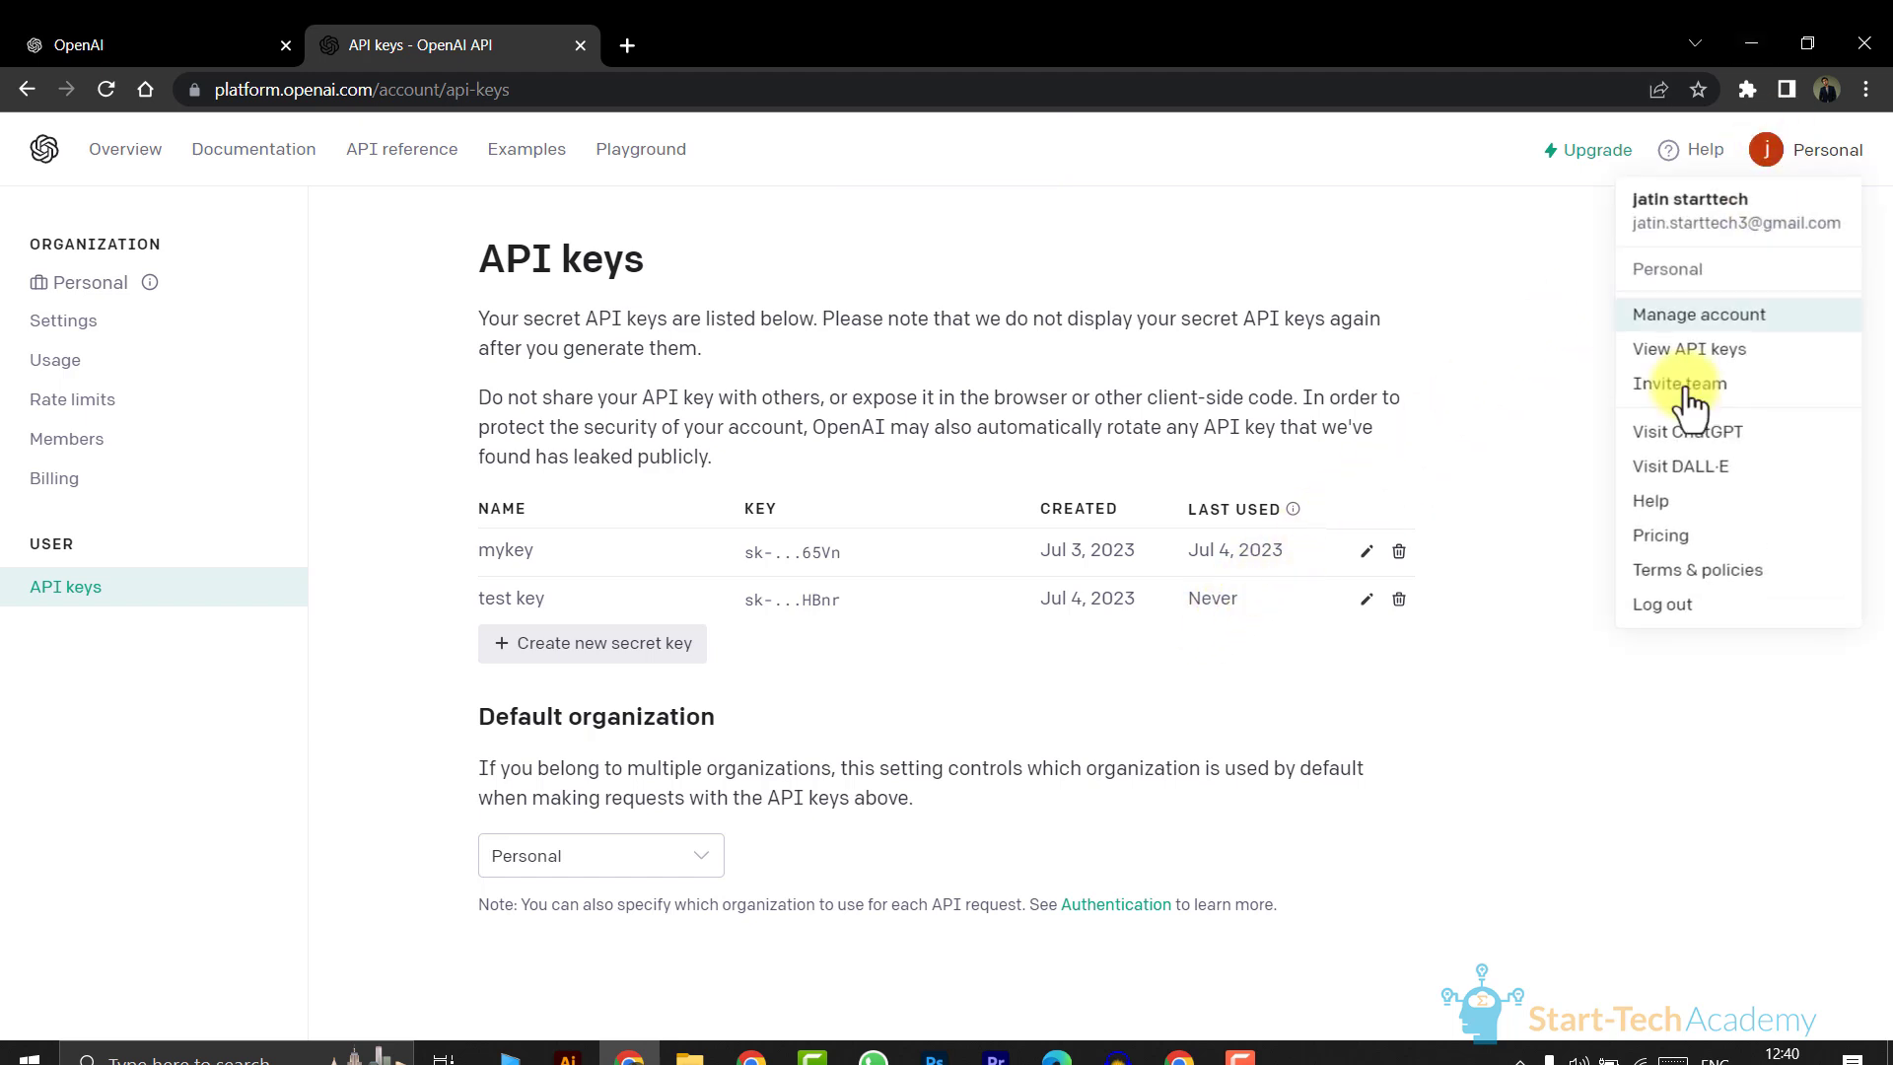
mouse_move(1517, 398)
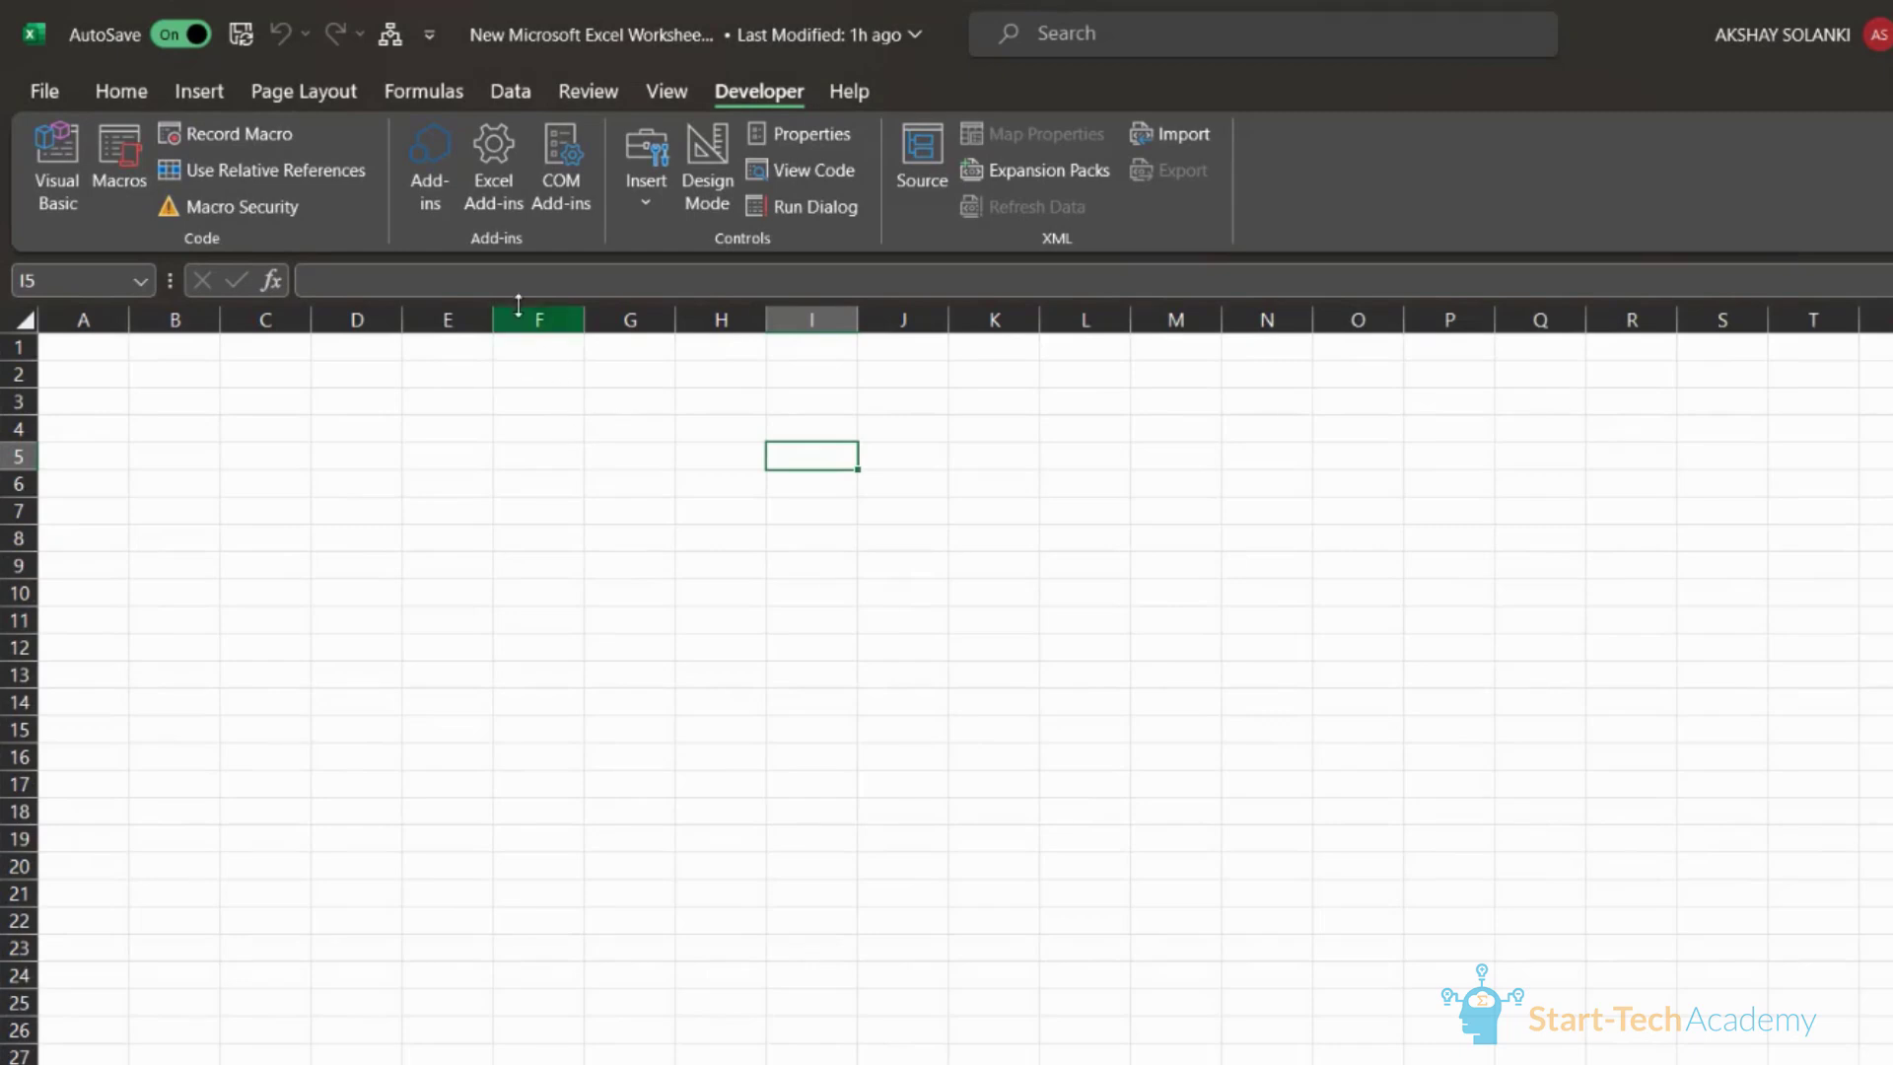
Step: Add the PERSONAL.XLSB!OpenAI_Completion macro to the Quick Access Toolbar
click(430, 34)
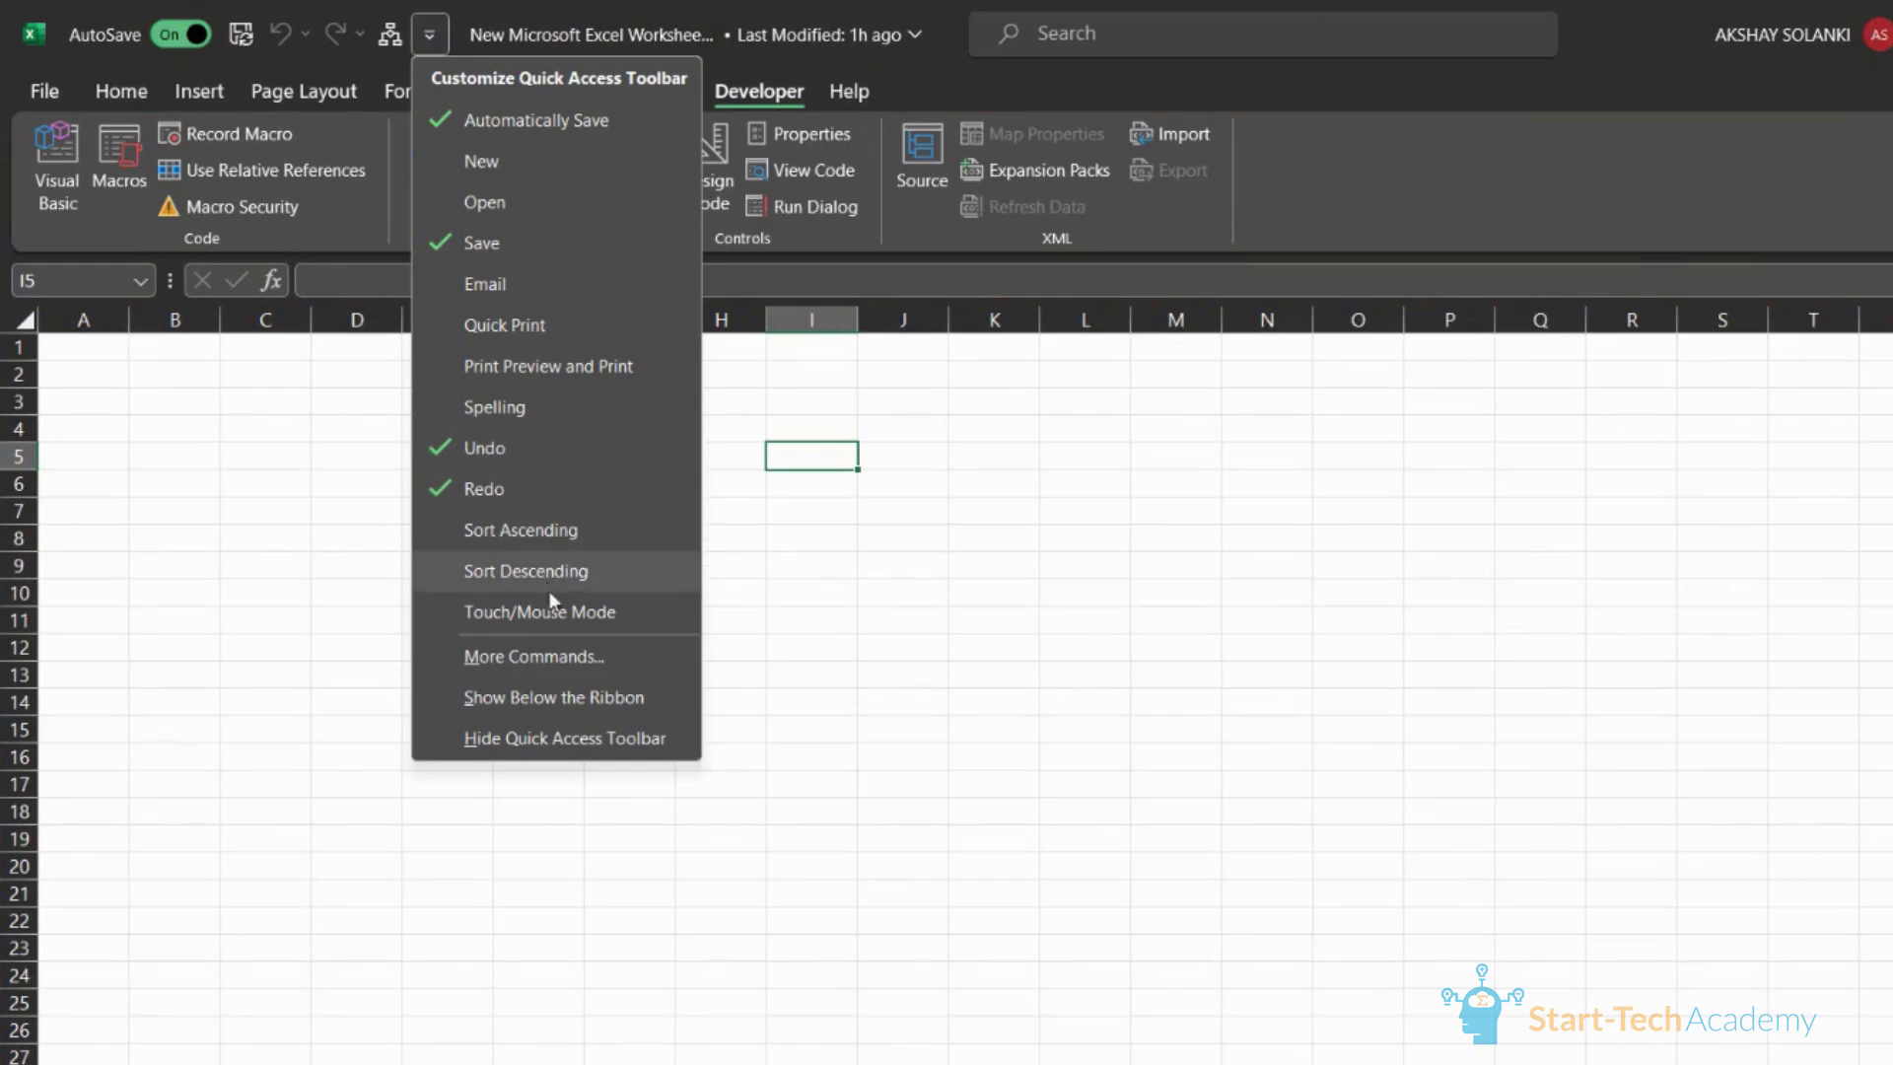
mouse_move(558, 655)
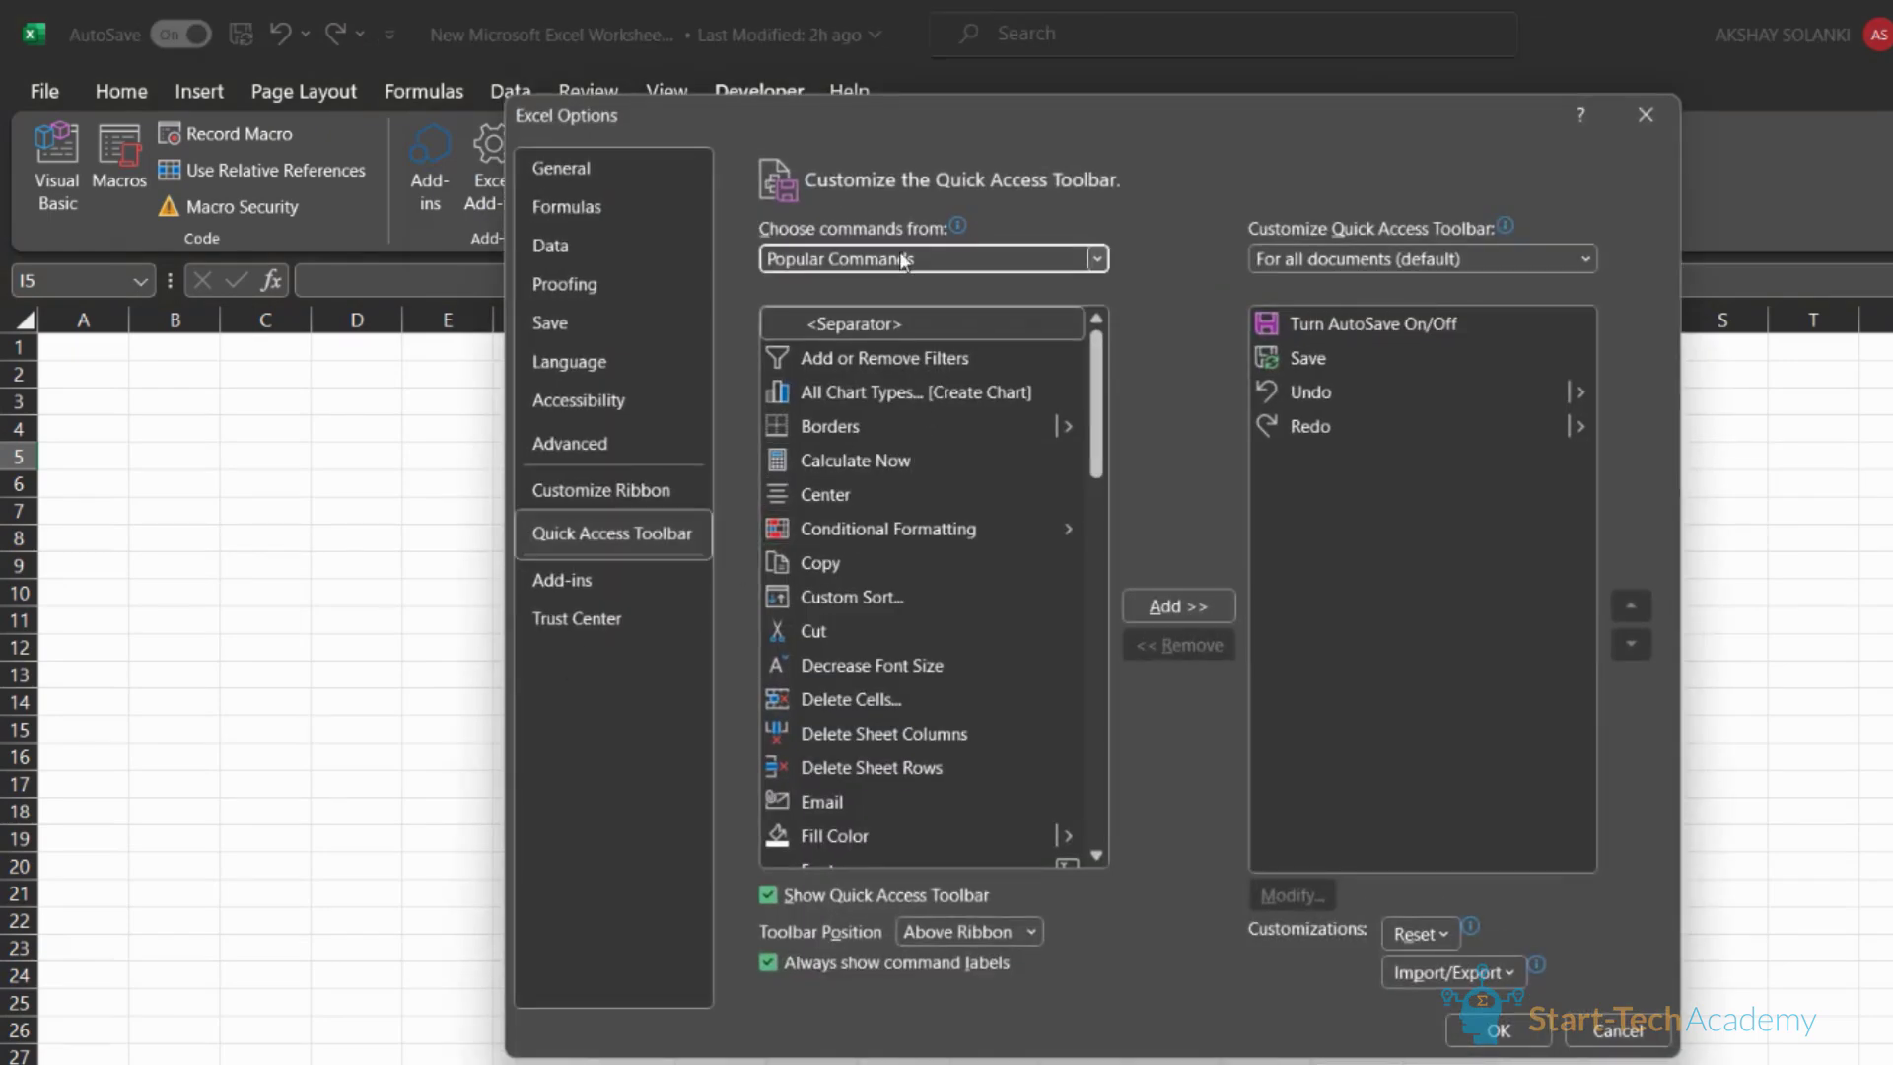
click(933, 258)
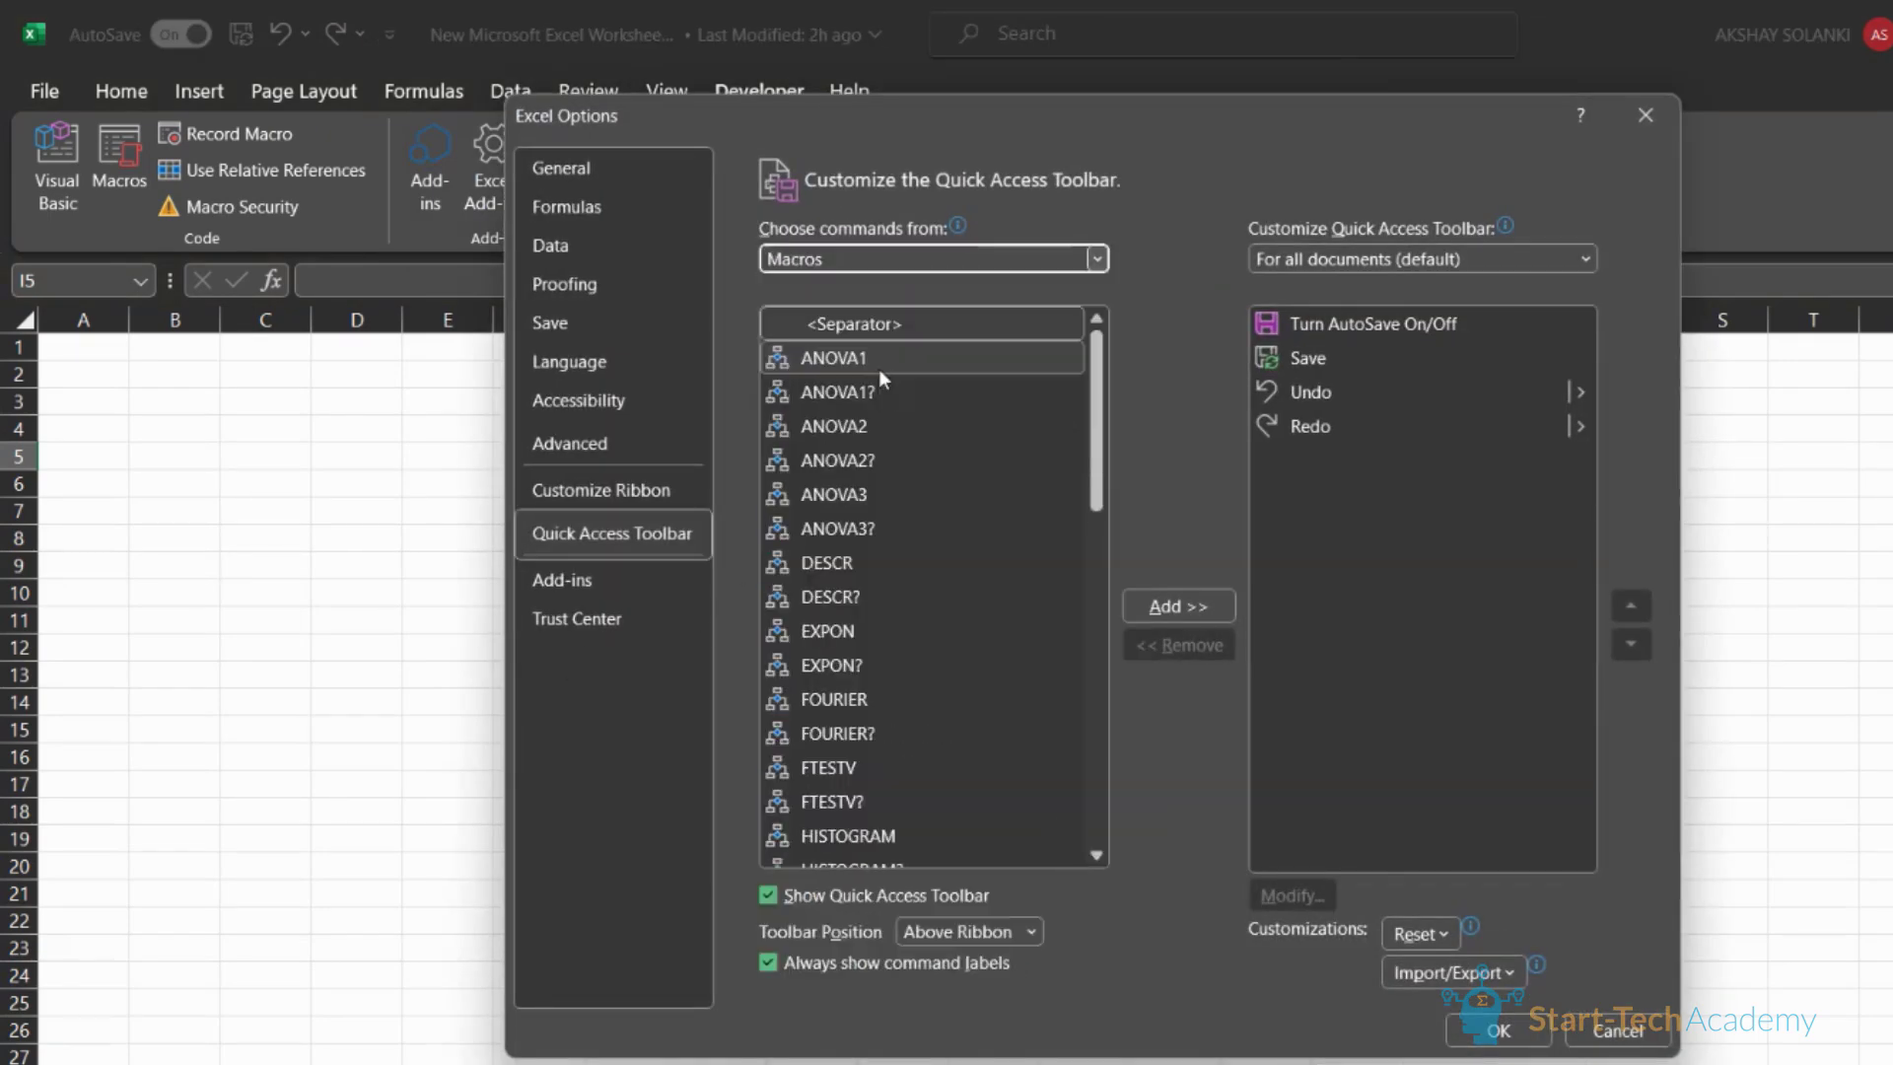
scroll(down, 3)
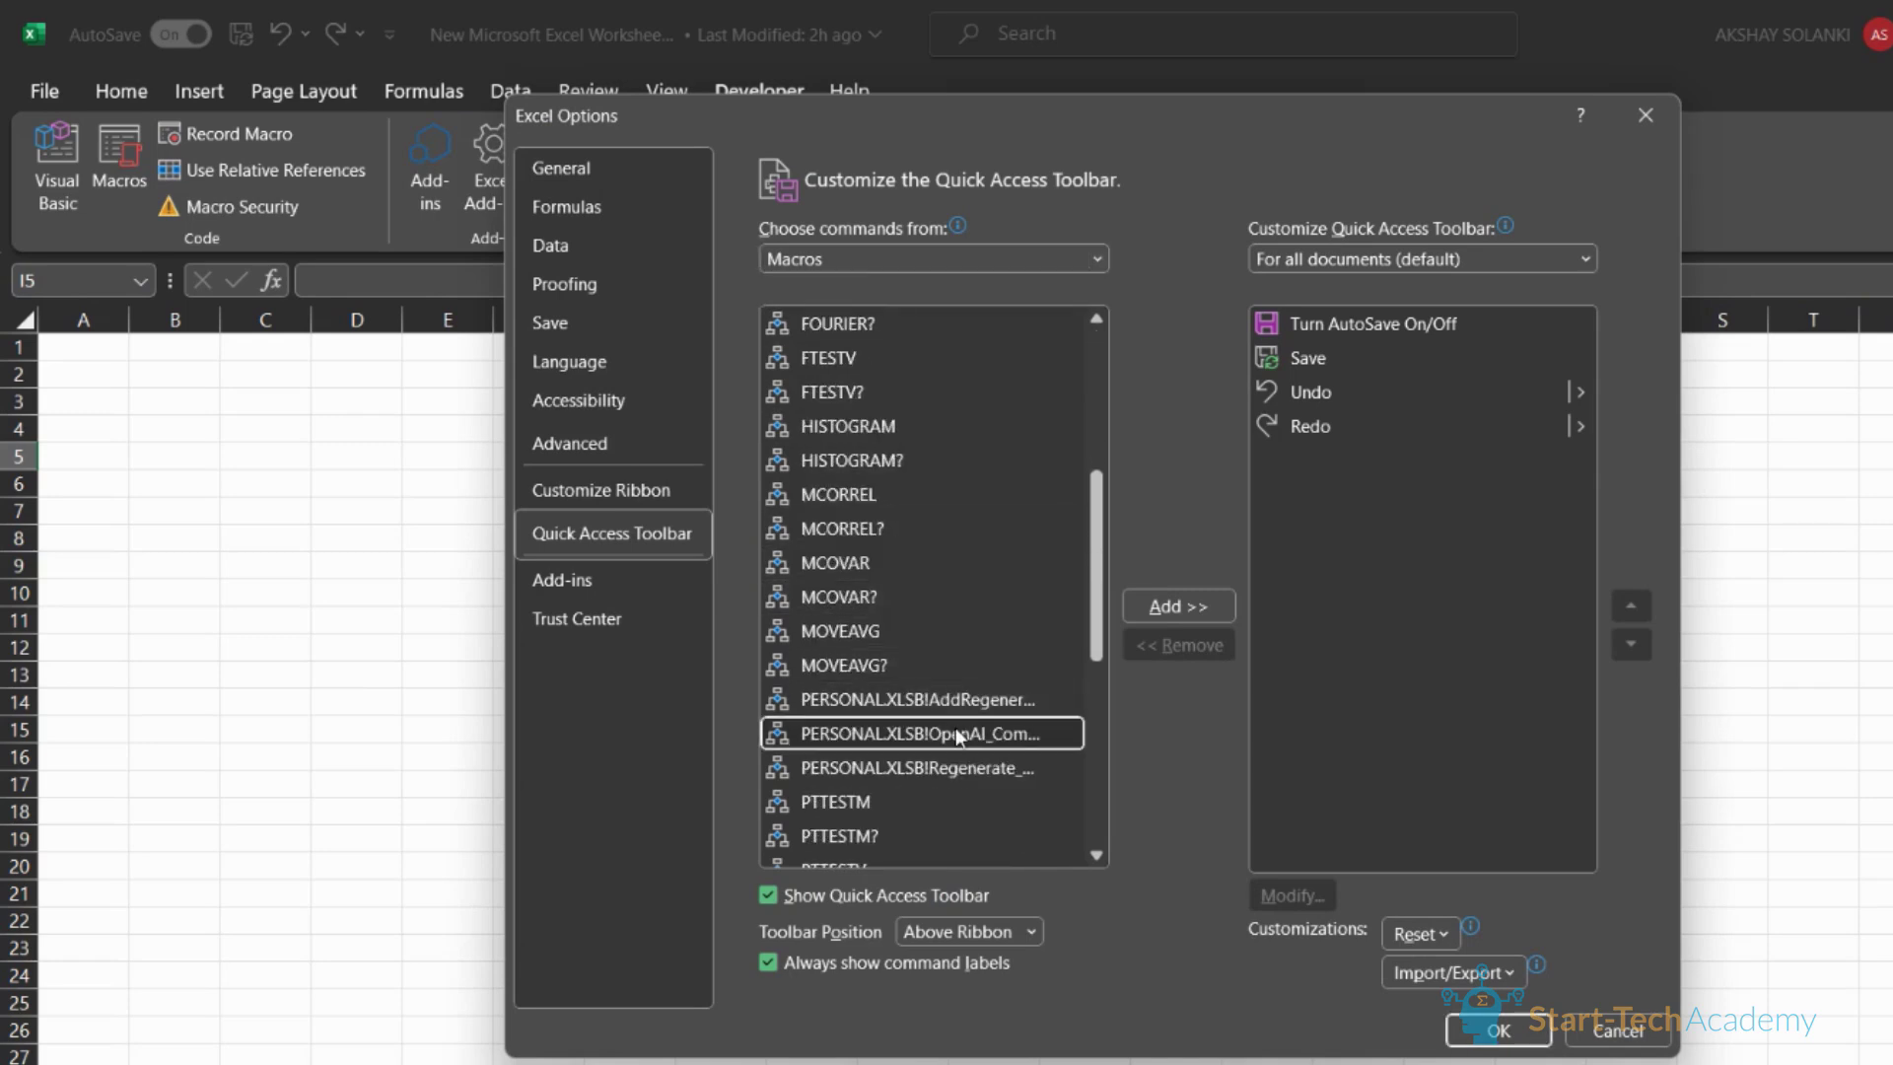
mouse_move(1176, 606)
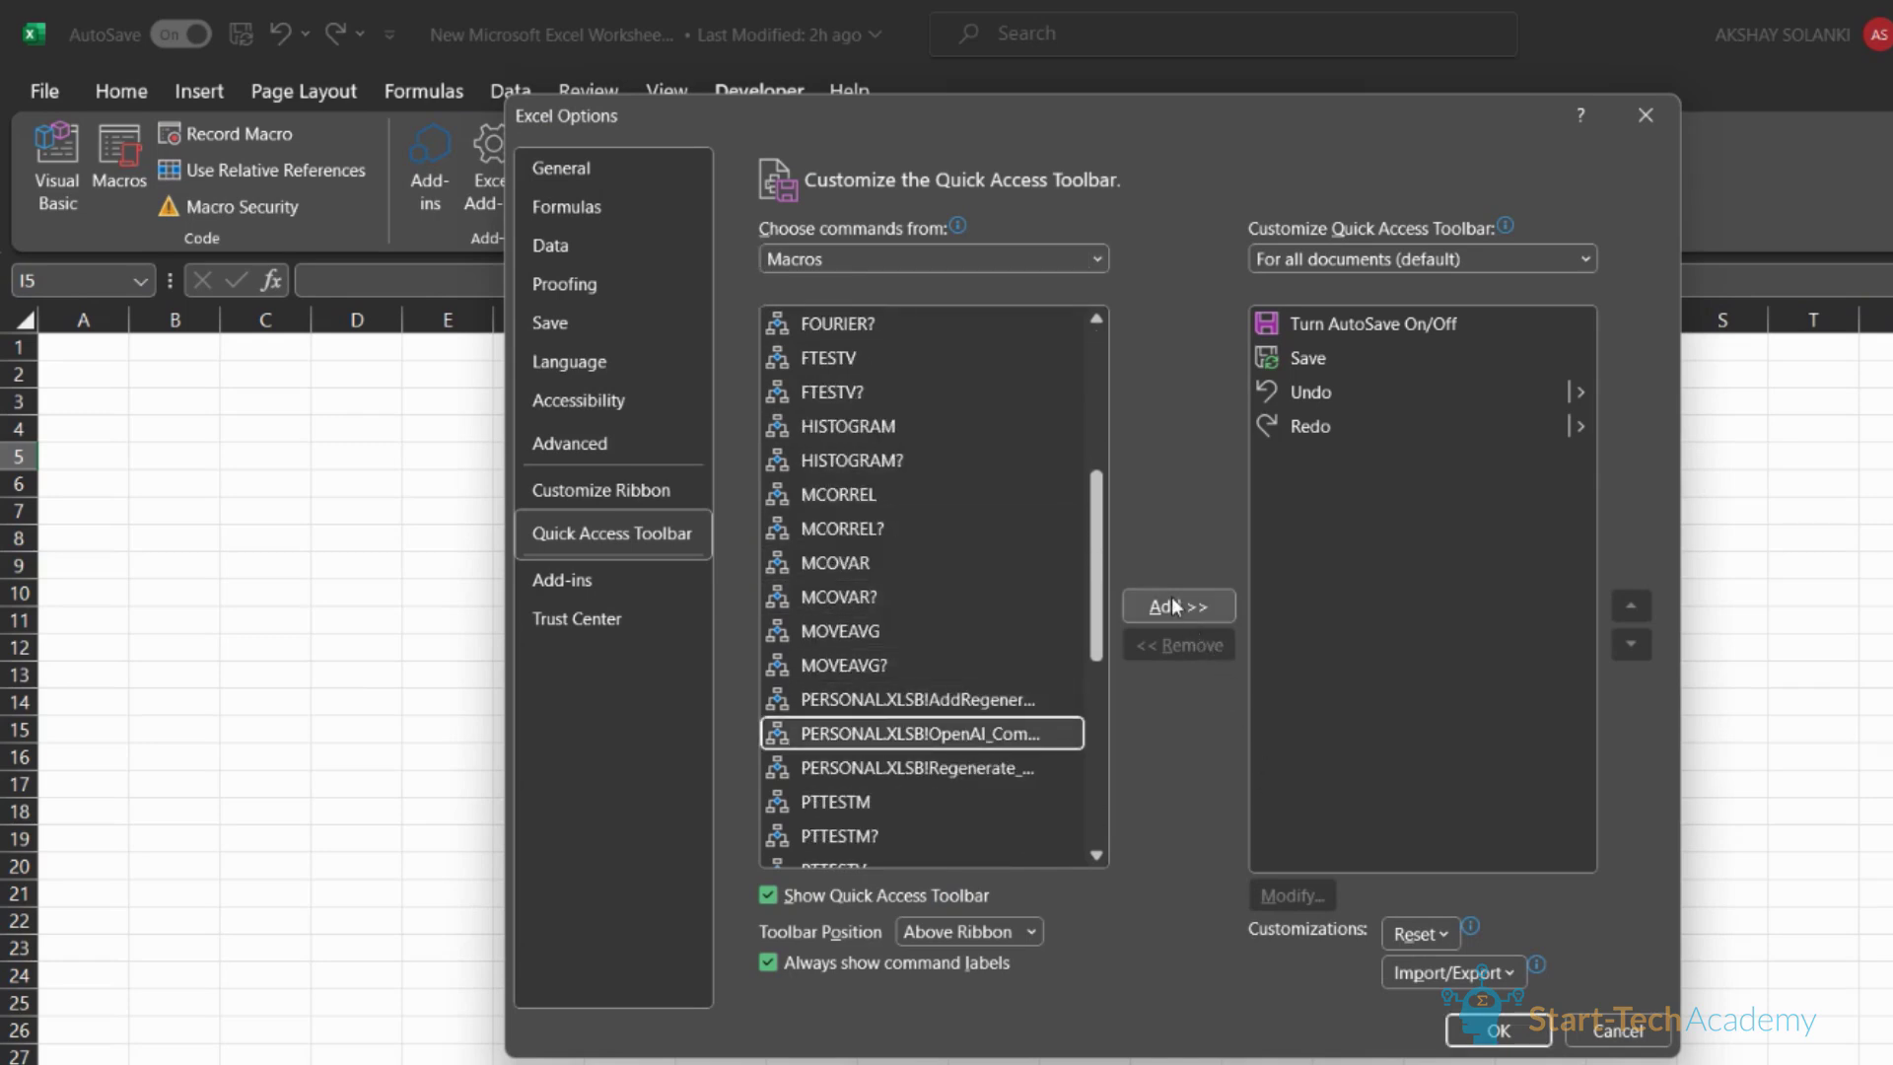
click(1175, 606)
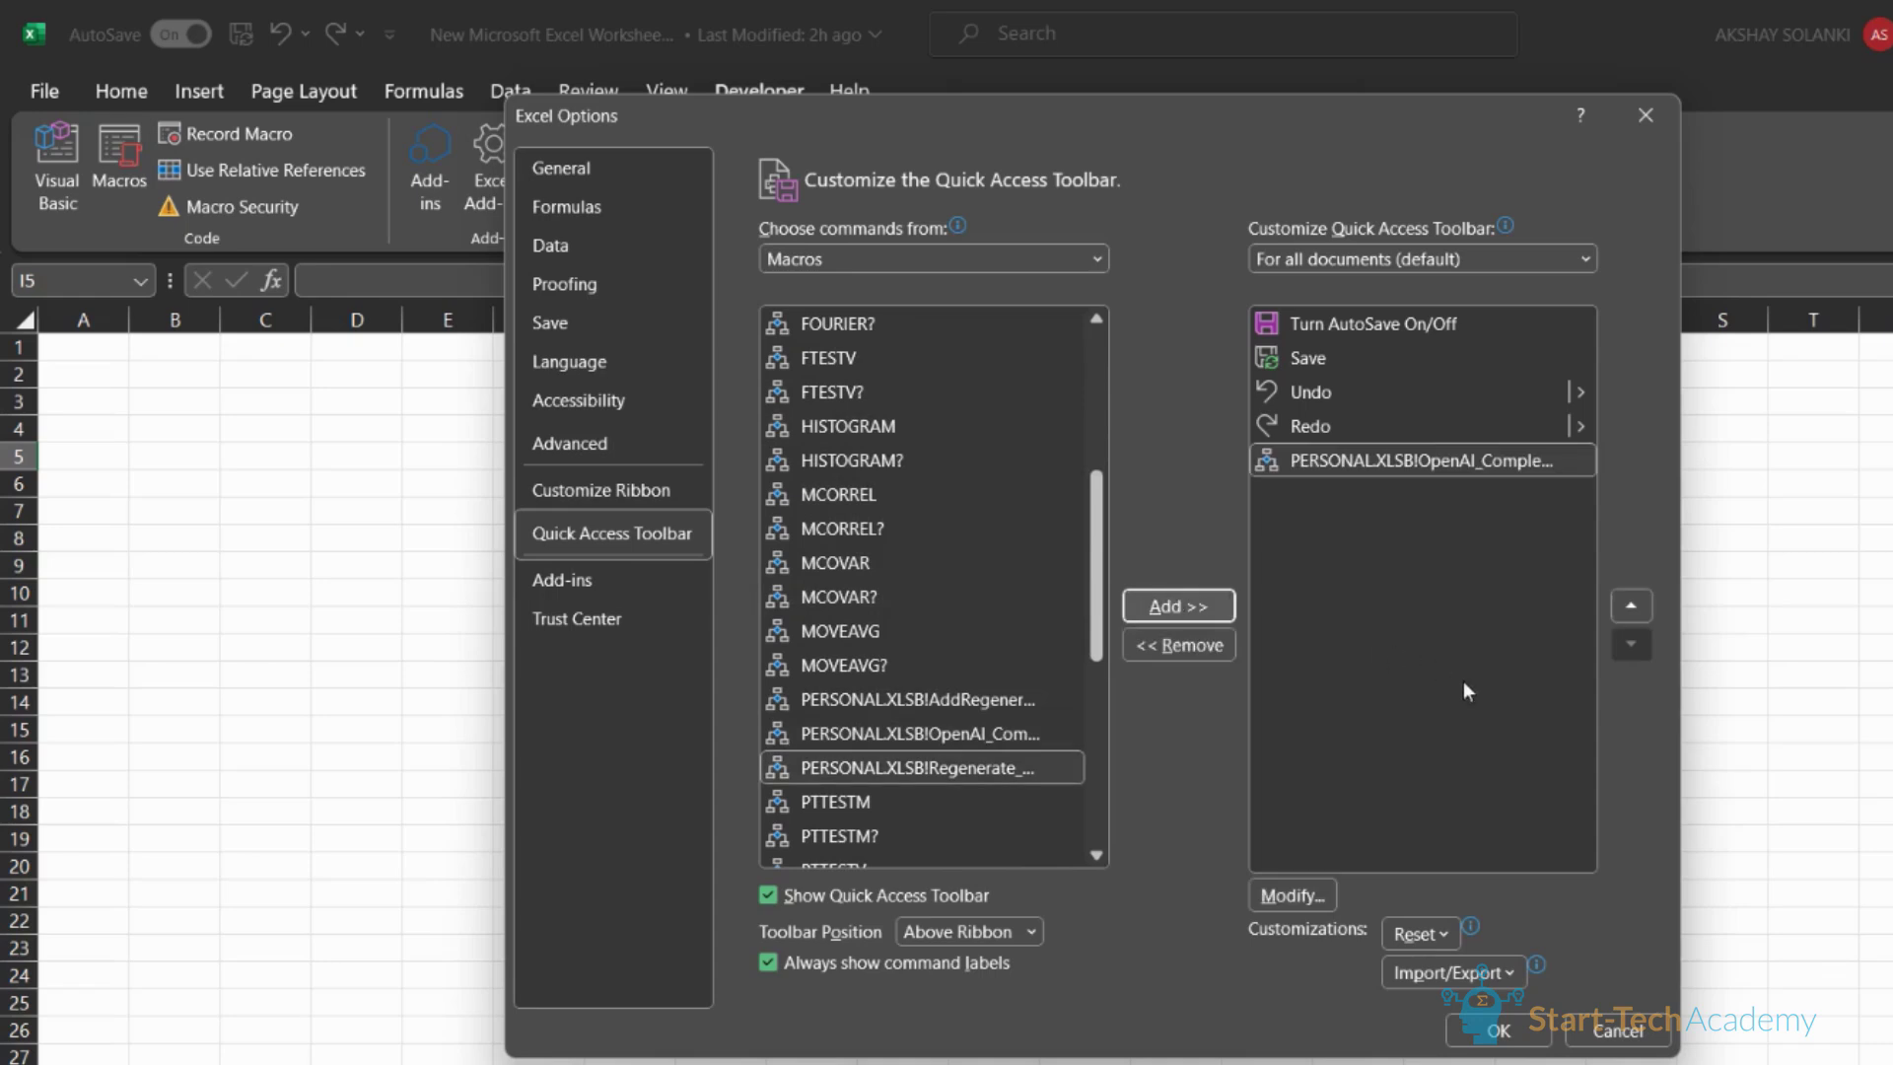
mouse_move(1468, 844)
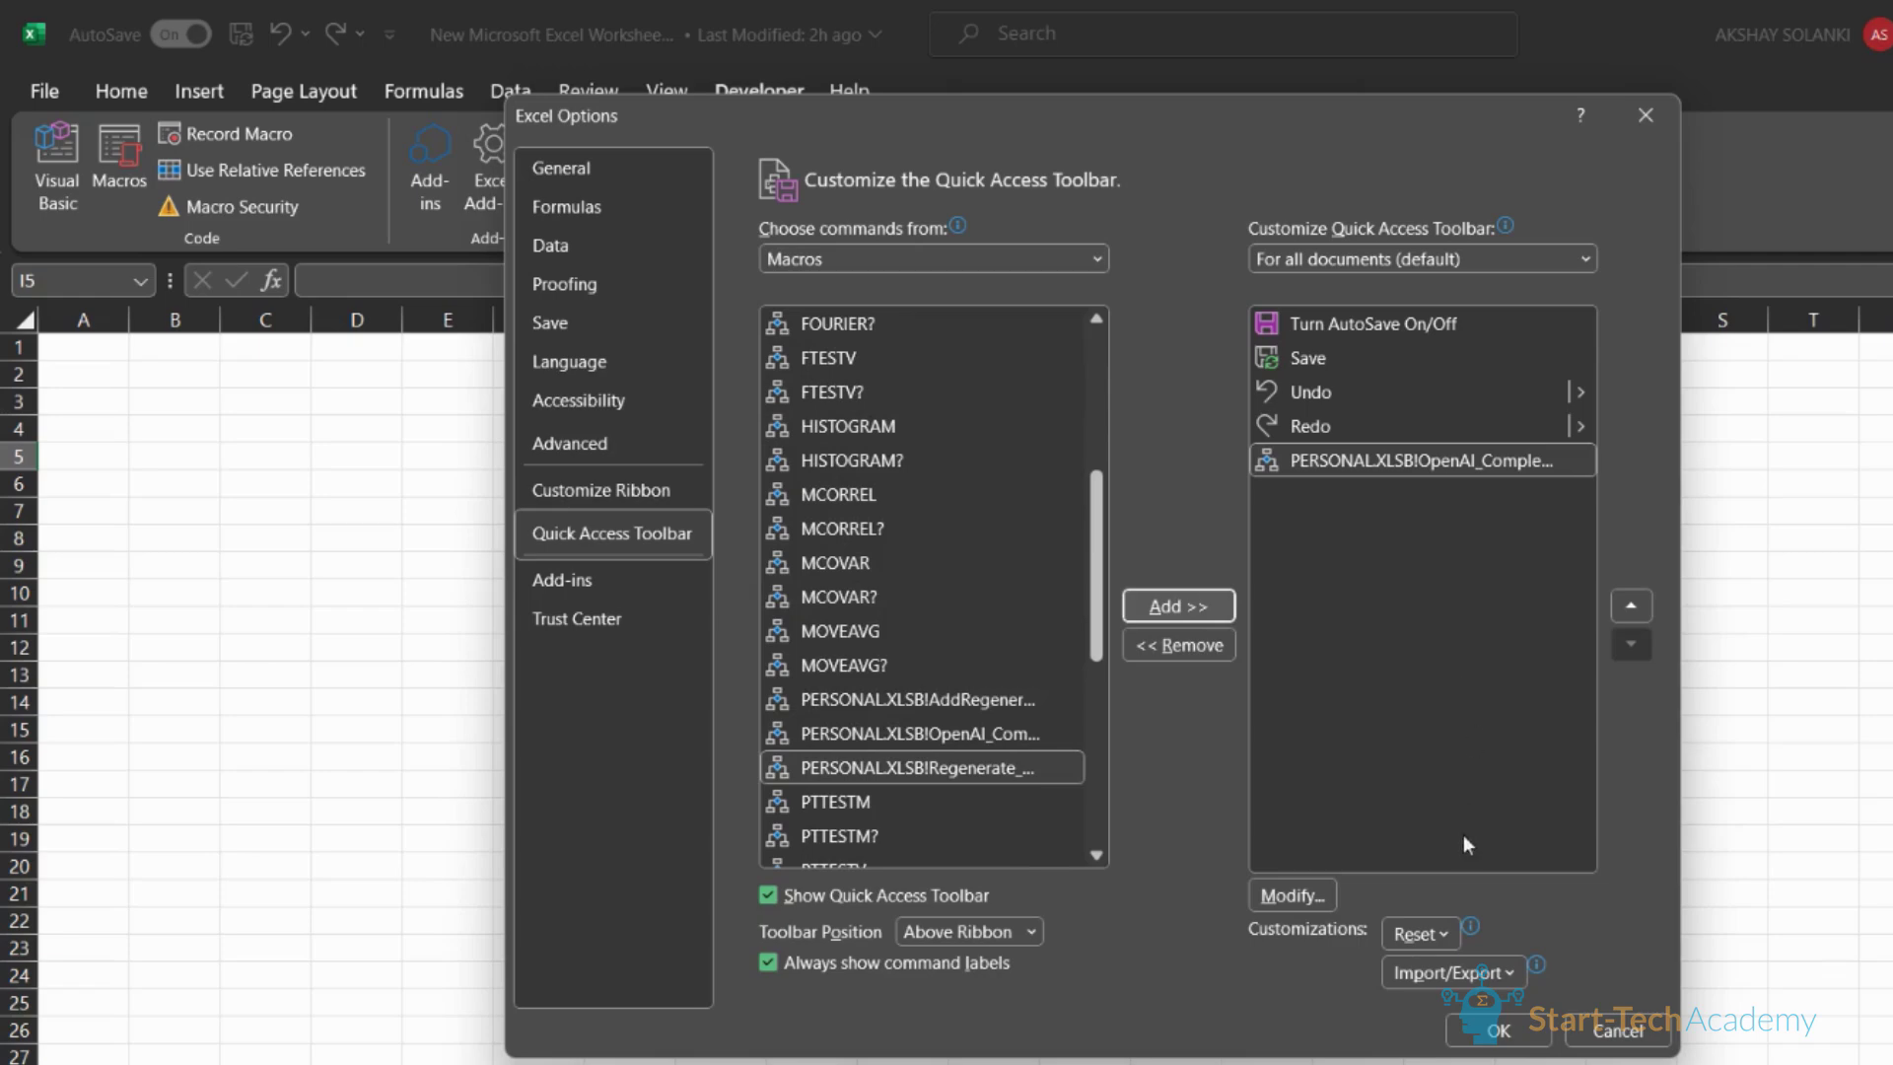
click(1497, 1032)
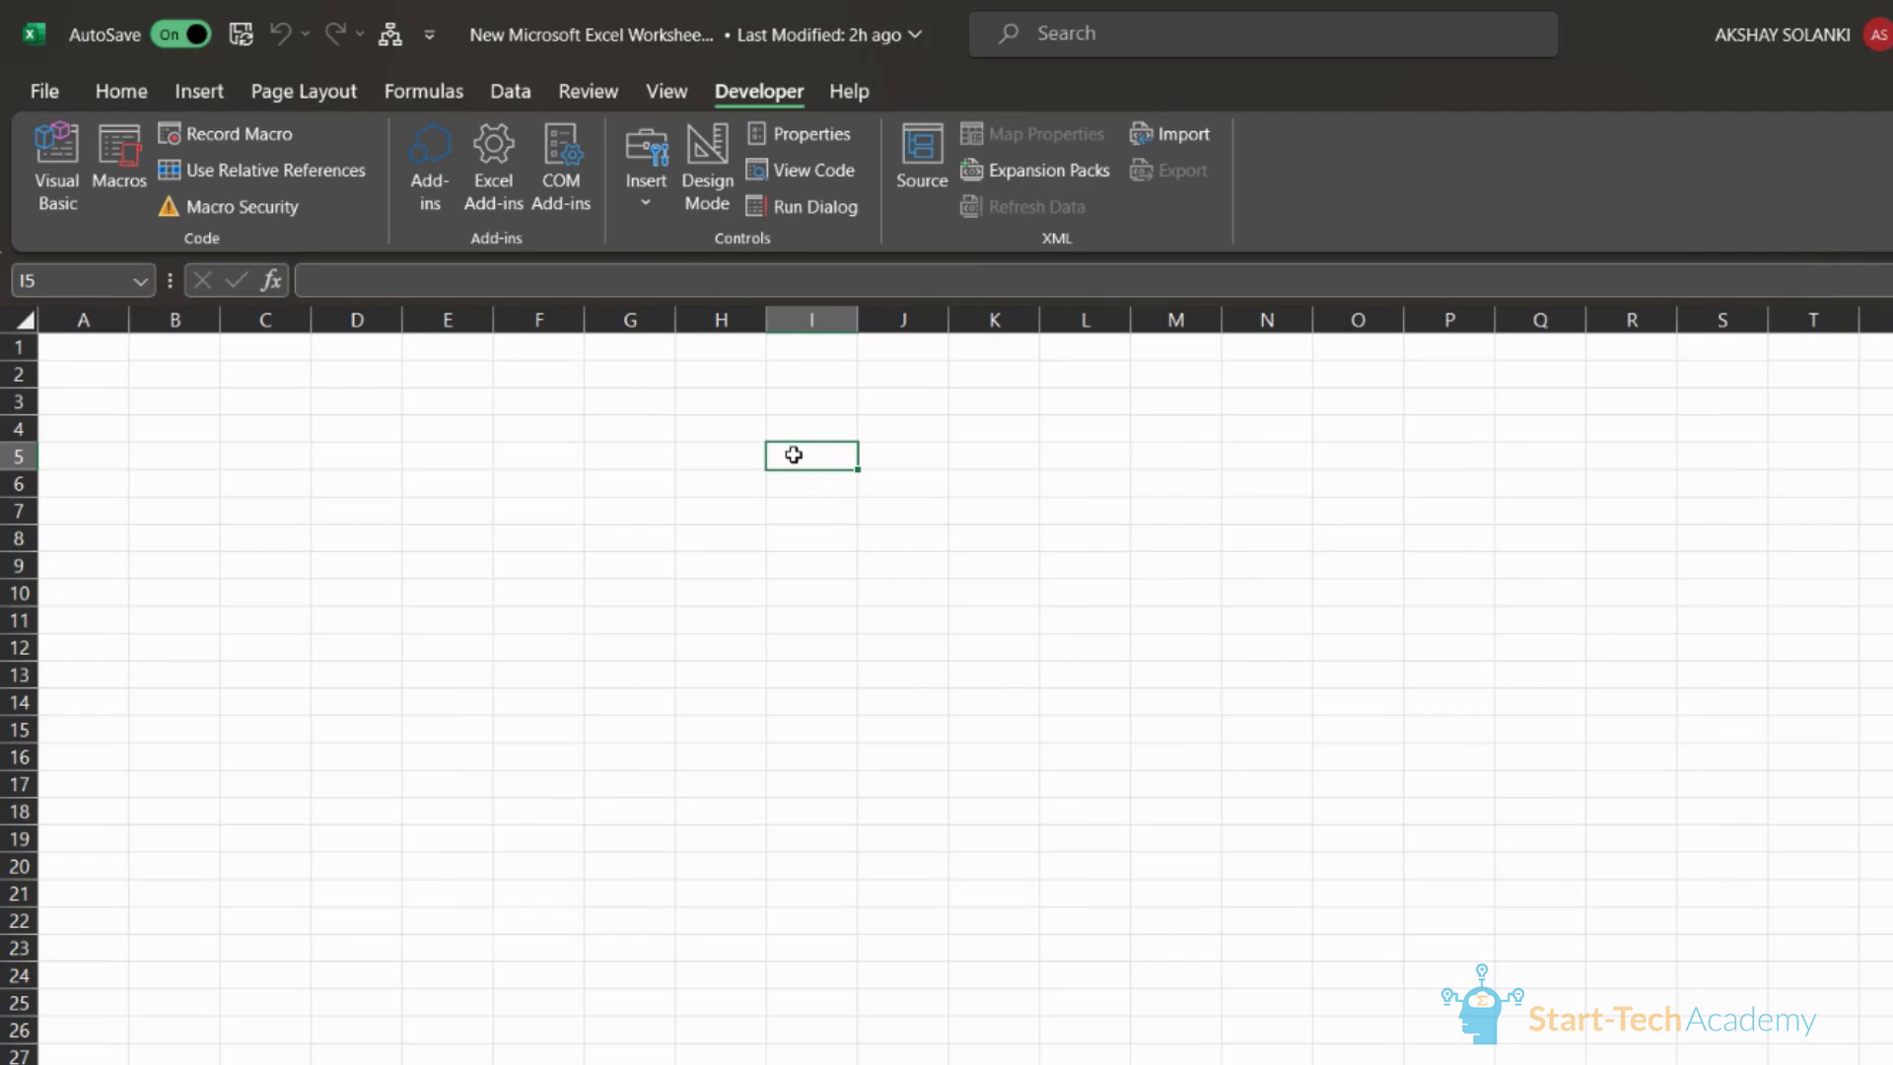
mouse_move(738, 79)
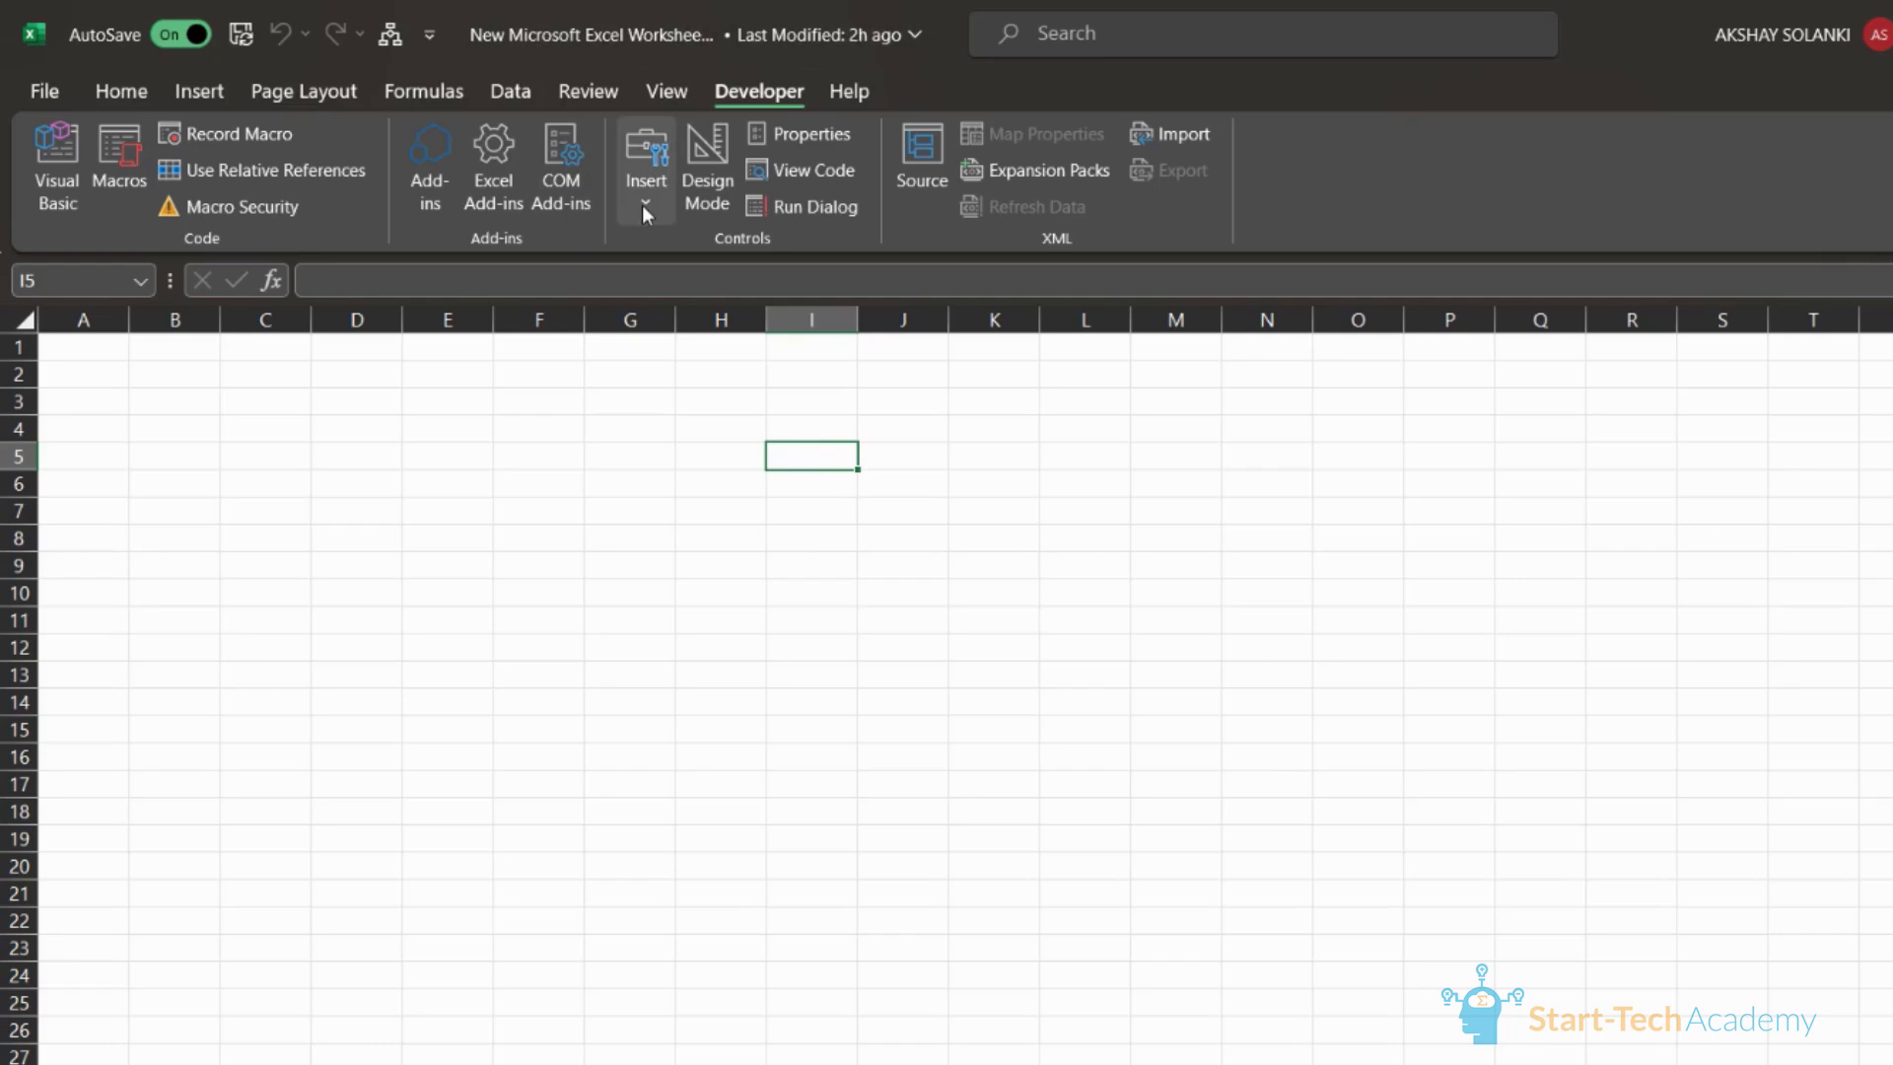
Step: Insert a Form Controls button on the sheet assigned to the PERSONAL.XLSB!OpenAI_Completion macro
click(645, 179)
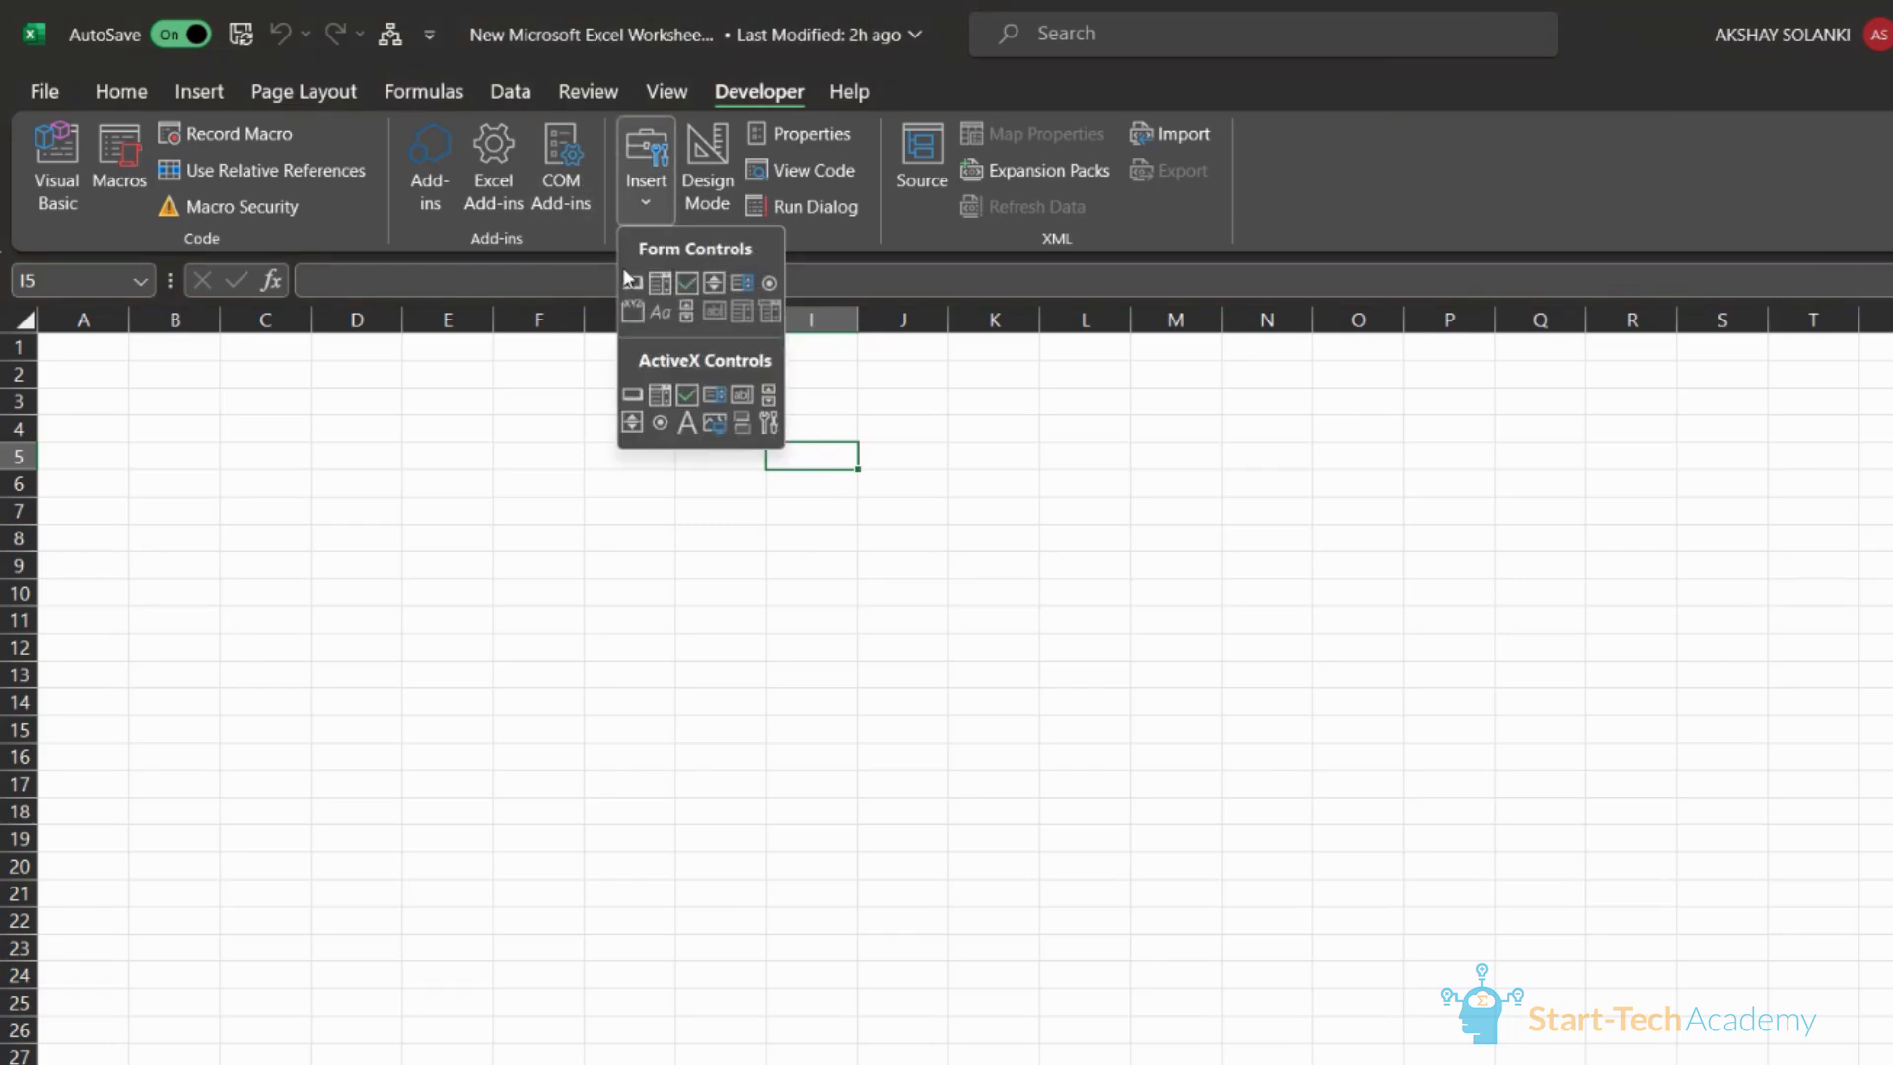
mouse_move(1207, 531)
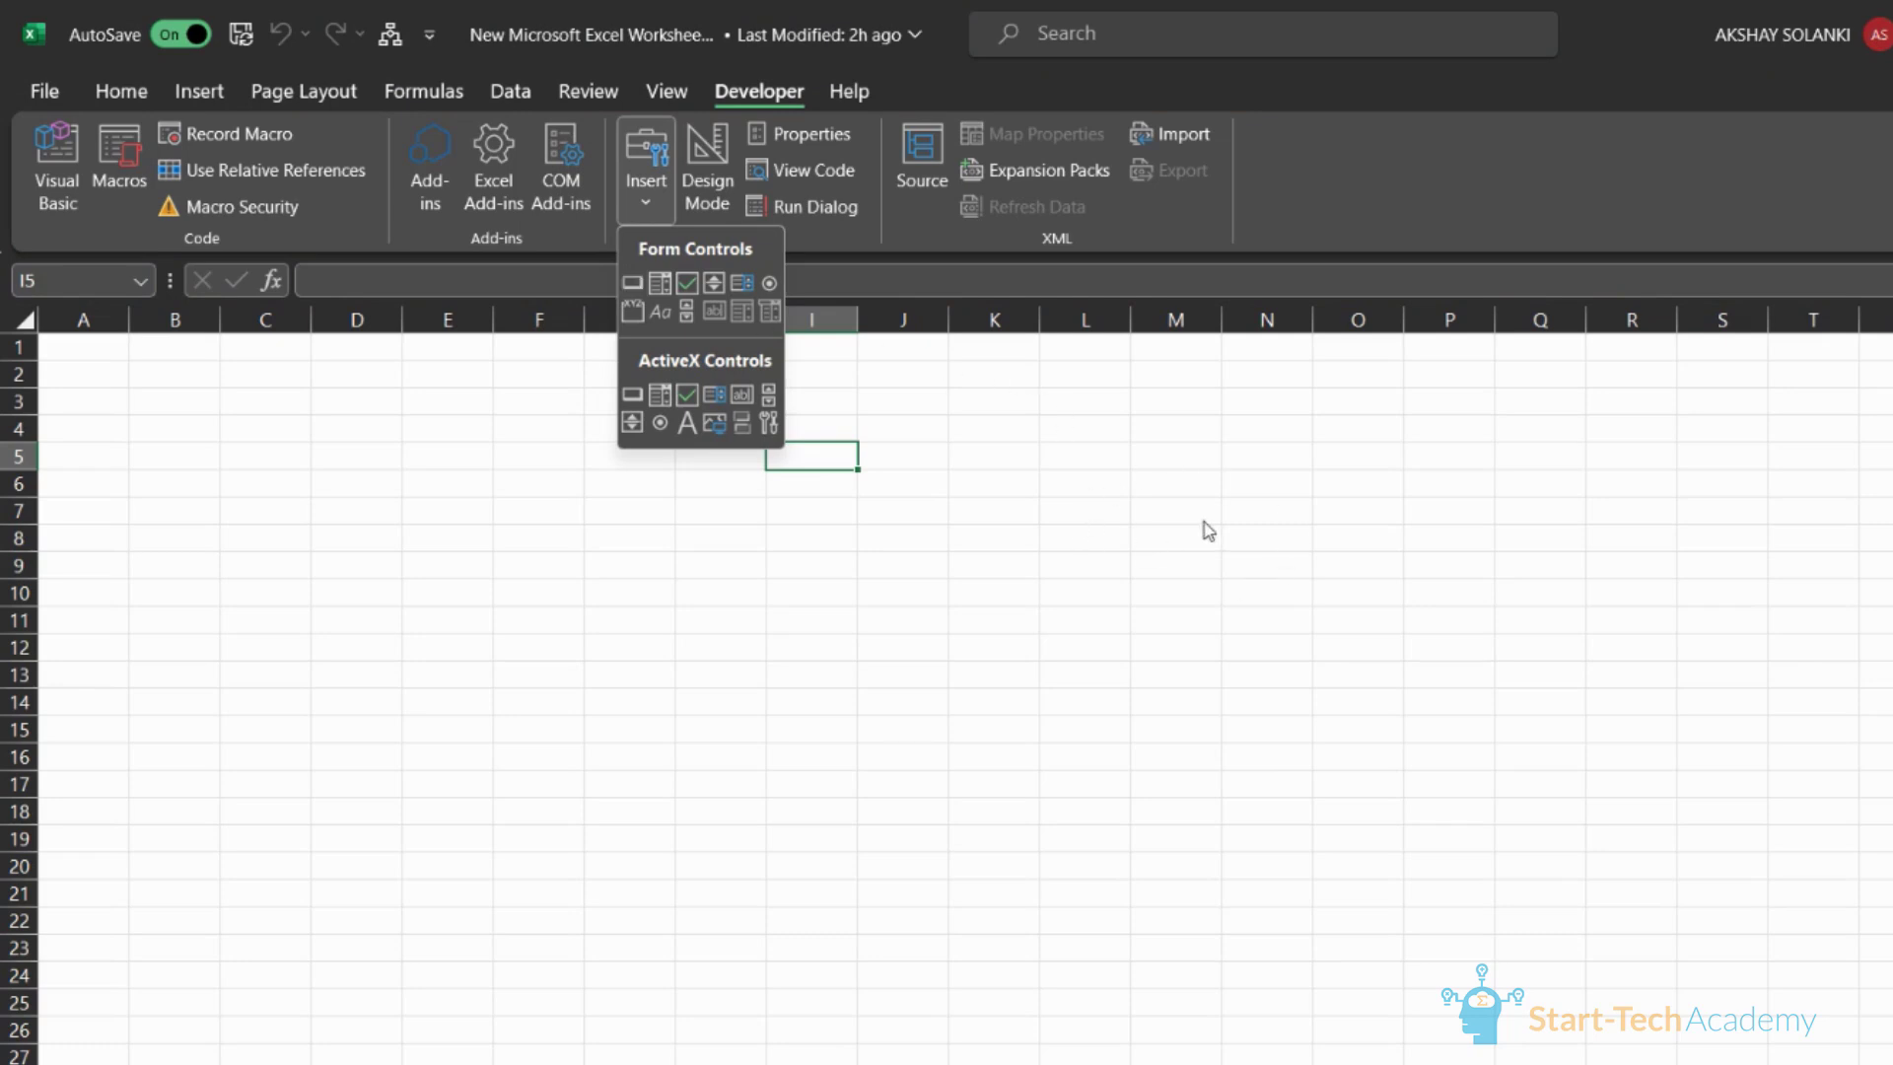
mouse_move(1185, 460)
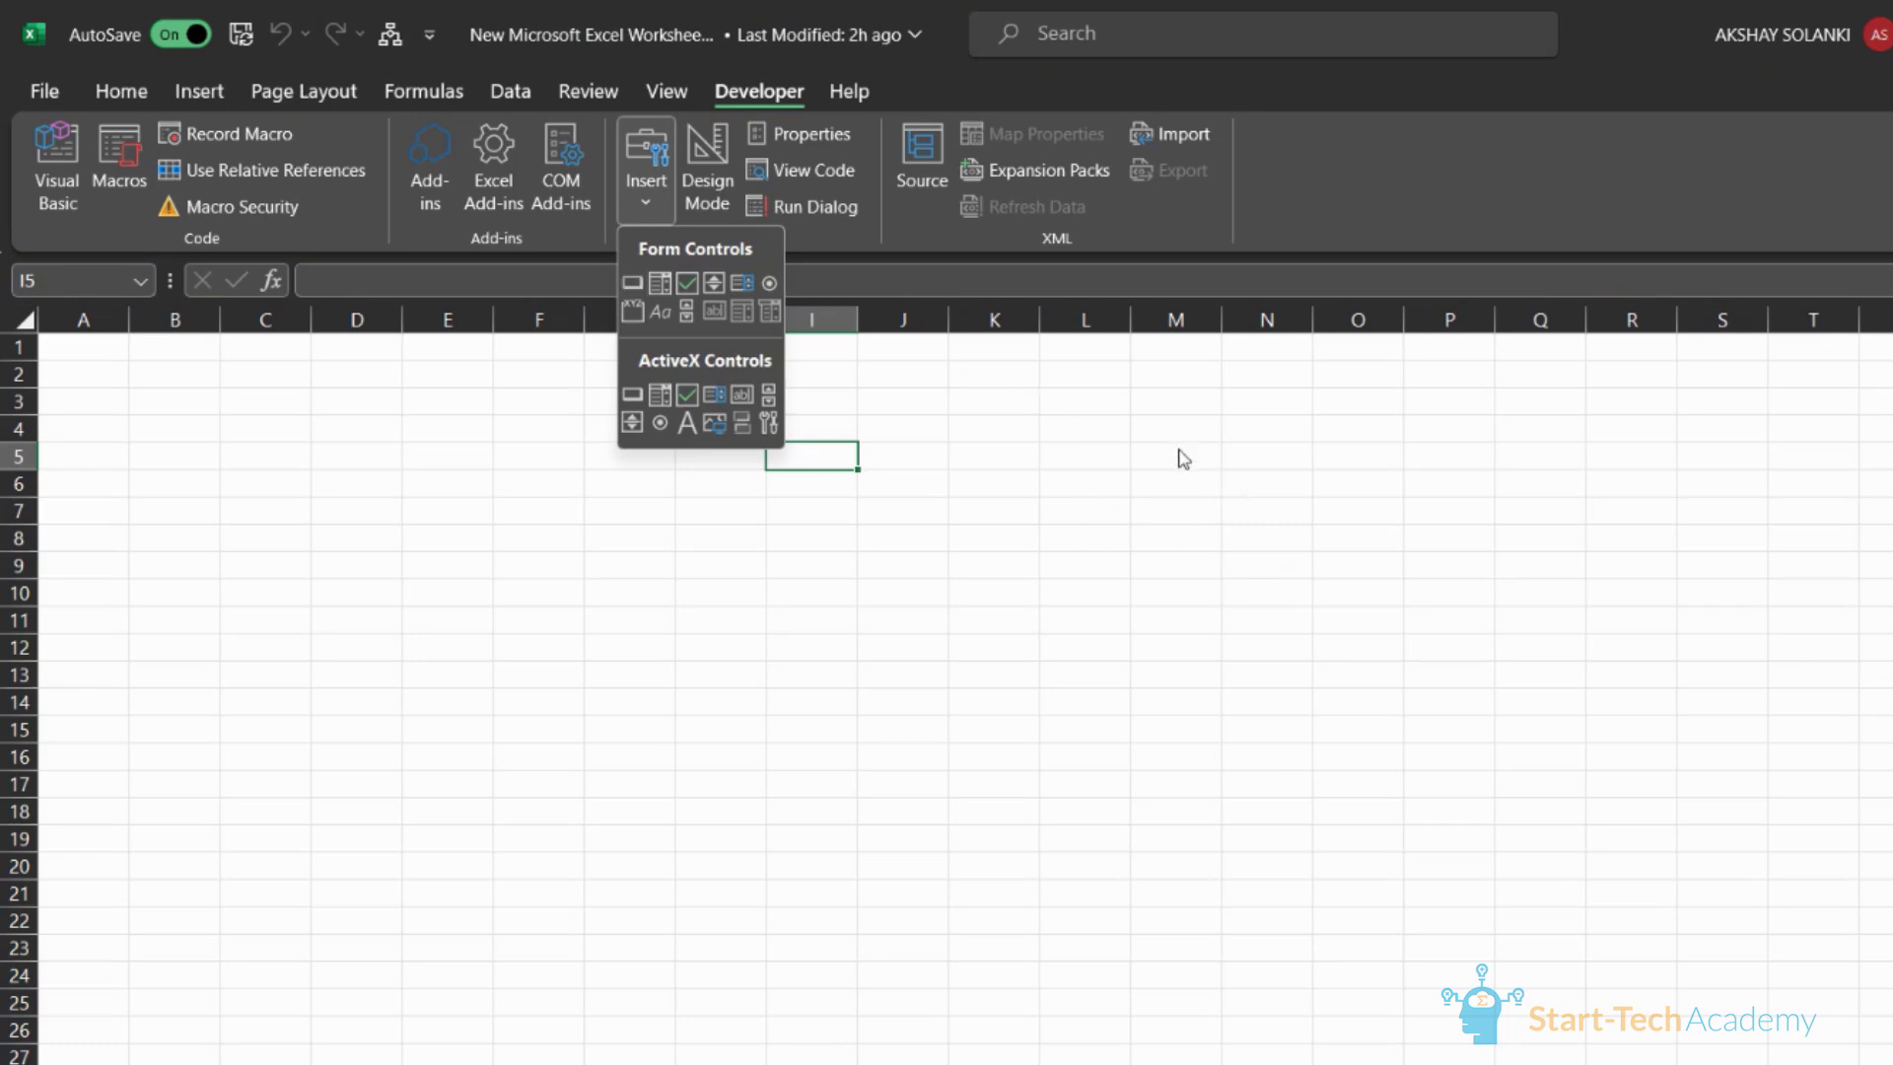
click(1027, 444)
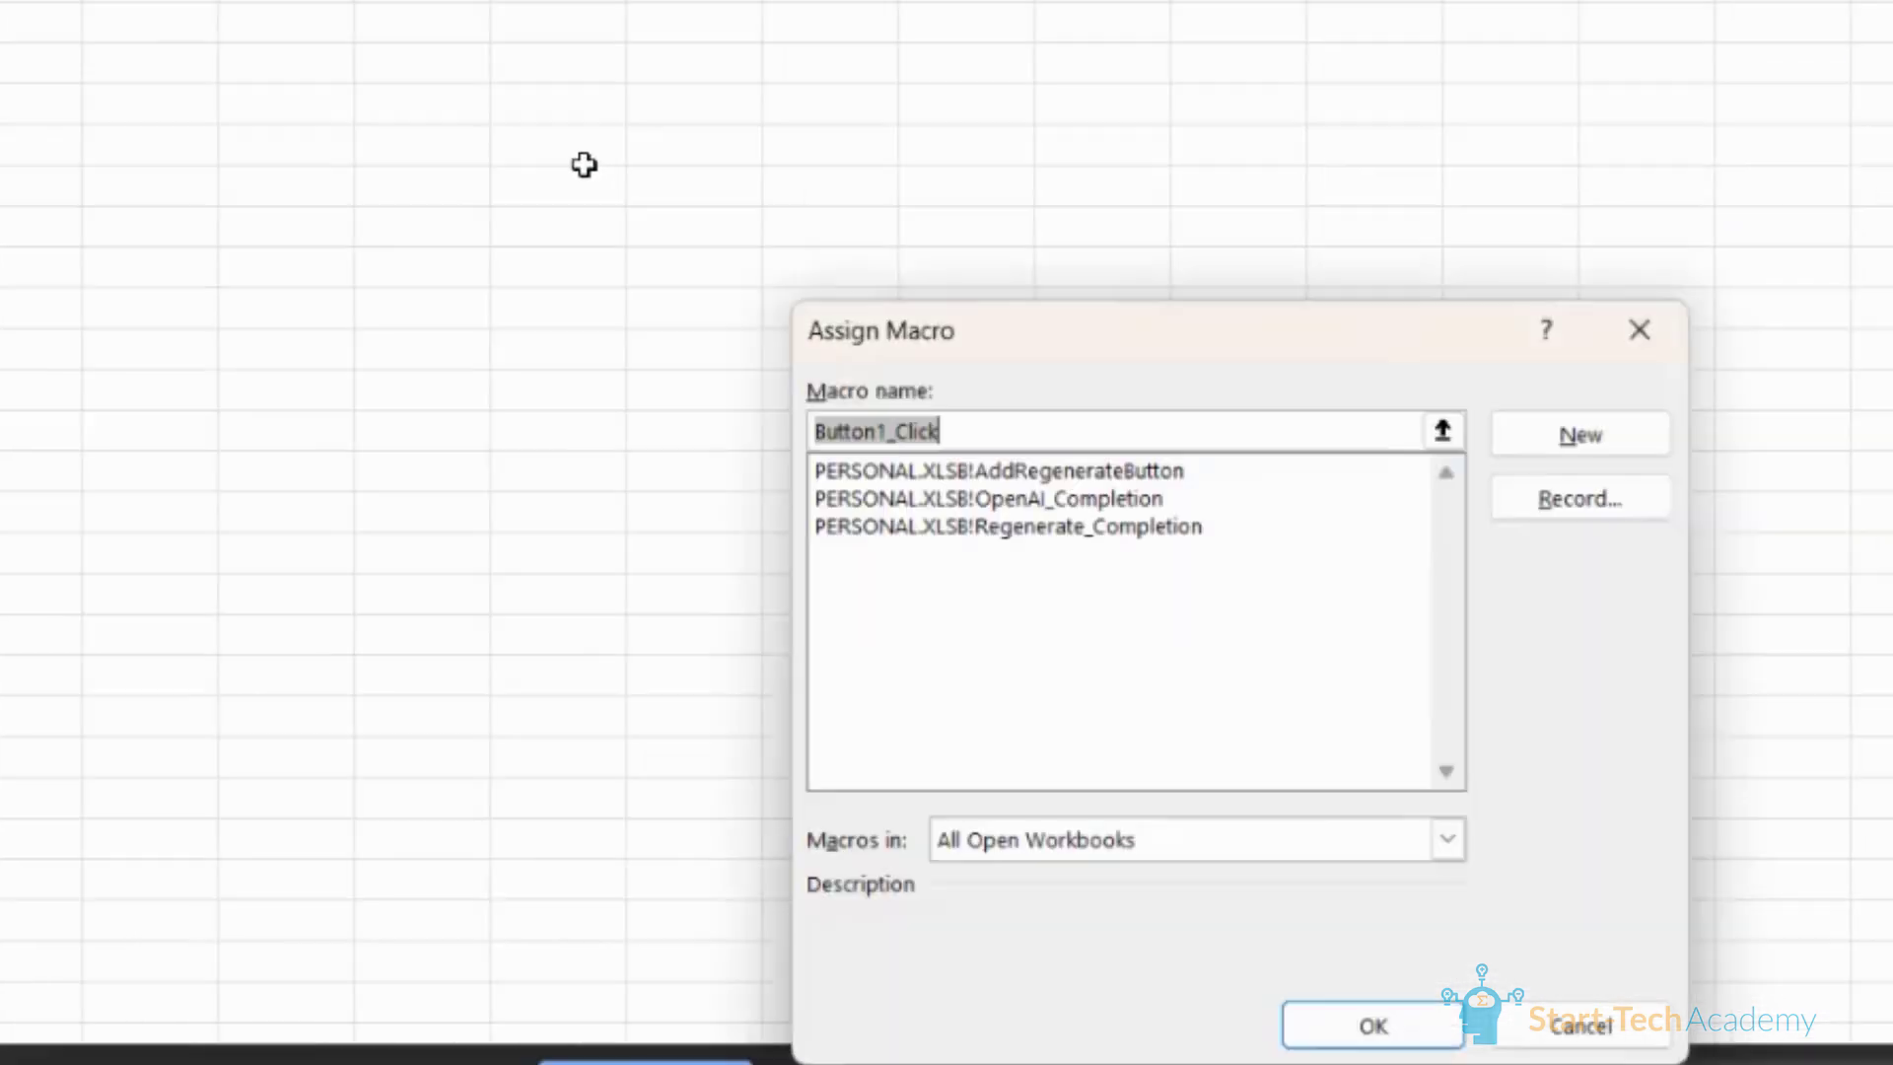
click(984, 499)
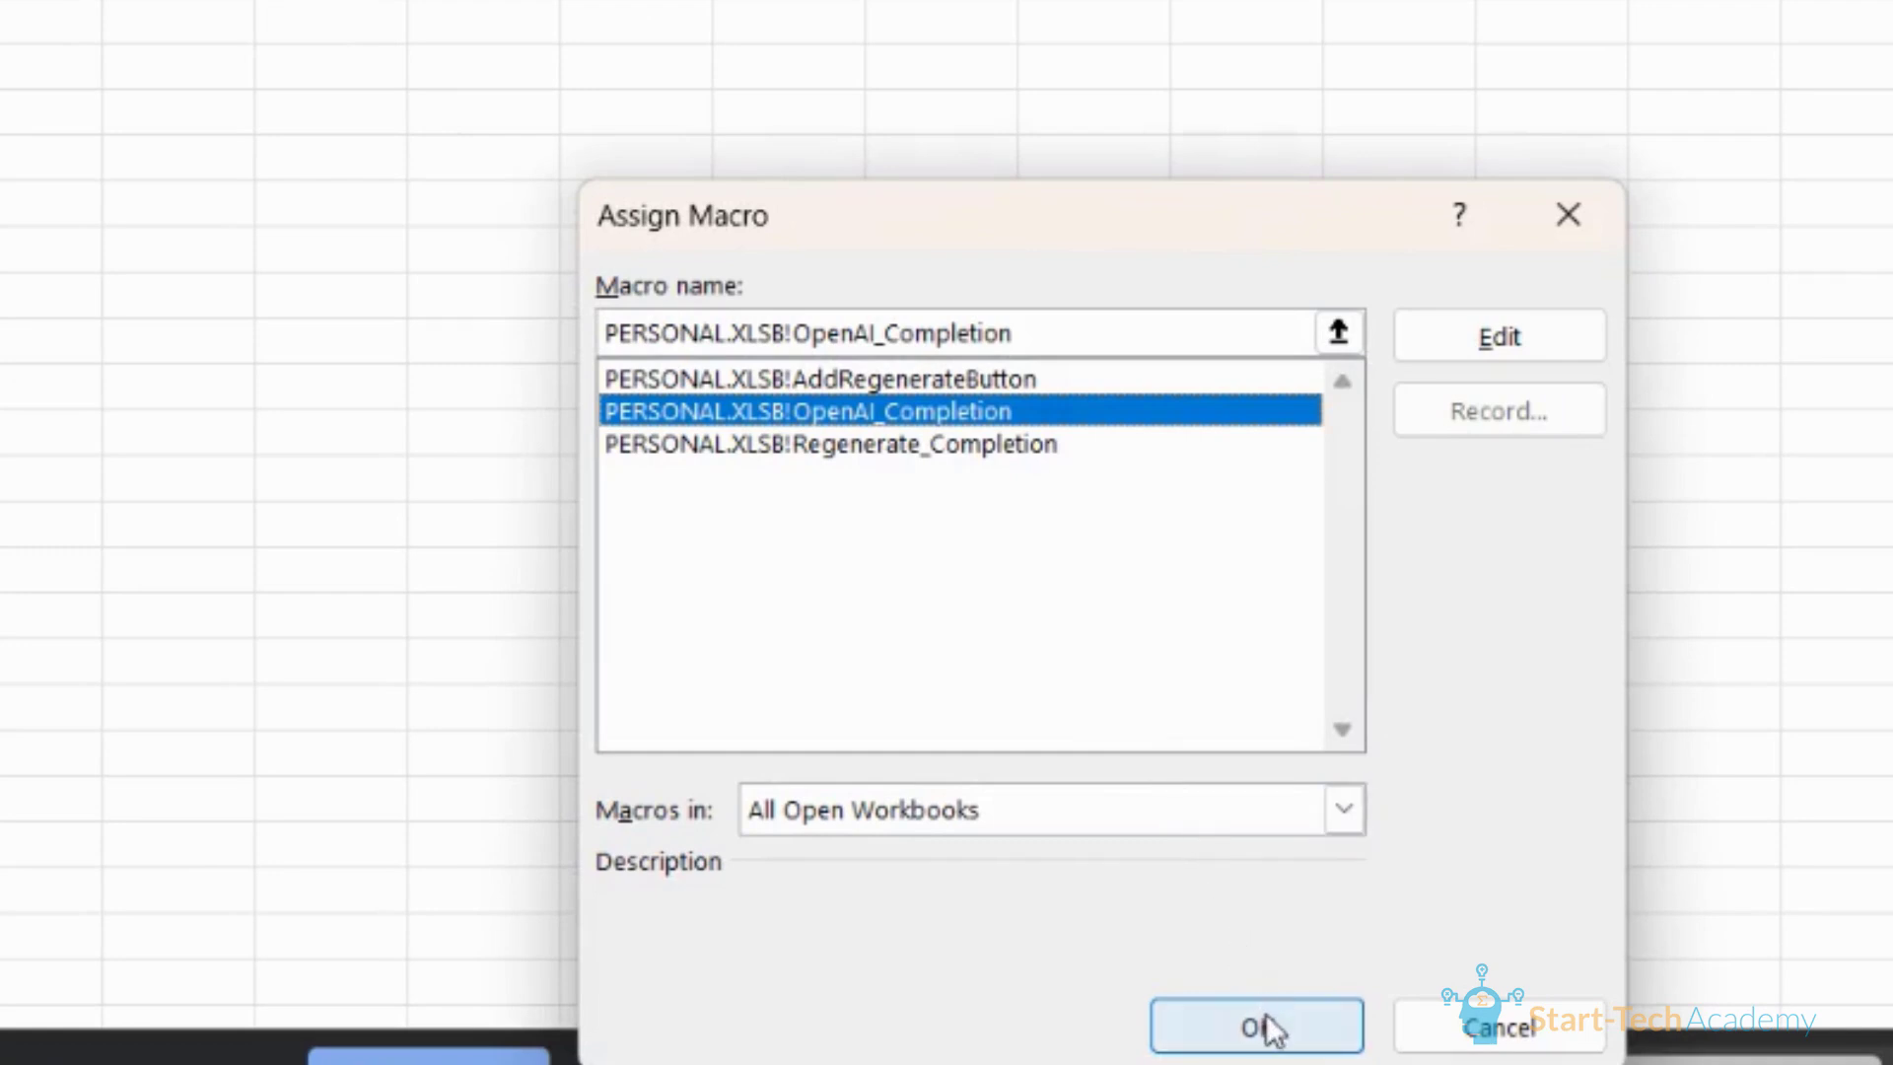
mouse_move(978, 476)
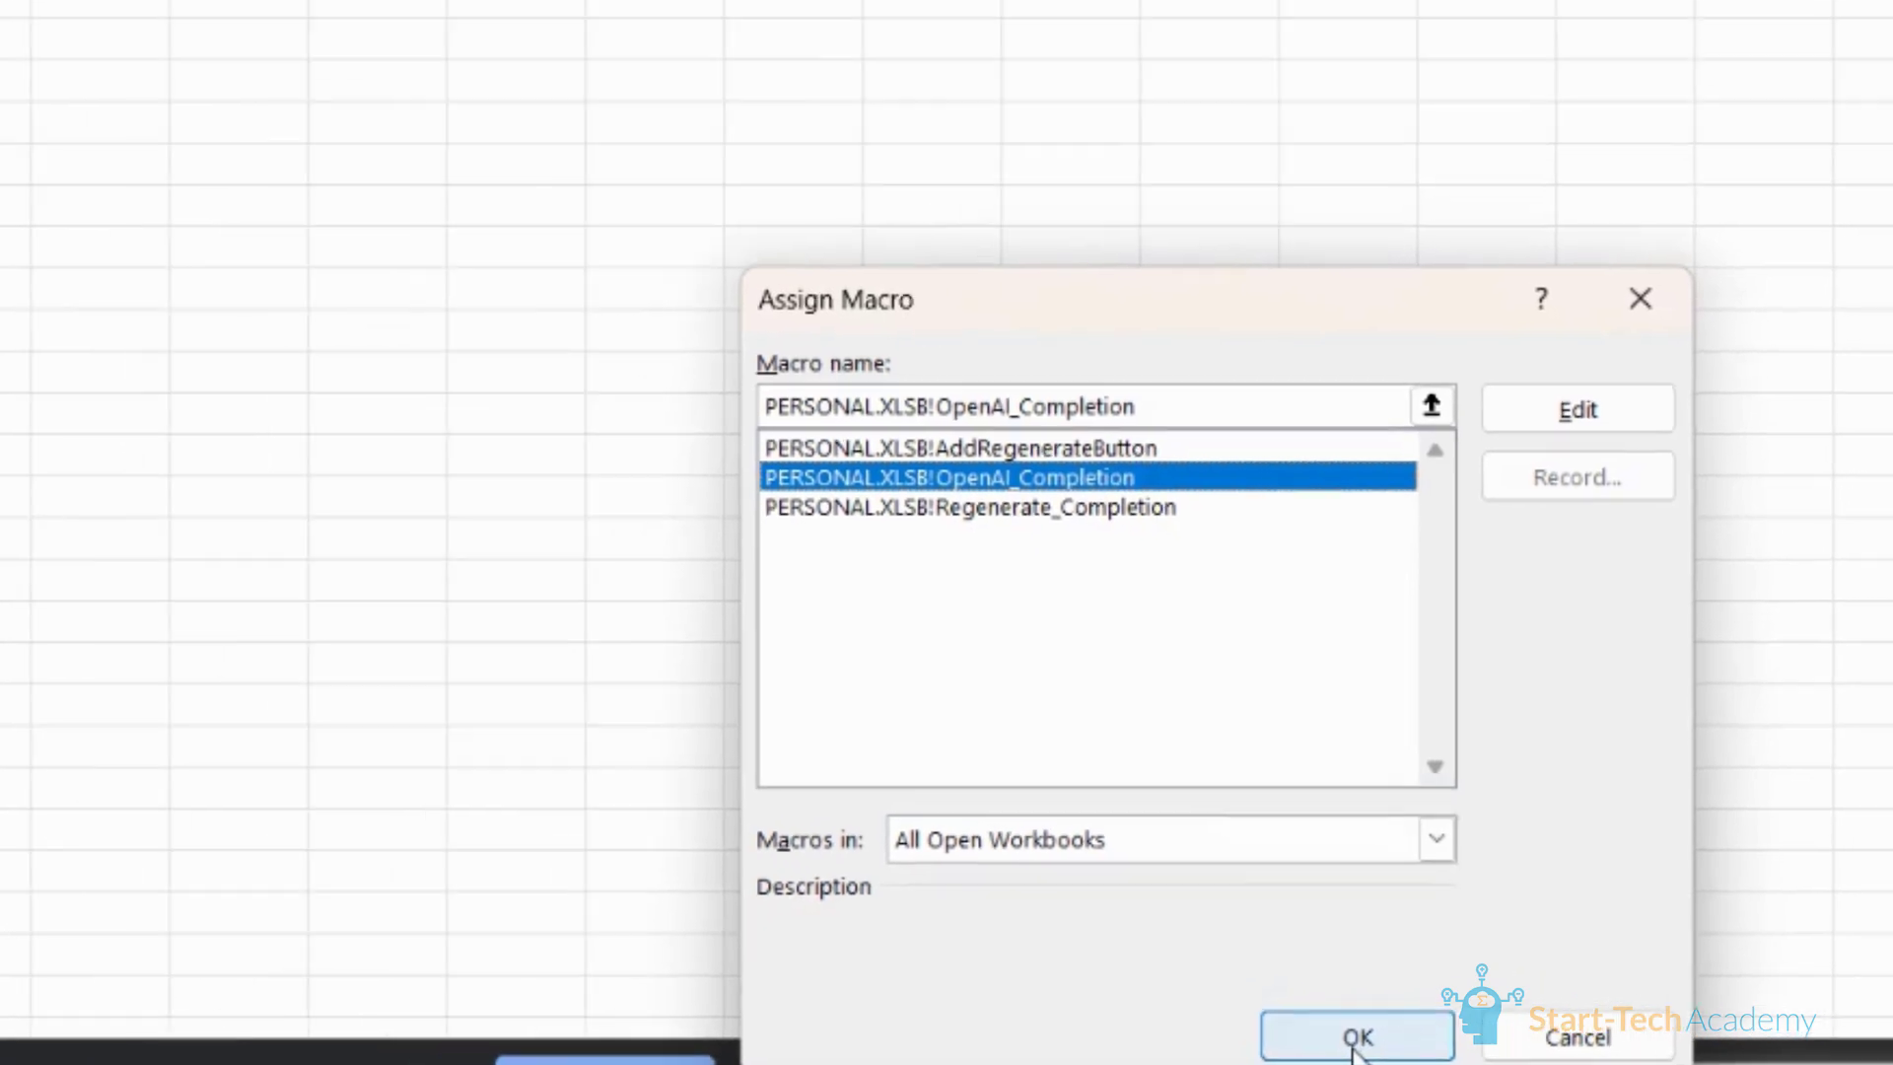
click(1357, 1035)
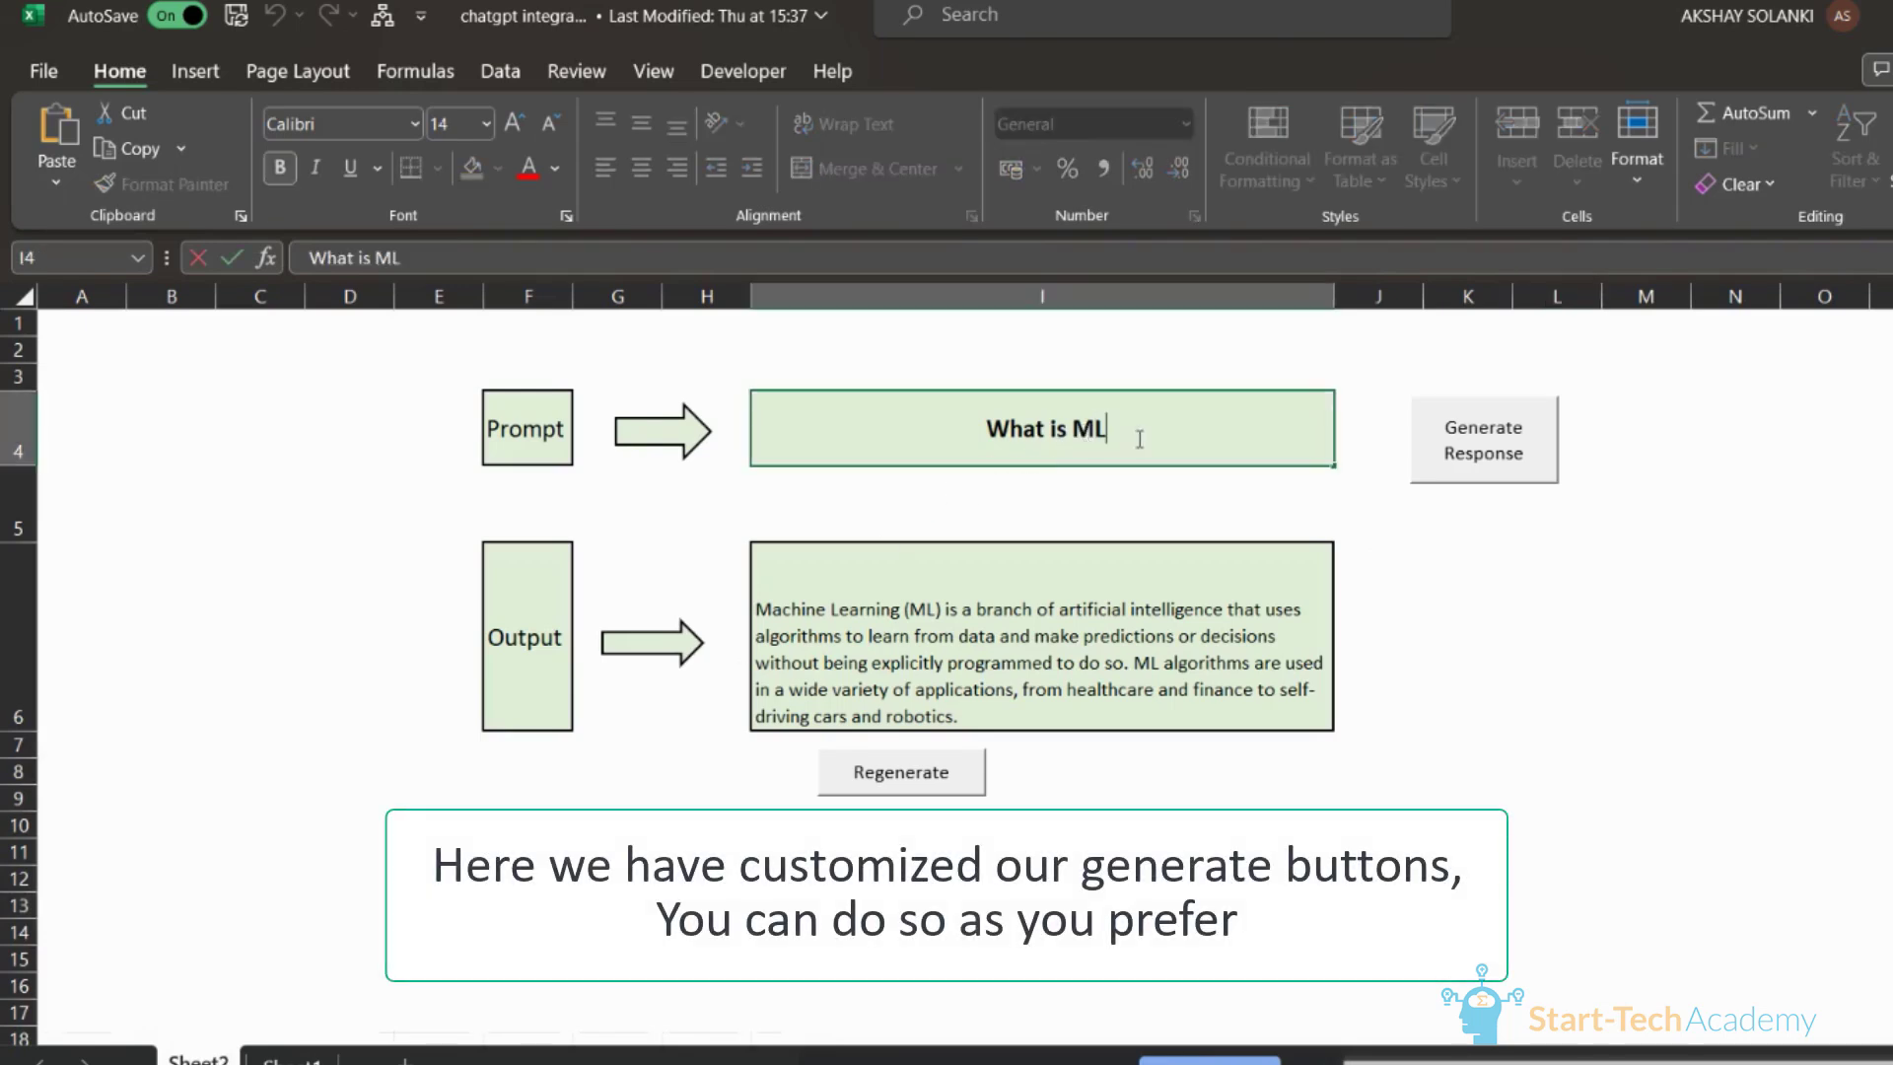
Step: Ask 'Could you show me an instance of the COUNT function?' and generate the =COUNT(A1:A5) answer
text(Could you show me an instance of the COUNT function?)
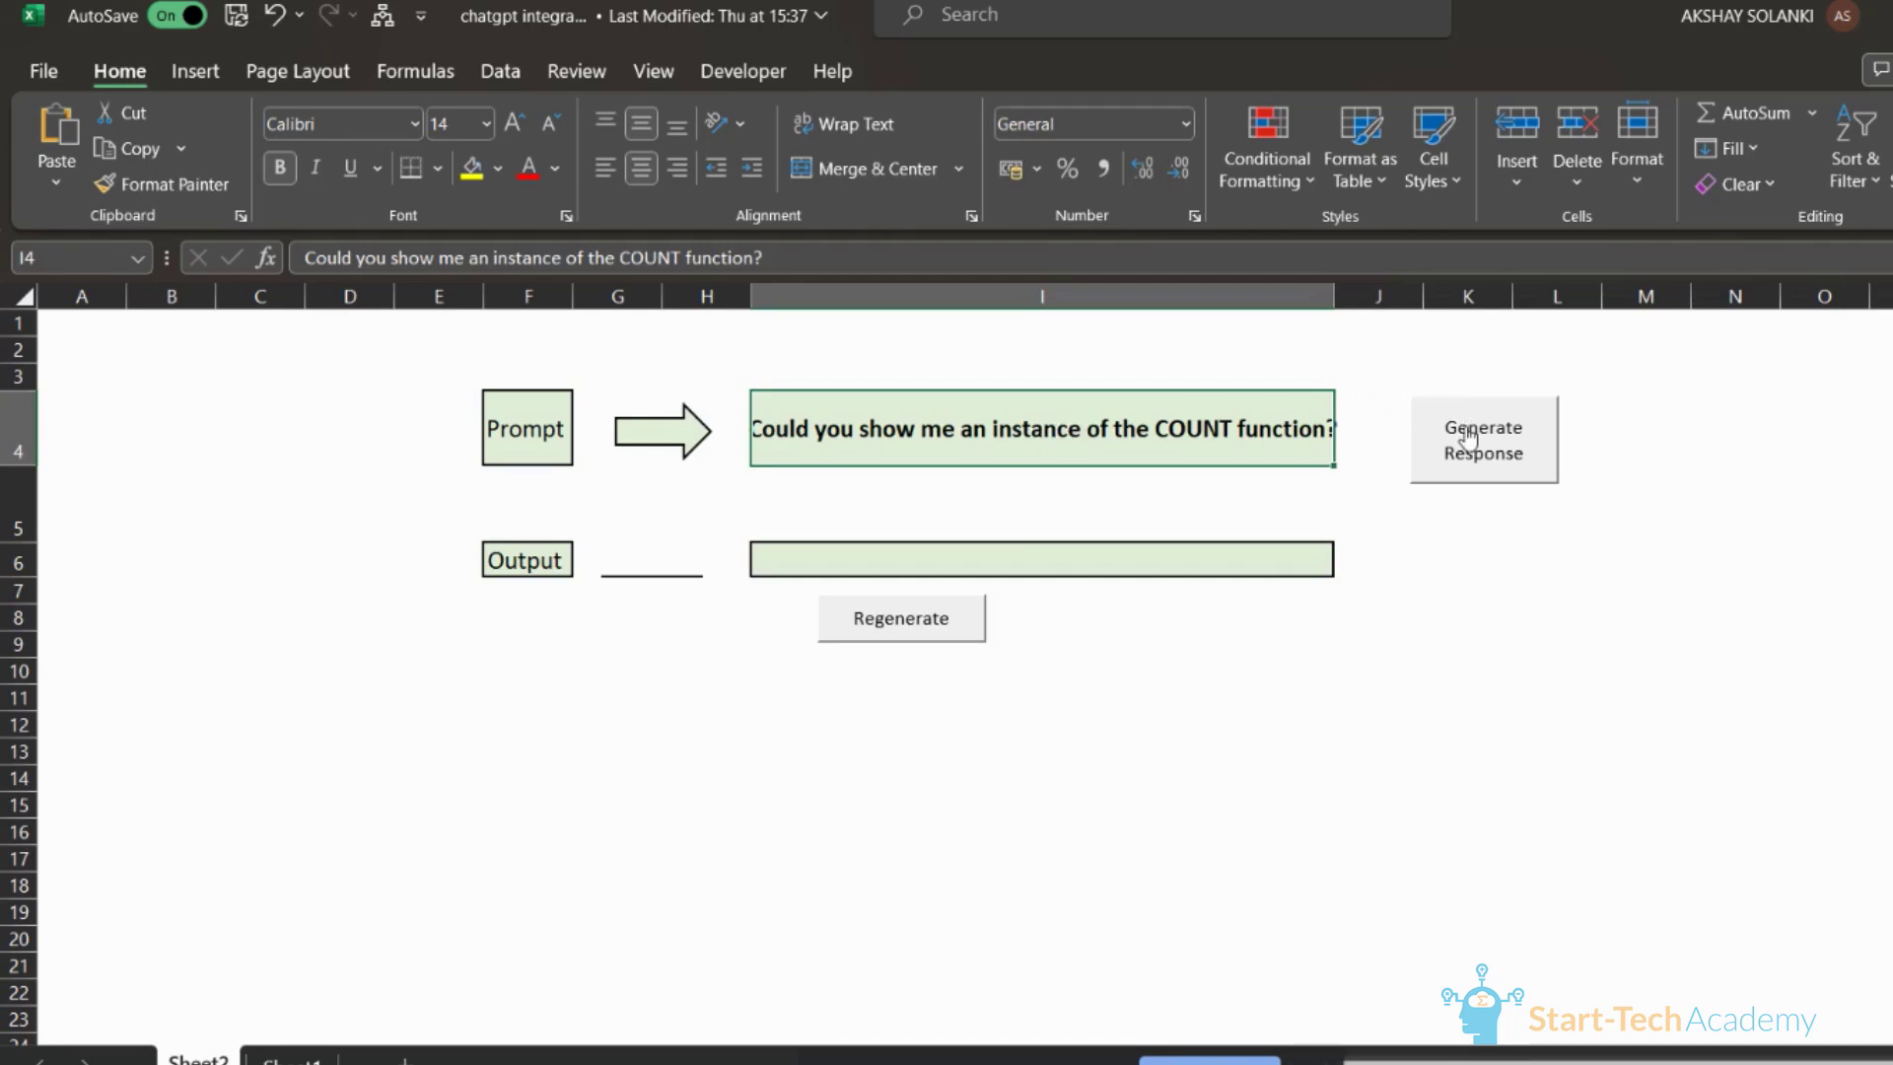
mouse_move(872, 471)
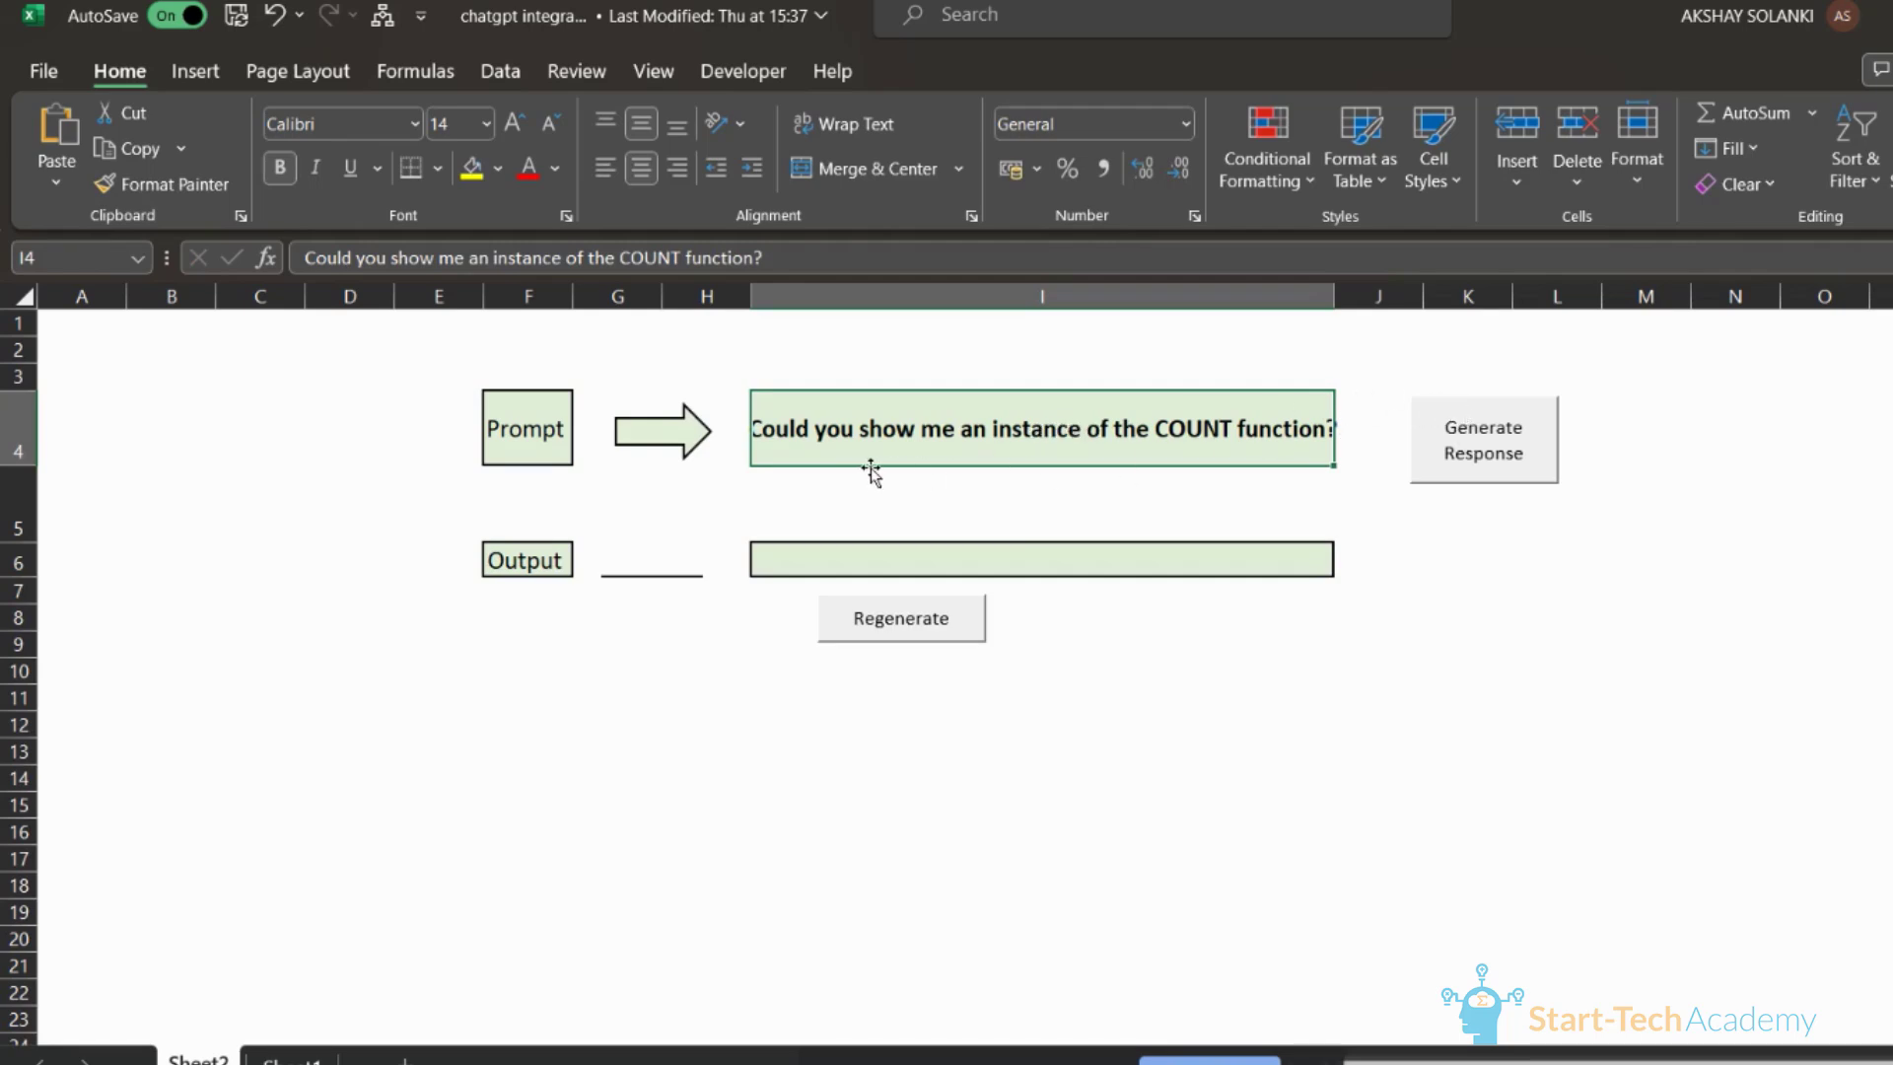
mouse_move(811, 434)
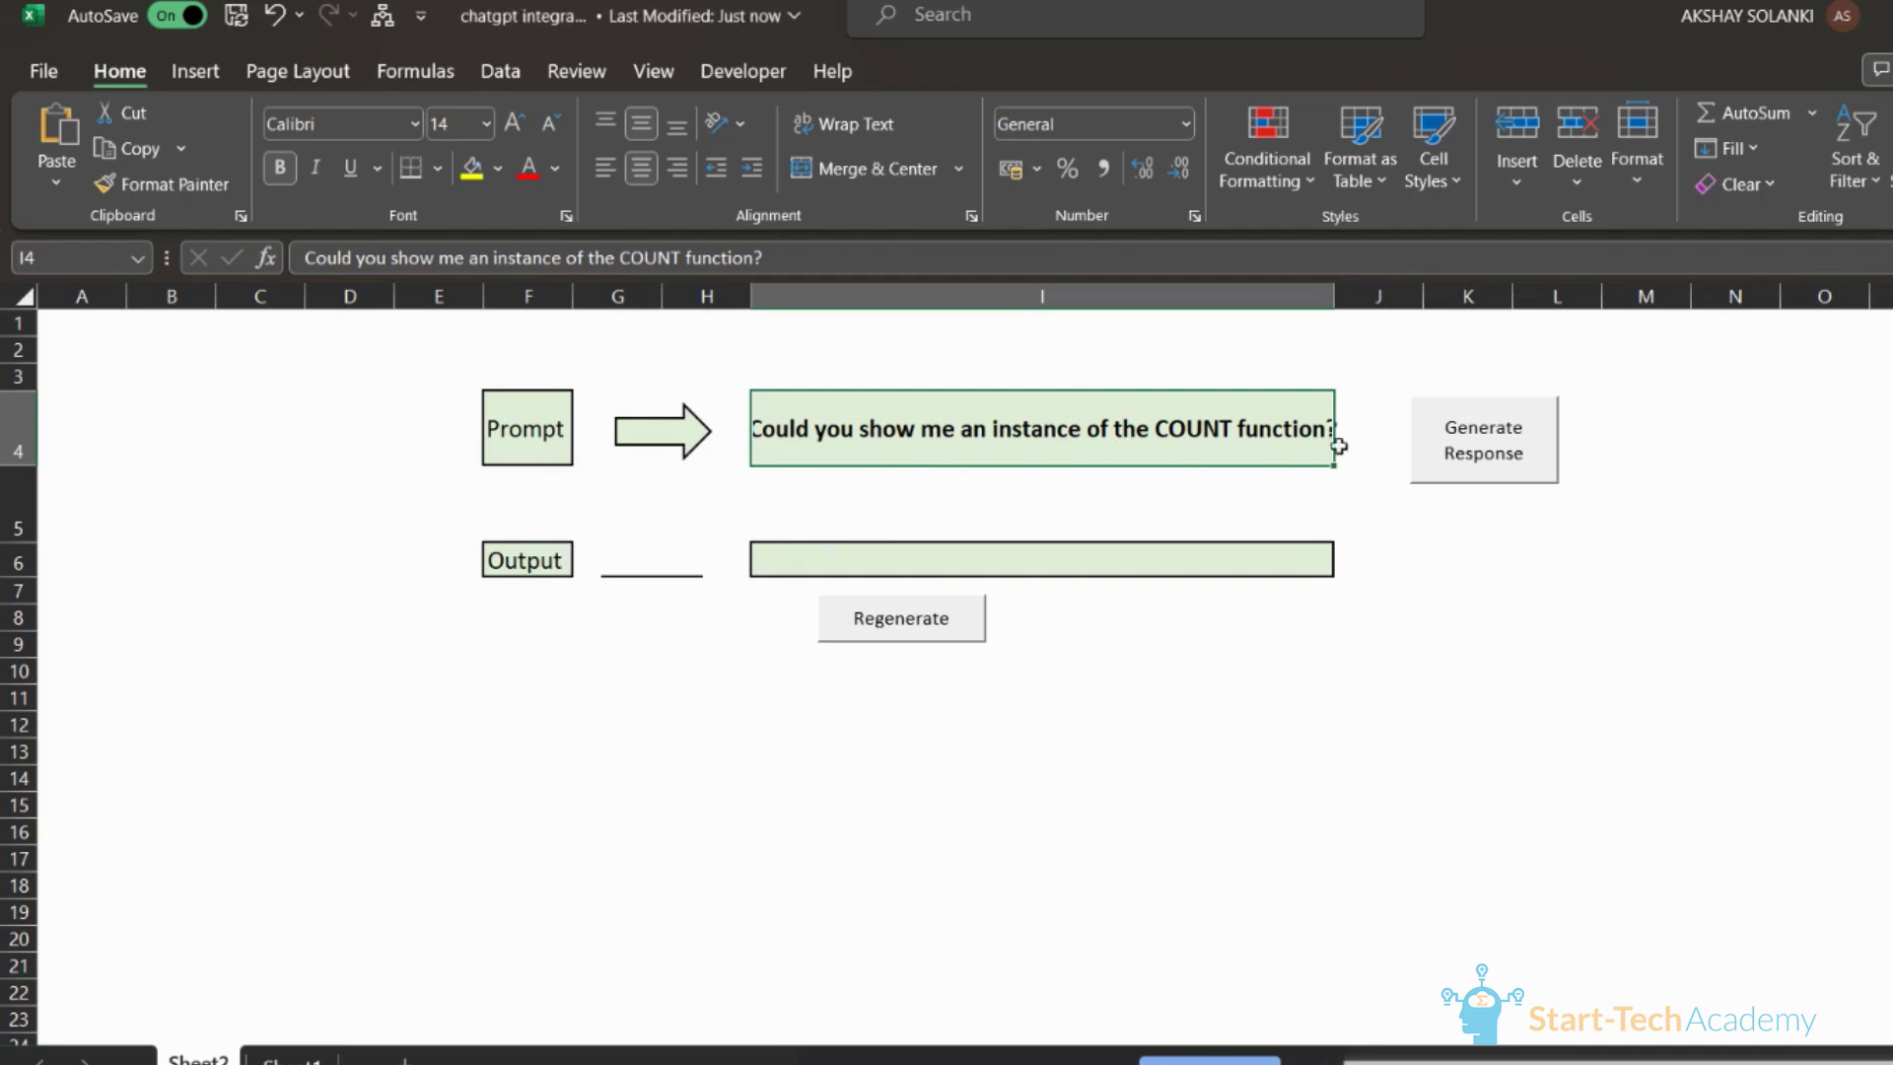
mouse_move(769, 339)
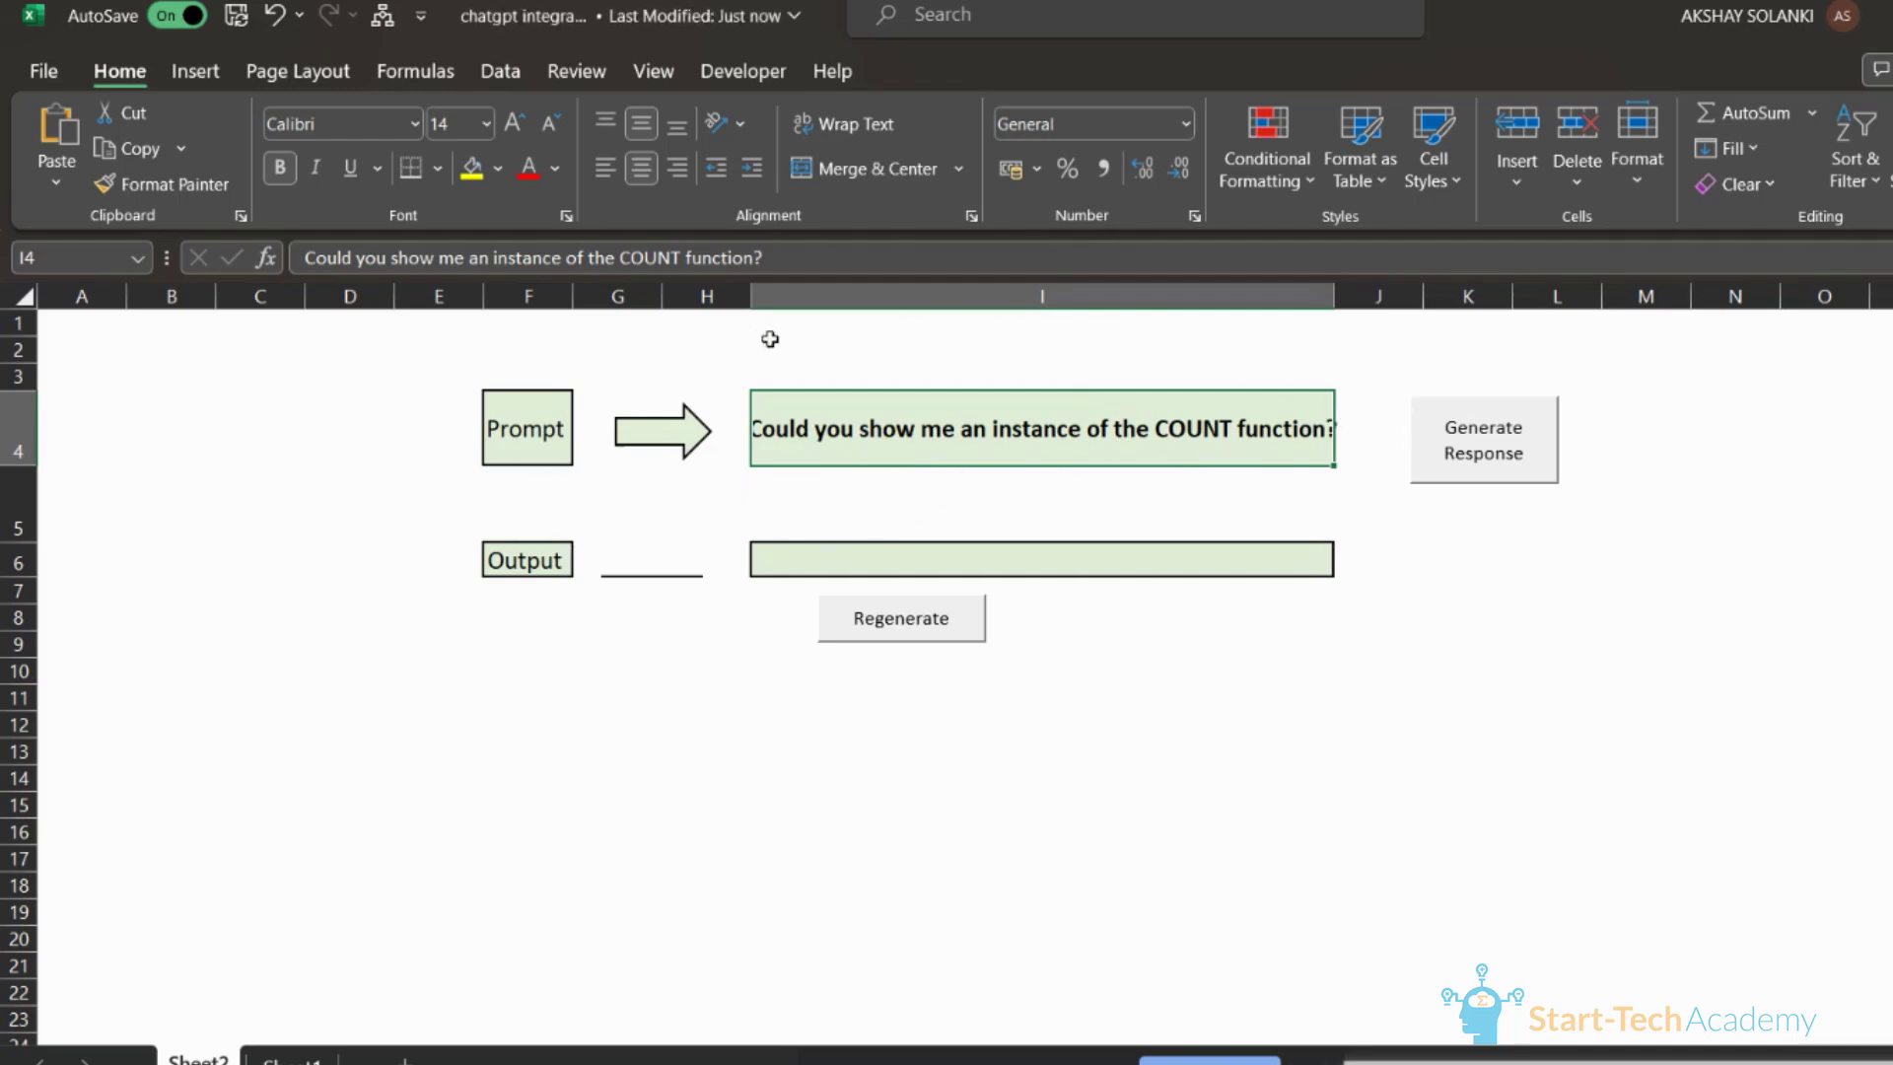
click(1481, 438)
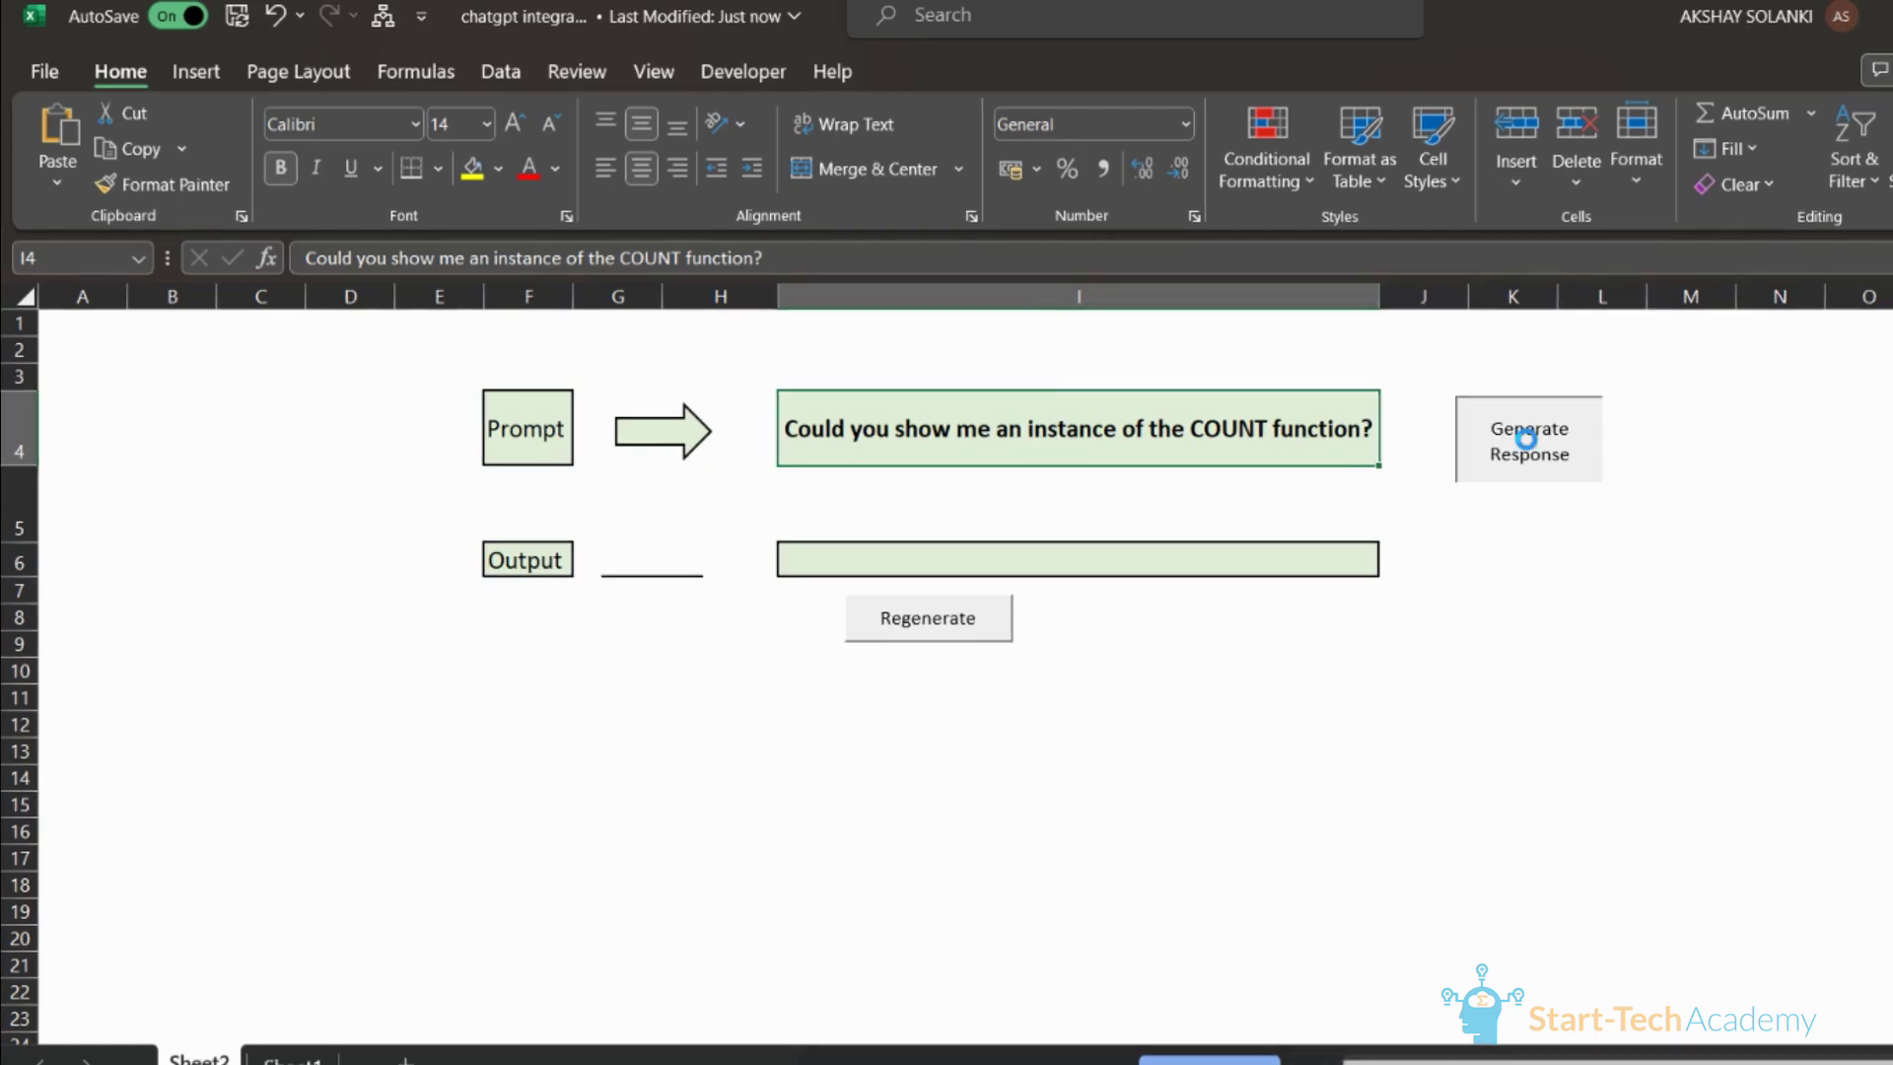
click(1527, 440)
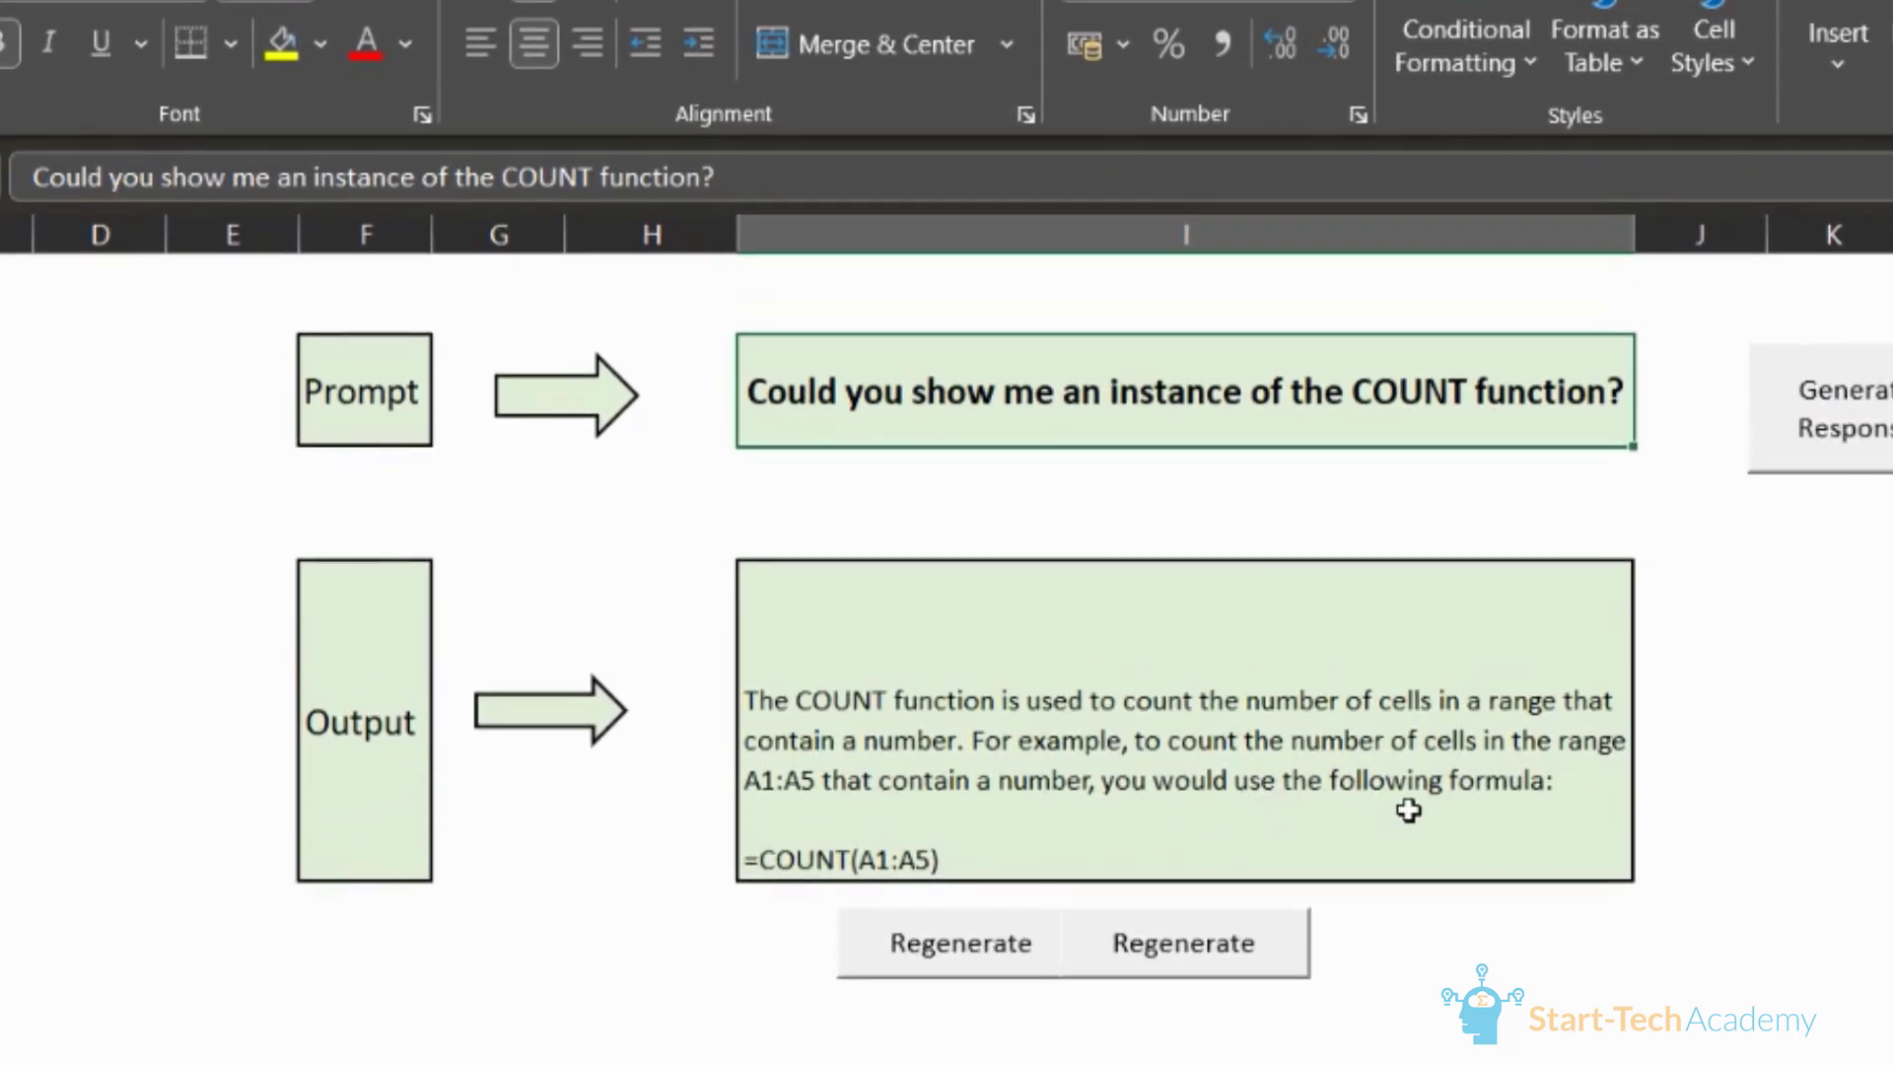
mouse_move(1107, 827)
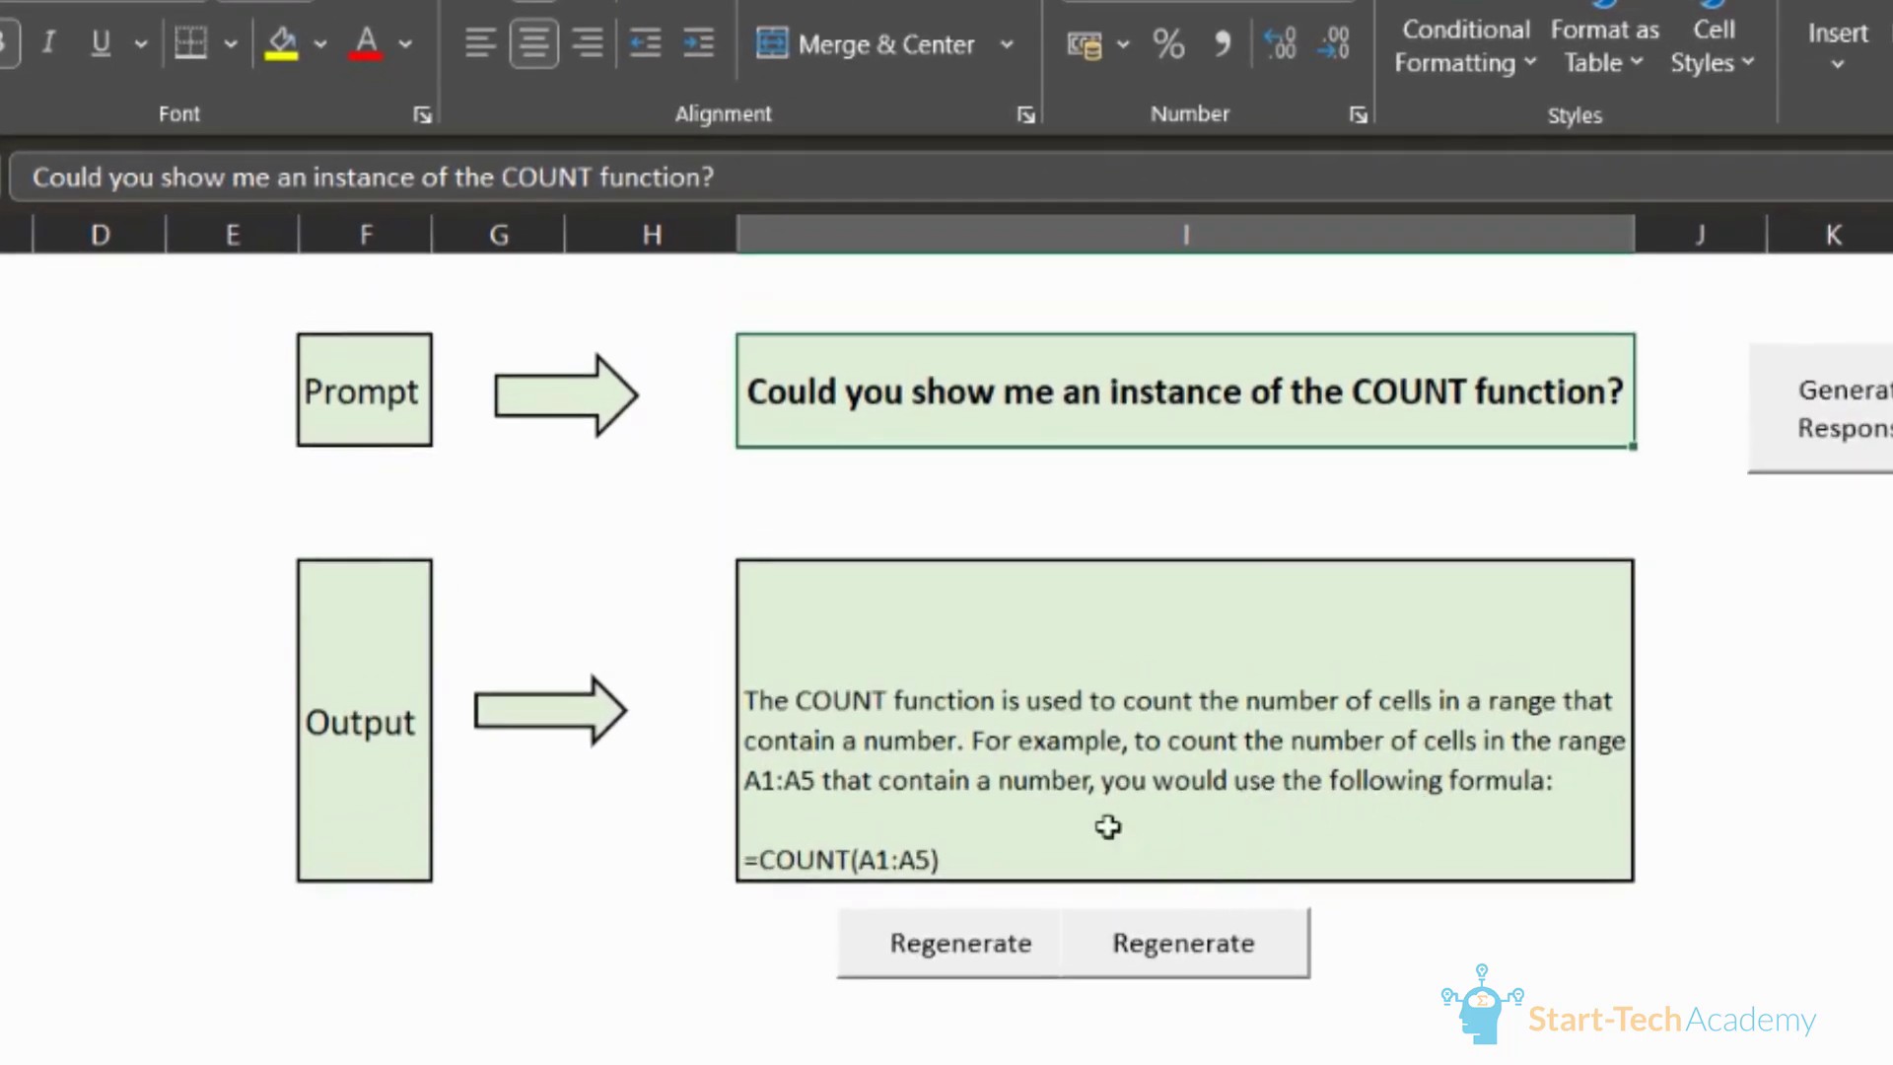
mouse_move(1369, 761)
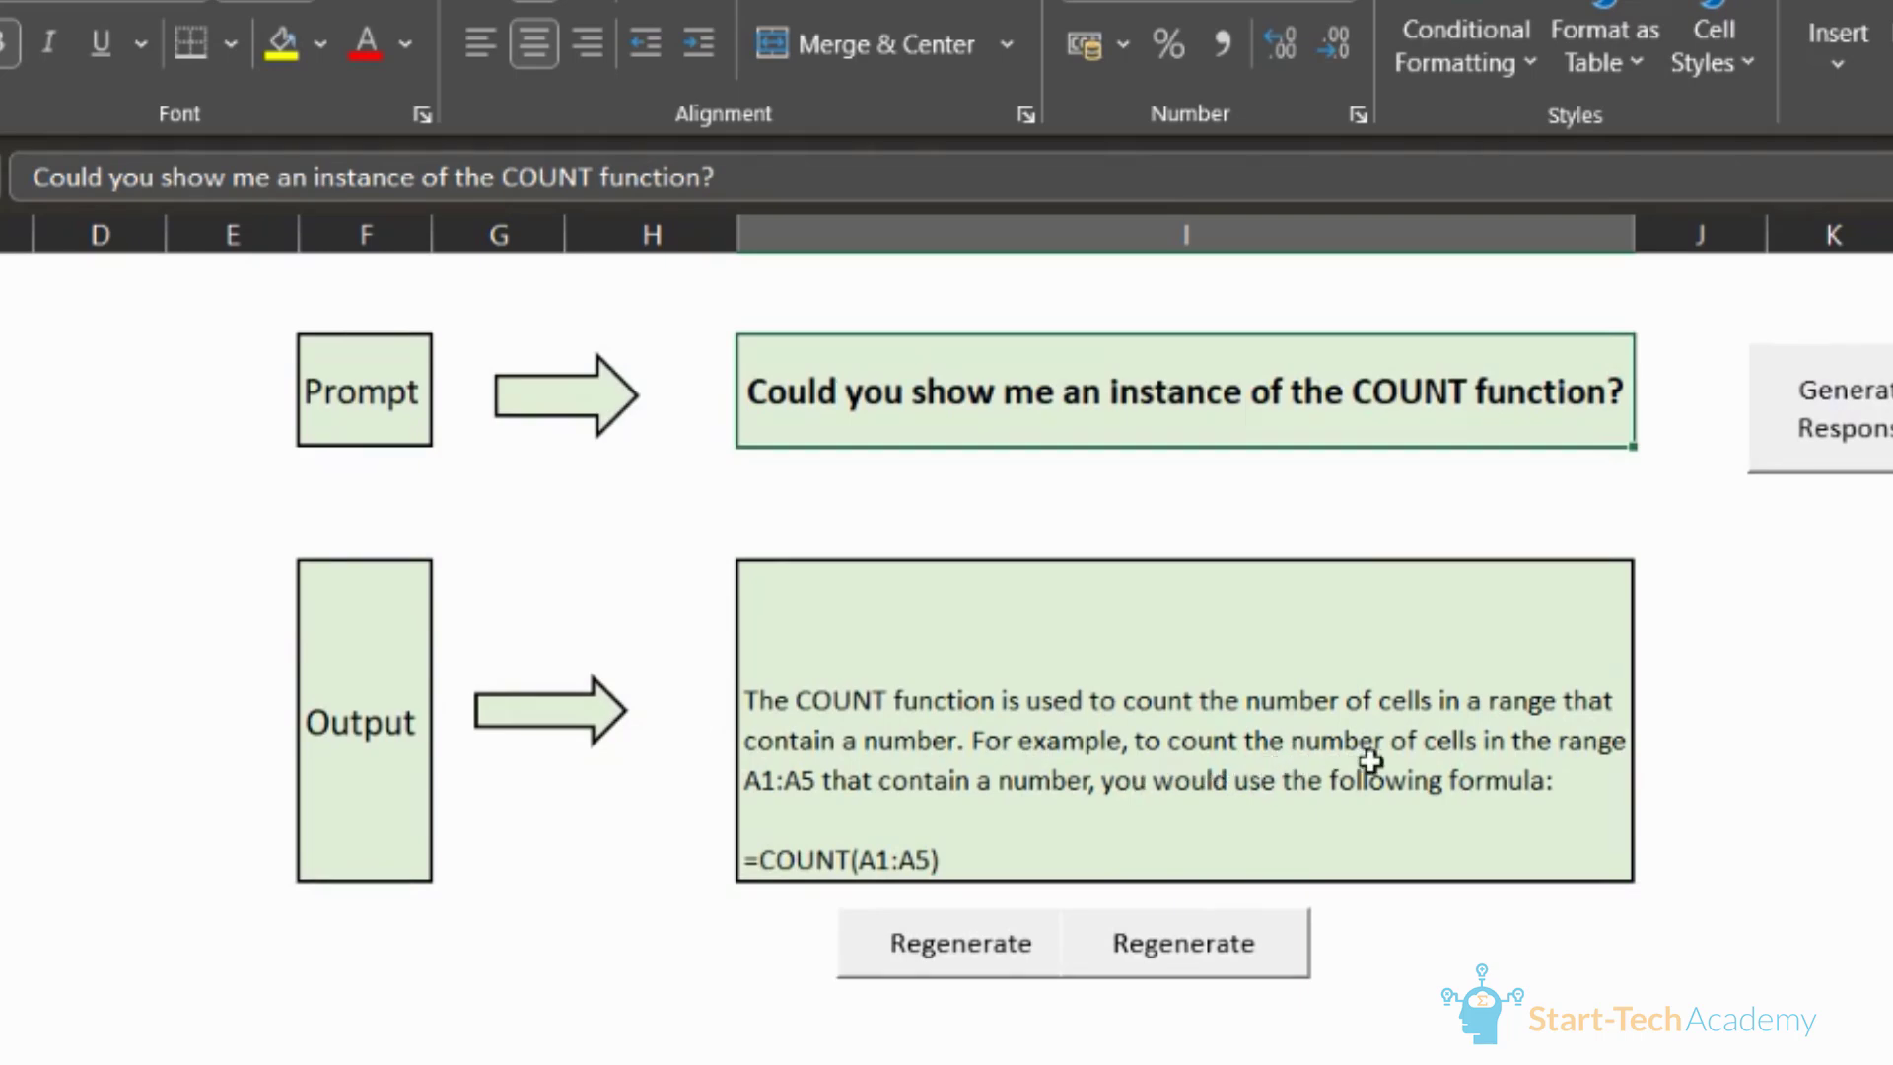
mouse_move(1633, 909)
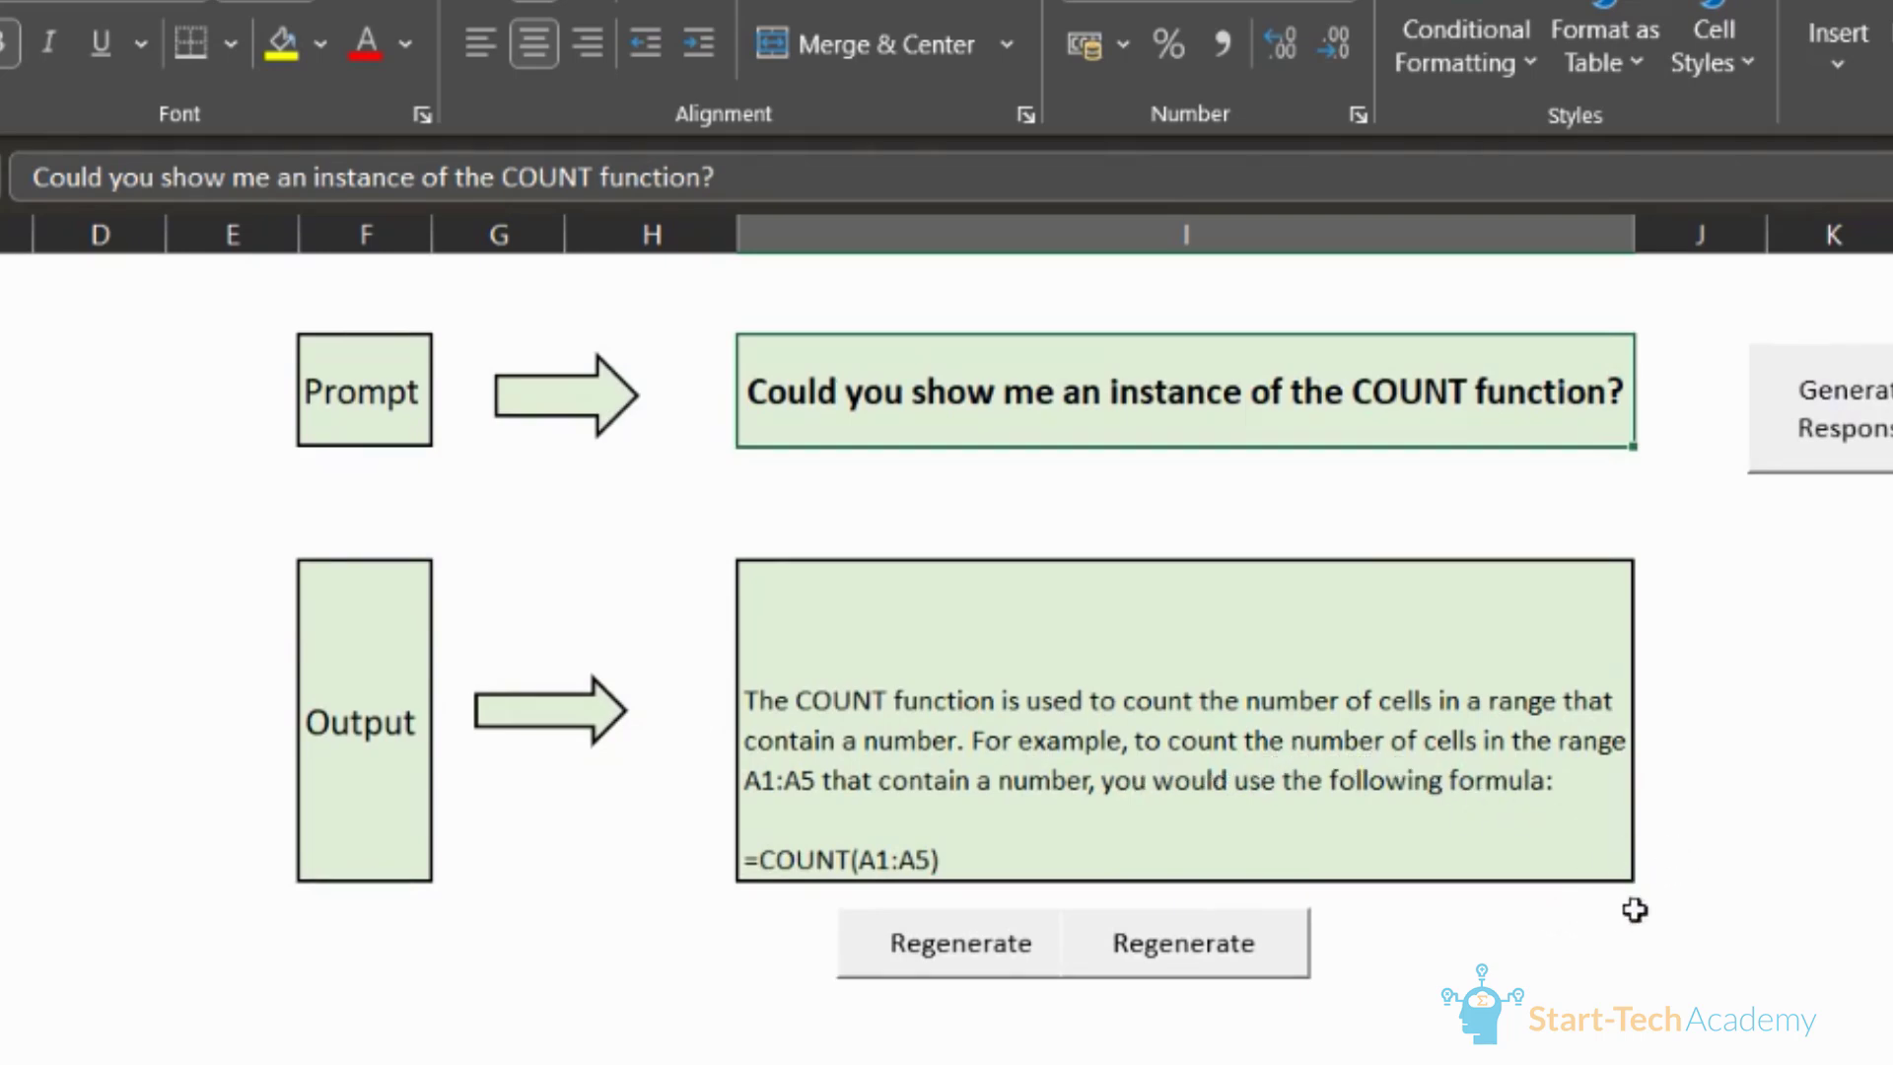
mouse_move(1390, 911)
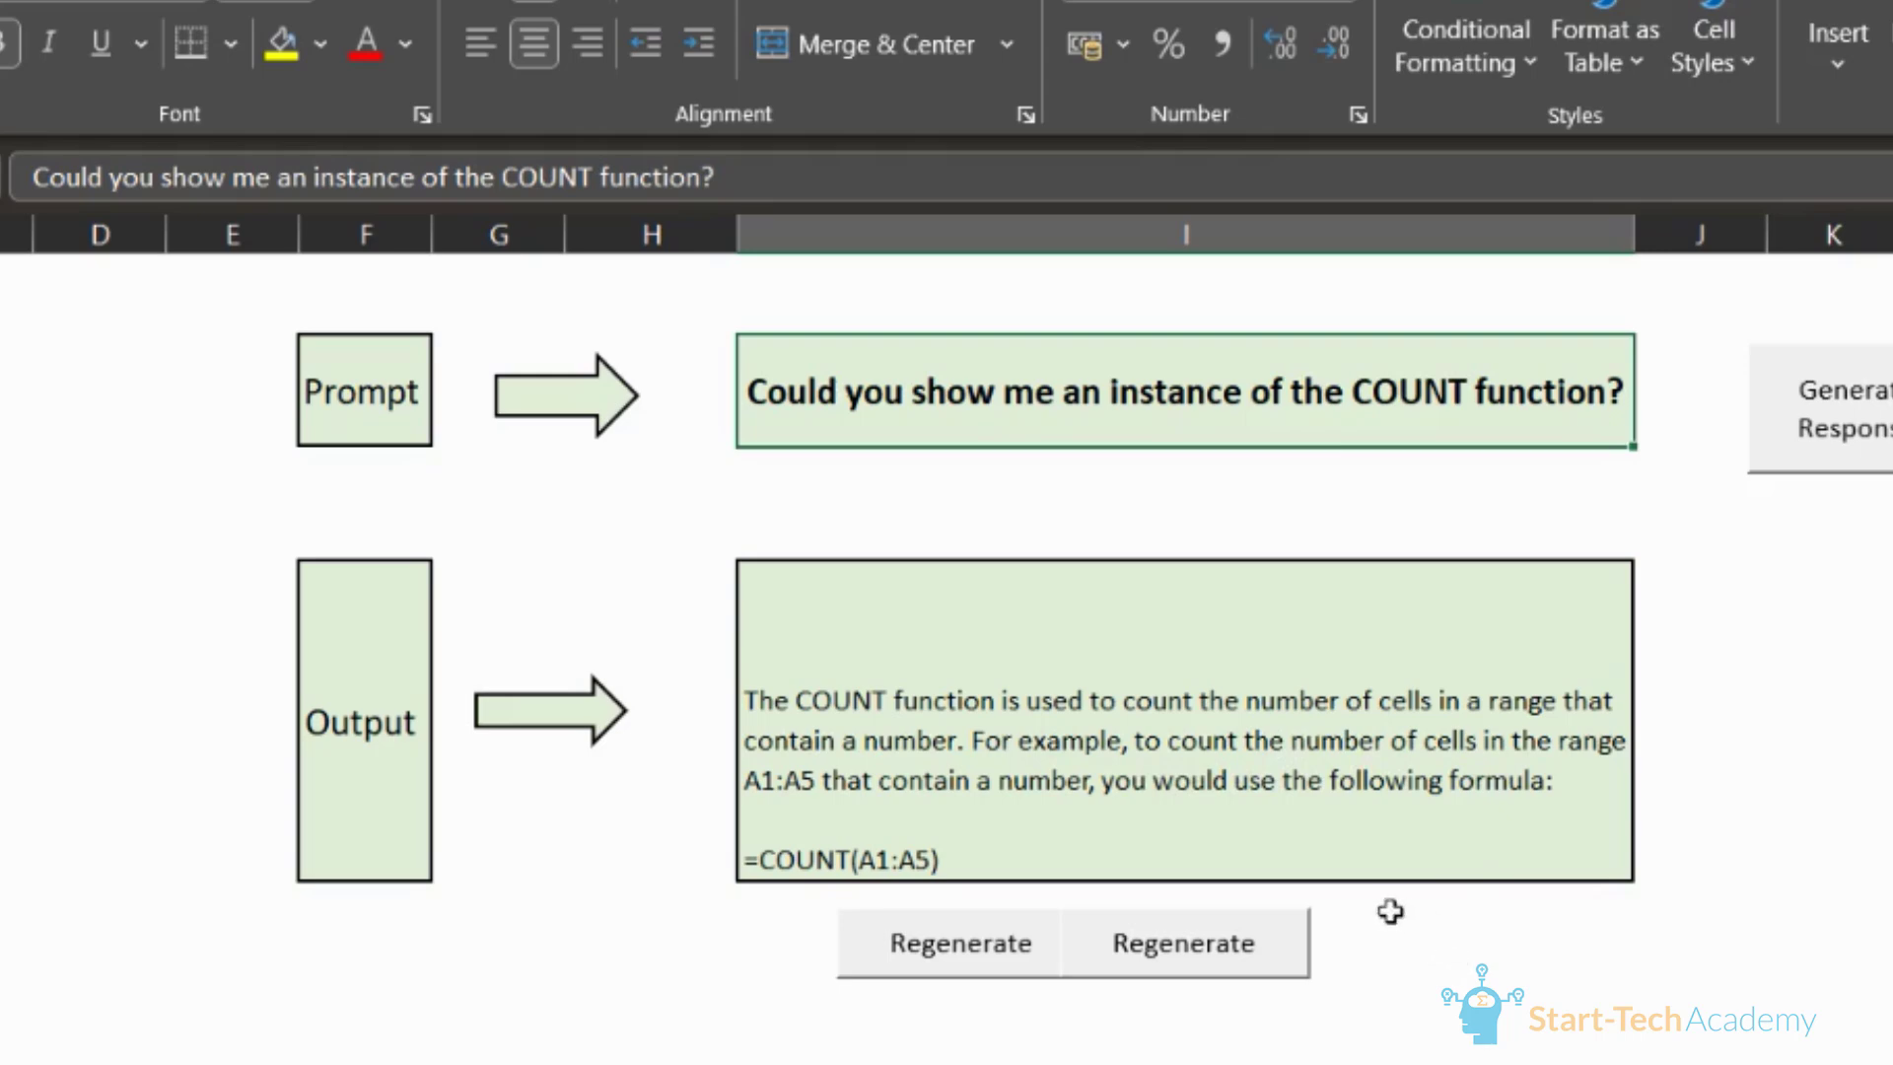
mouse_move(1341, 798)
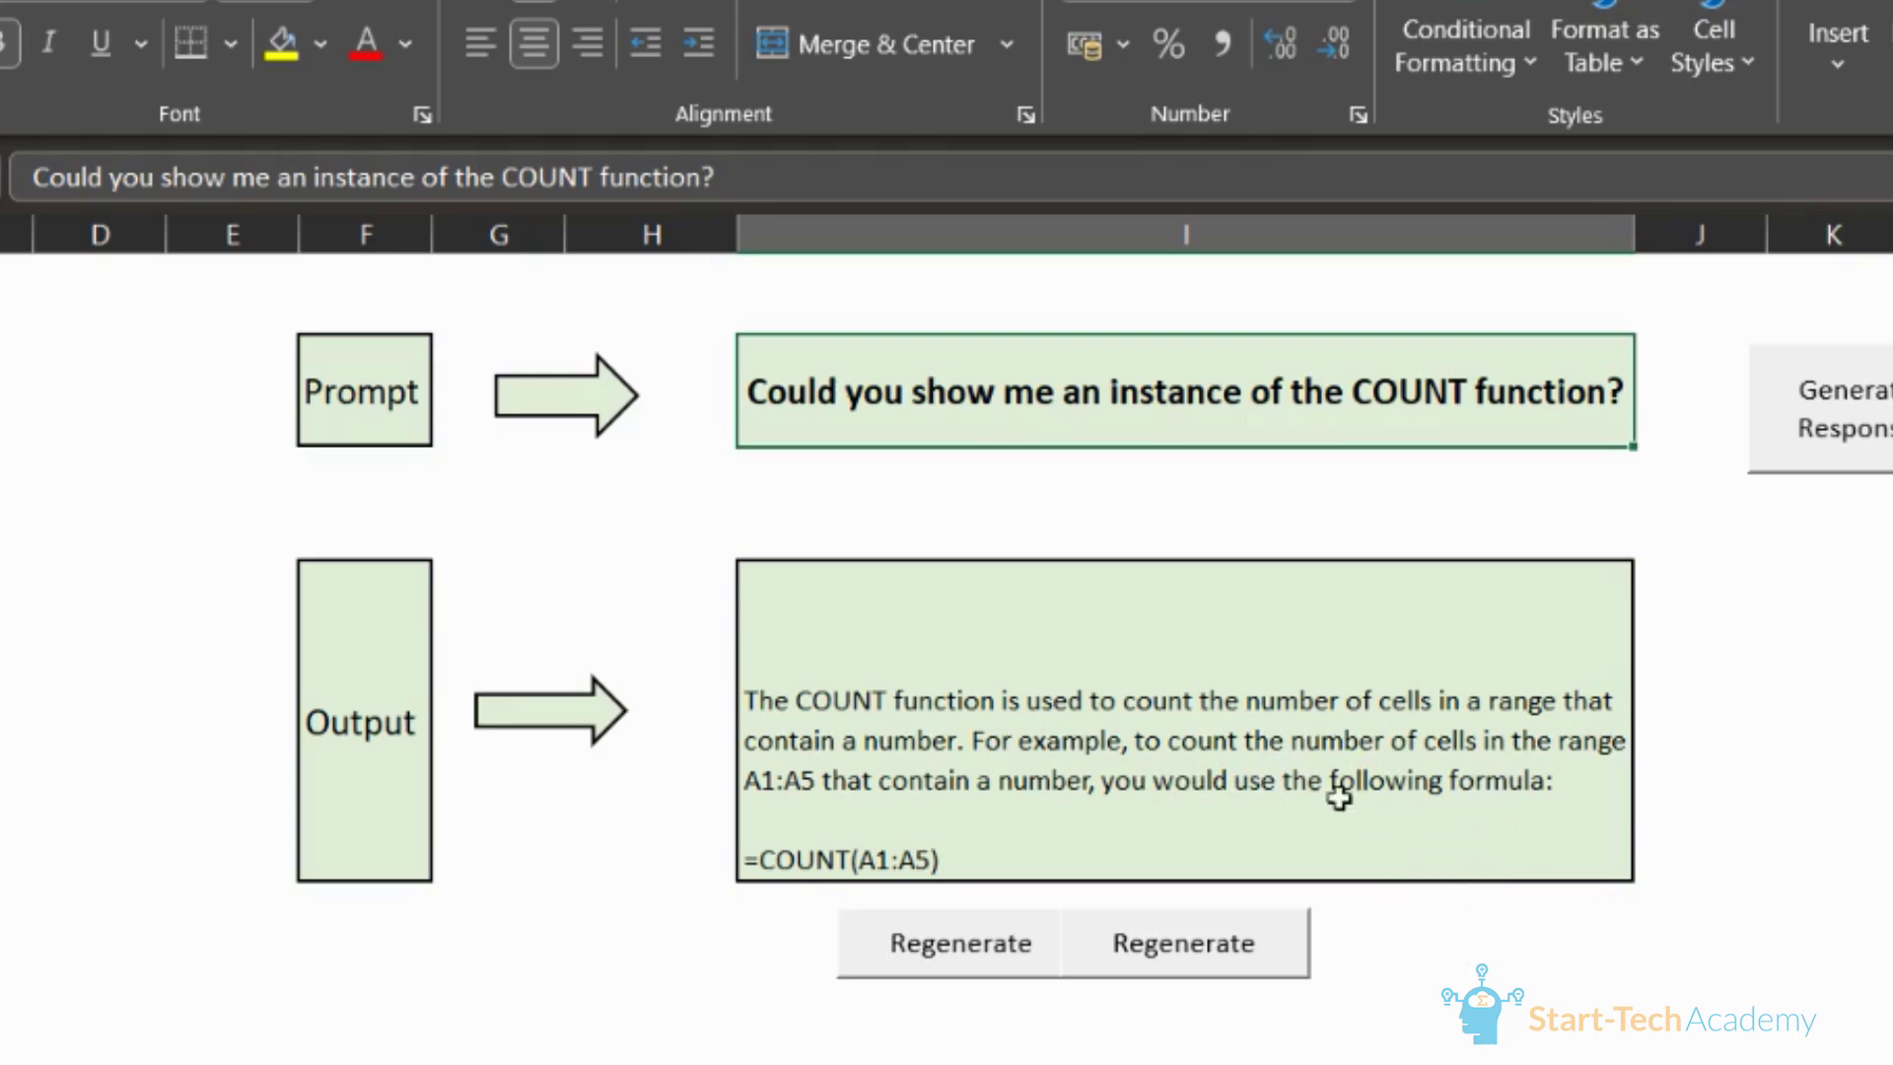
mouse_move(1339, 797)
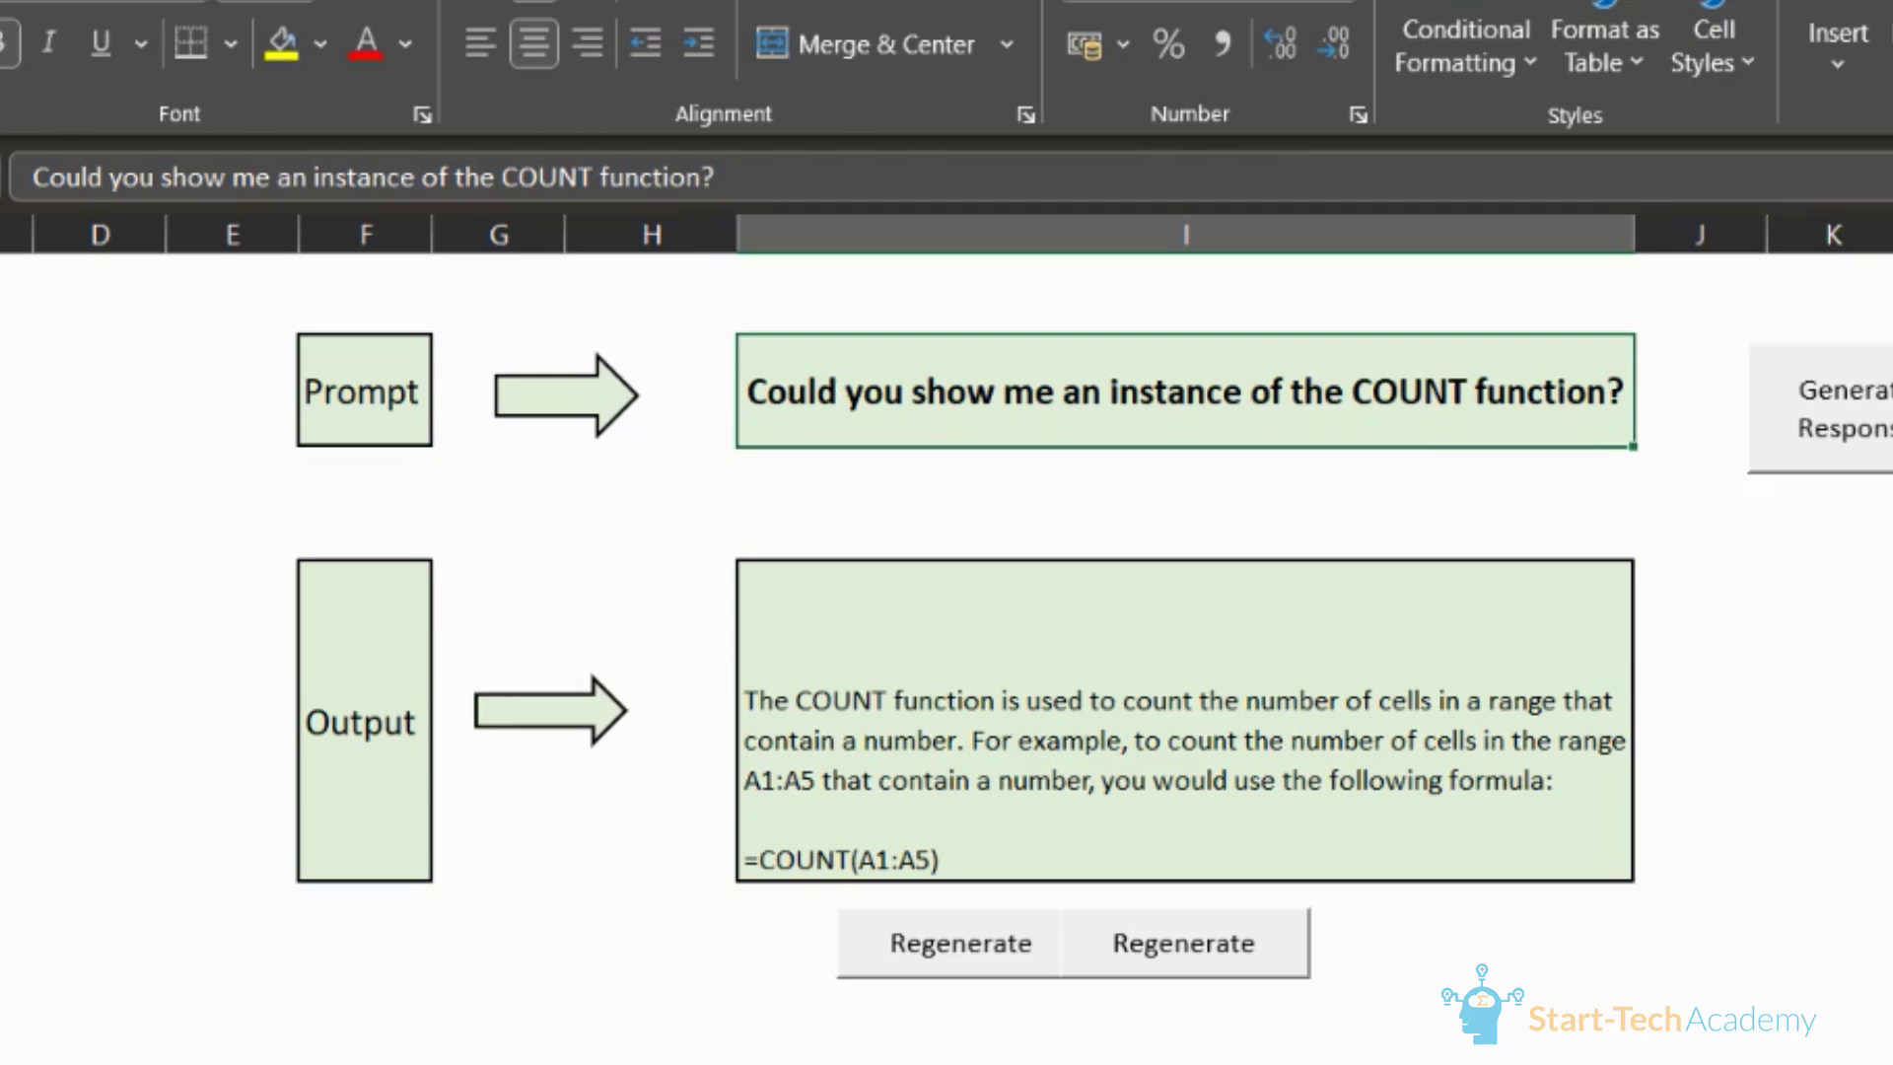
mouse_move(615, 393)
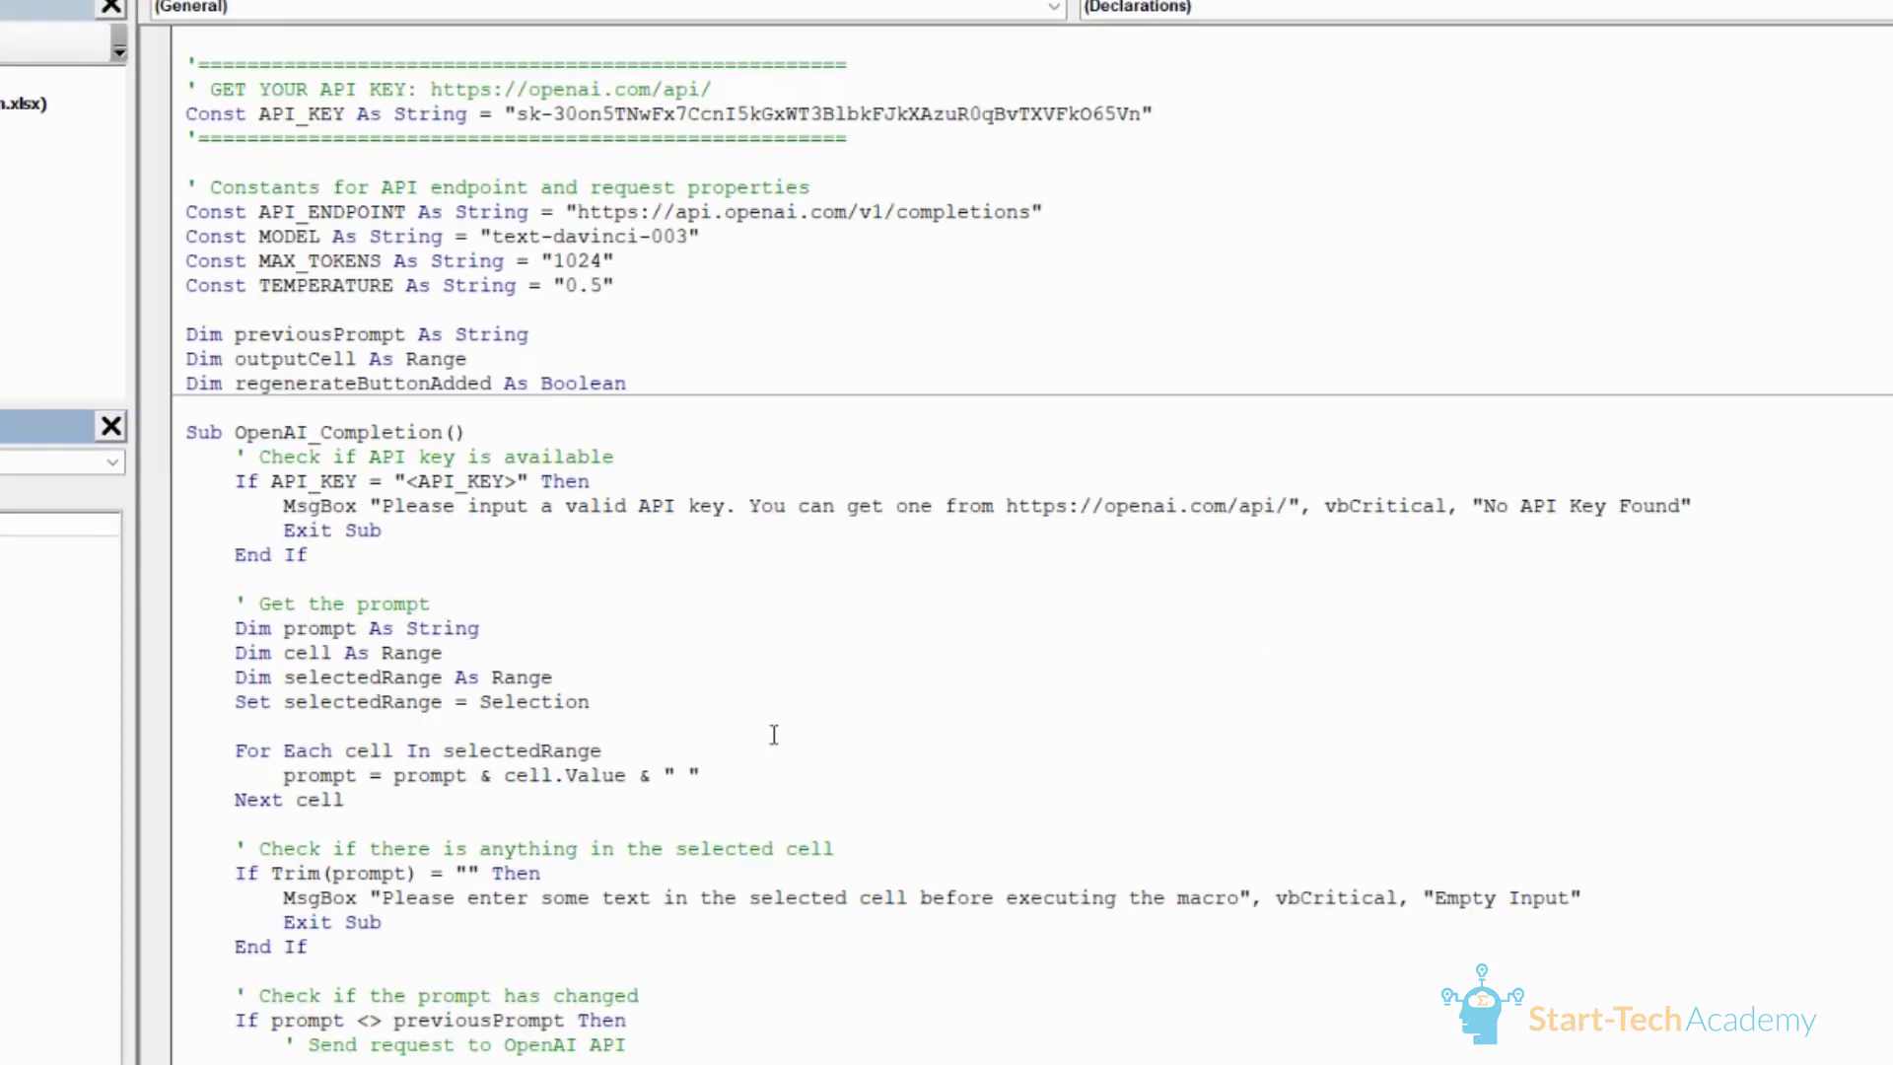
scroll(down, 3)
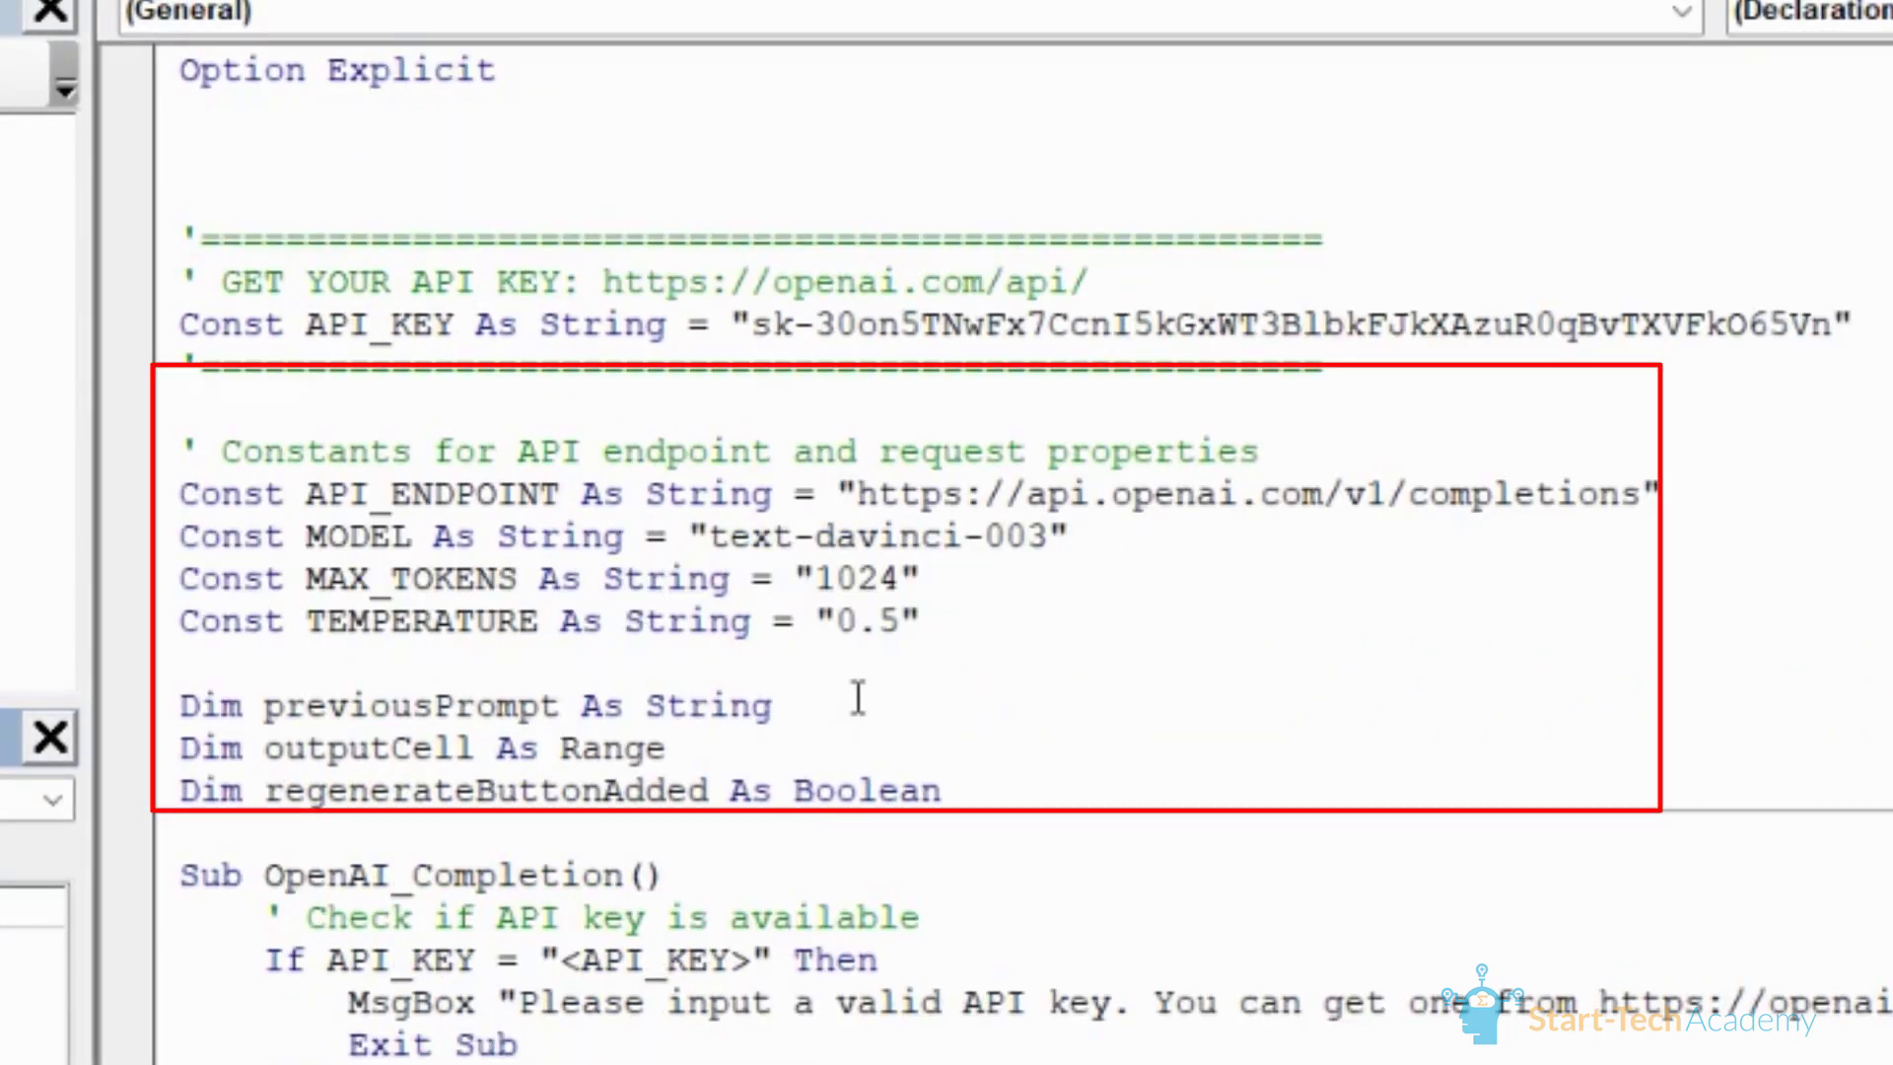
mouse_move(878, 673)
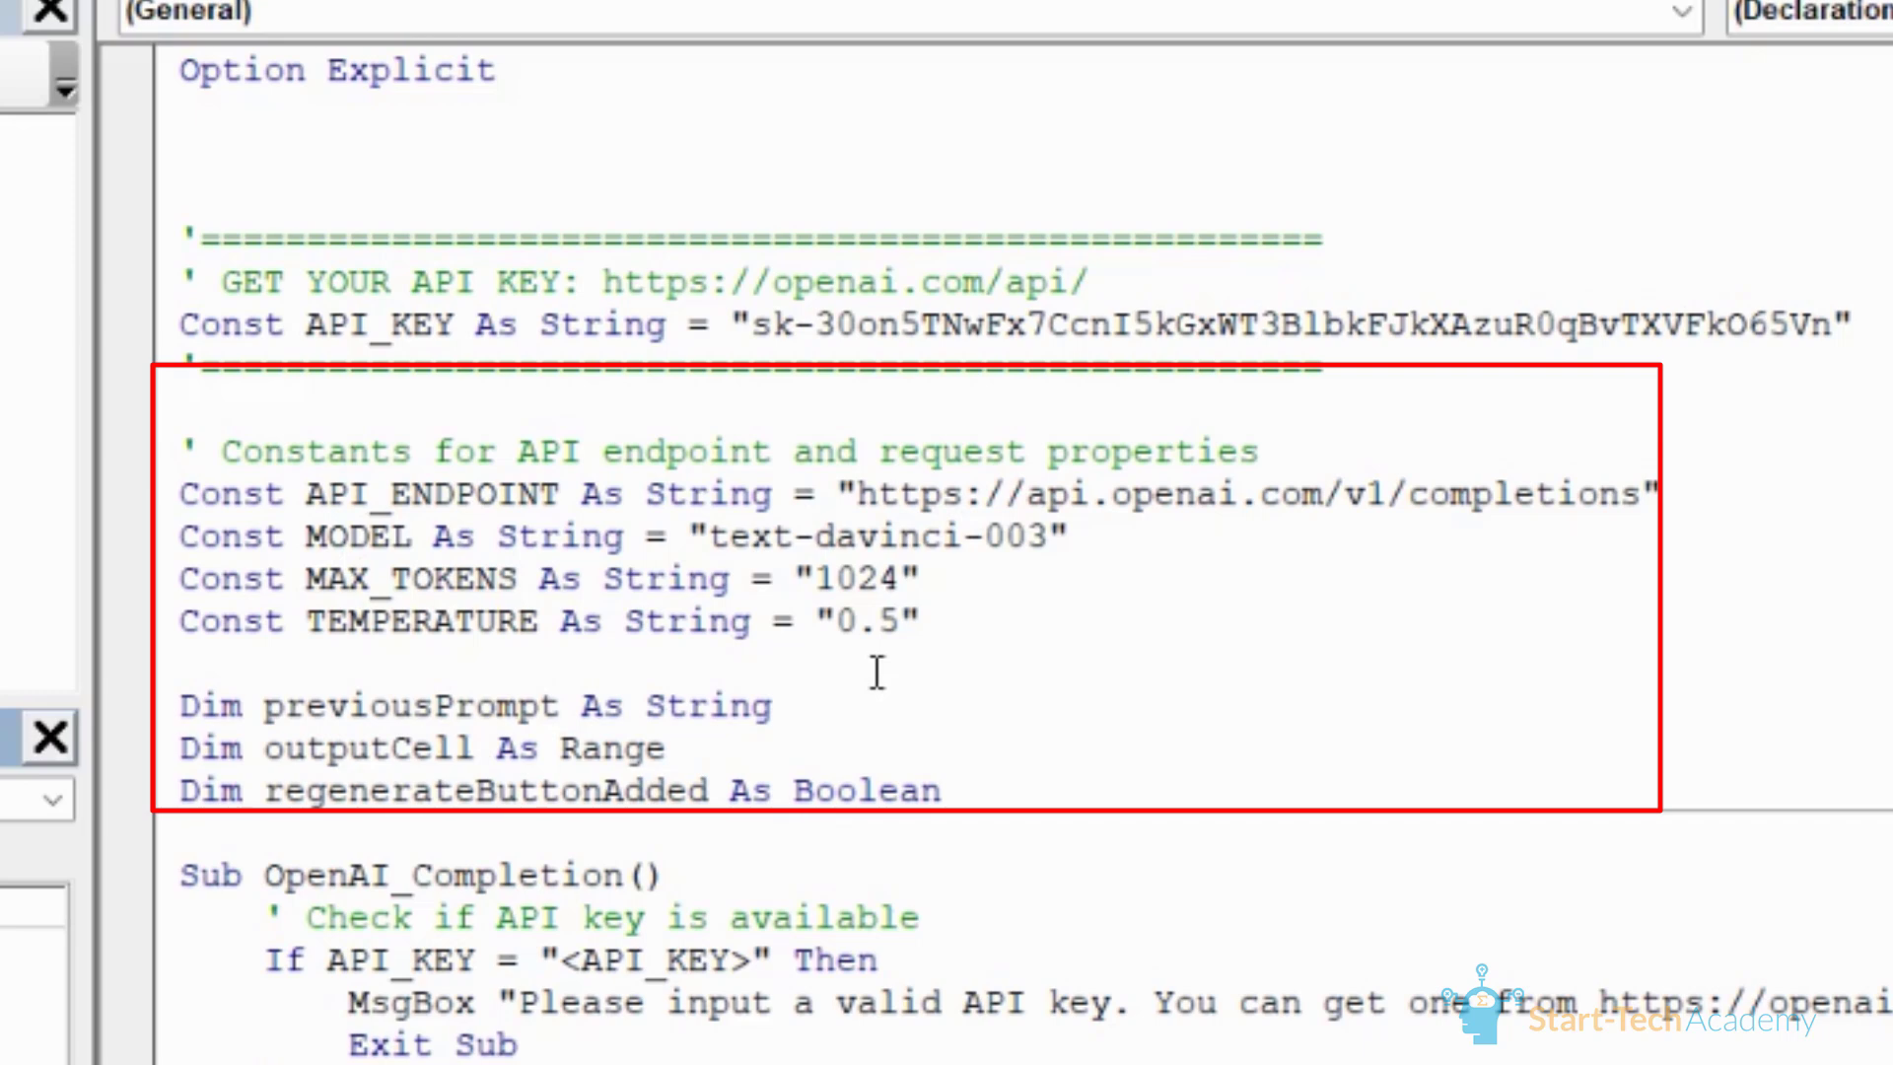
mouse_move(929, 679)
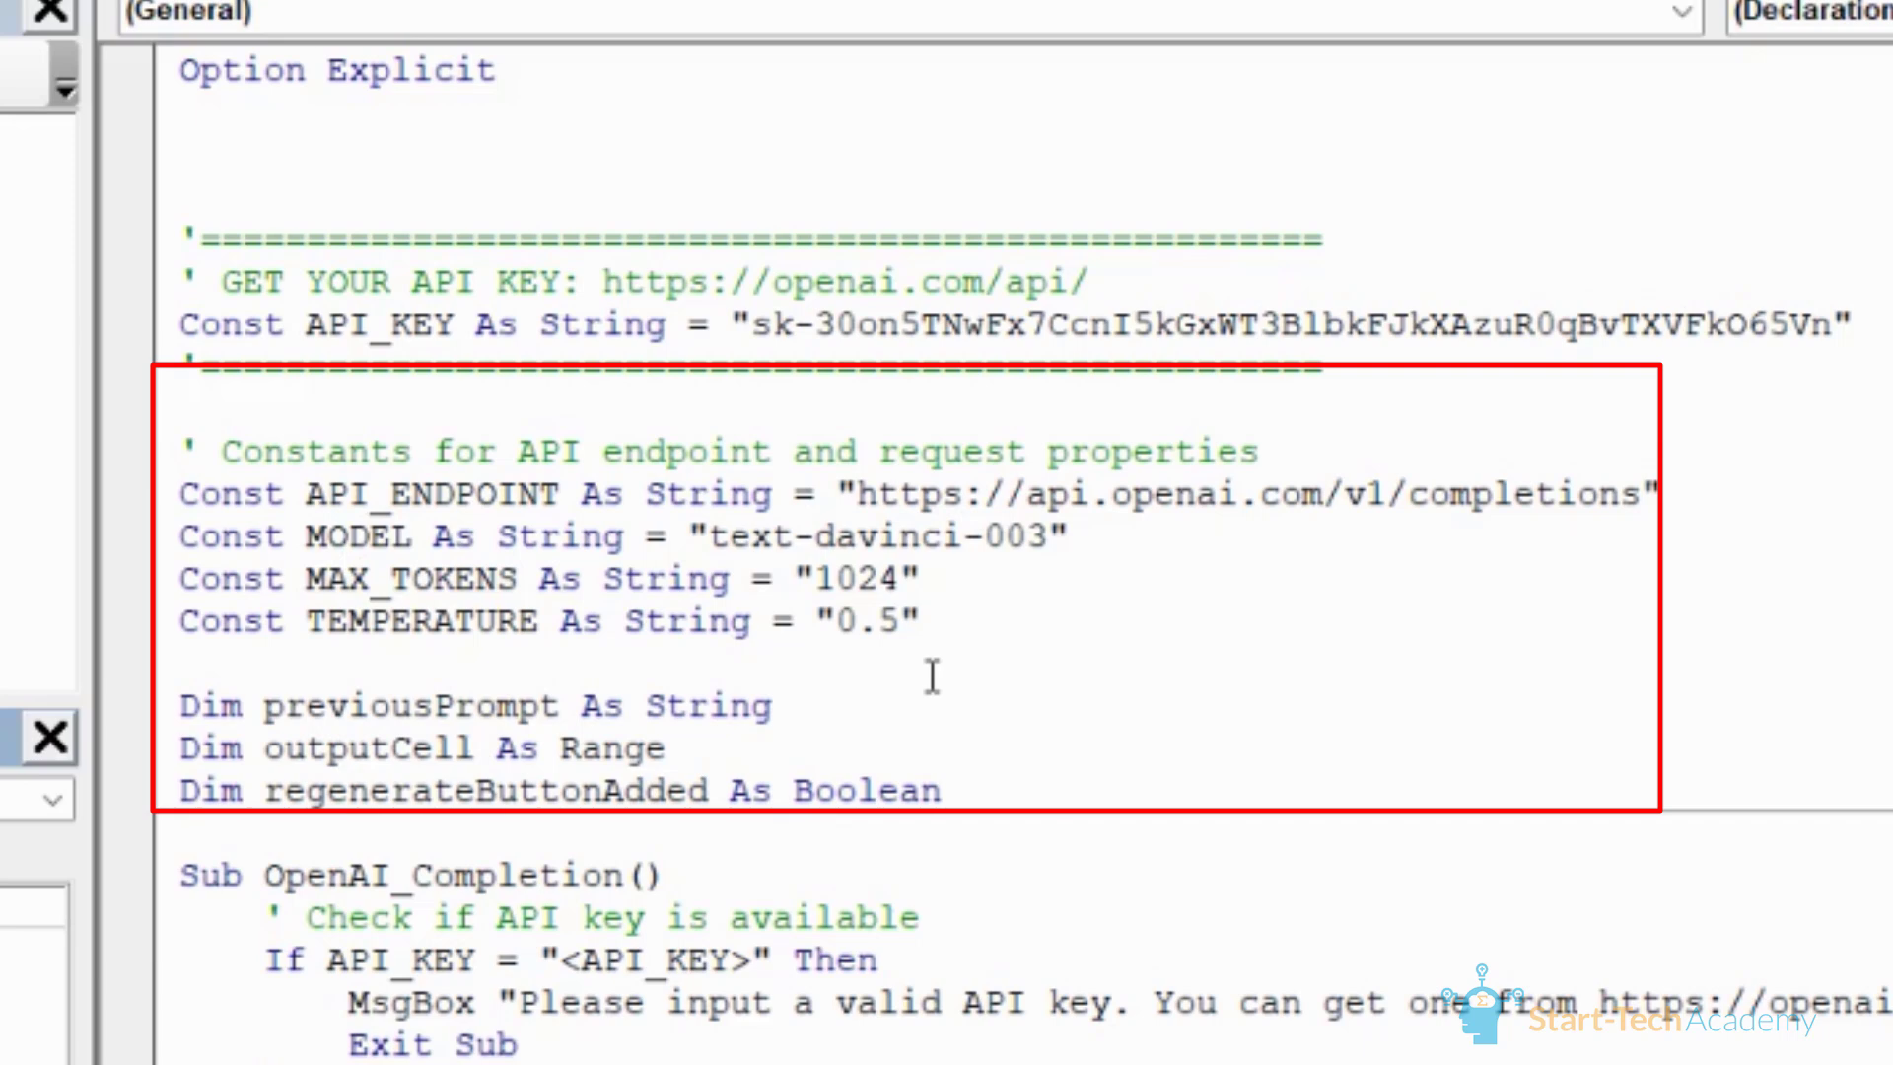
mouse_move(380, 501)
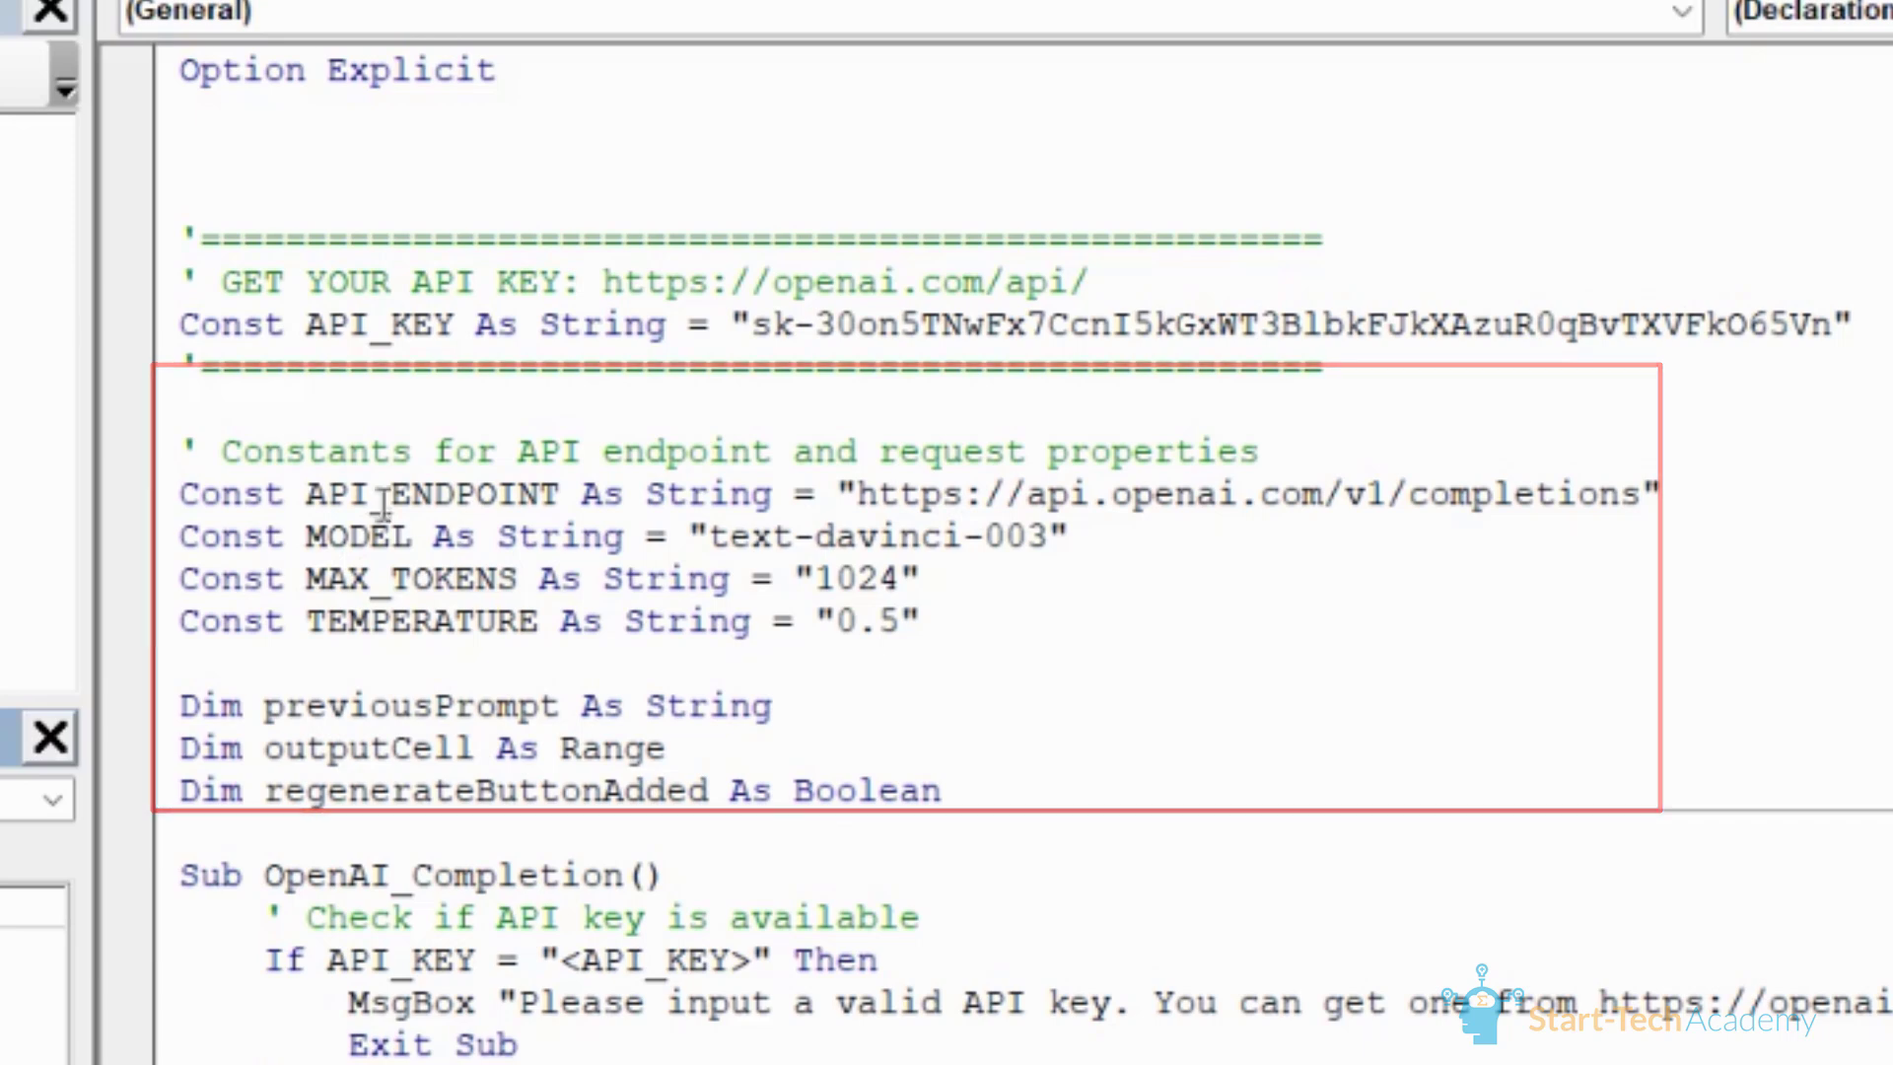
scroll(down, 3)
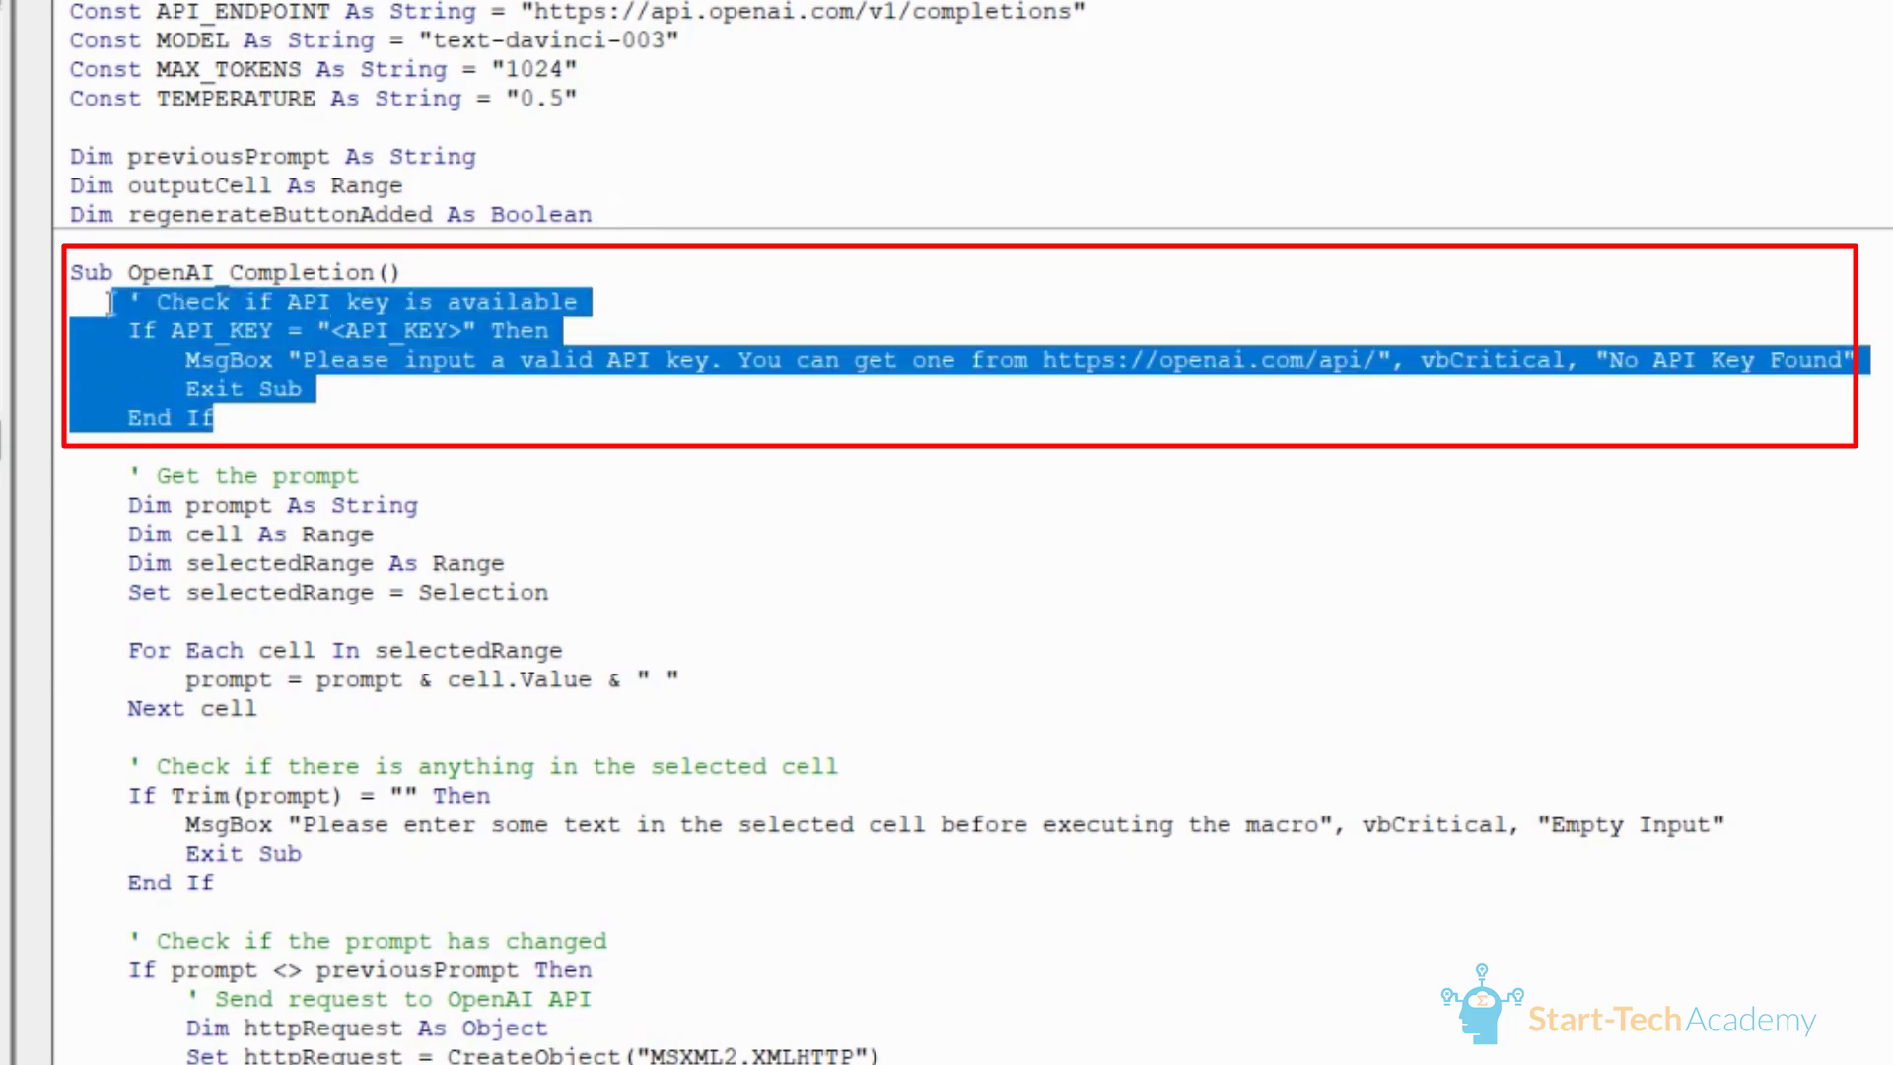
click(229, 418)
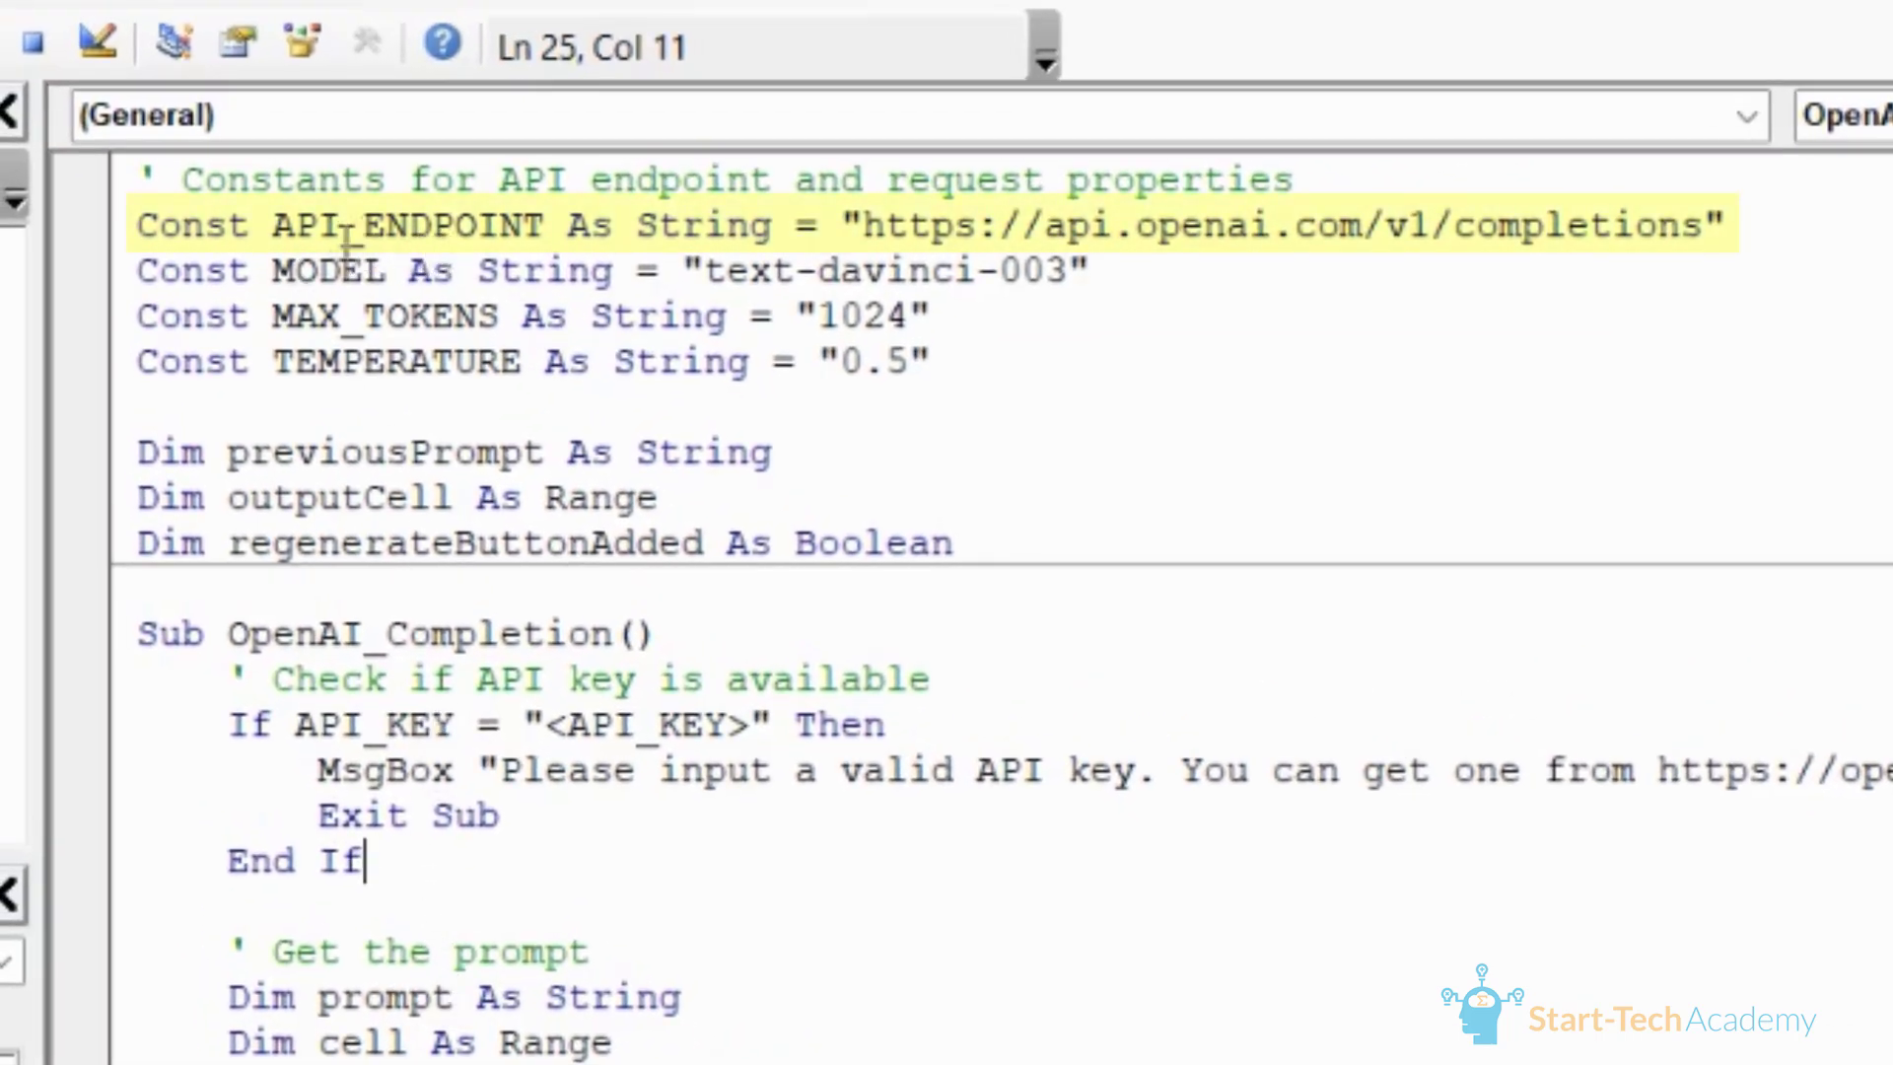
mouse_move(357, 380)
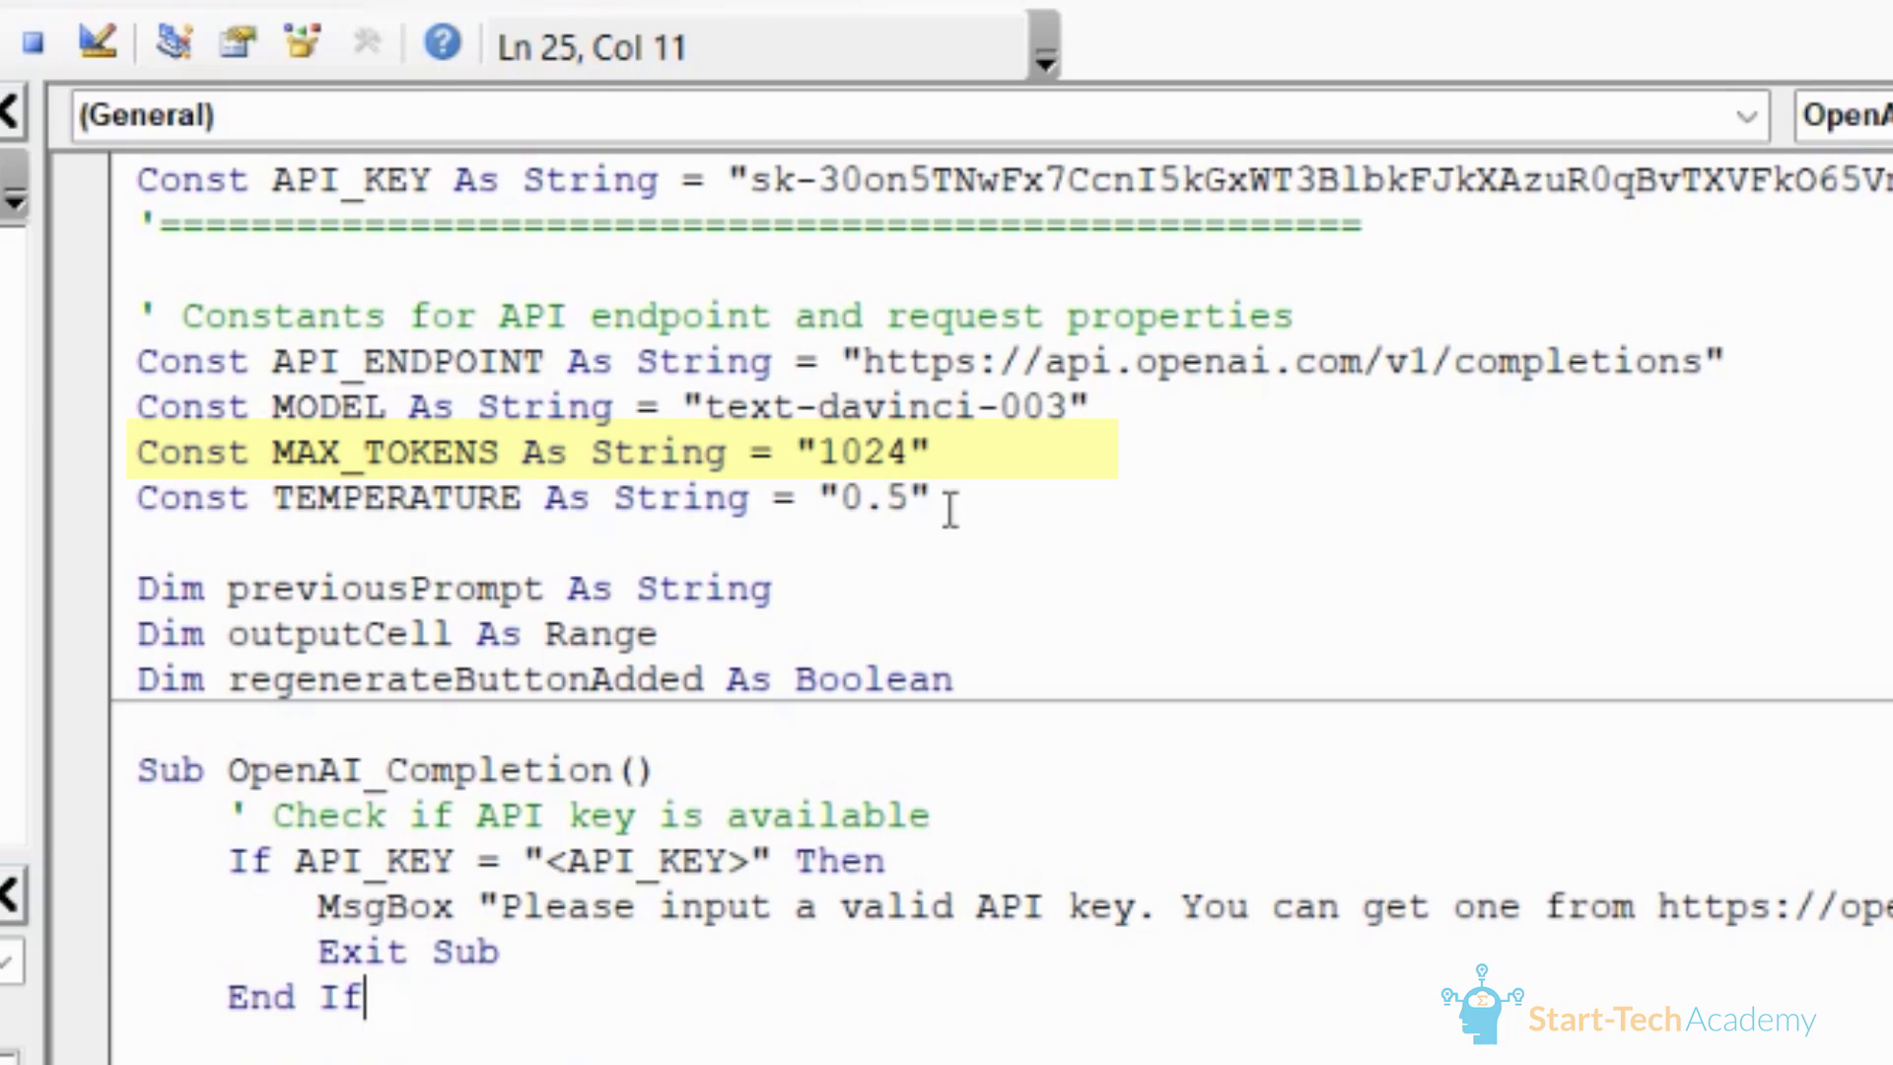
mouse_move(953, 554)
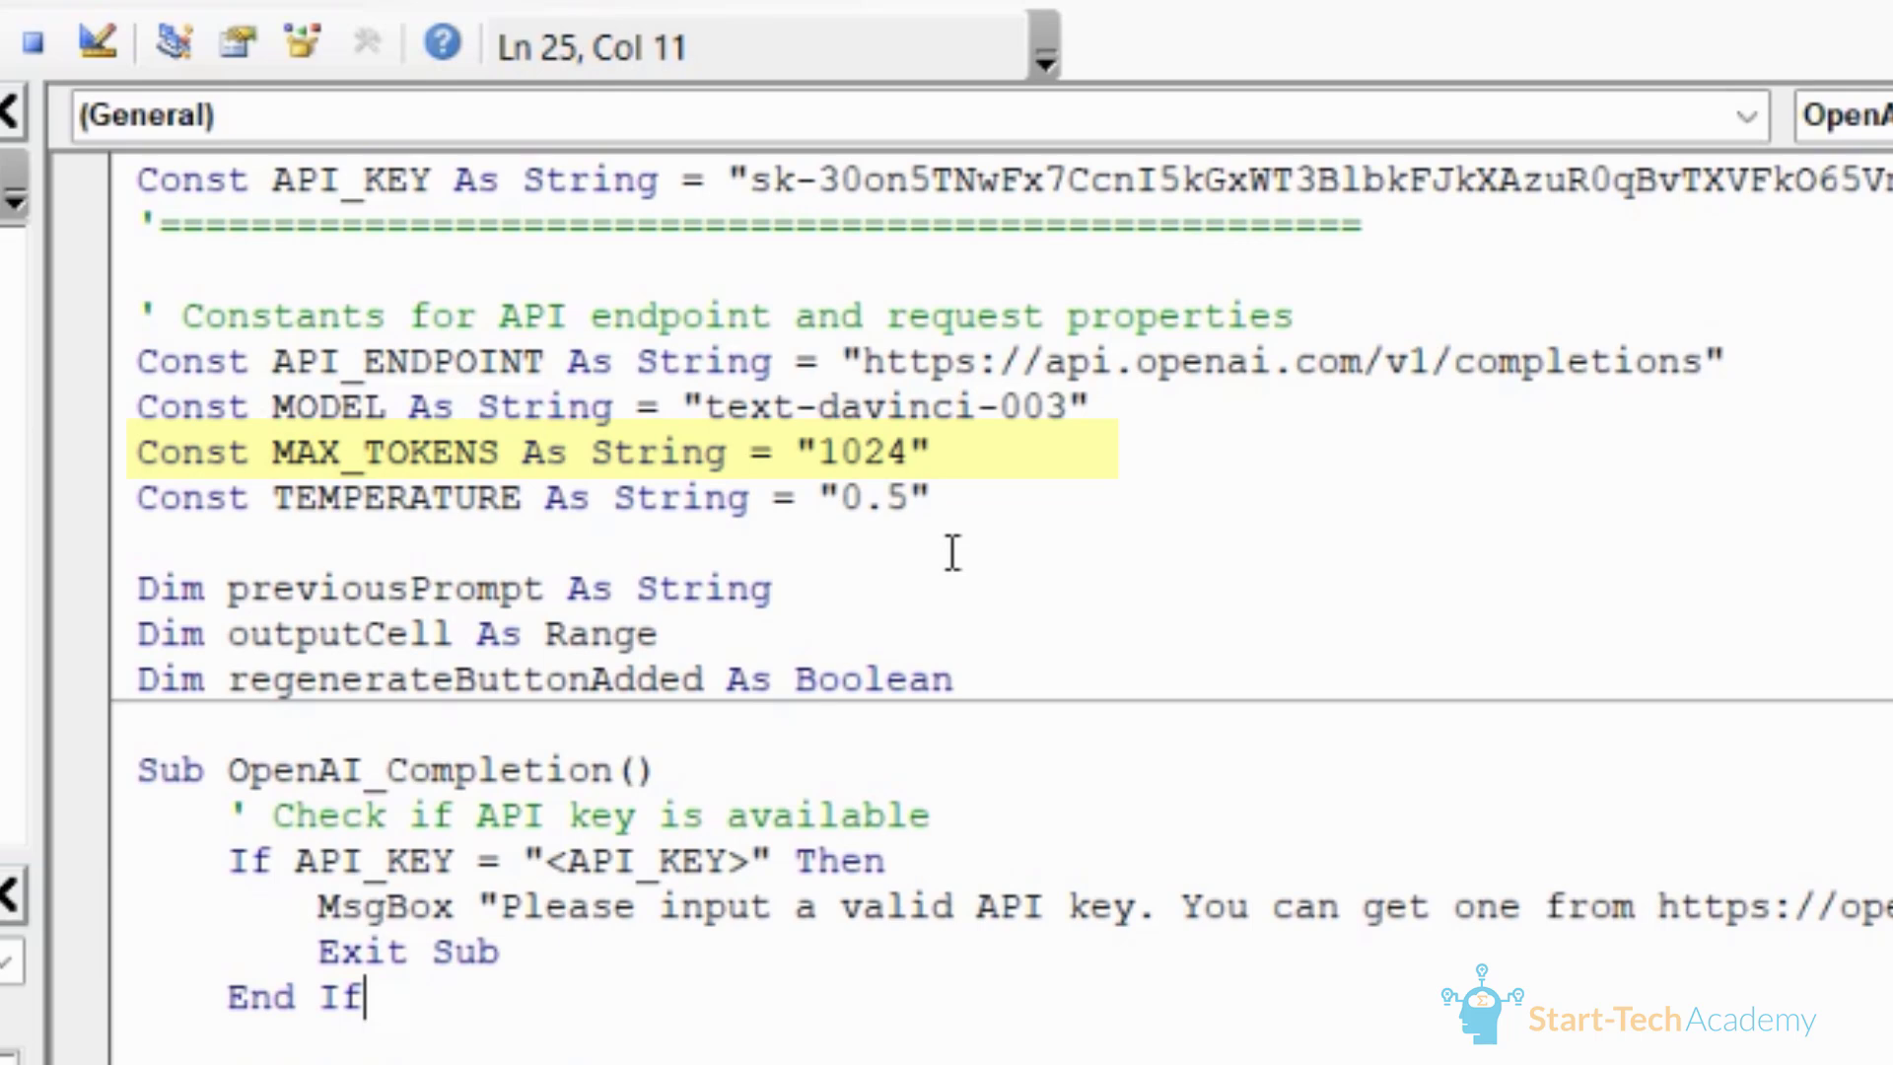
click(871, 497)
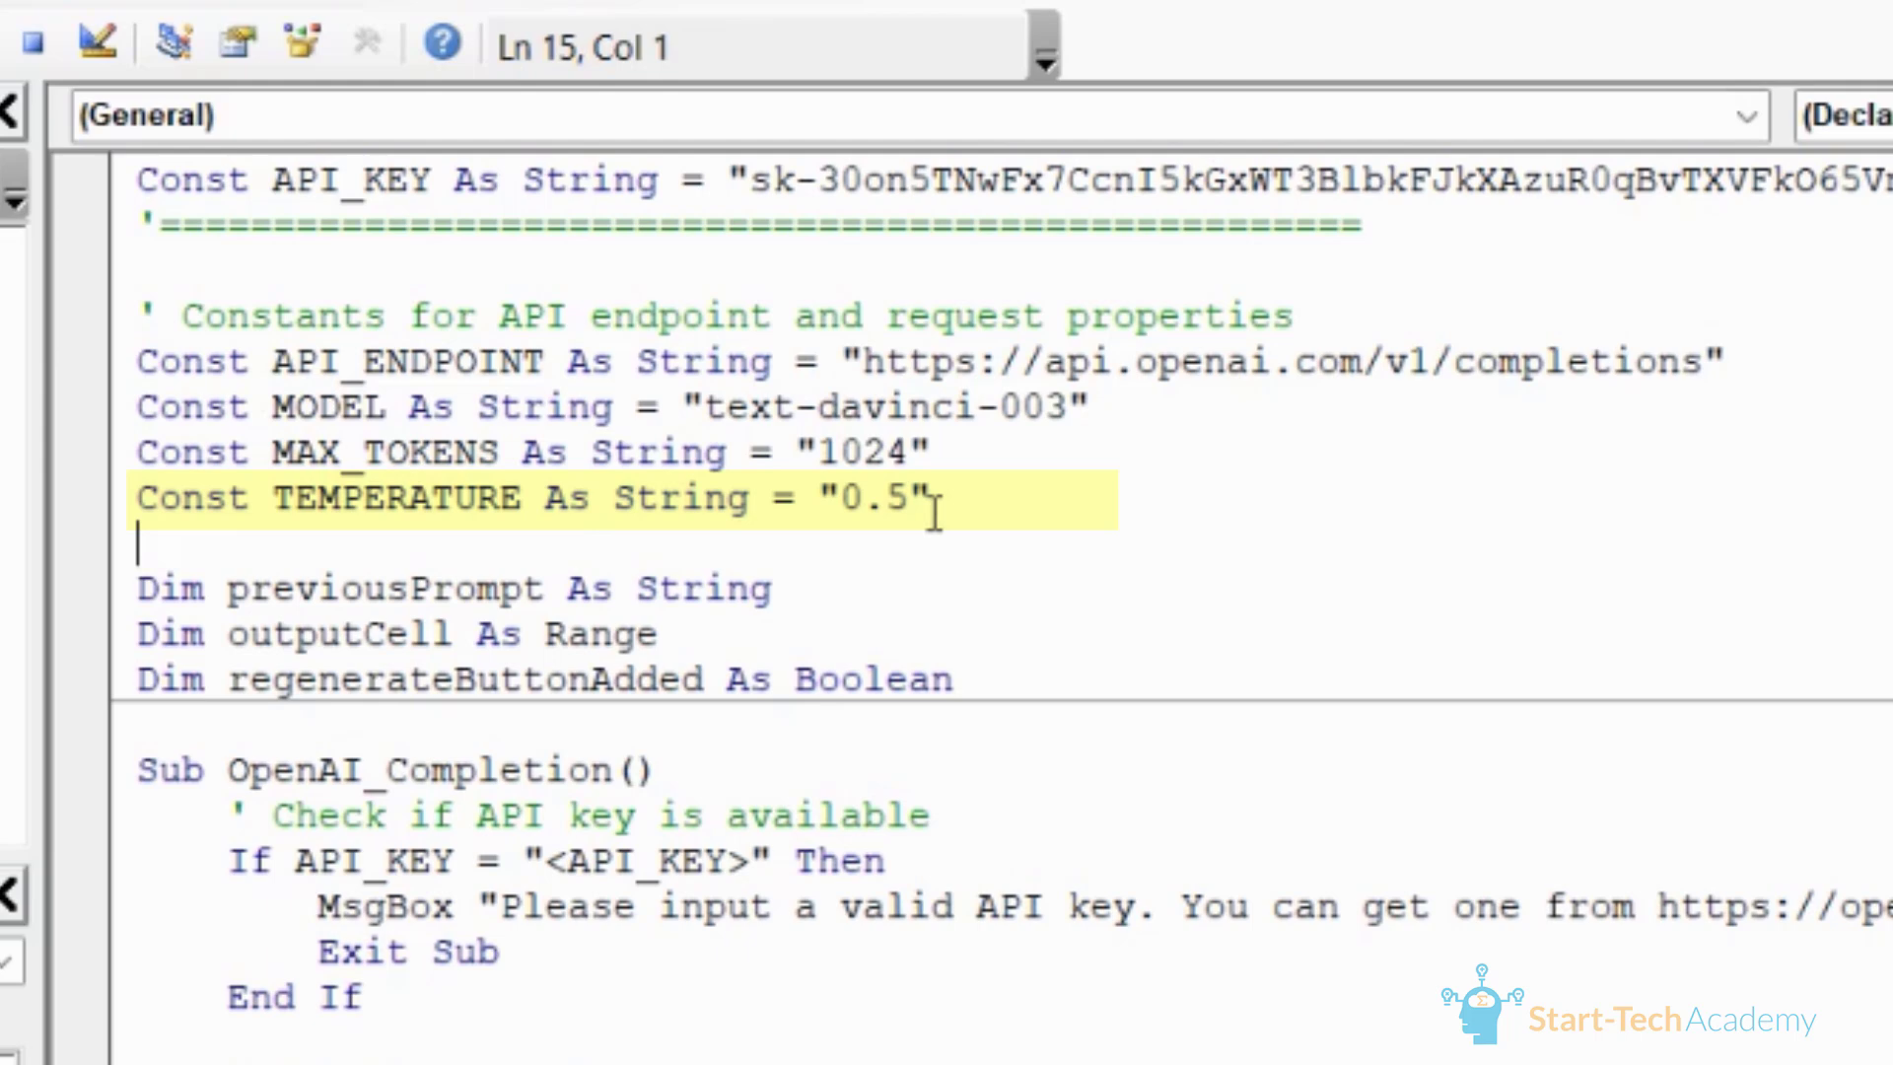
mouse_move(978, 547)
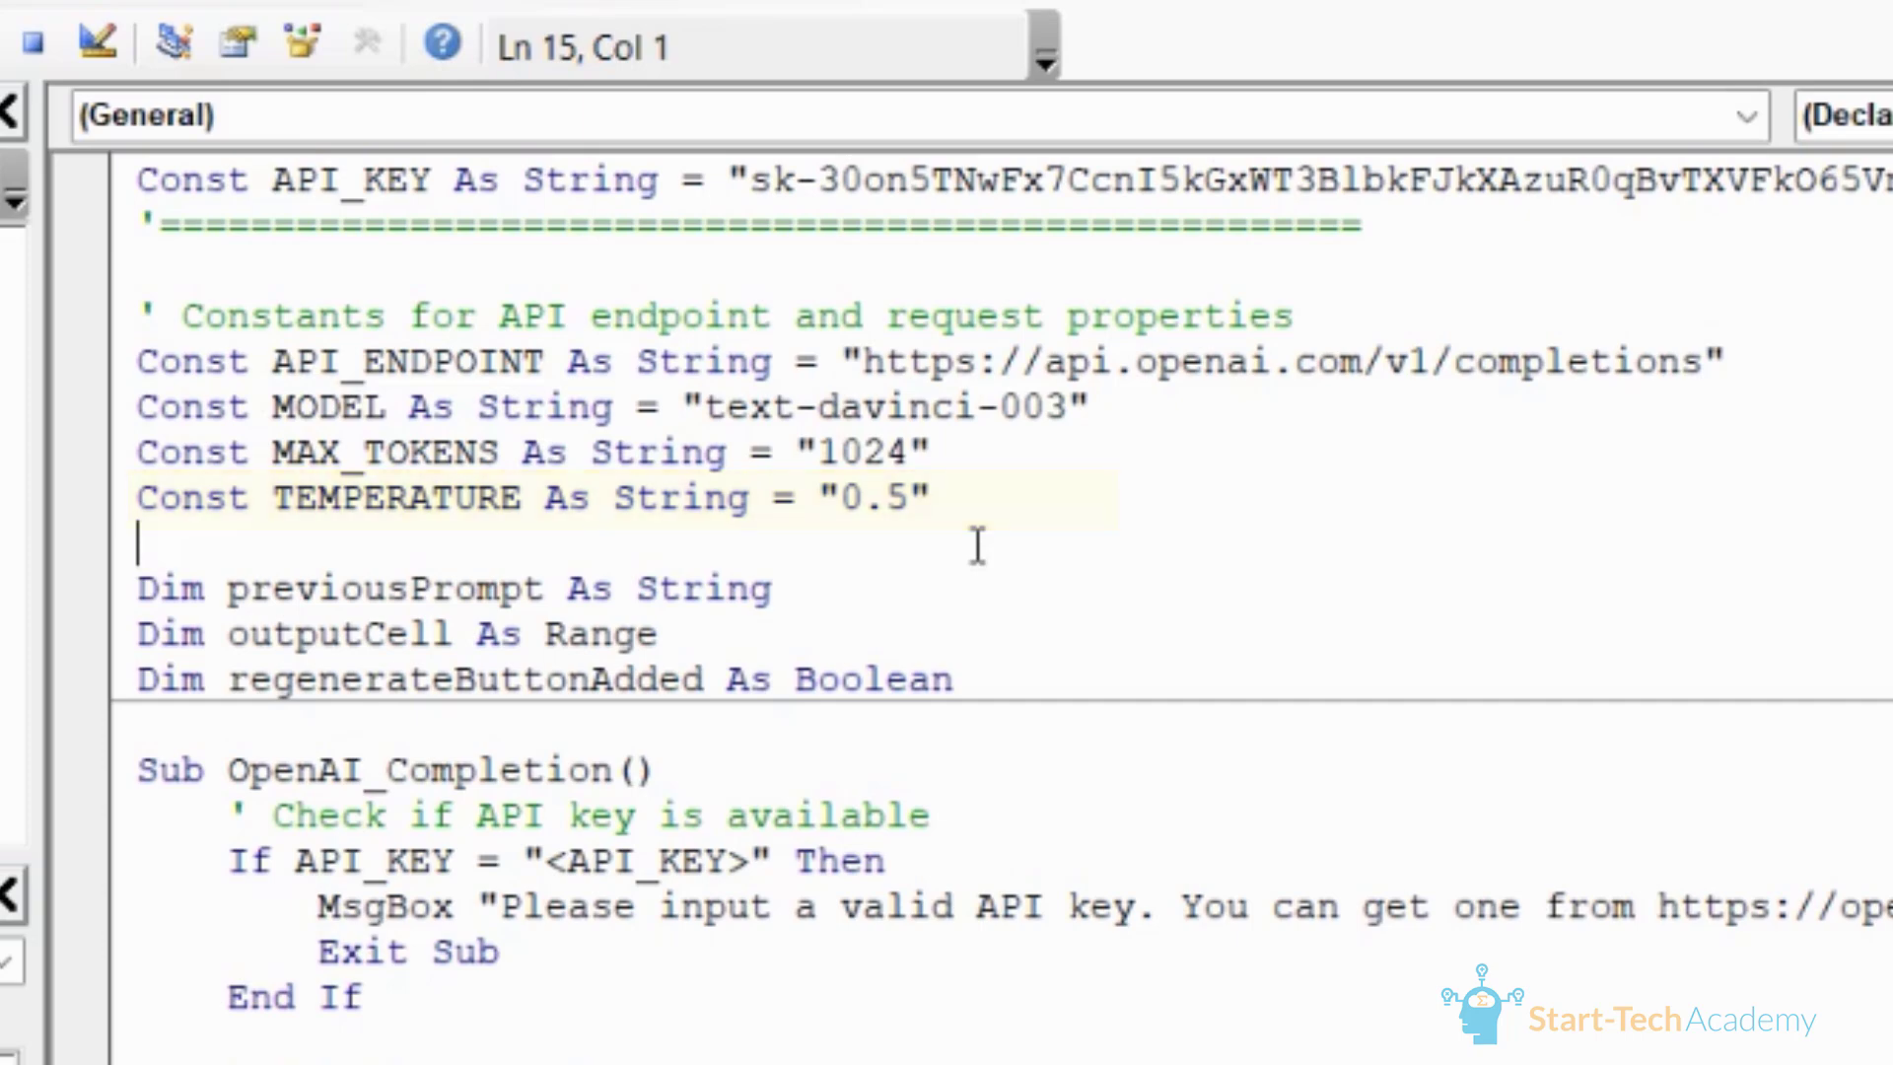
scroll(down, 3)
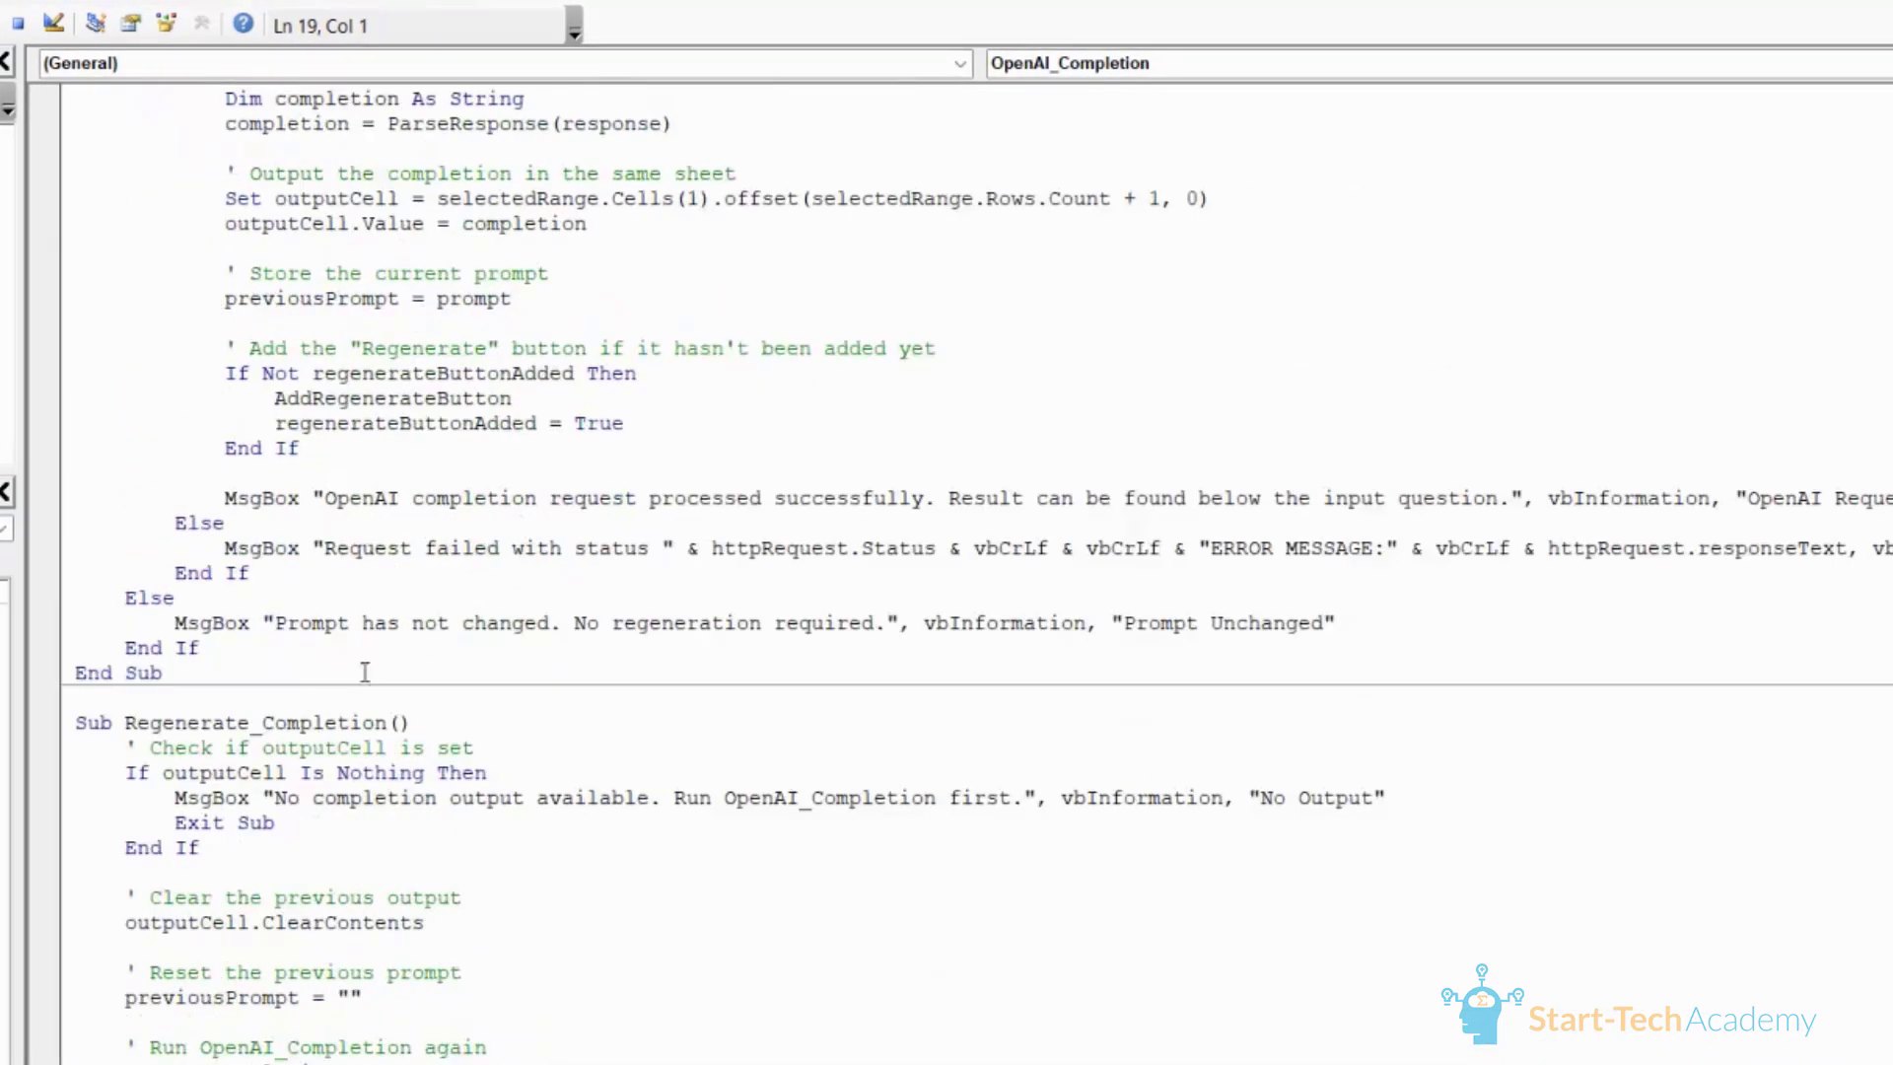
scroll(down, 3)
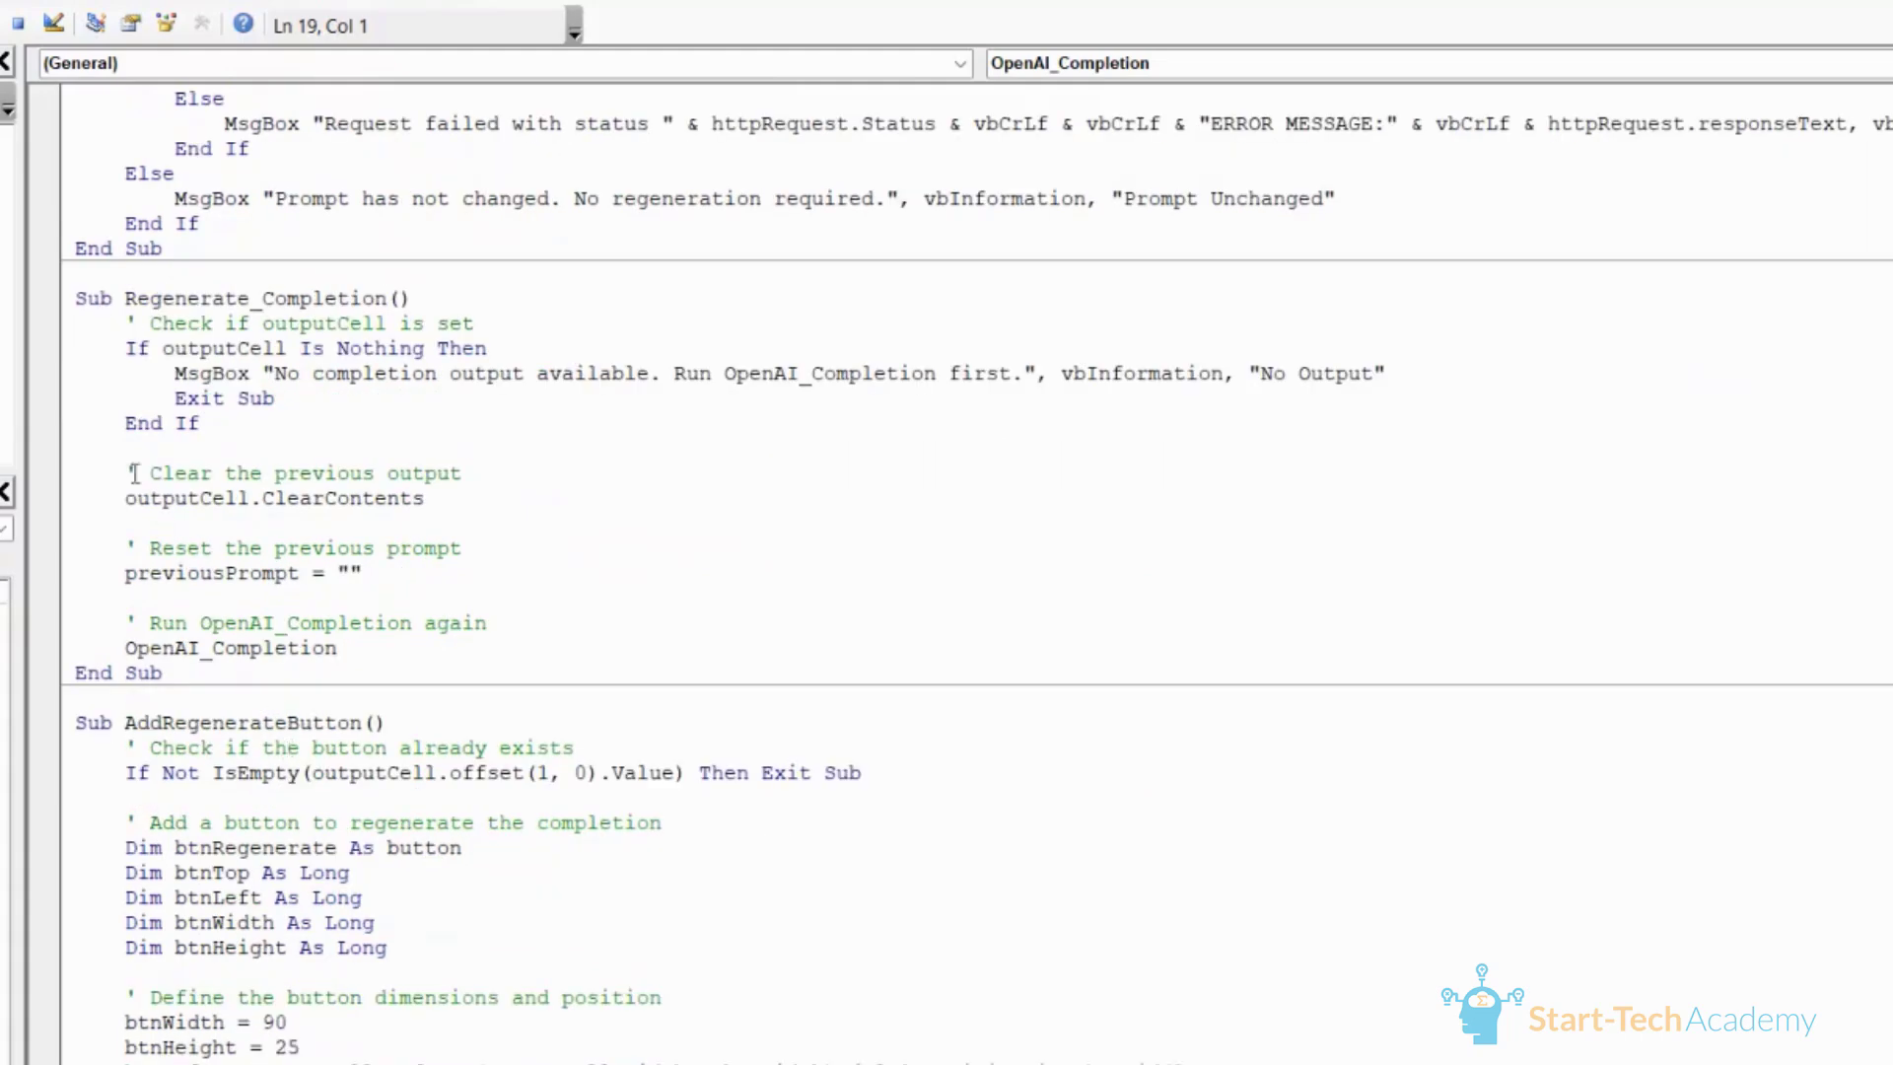
scroll(down, 3)
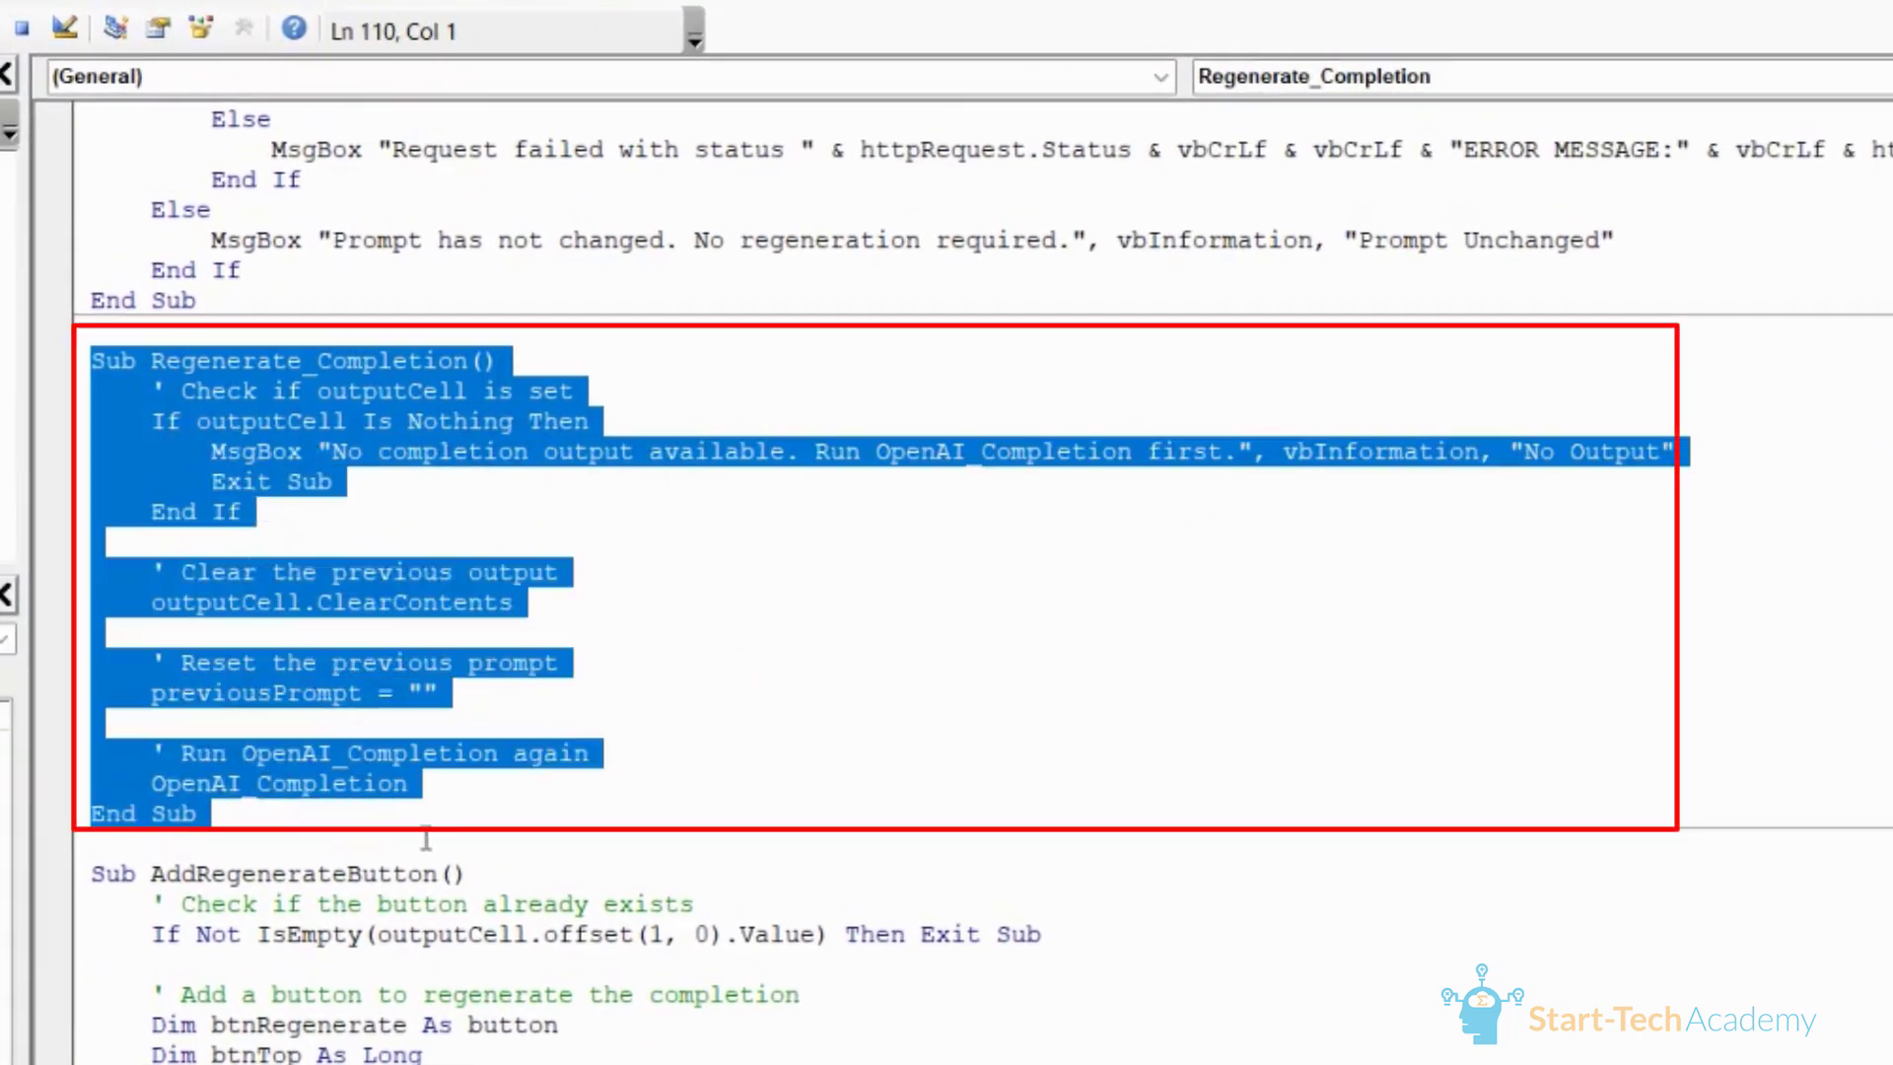
click(454, 803)
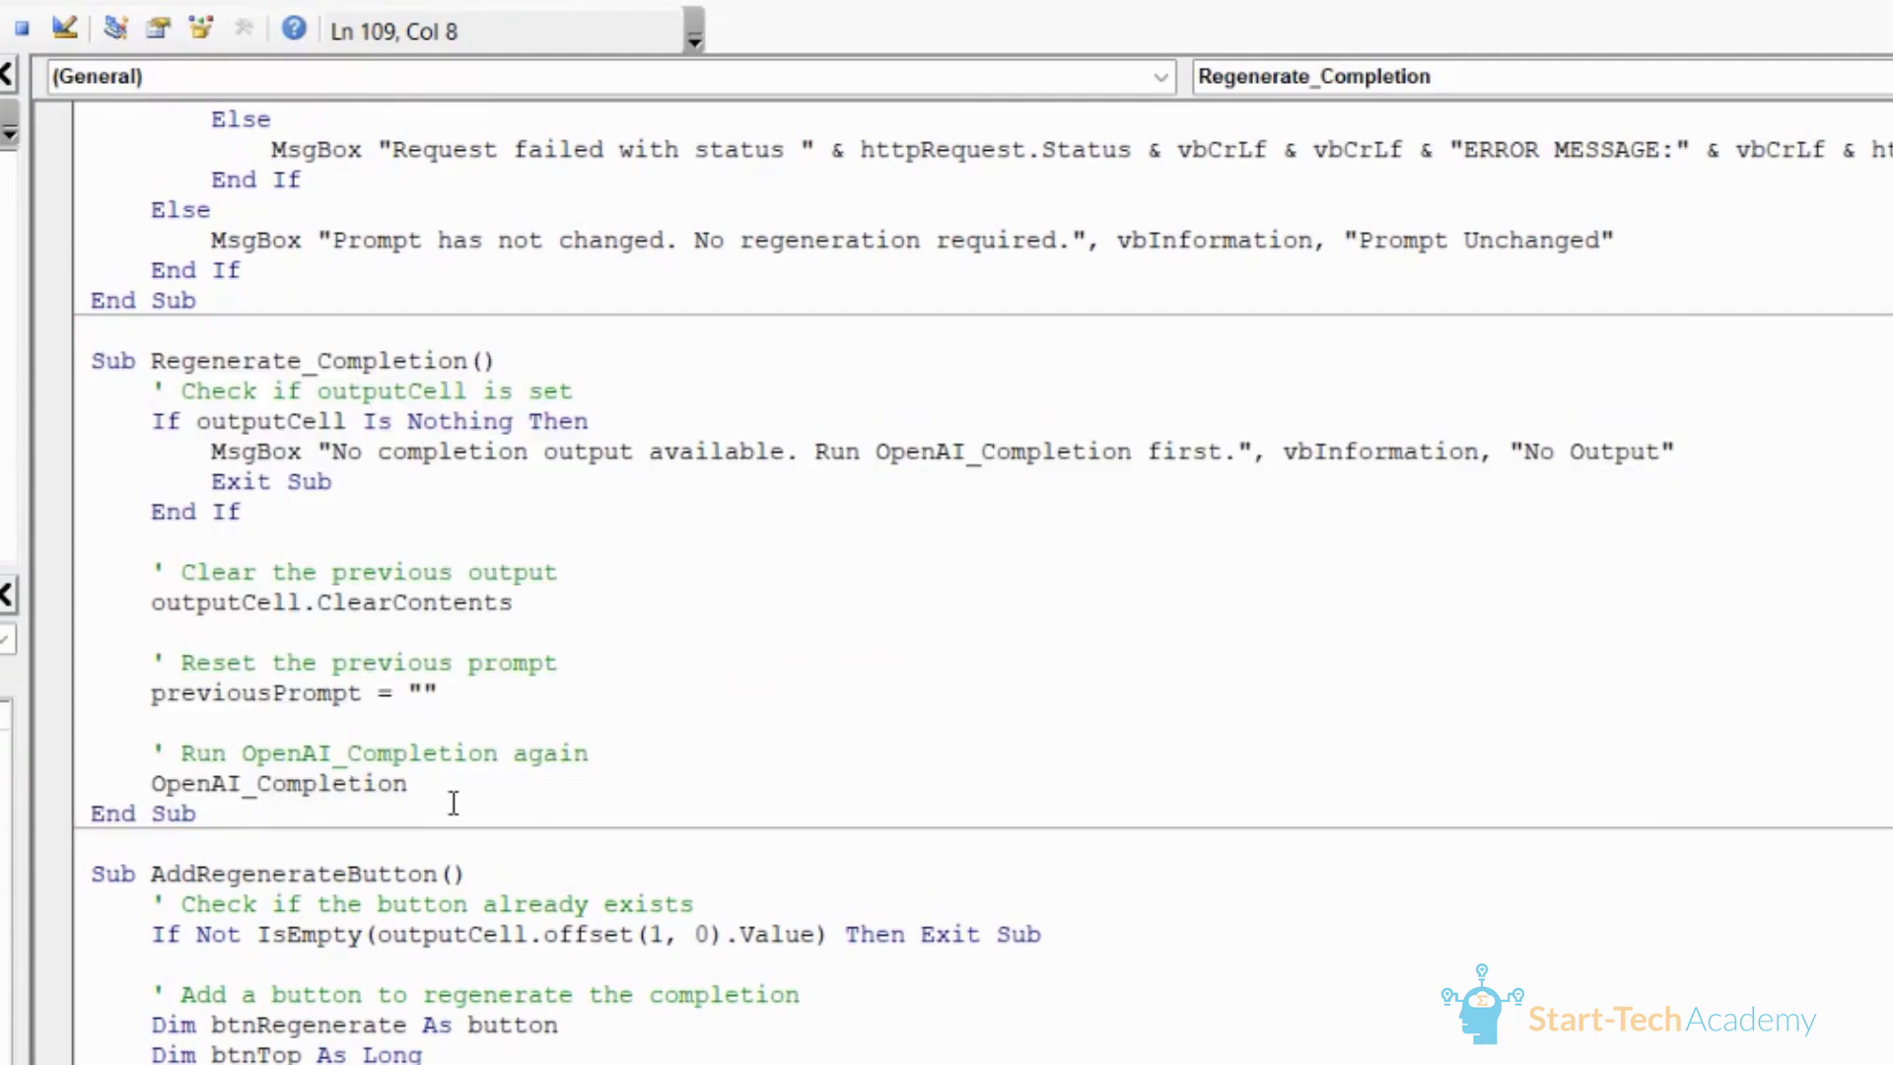
scroll(down, 3)
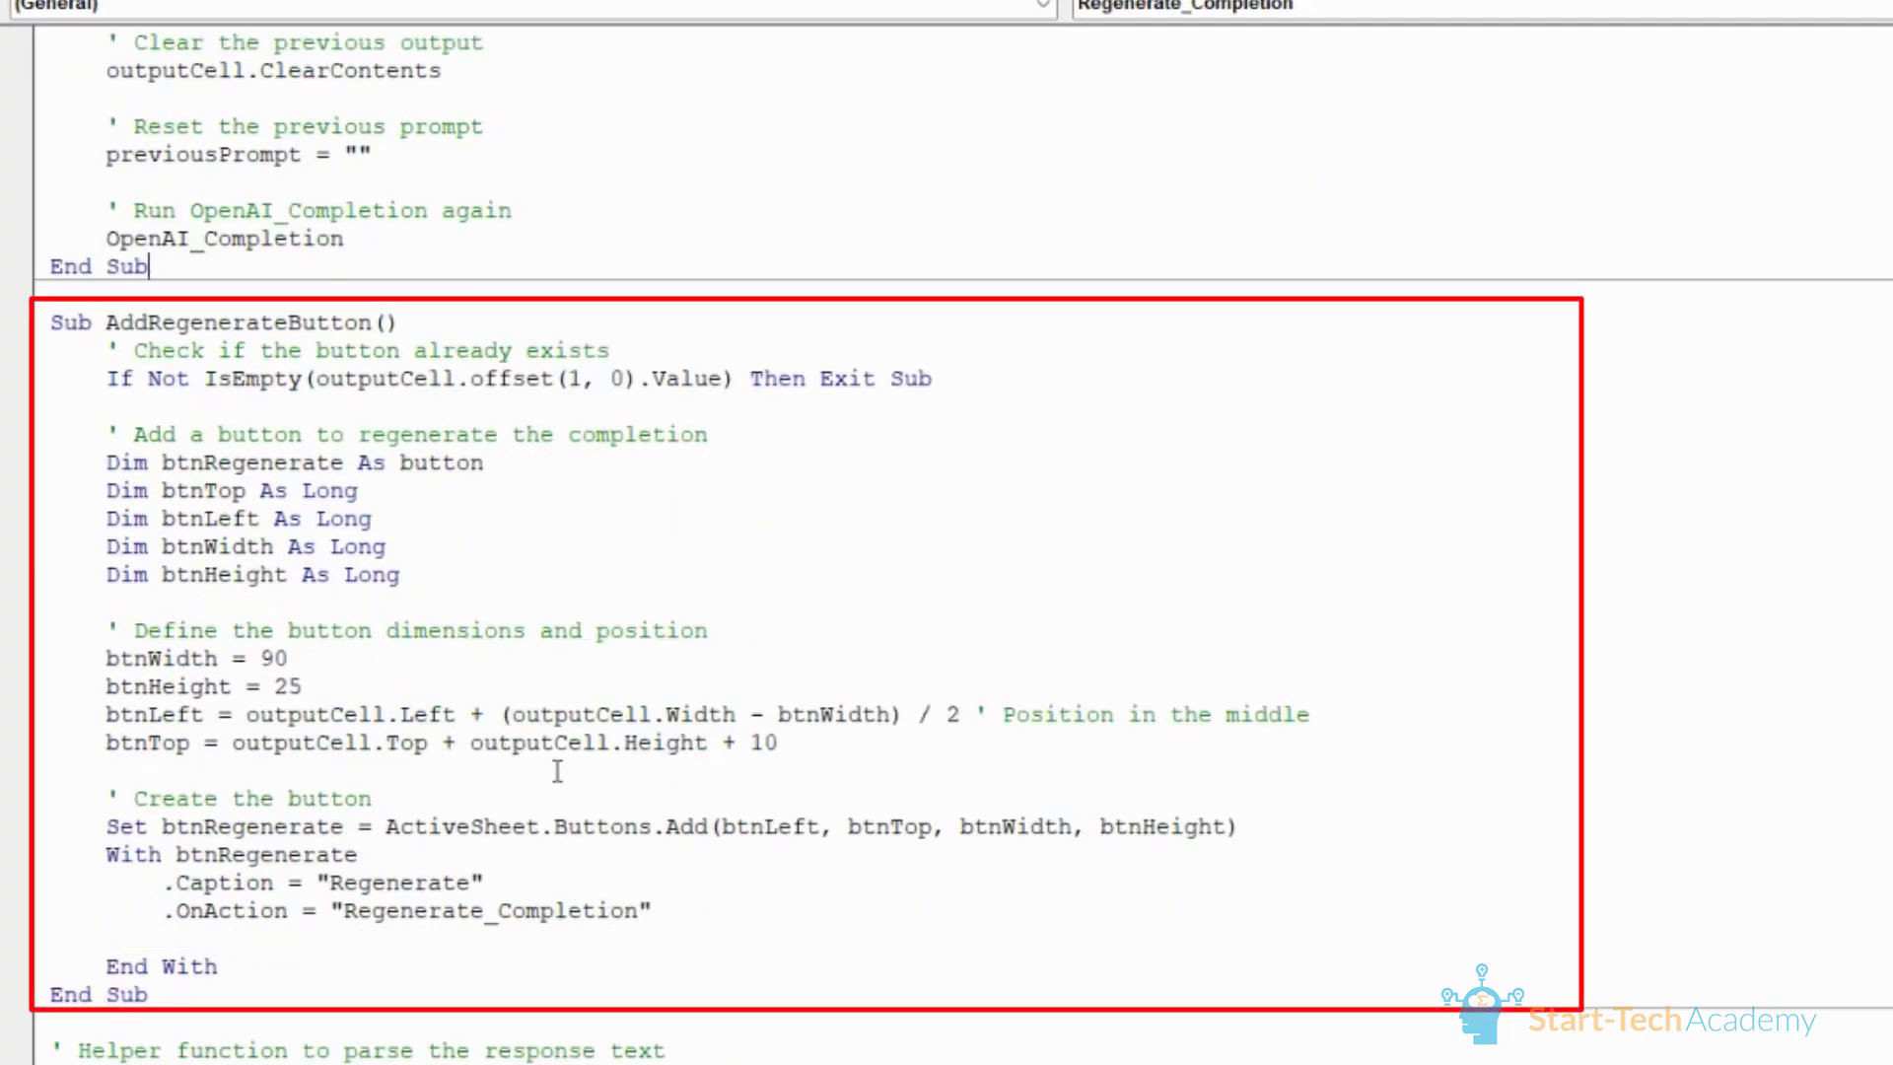
scroll(down, 3)
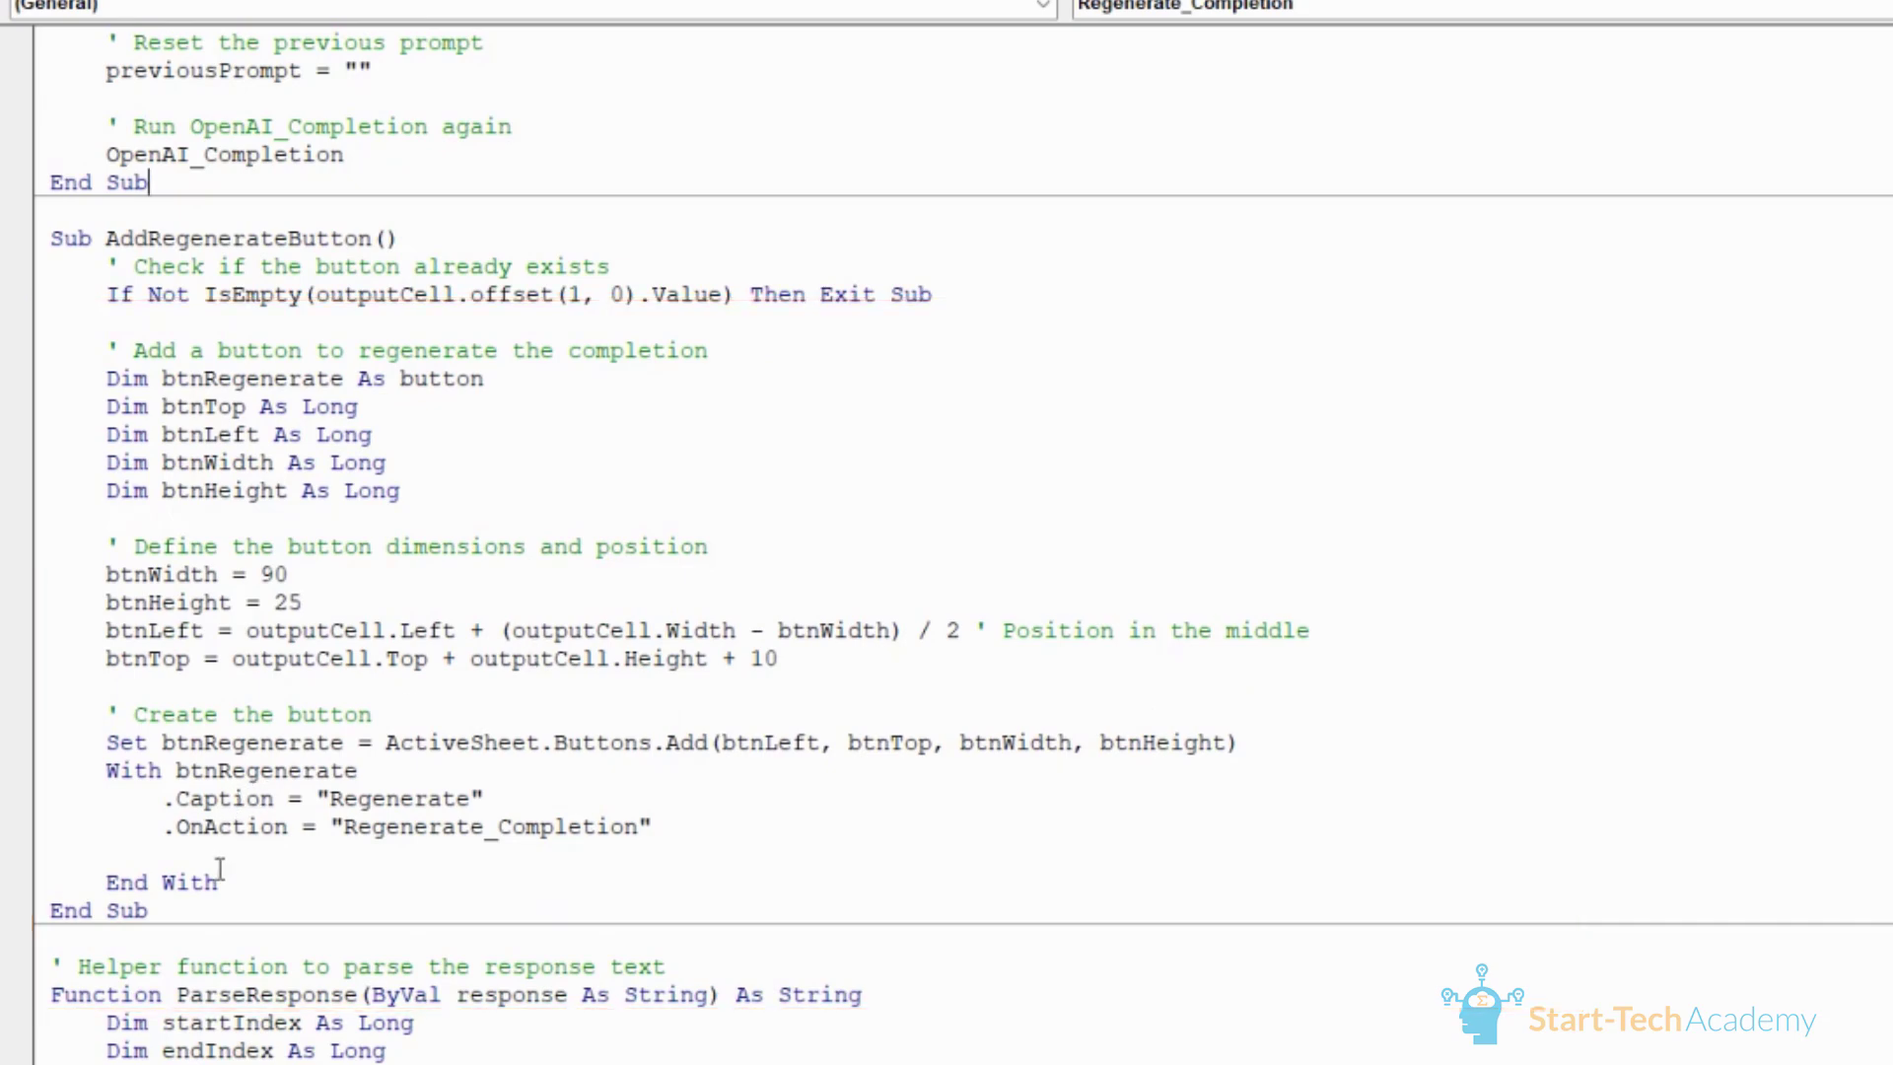
scroll(down, 3)
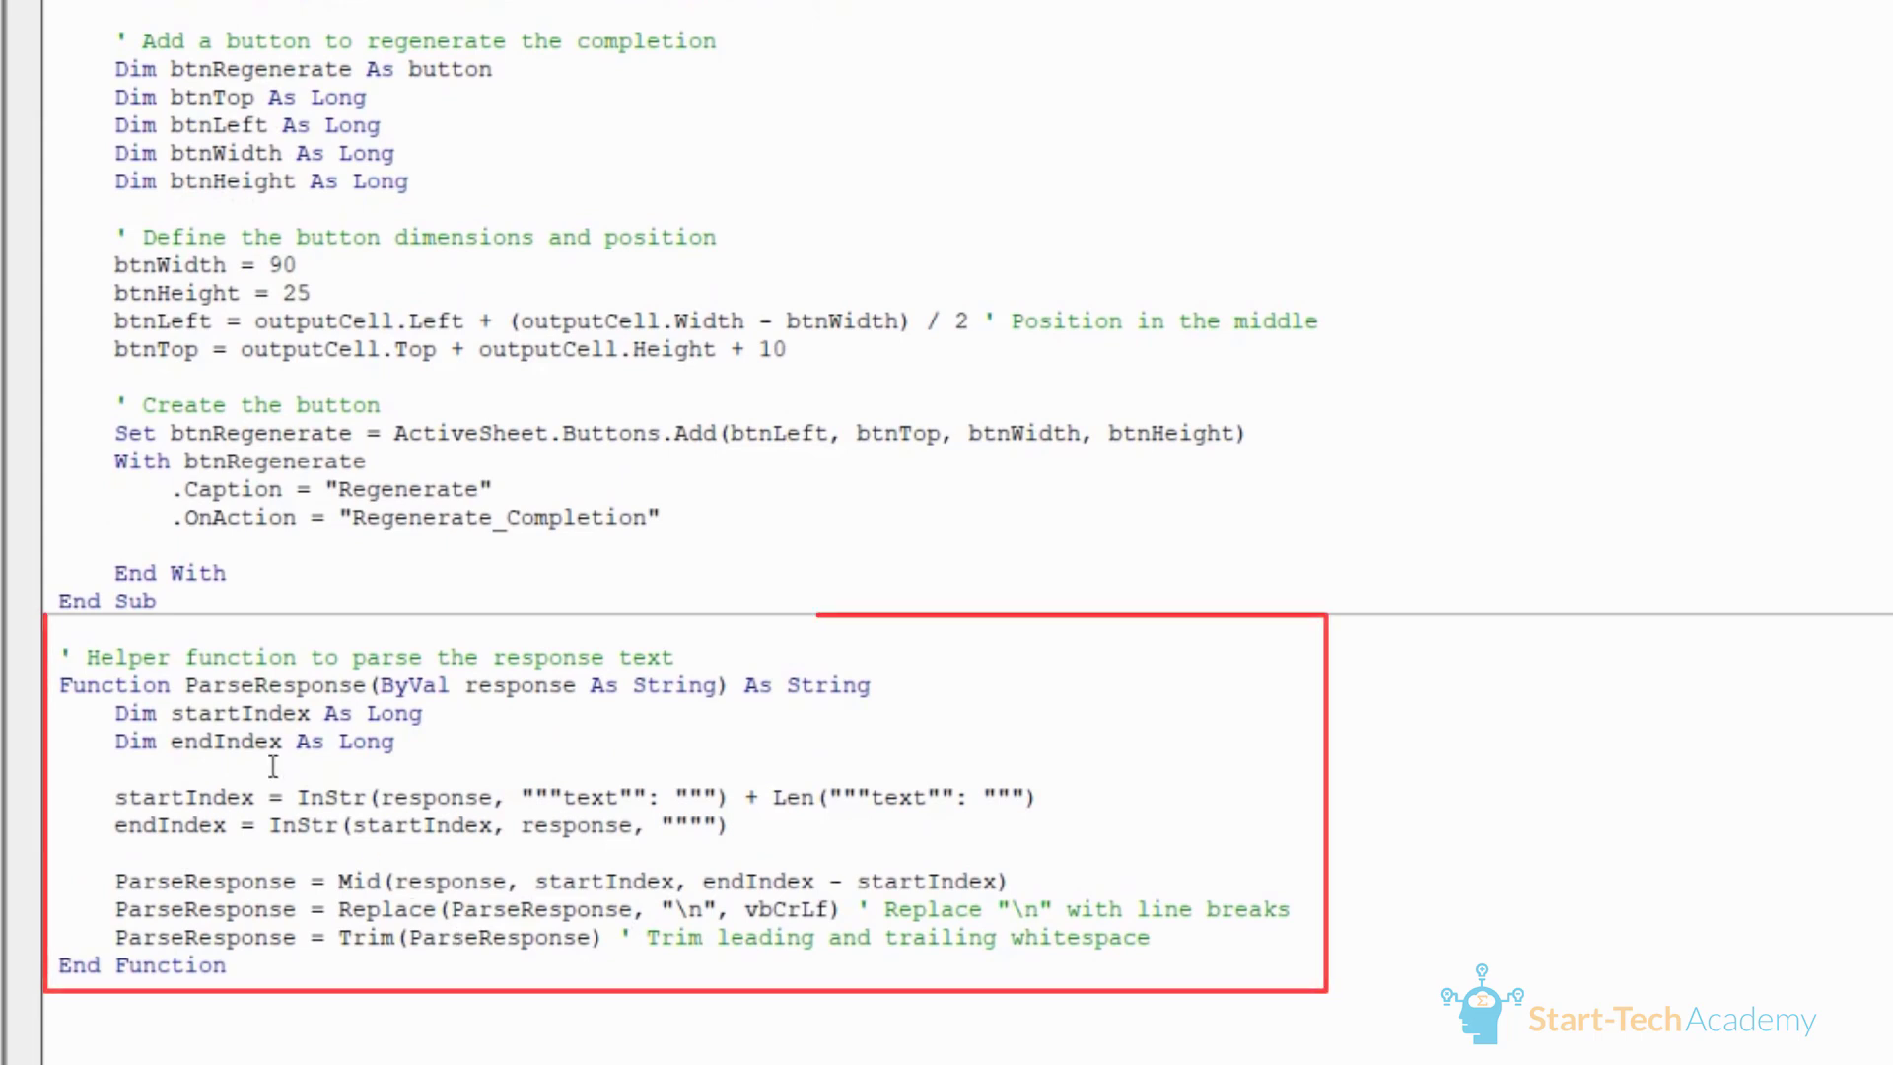
mouse_move(505, 974)
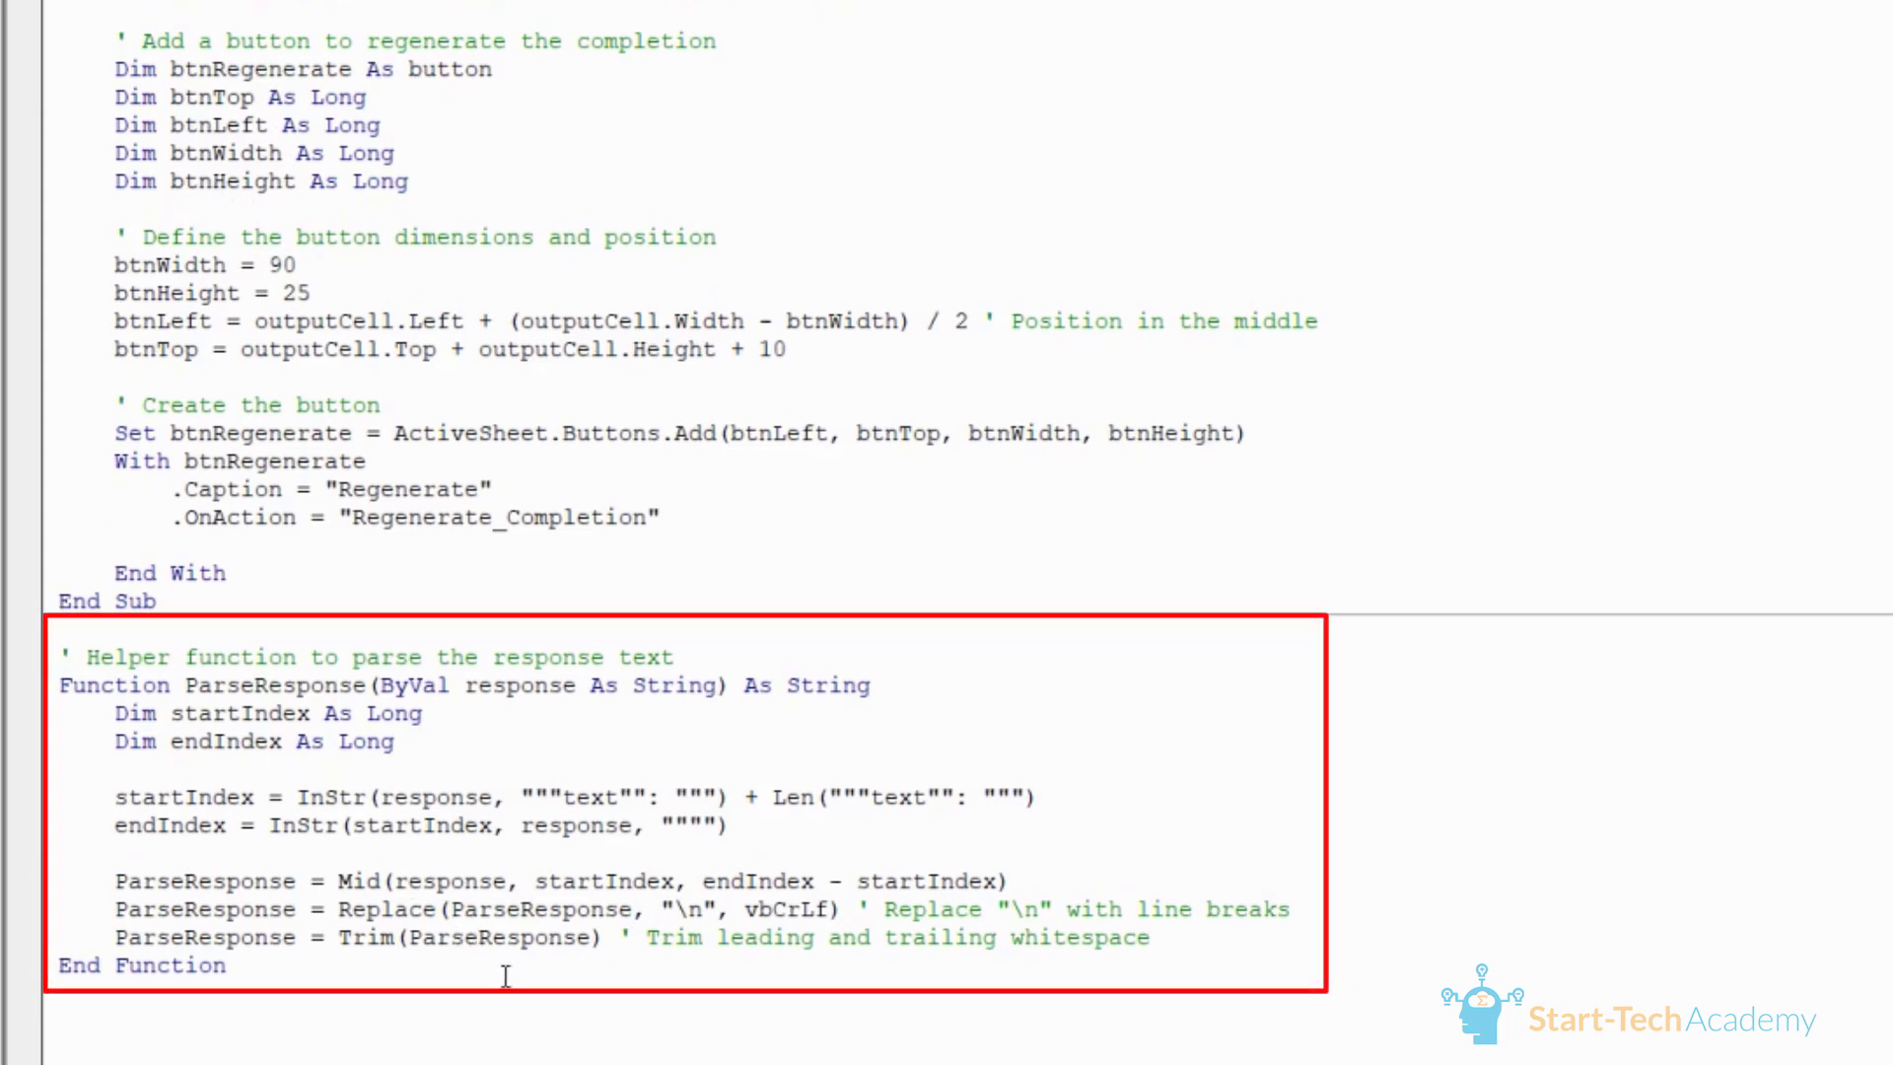
mouse_move(595, 976)
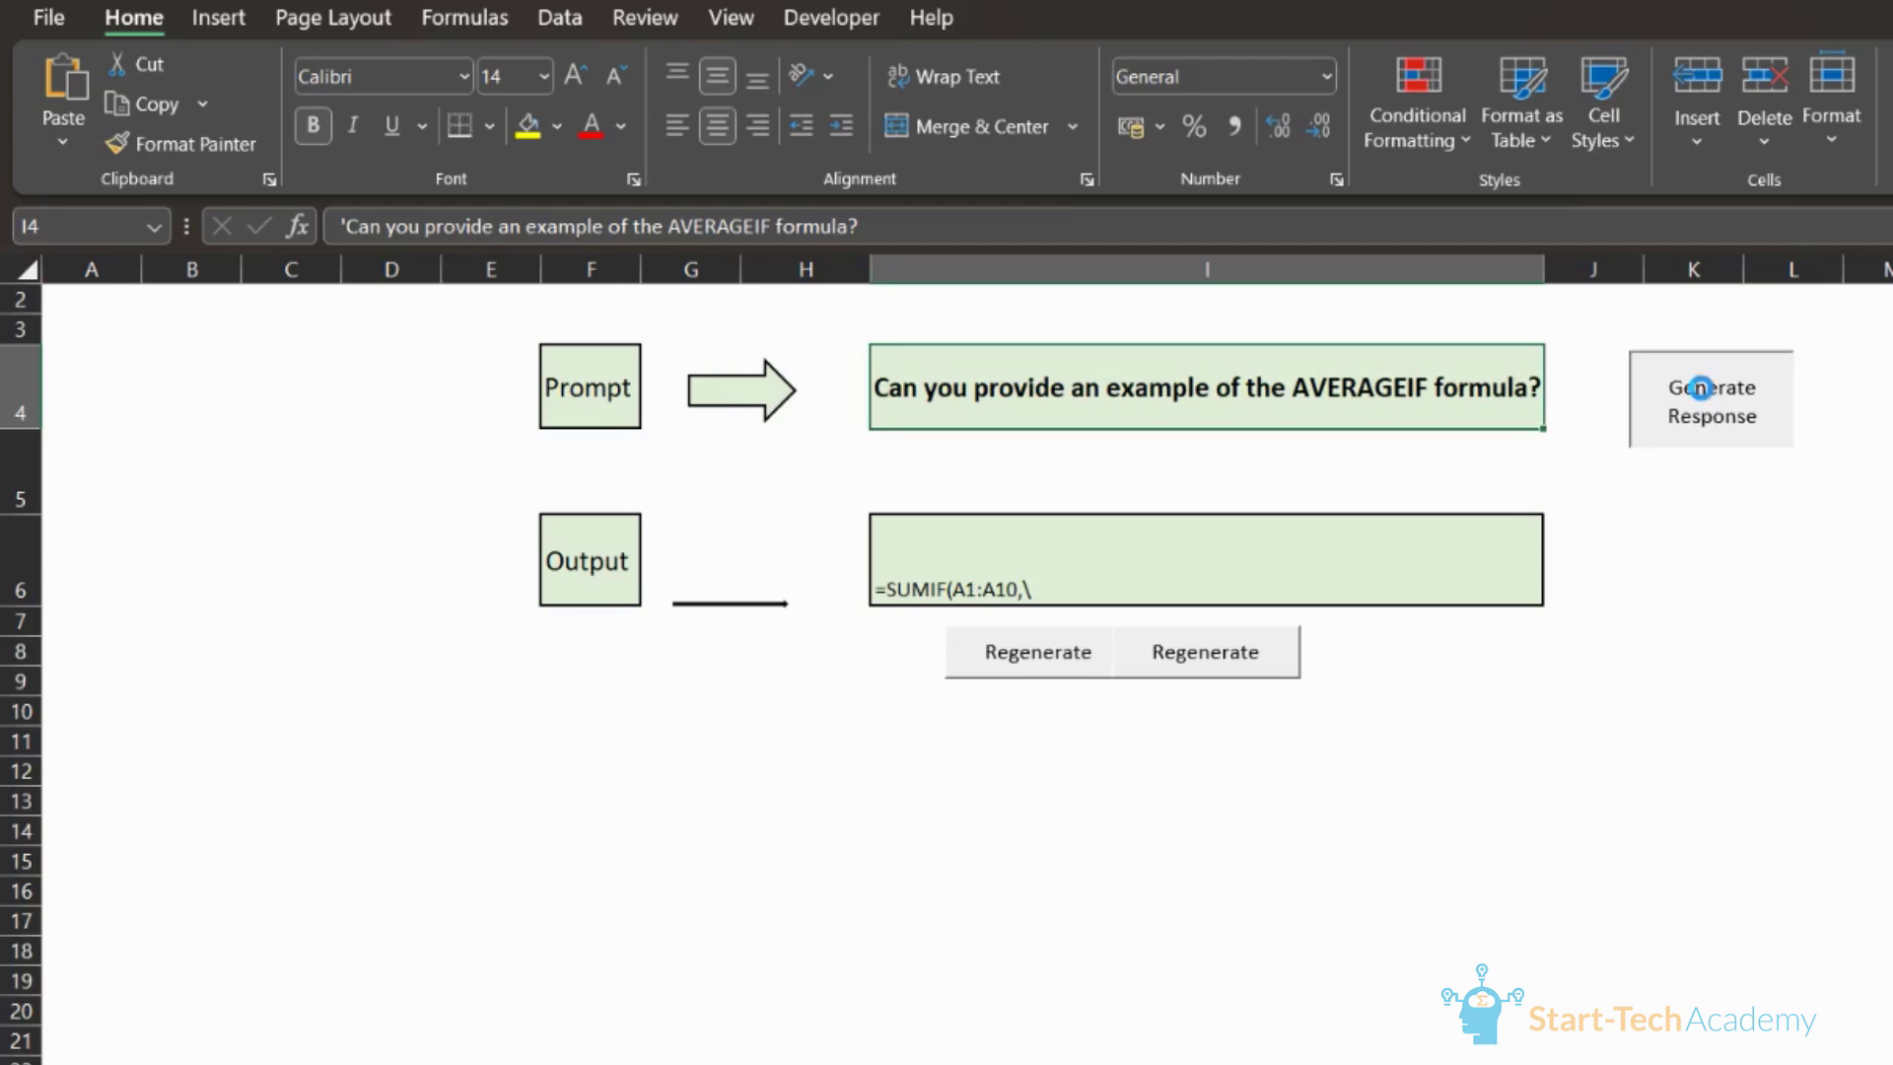
Step: Generate the AVERAGEIF answer and dismiss the OpenAI Request Completed message
click(1707, 400)
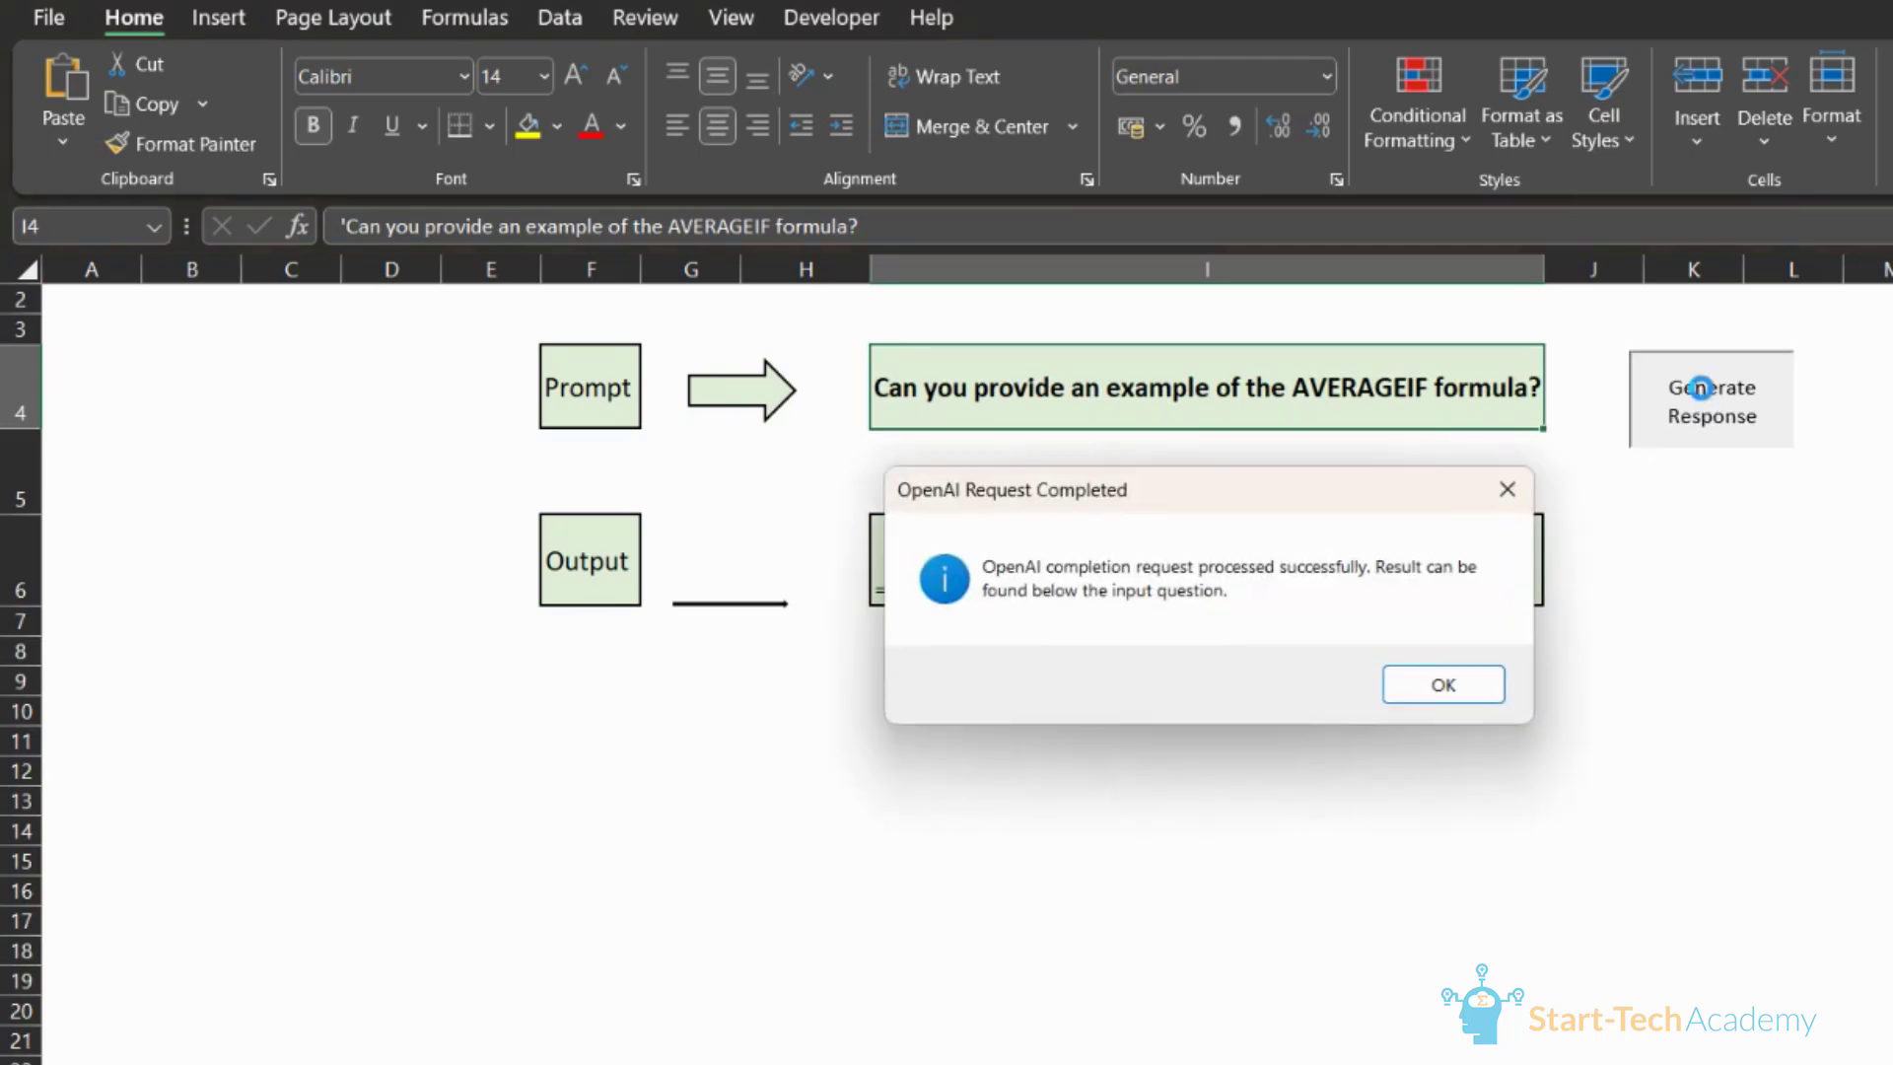
click(1442, 685)
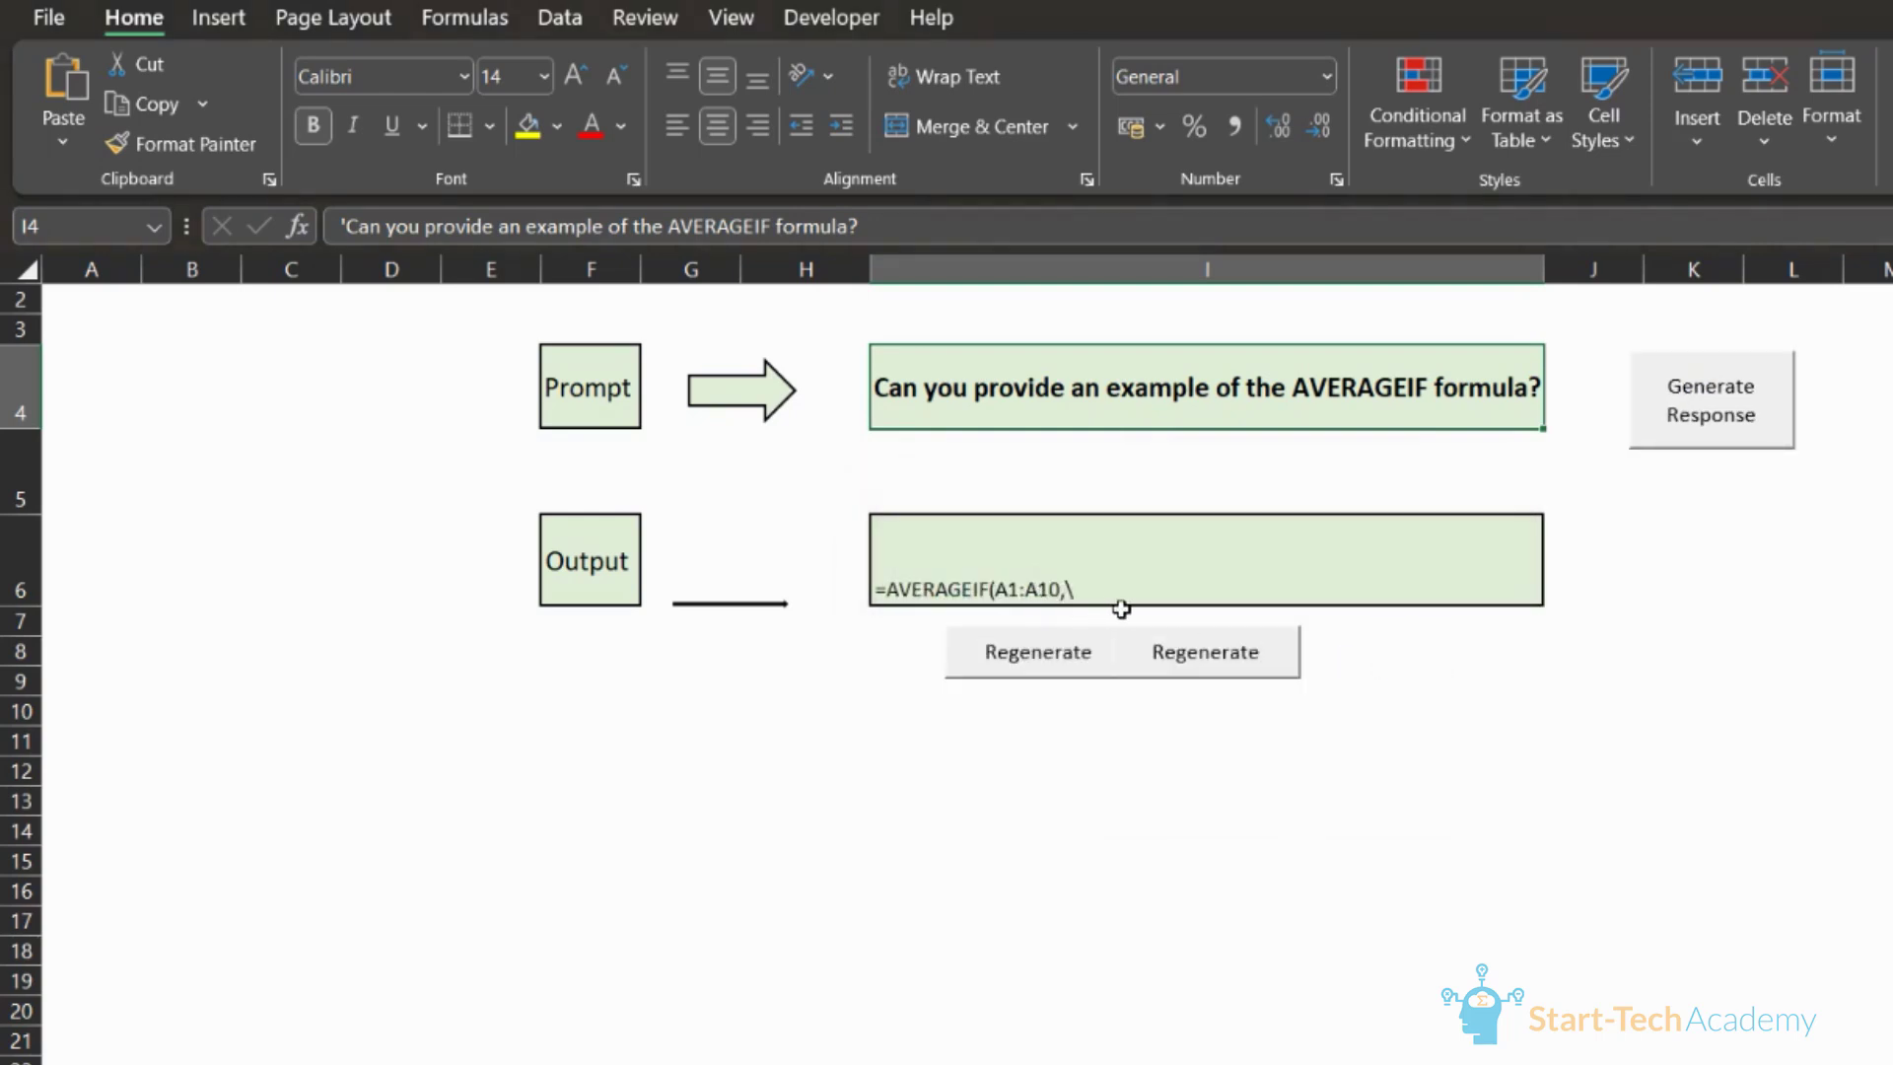
mouse_move(1159, 599)
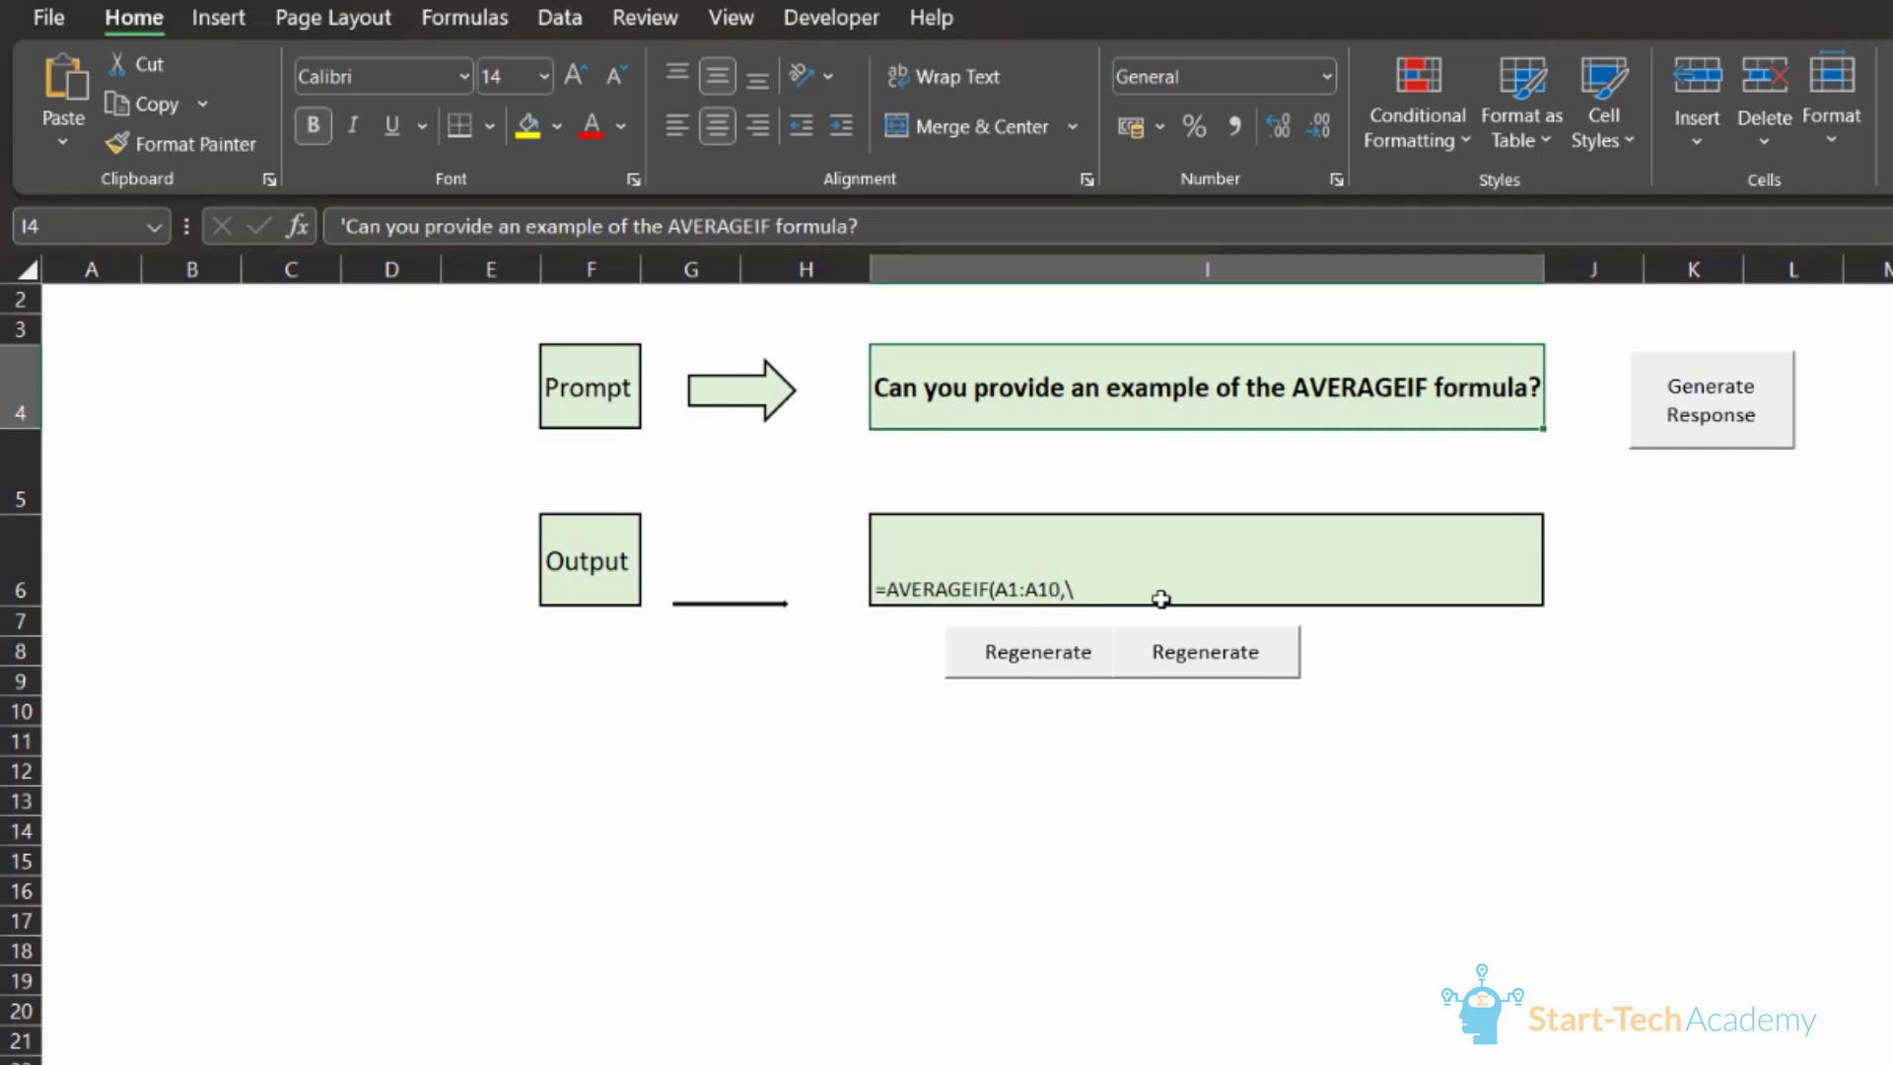
mouse_move(1330, 629)
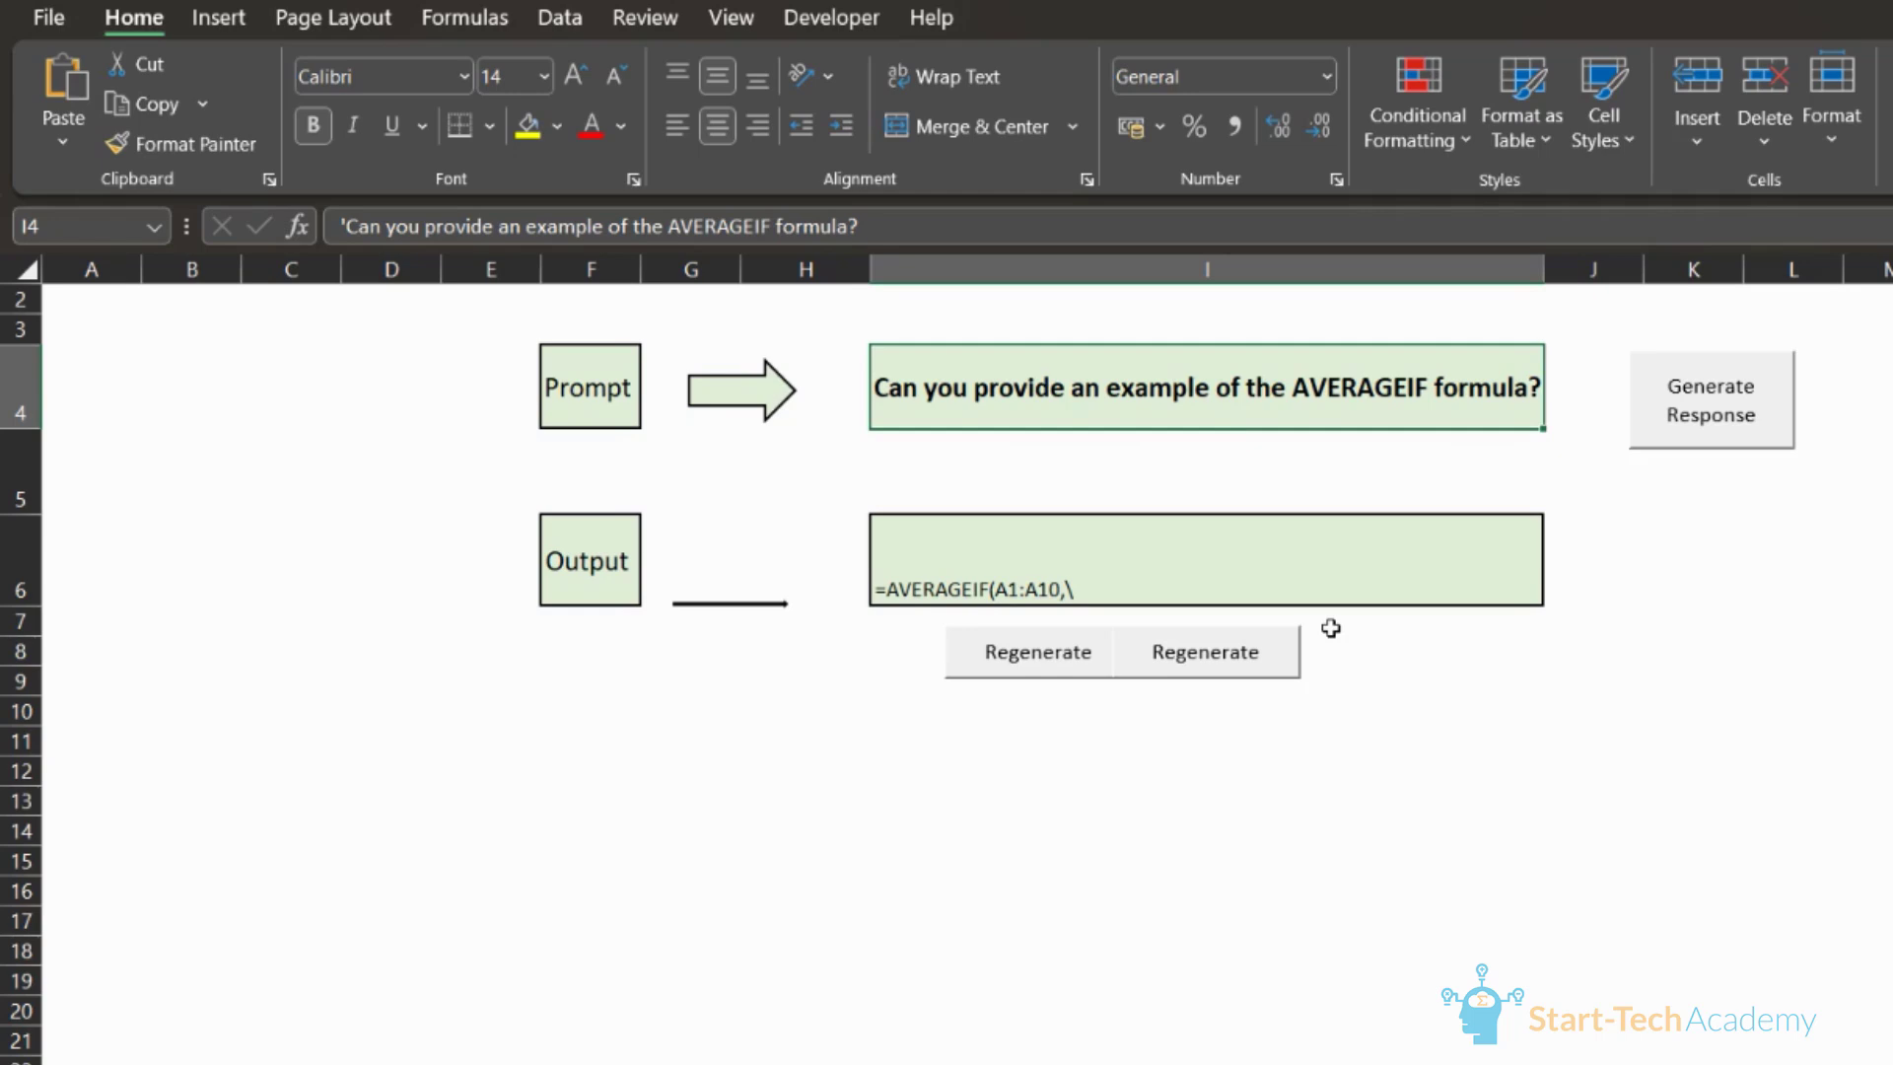
mouse_move(1339, 588)
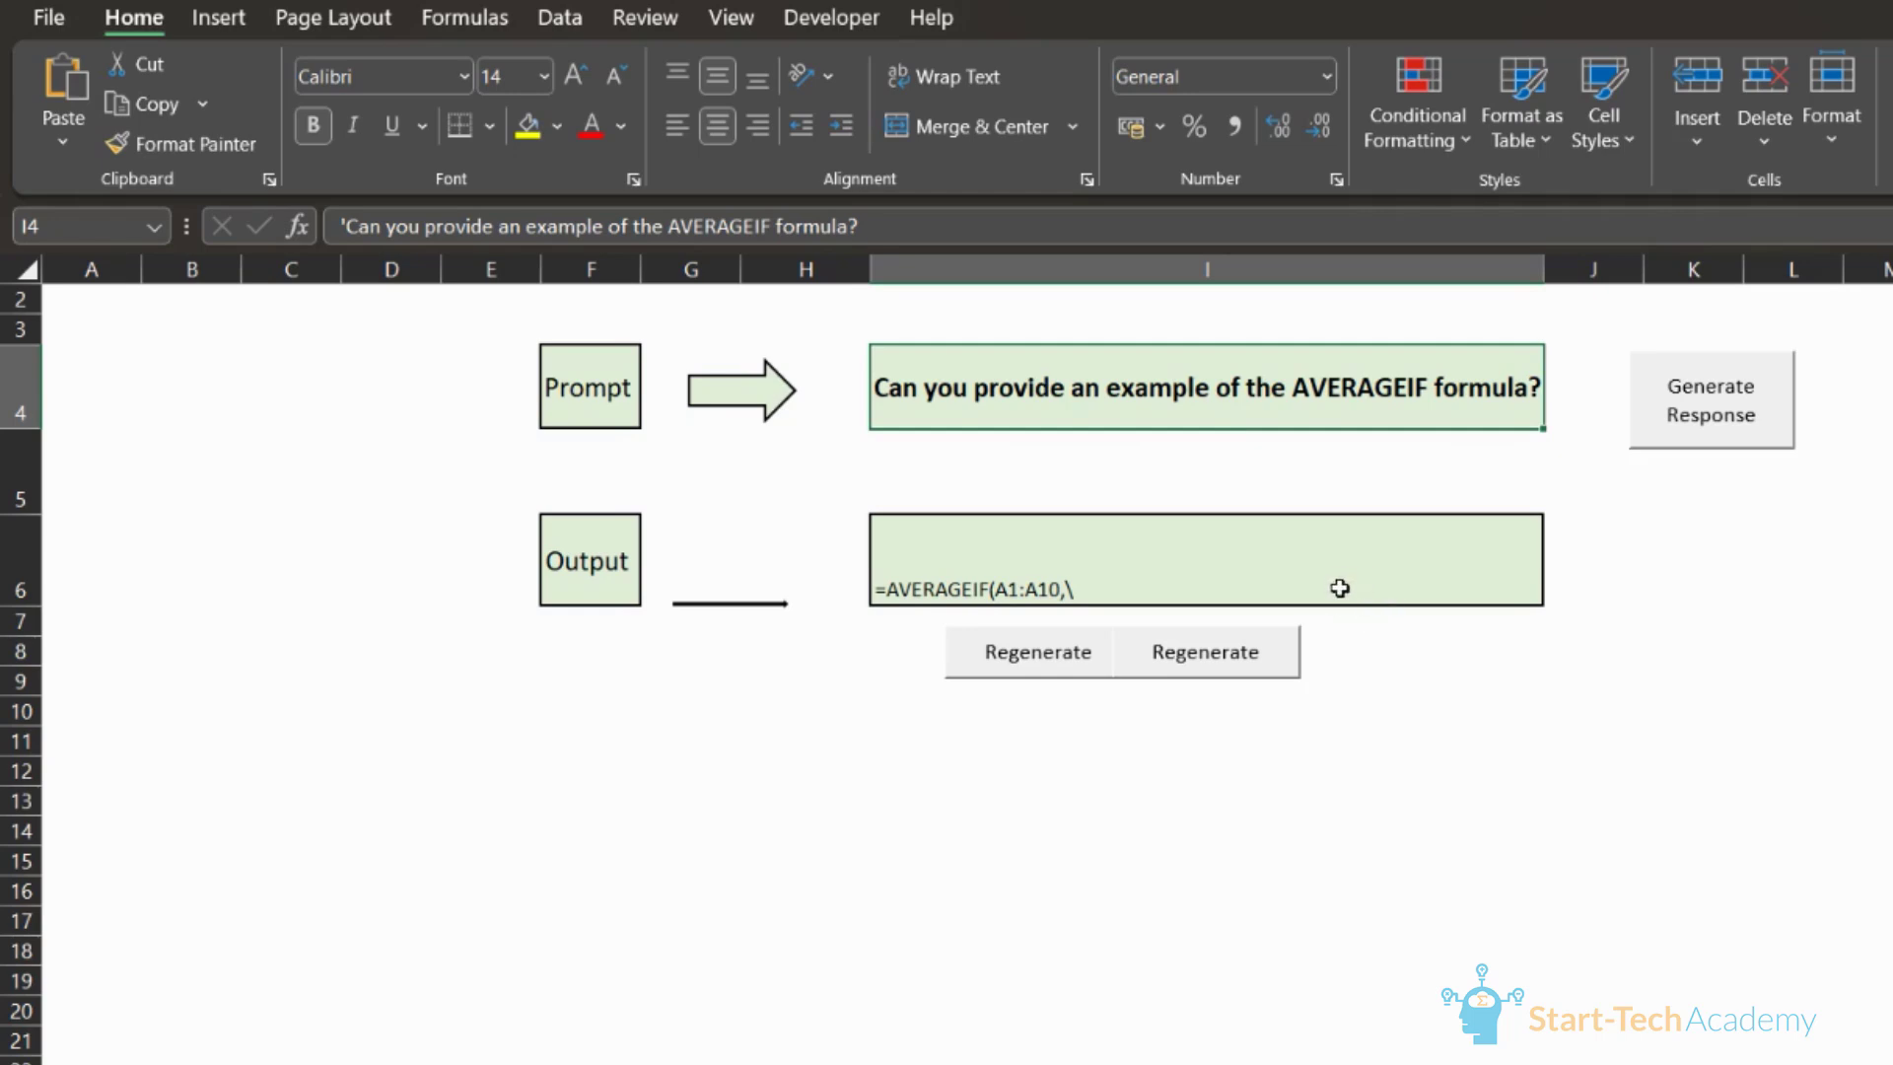
mouse_move(1402, 611)
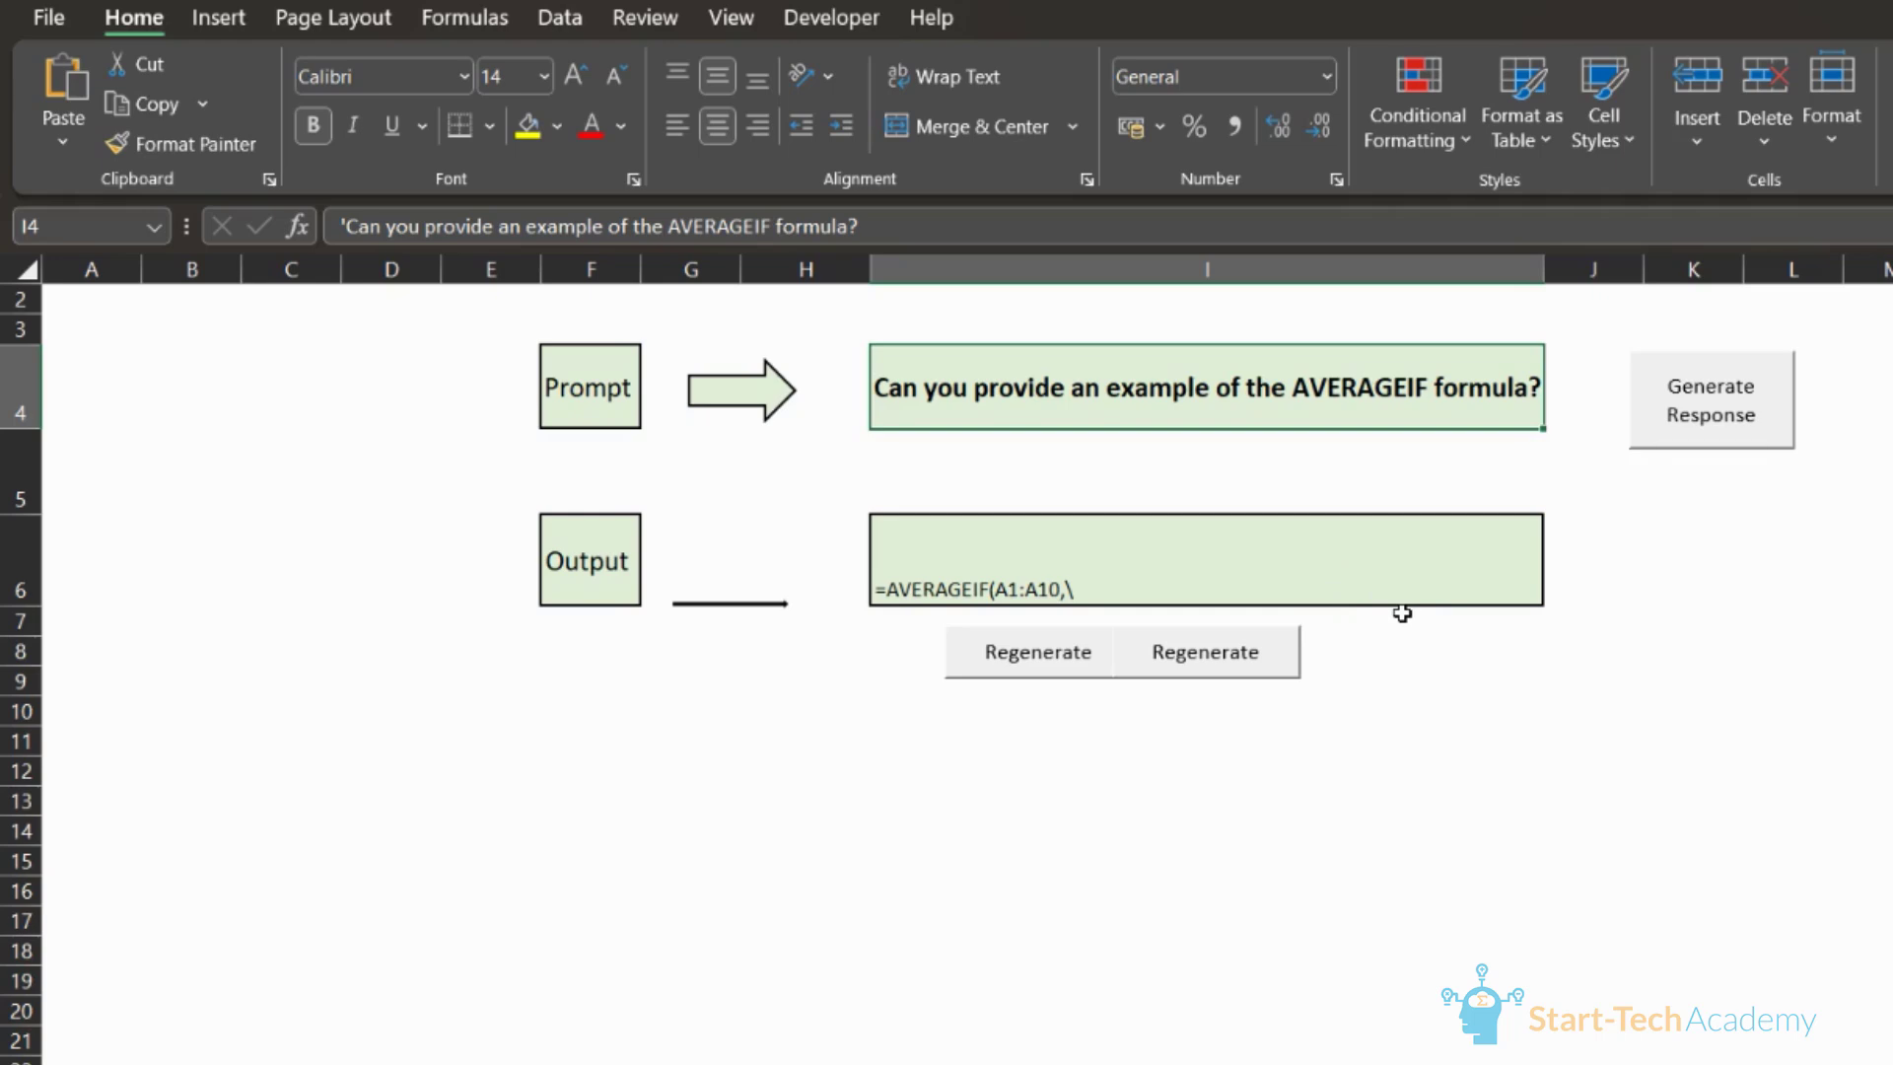
mouse_move(1414, 698)
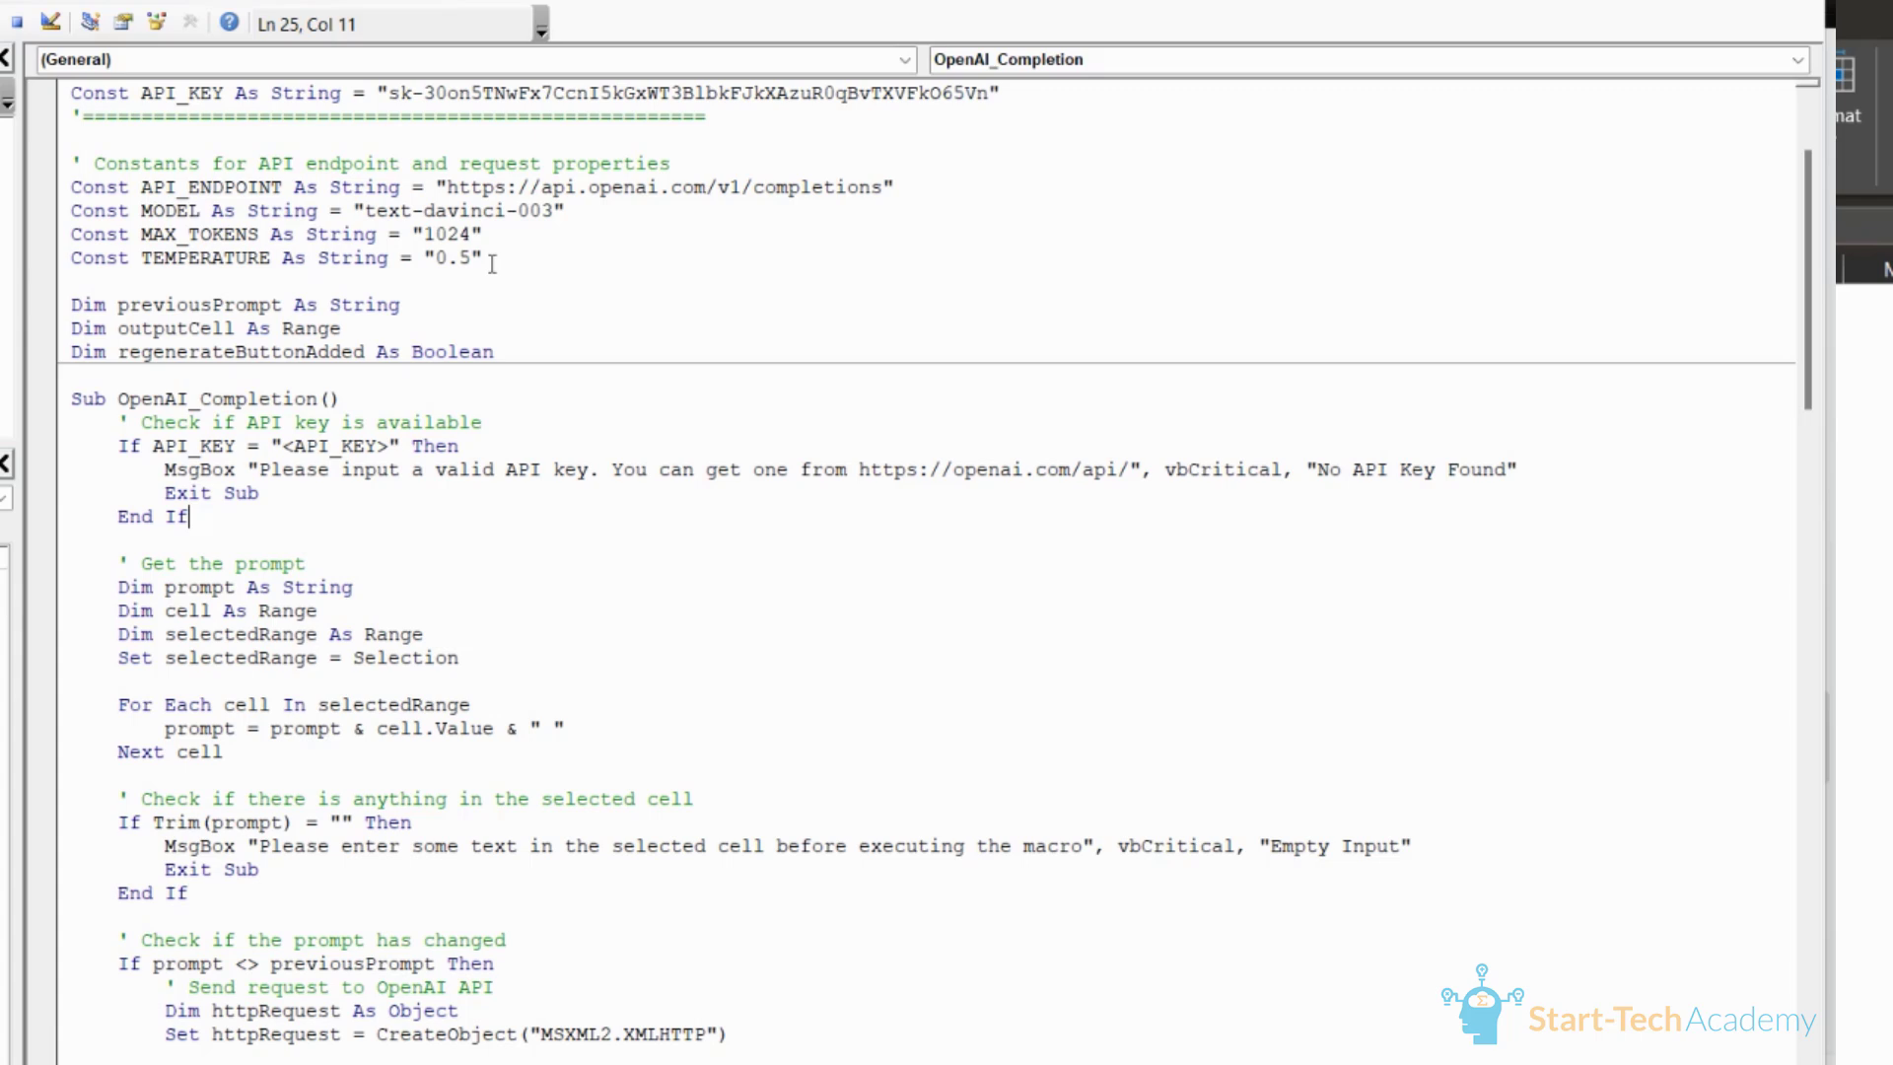
mouse_move(491, 286)
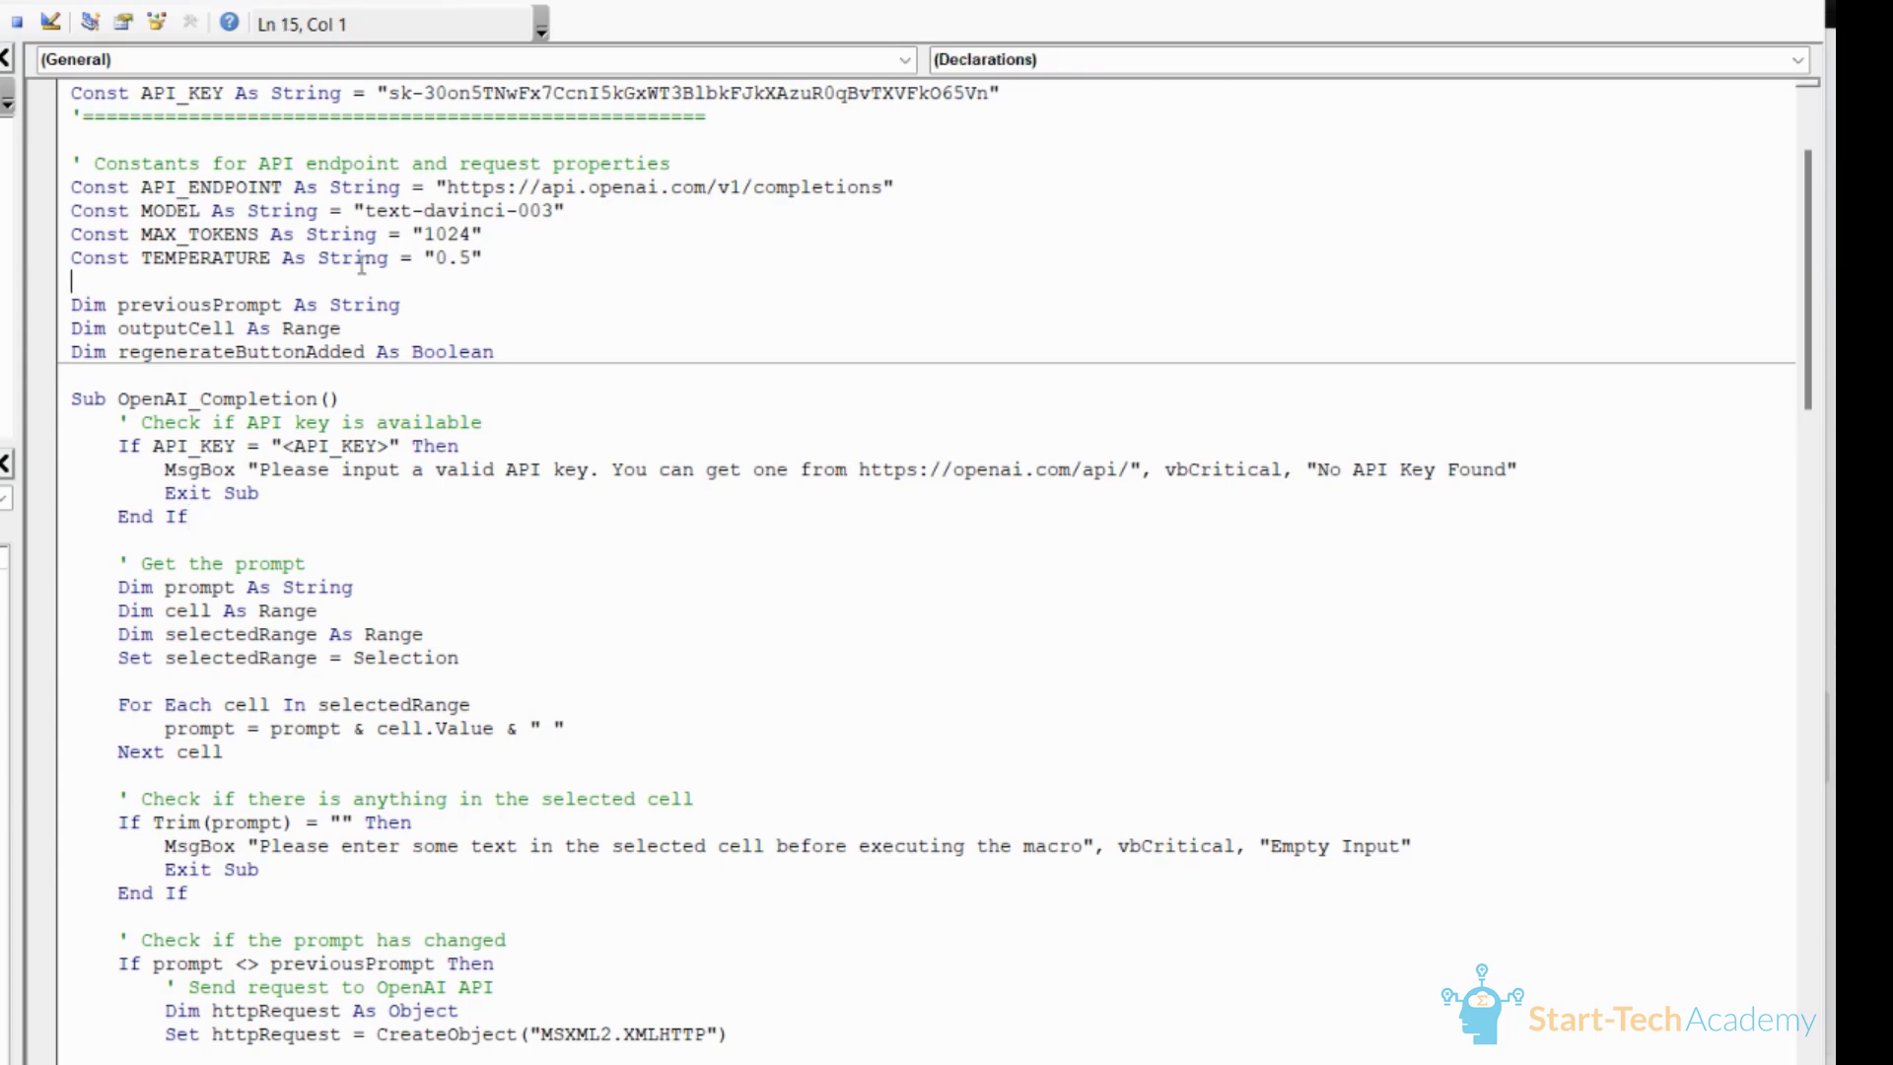
mouse_move(507, 254)
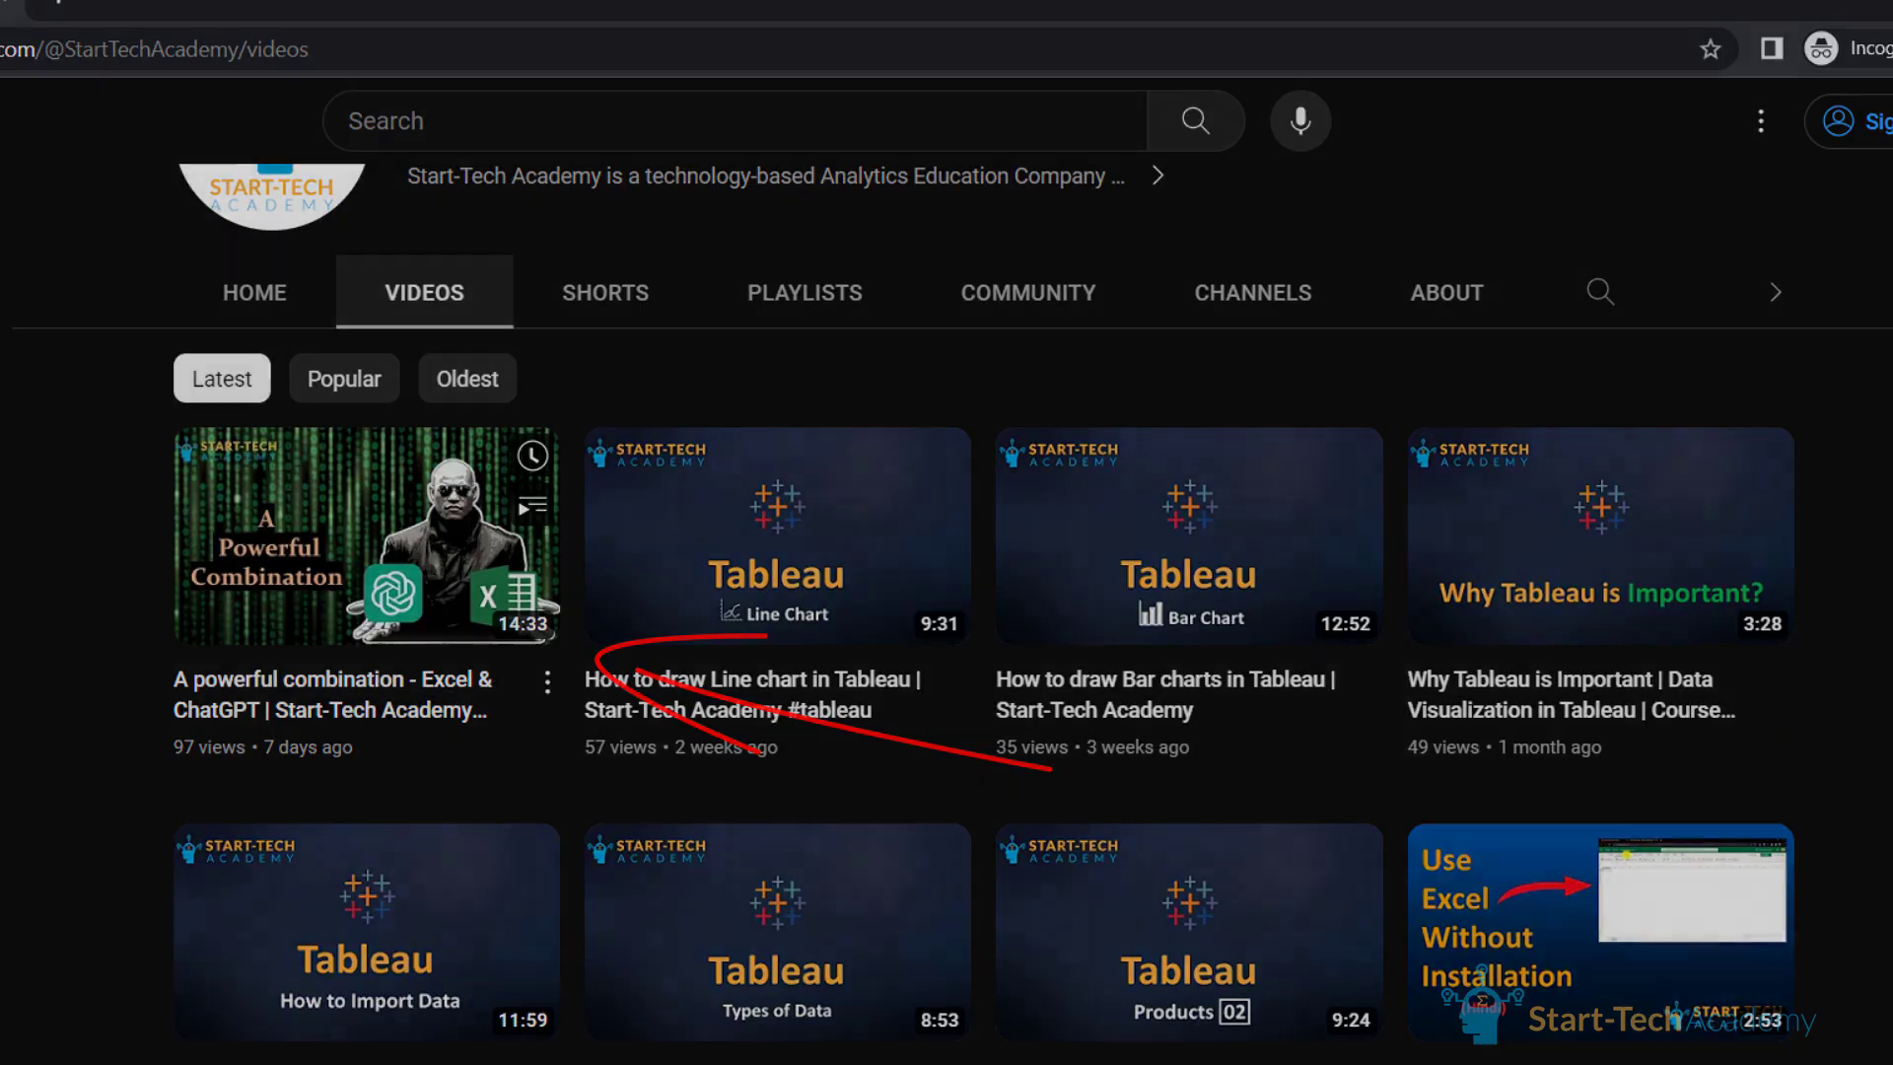
click(1327, 300)
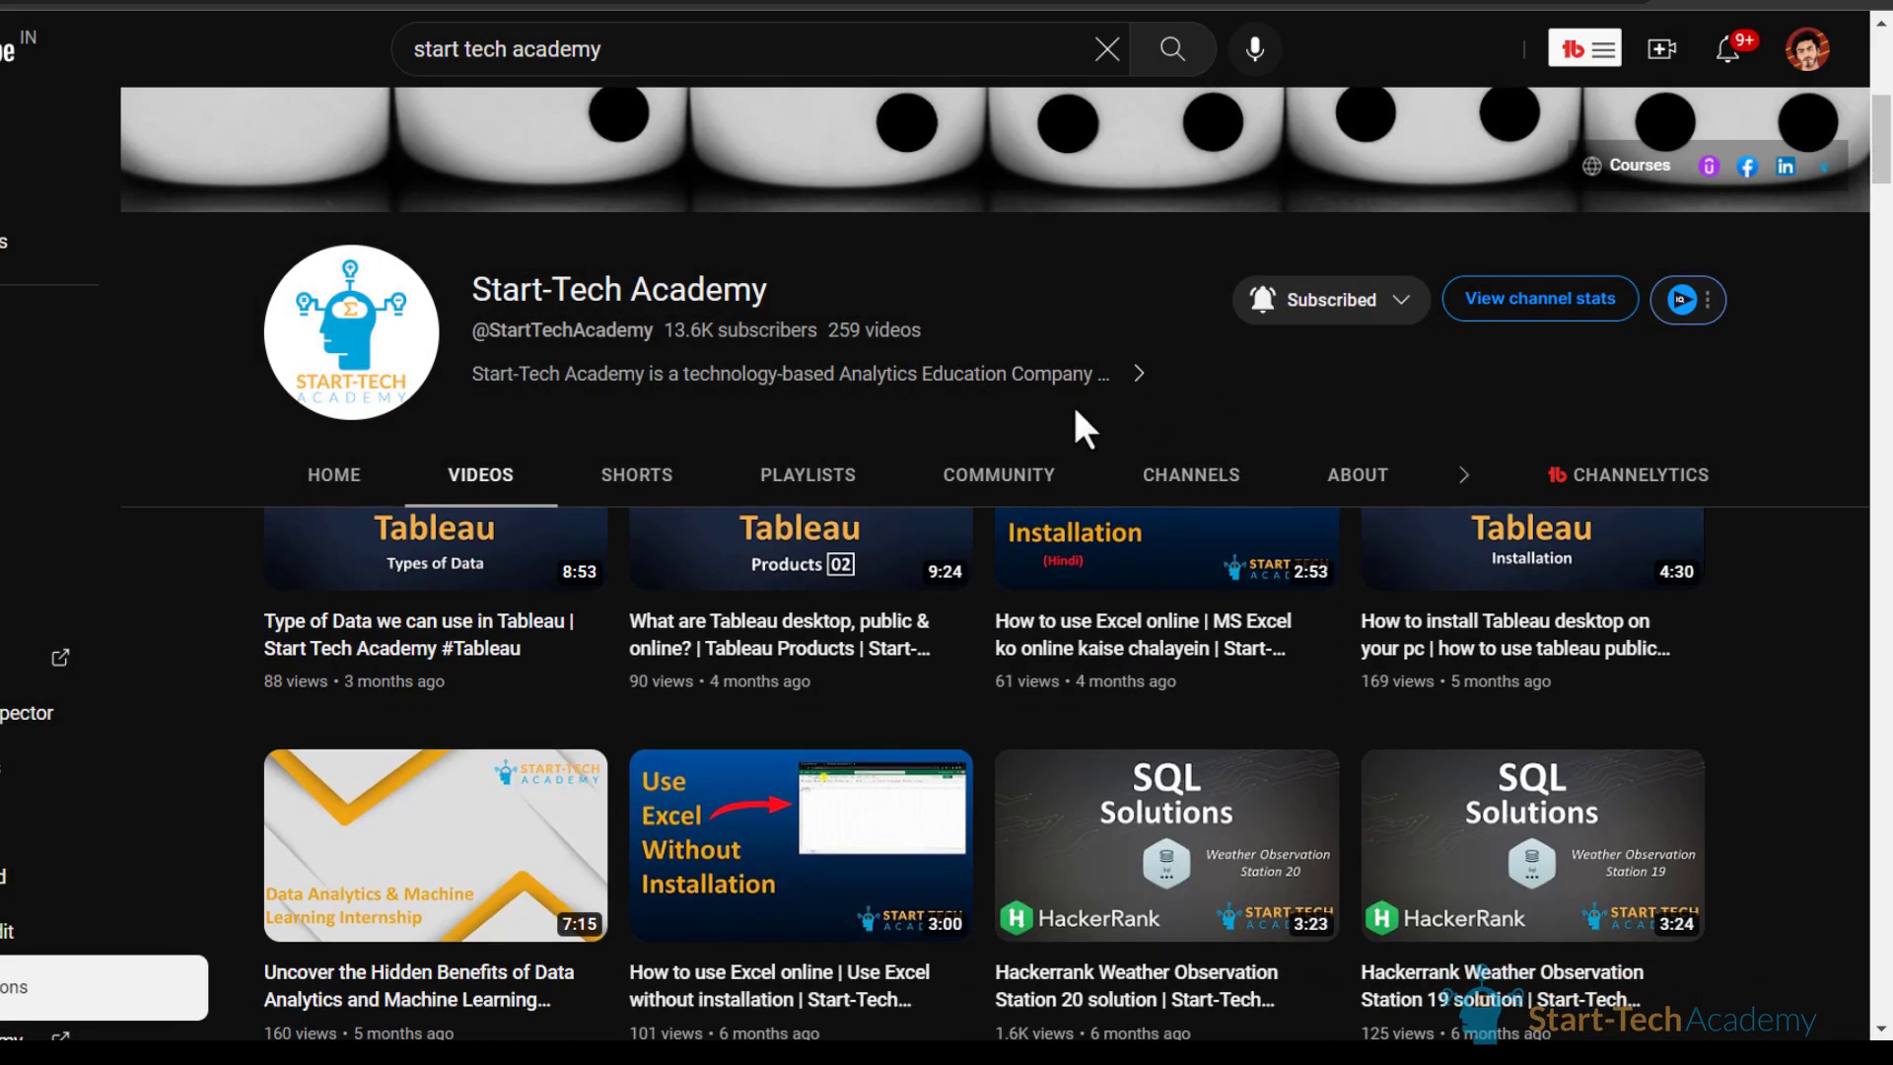
scroll(down, 3)
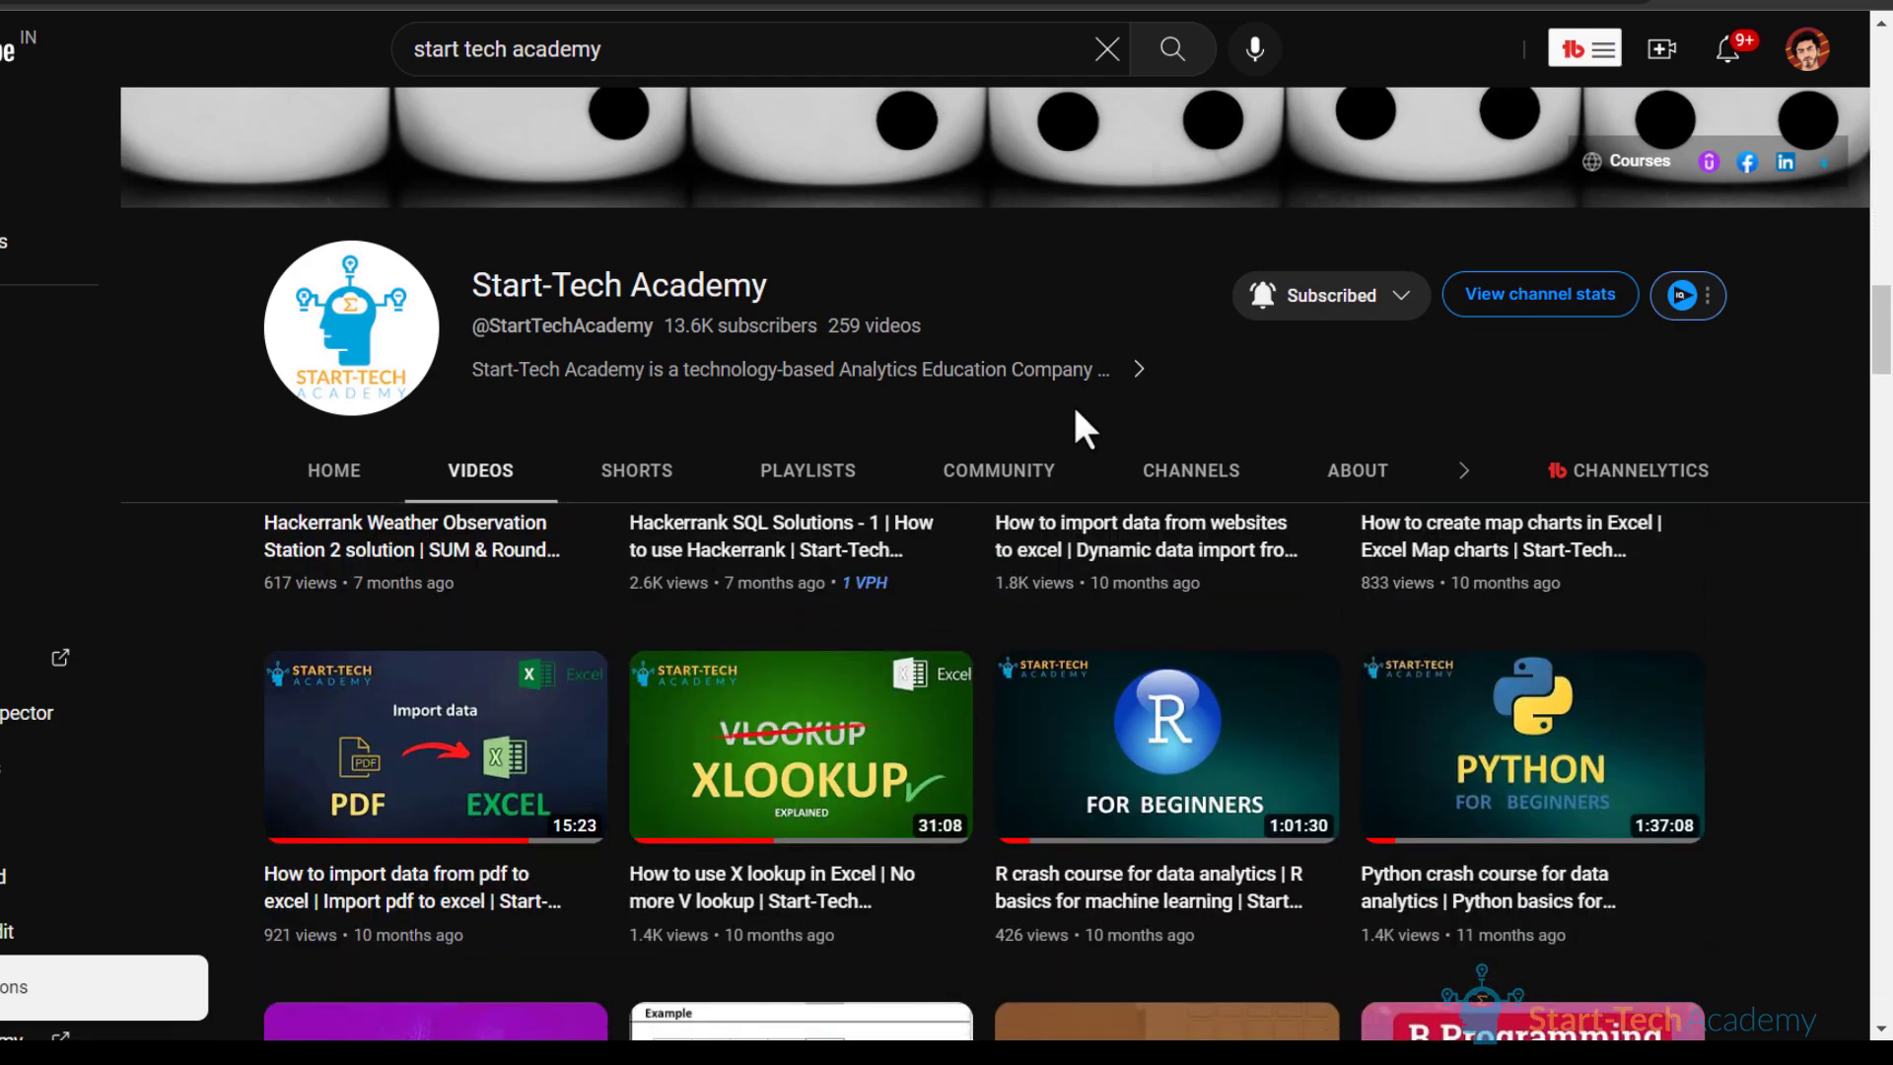